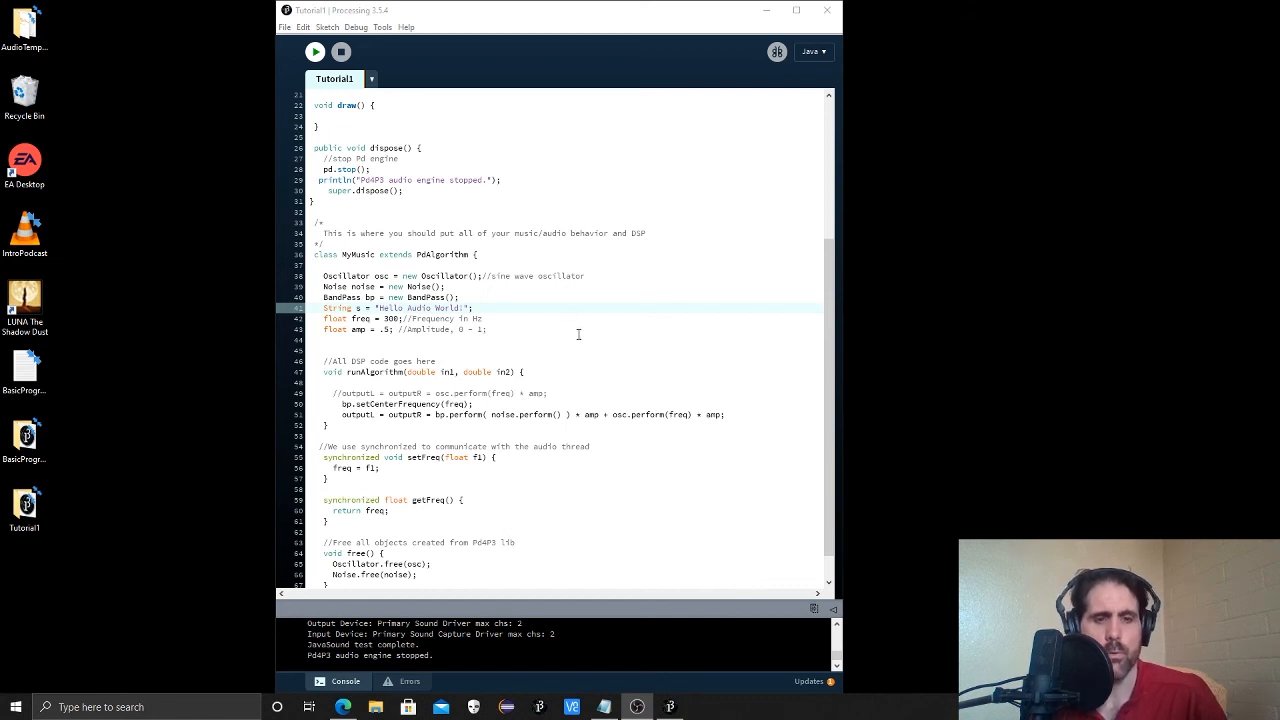
mouse_move(532, 352)
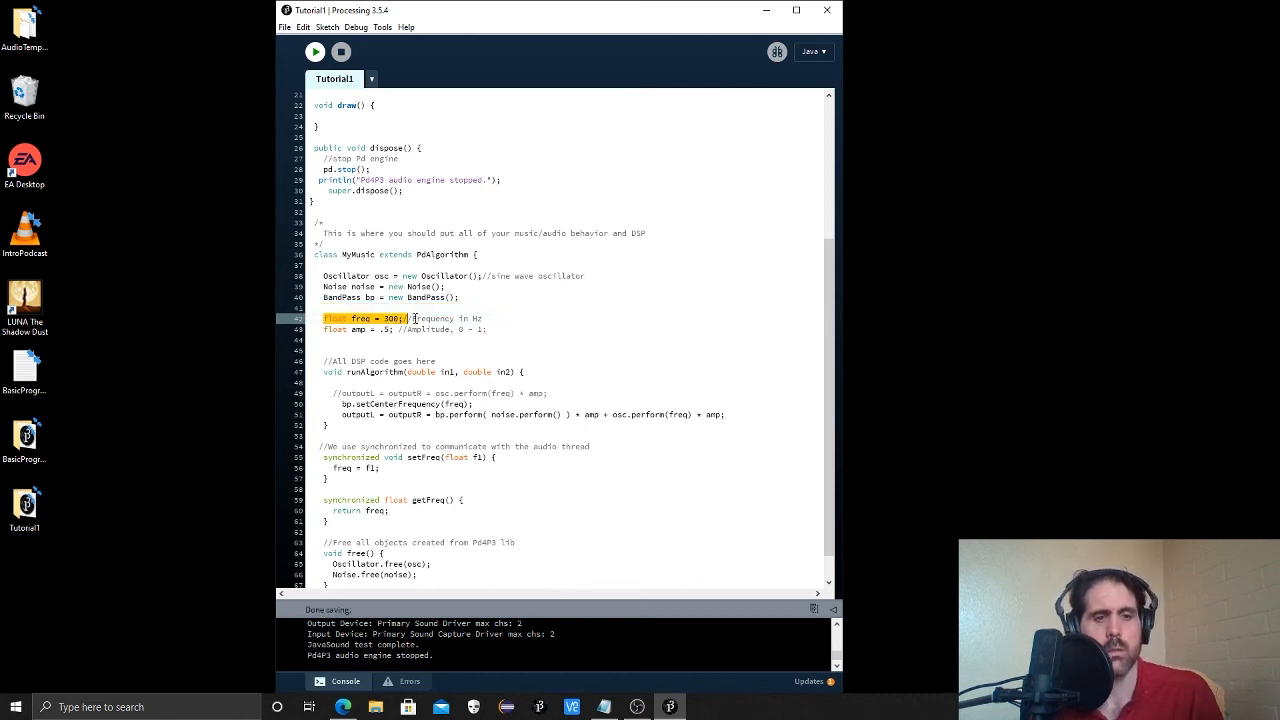
Highlight the freq field declaration in the MyMusic class while removing the unused string.
drag(412, 318, 496, 318)
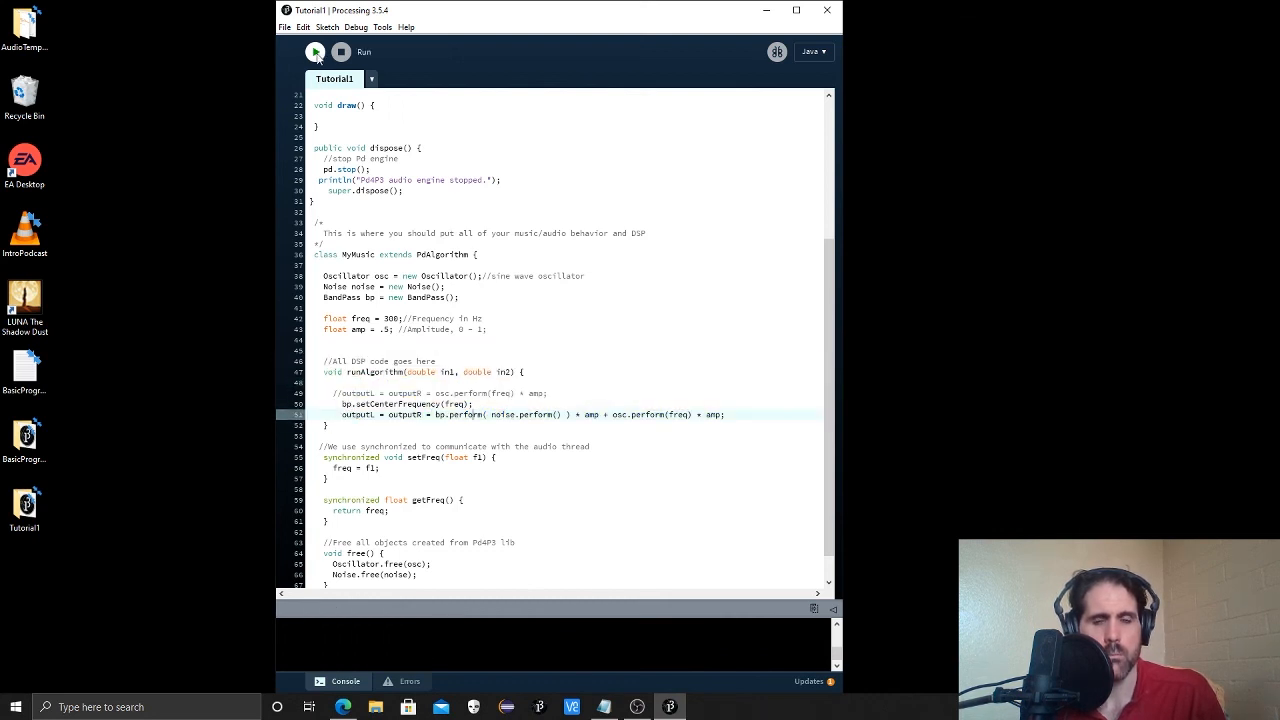
Run the sketch to hear the audio, then stop it before dropping the oscillator term.
click(316, 52)
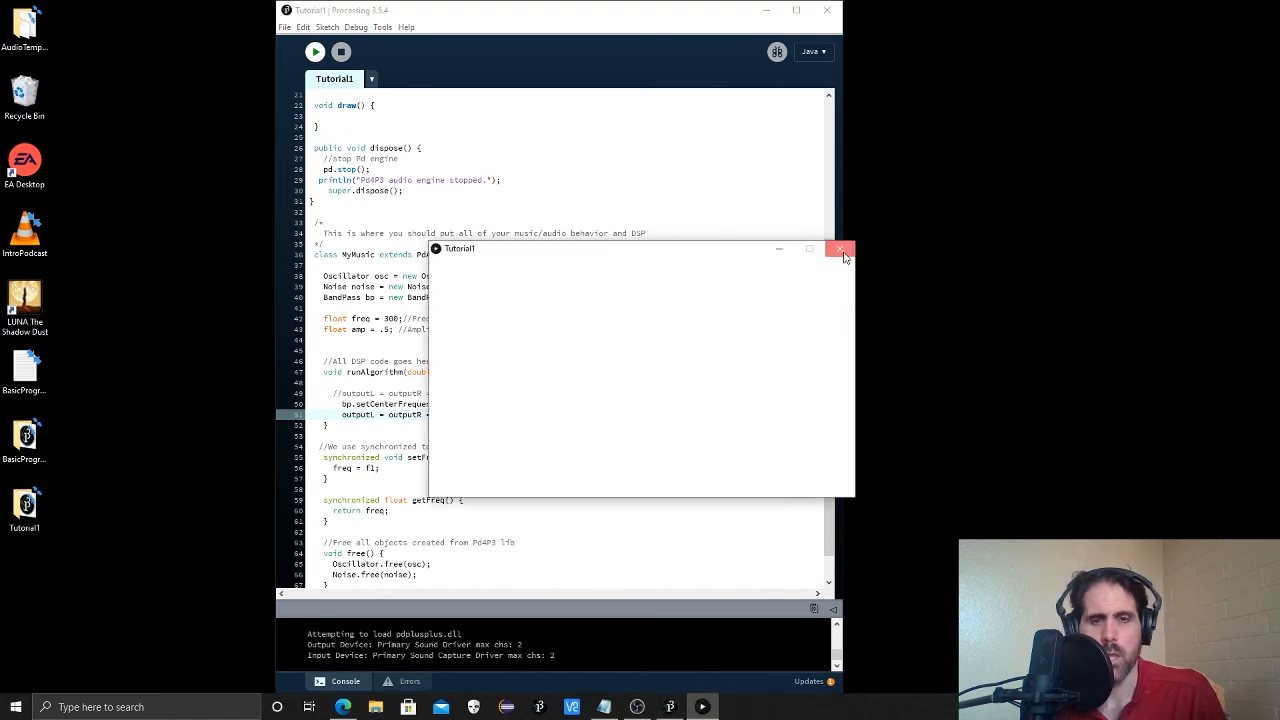
click(840, 248)
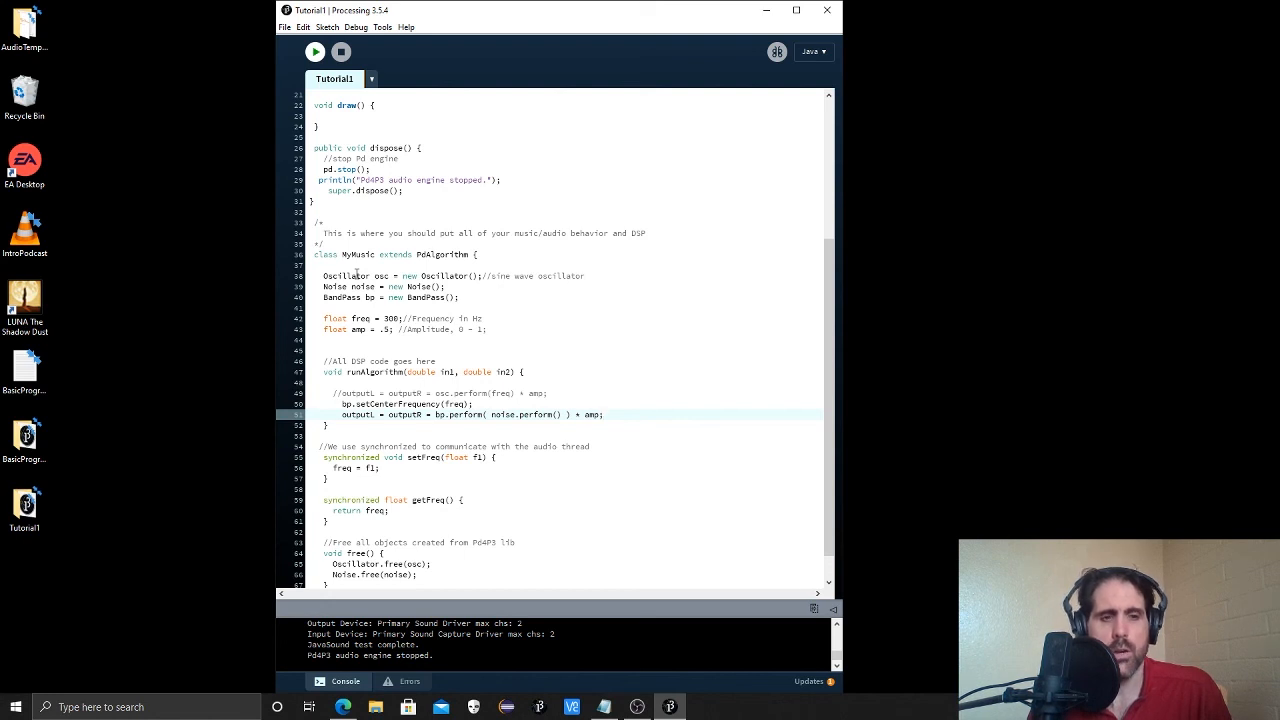
mouse_move(410, 340)
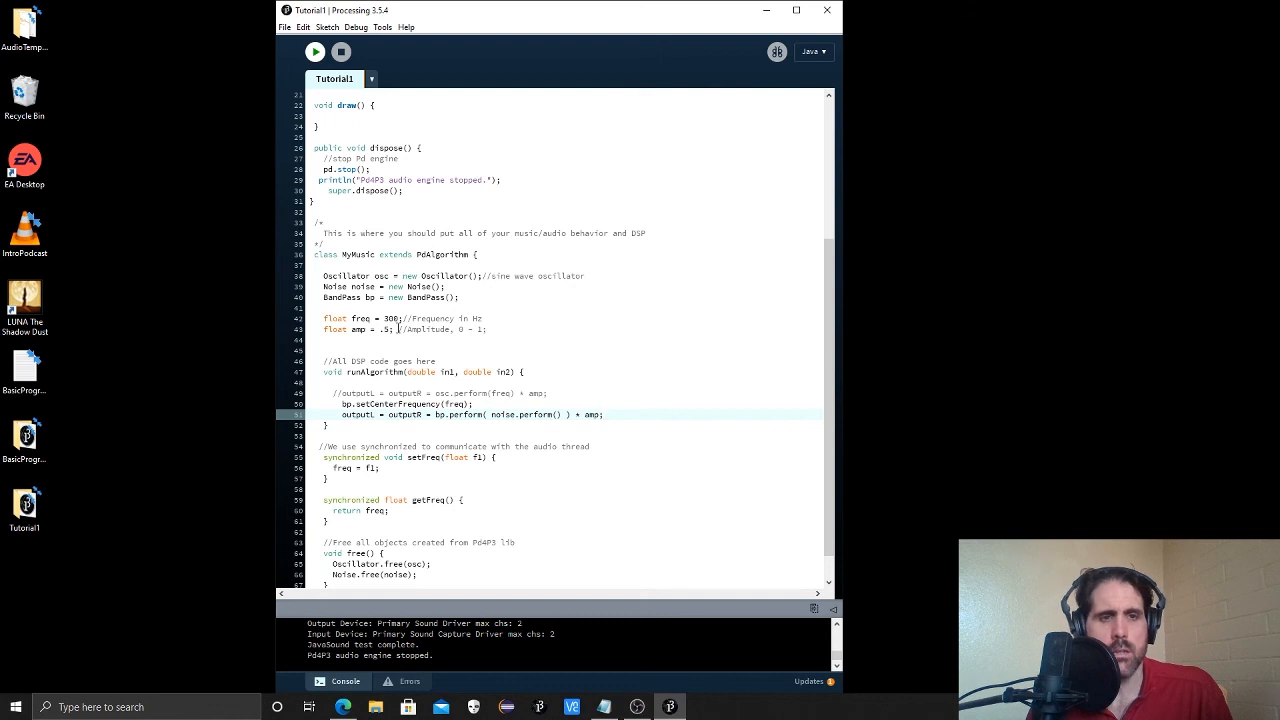
Highlight the MyMusic class name and scroll through the class to mark it for moving.
scroll(down, 3)
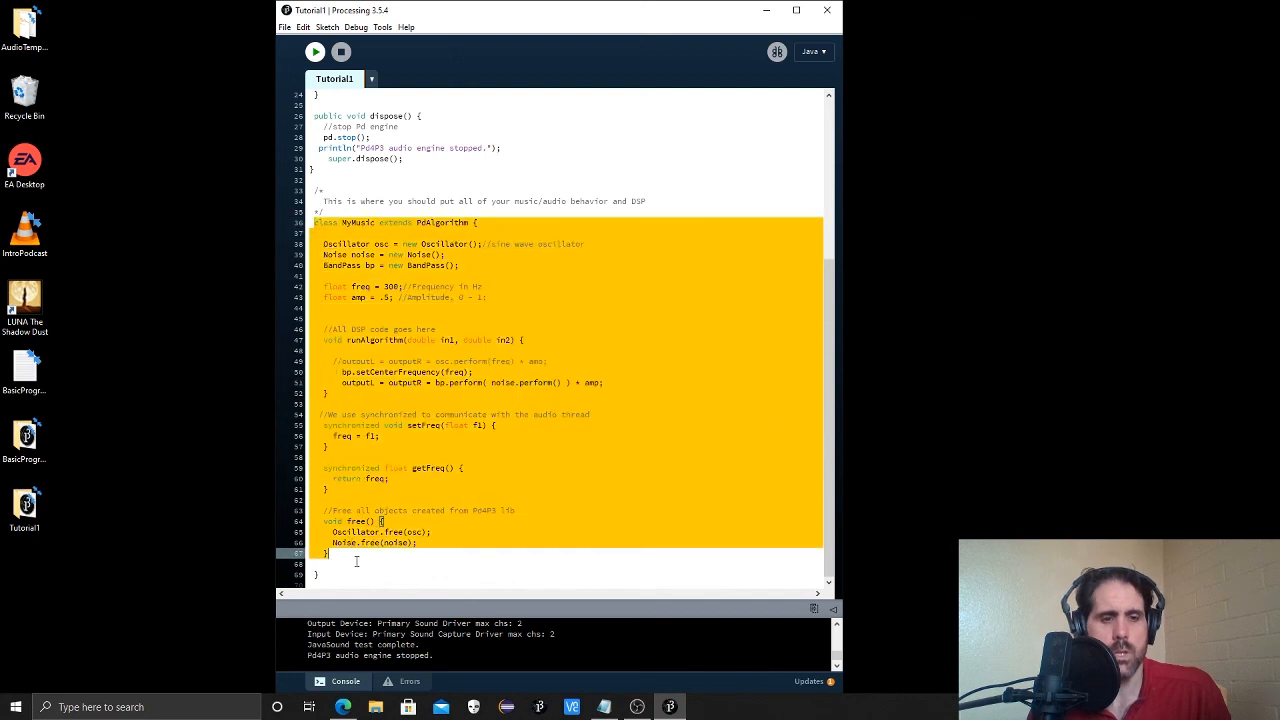
click(344, 222)
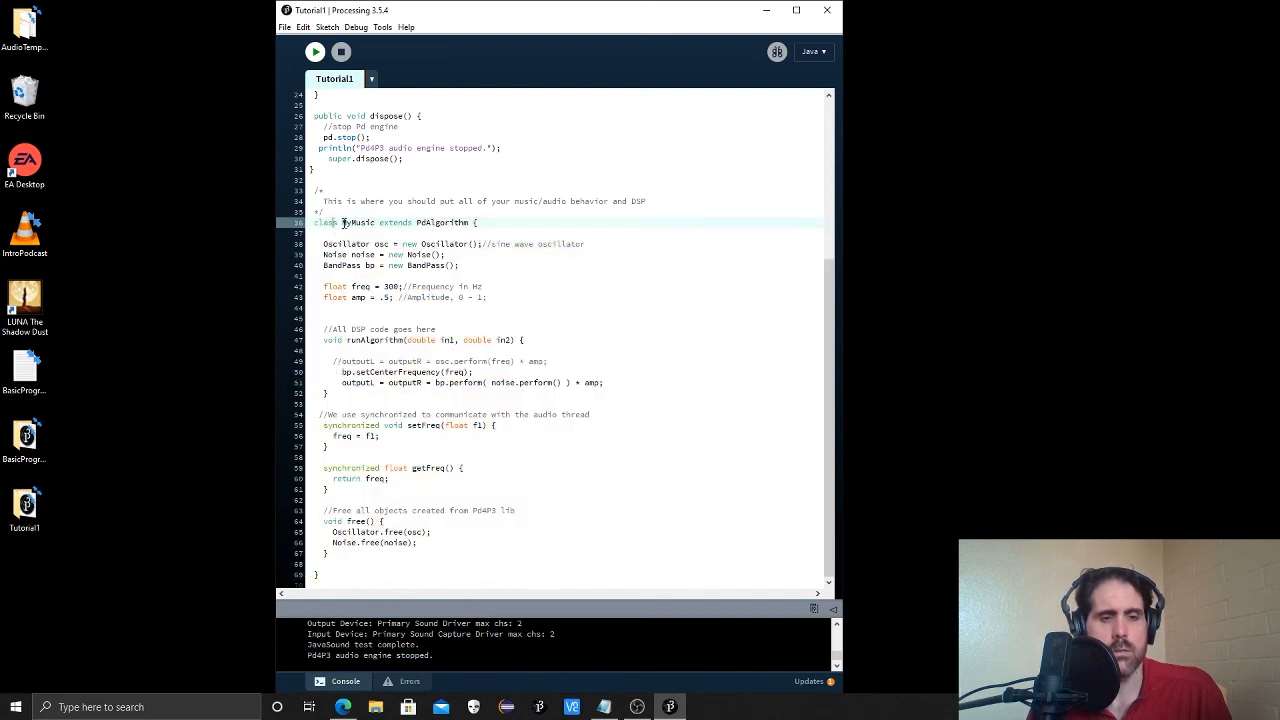
double_click(356, 222)
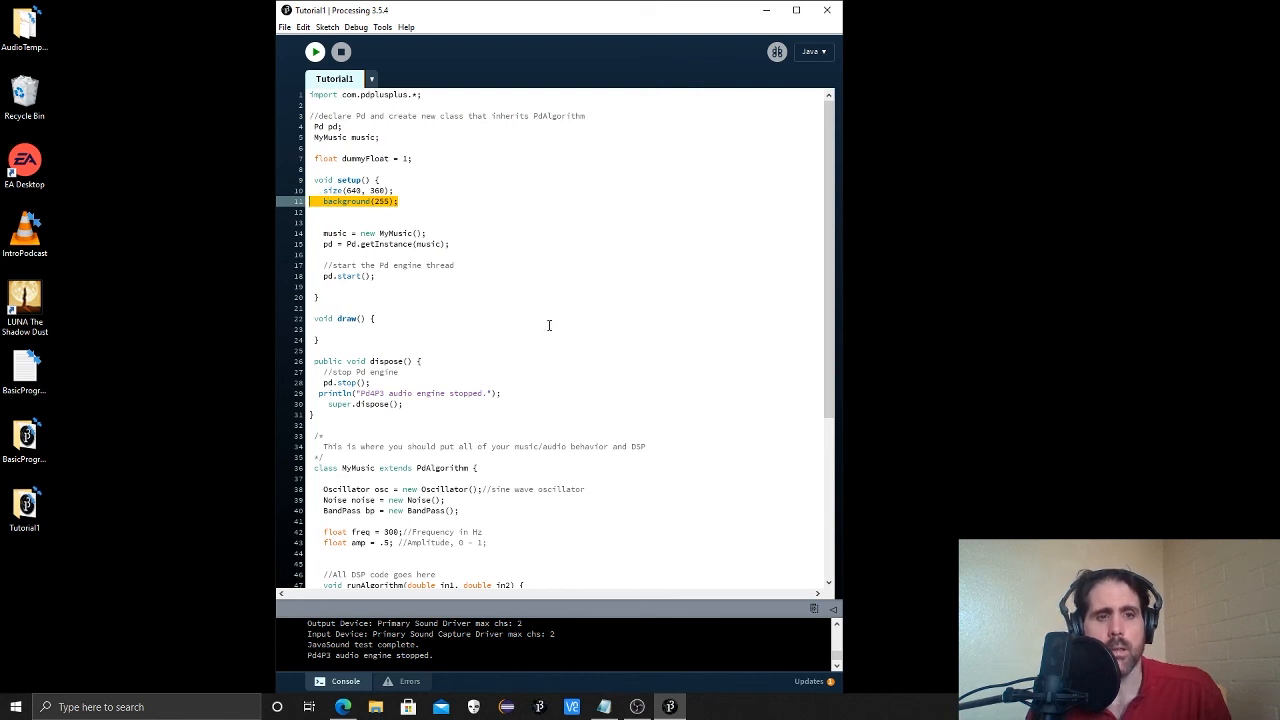
mouse_move(356, 452)
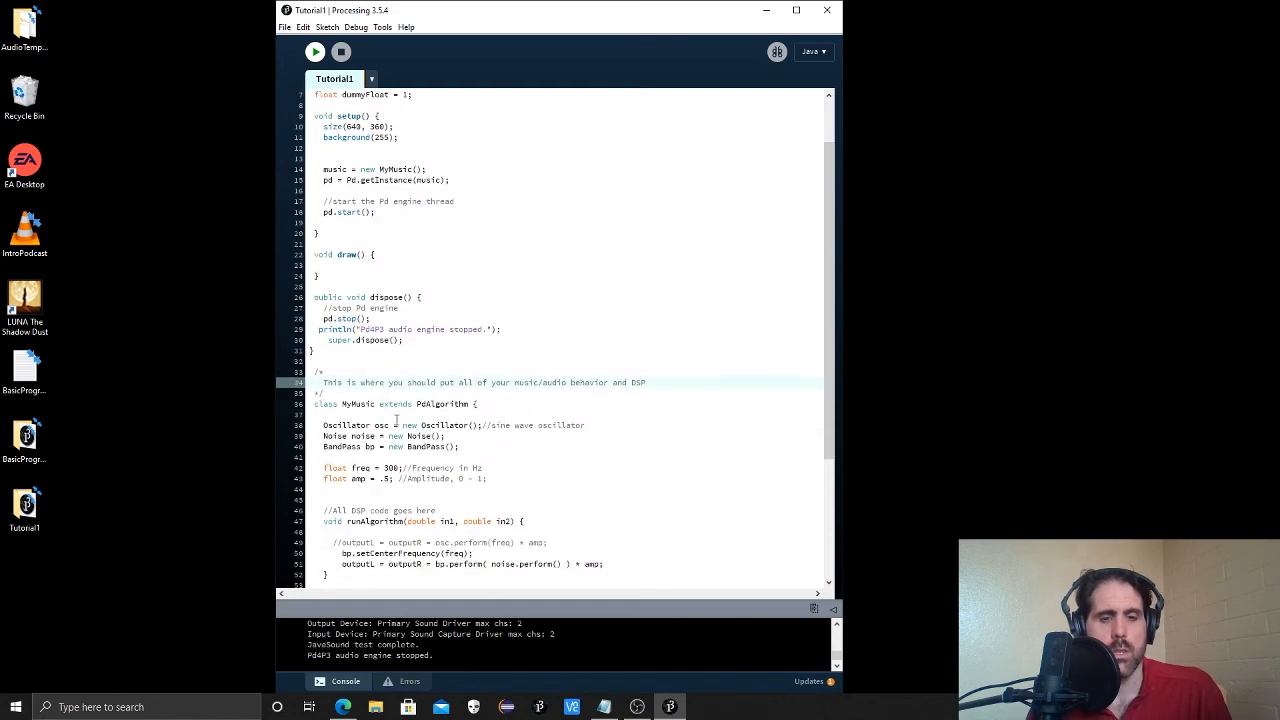
scroll(down, 3)
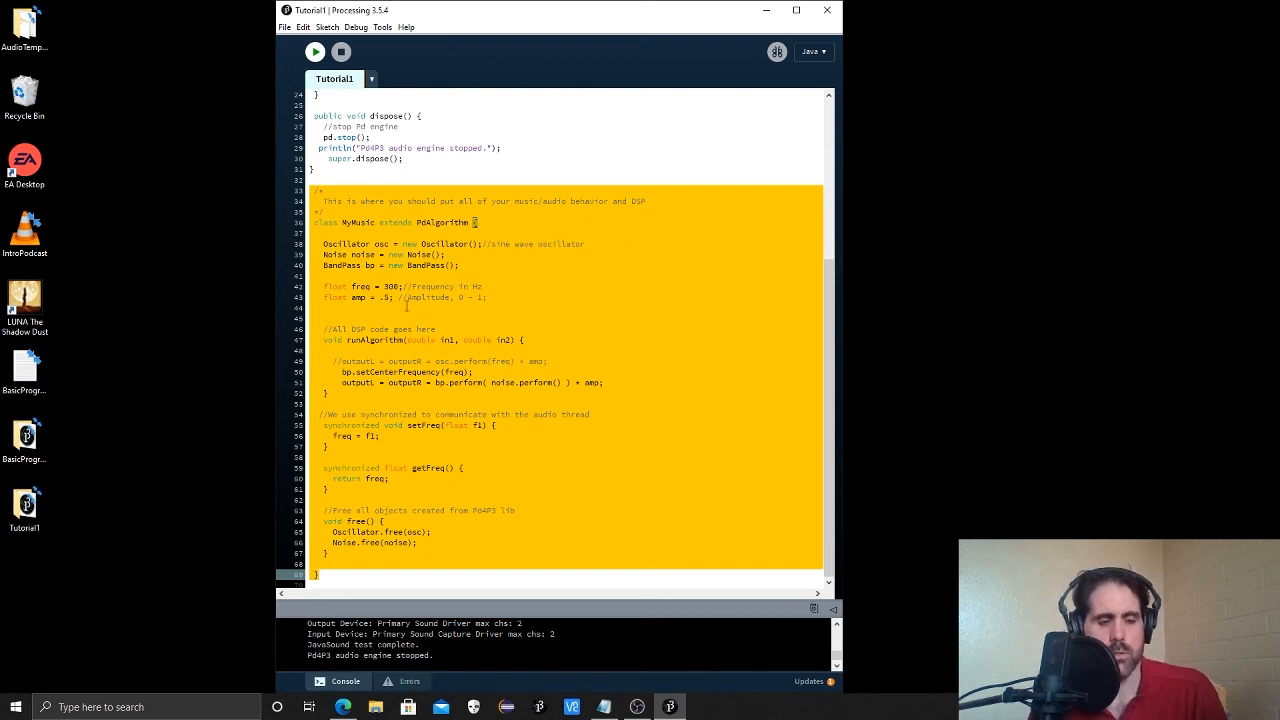
Create a new tab named MyMusic to hold the cut-out class.
click(372, 80)
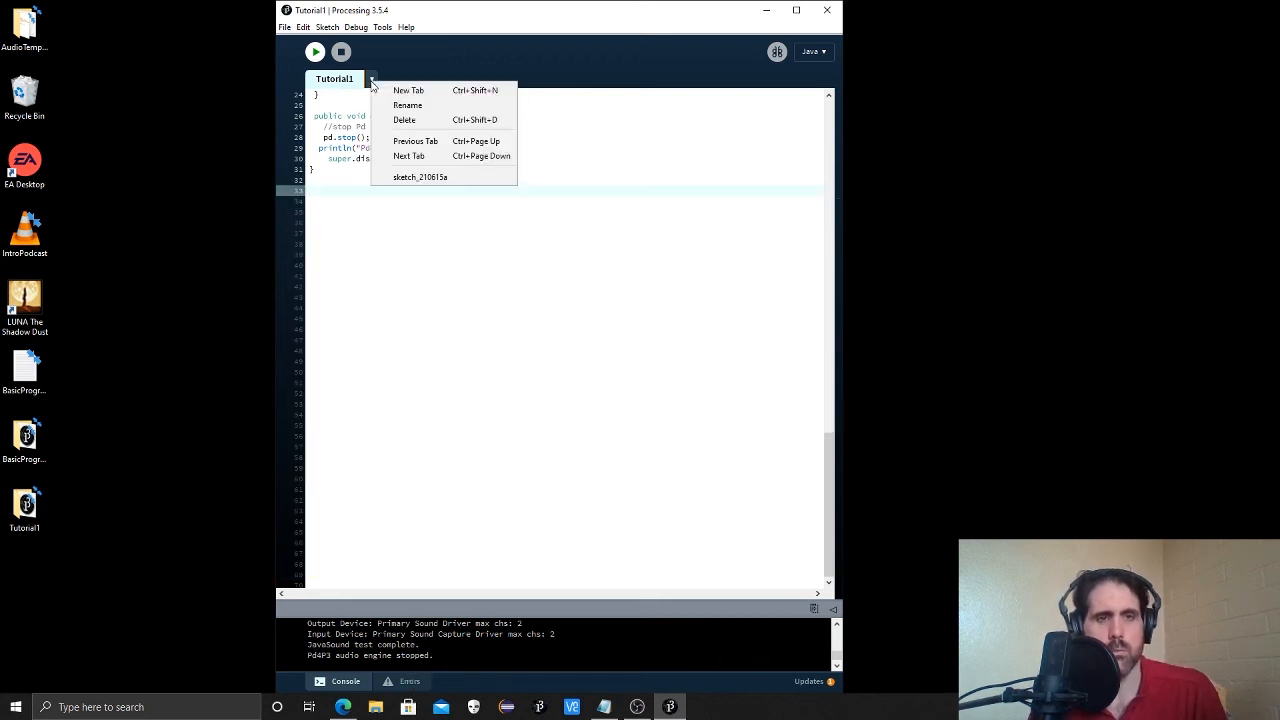
click(408, 104)
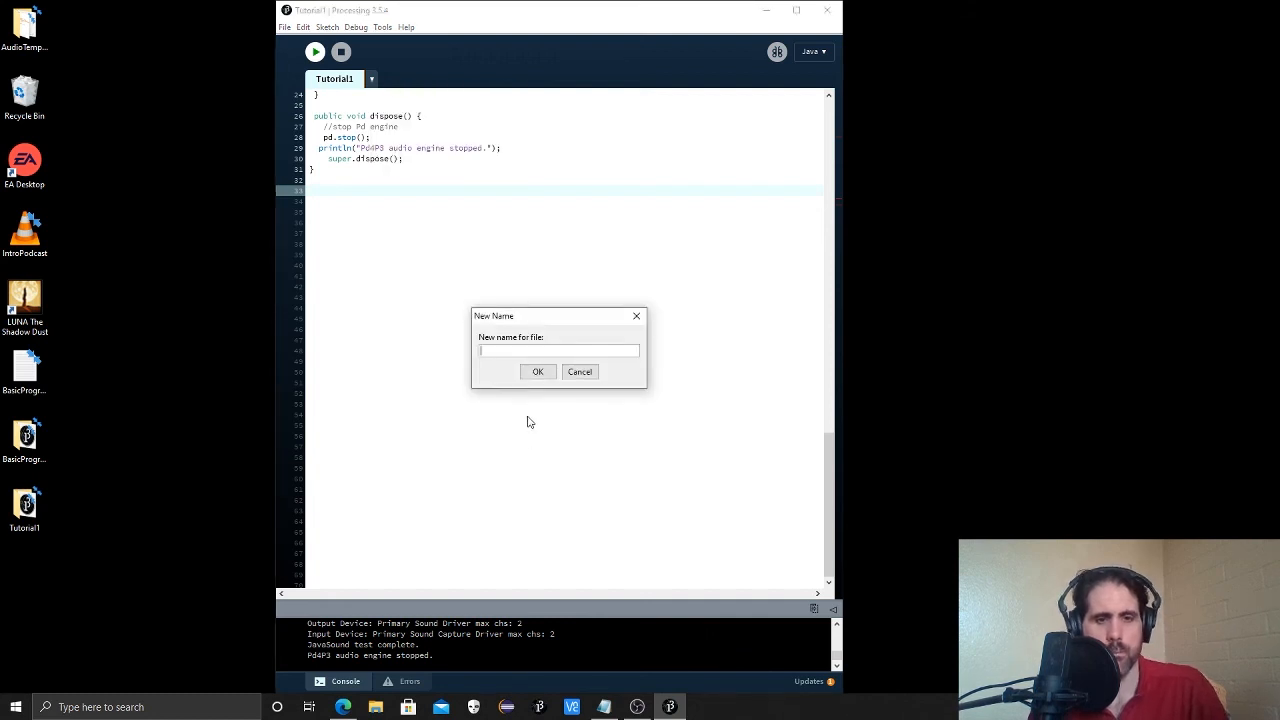
text(MyMusic)
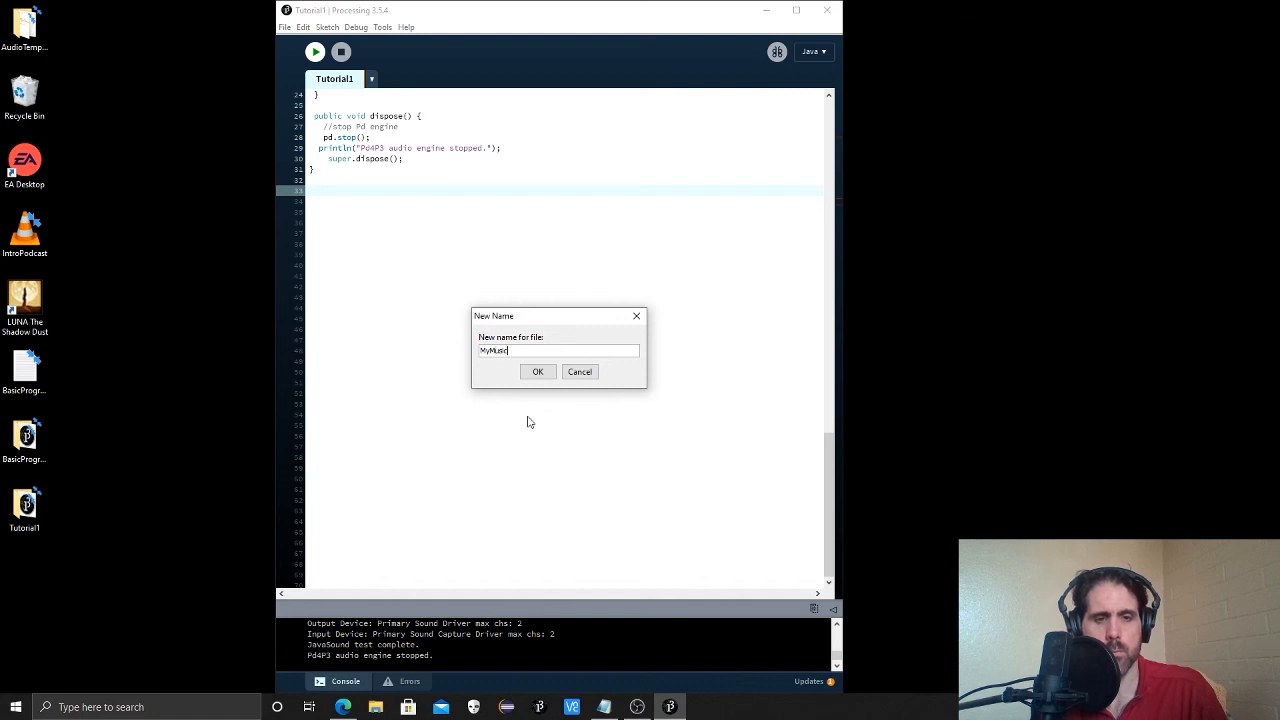
click(536, 370)
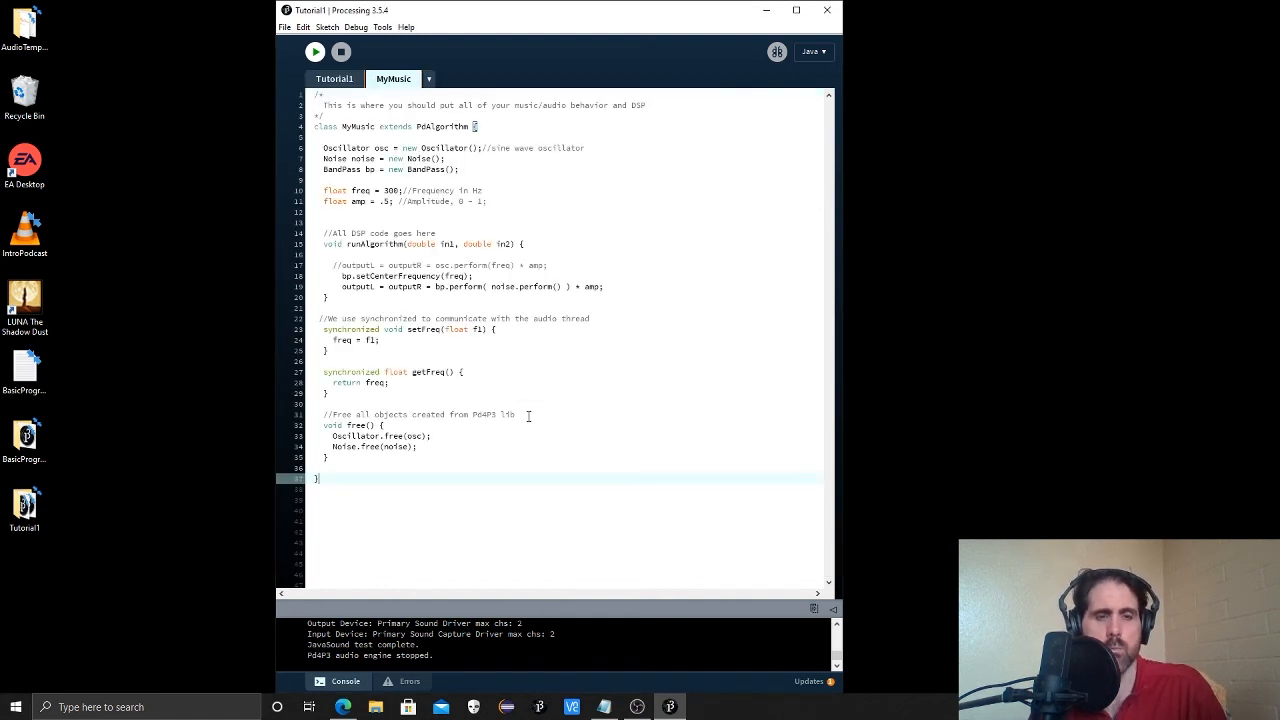
Highlight the class header and the runAlgorithm void keyword while adding BandPass.free(bp) to free().
double_click(350, 126)
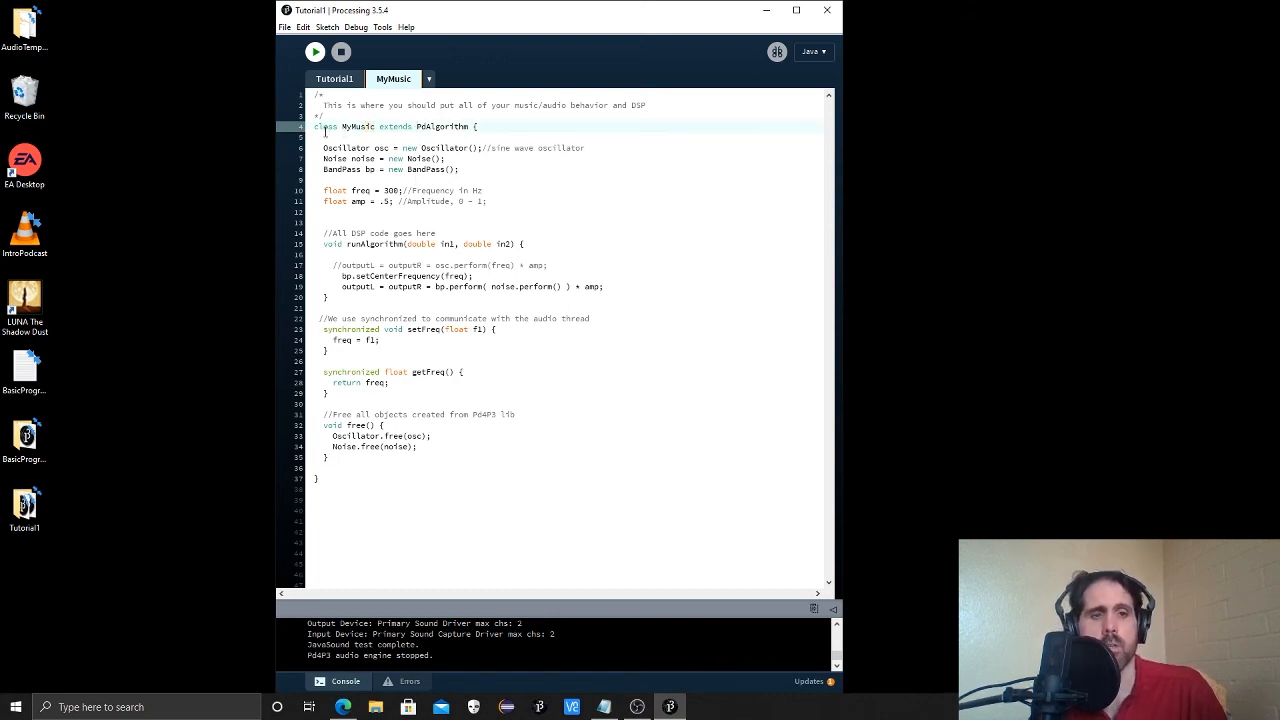
double_click(324, 126)
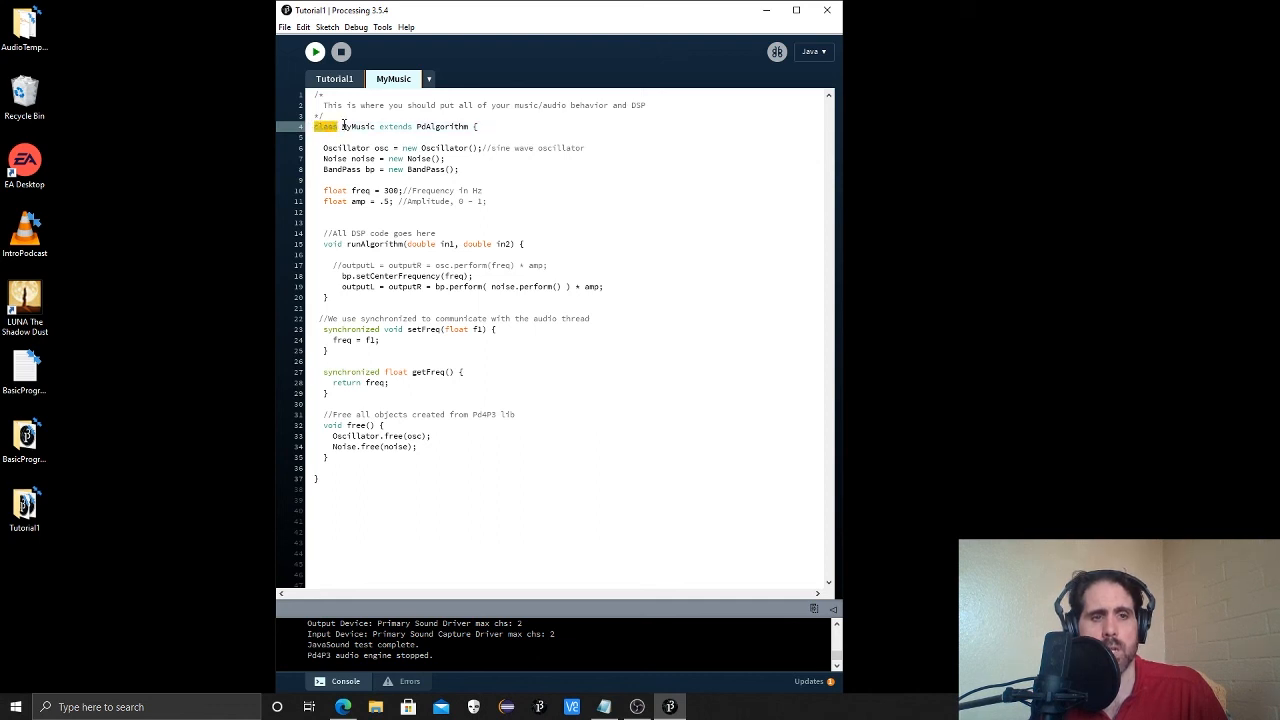
double_click(356, 126)
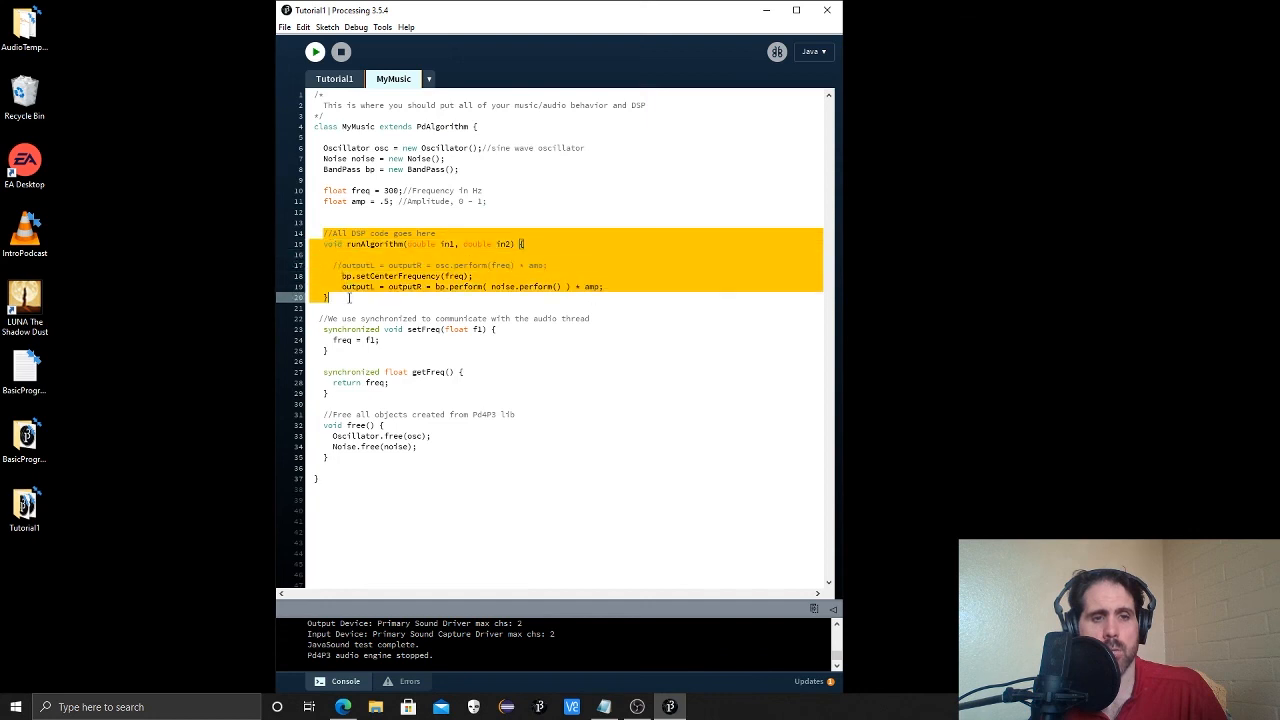
click(340, 244)
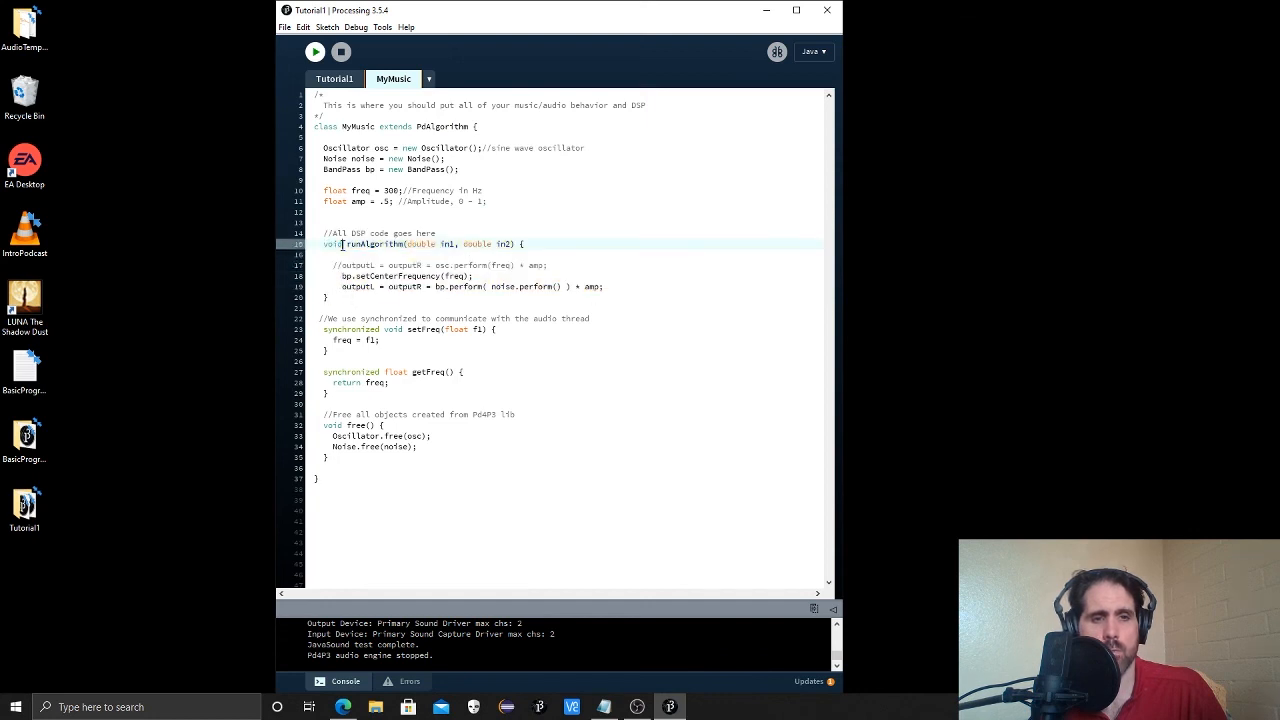
double_click(372, 244)
text(BandPass.free(bp);)
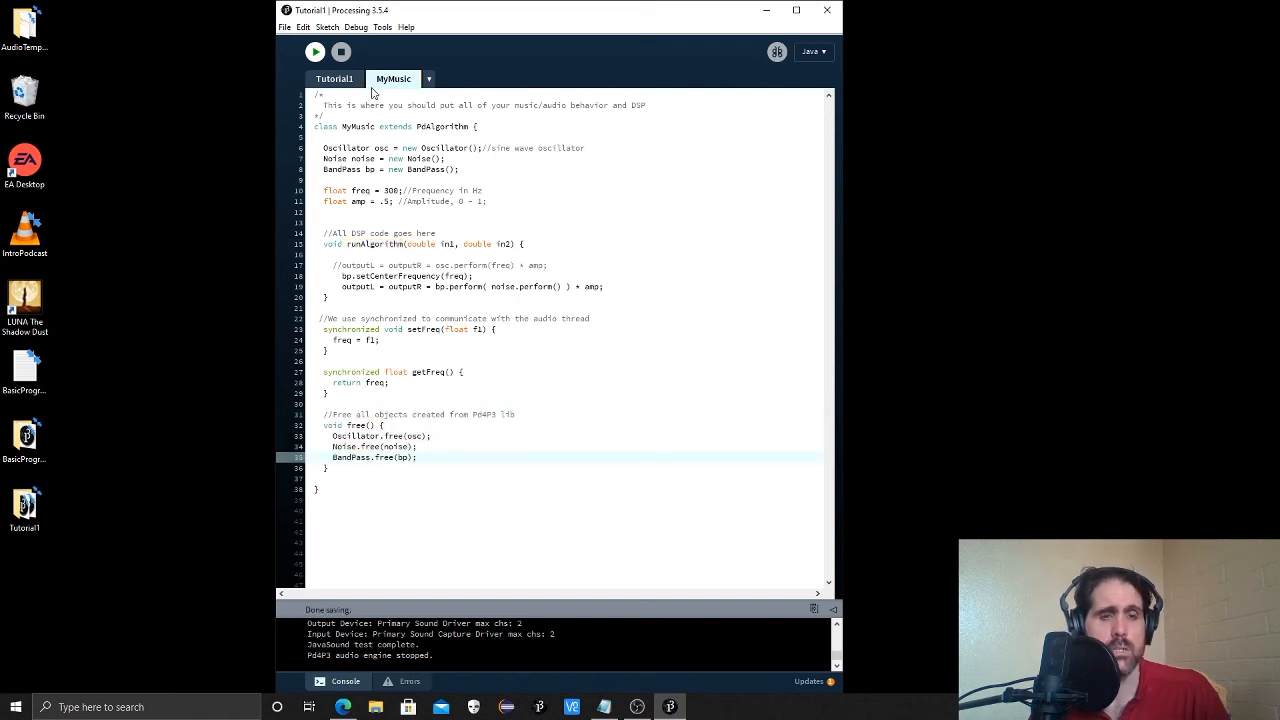
Switch to Tutorial1 and highlight the MyMusic declaration and the pd instance line.
click(336, 80)
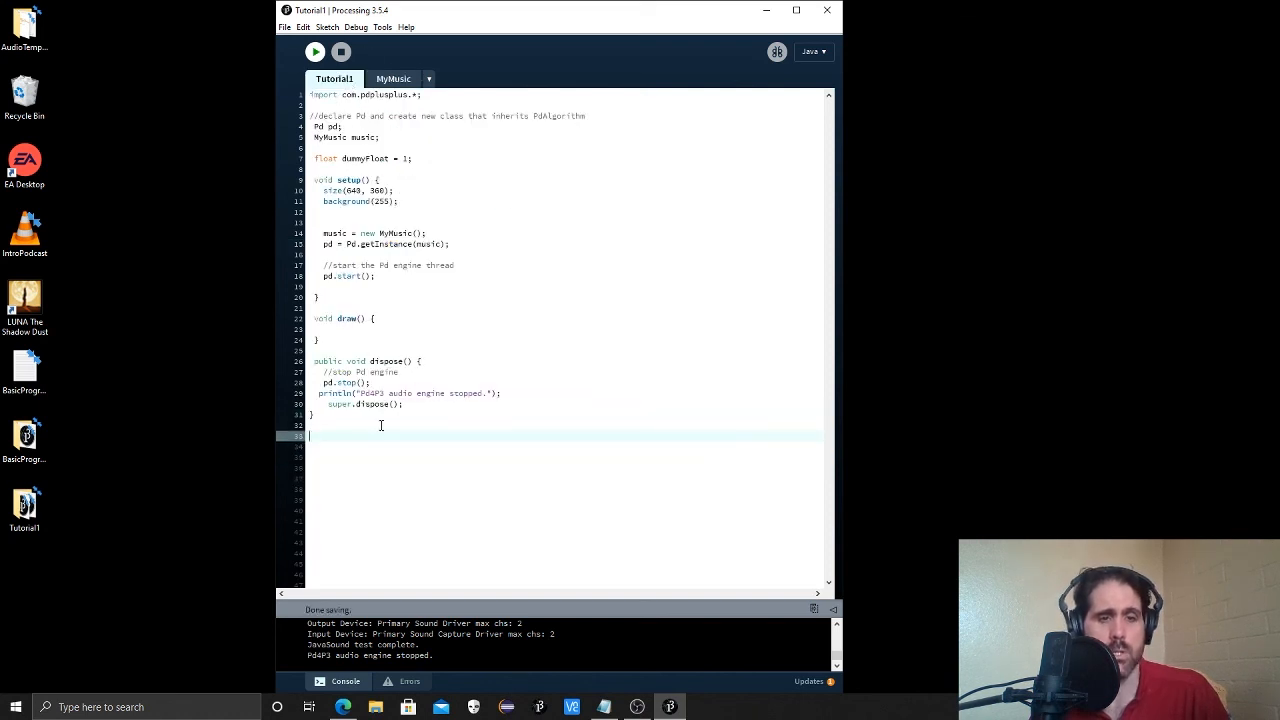
mouse_move(732, 464)
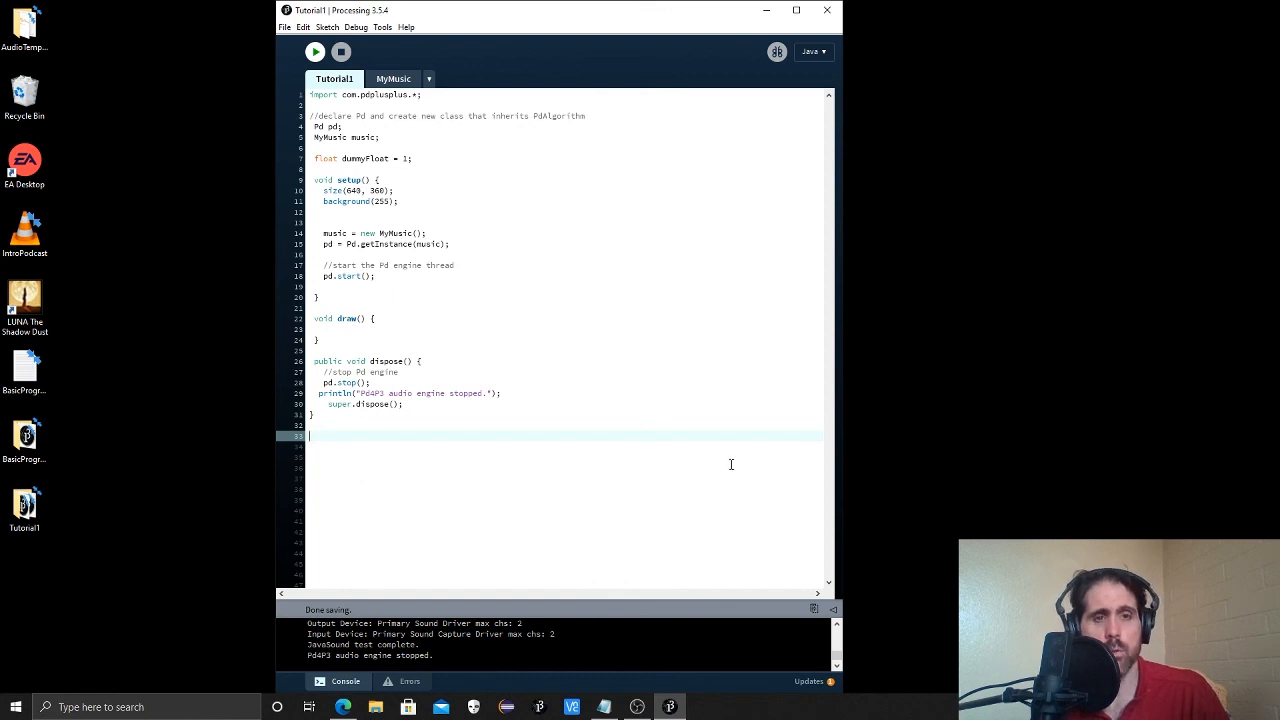
mouse_move(580, 214)
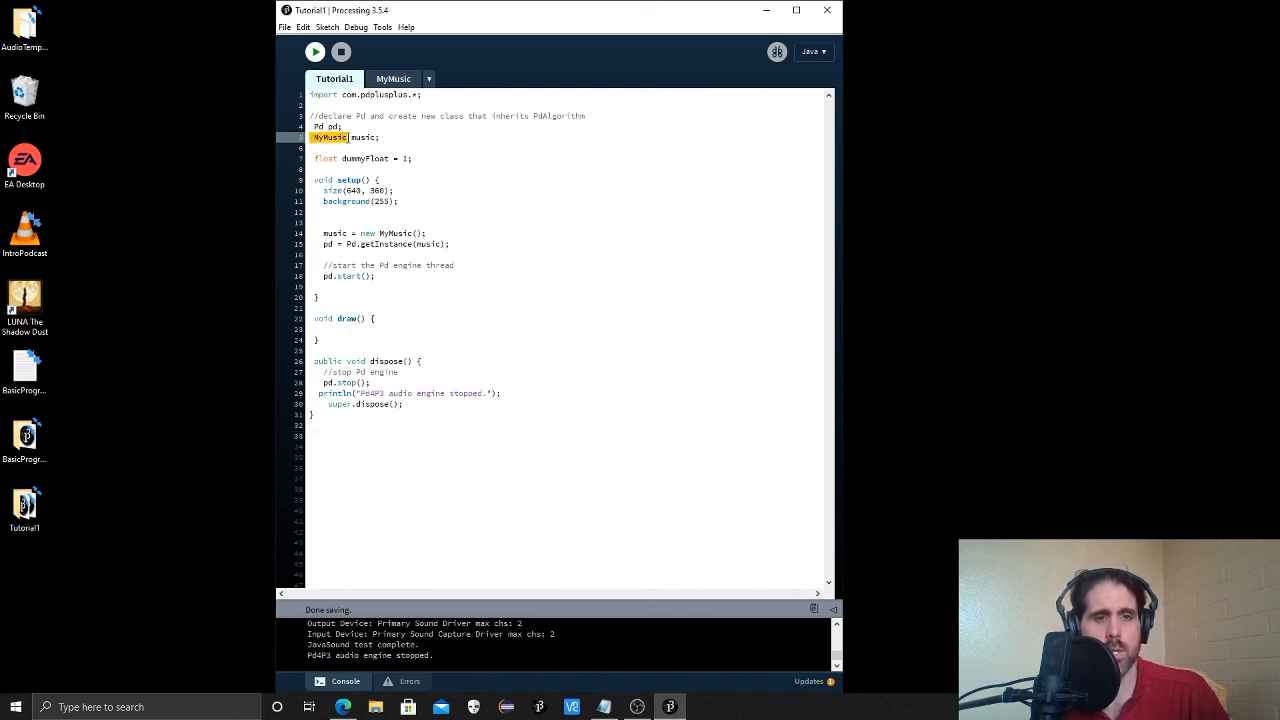
double_click(364, 136)
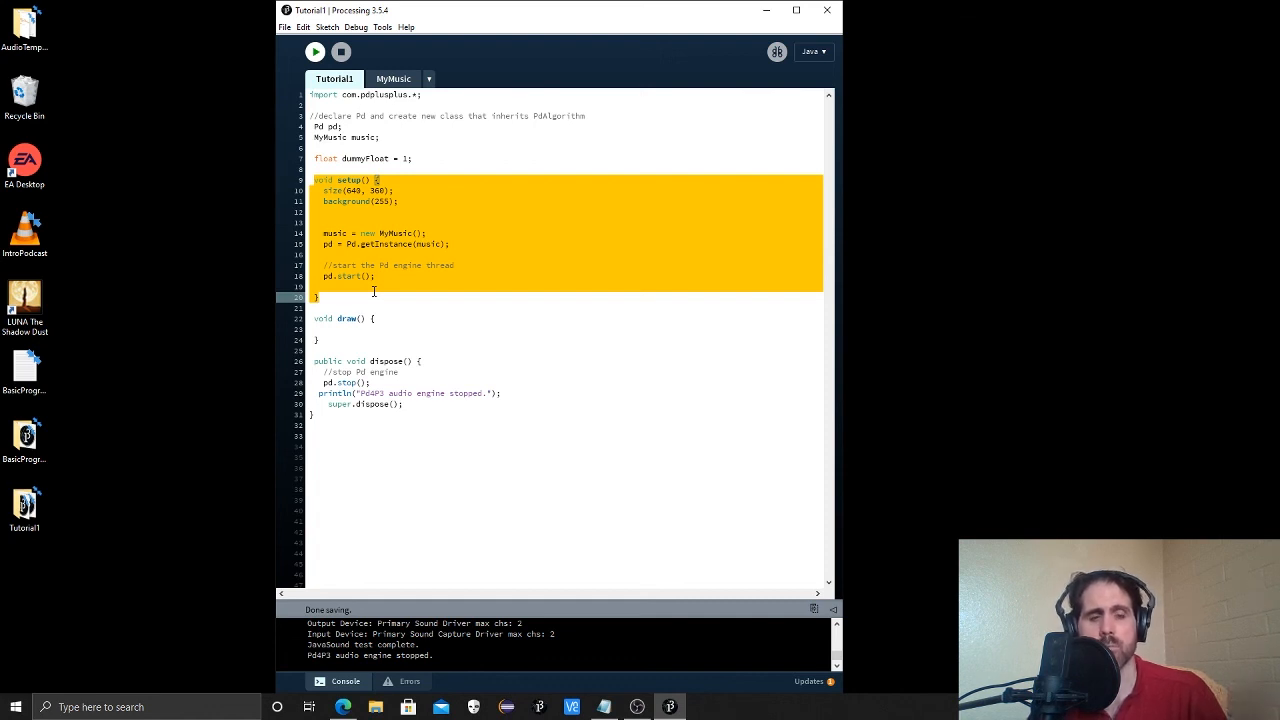
mouse_move(432, 292)
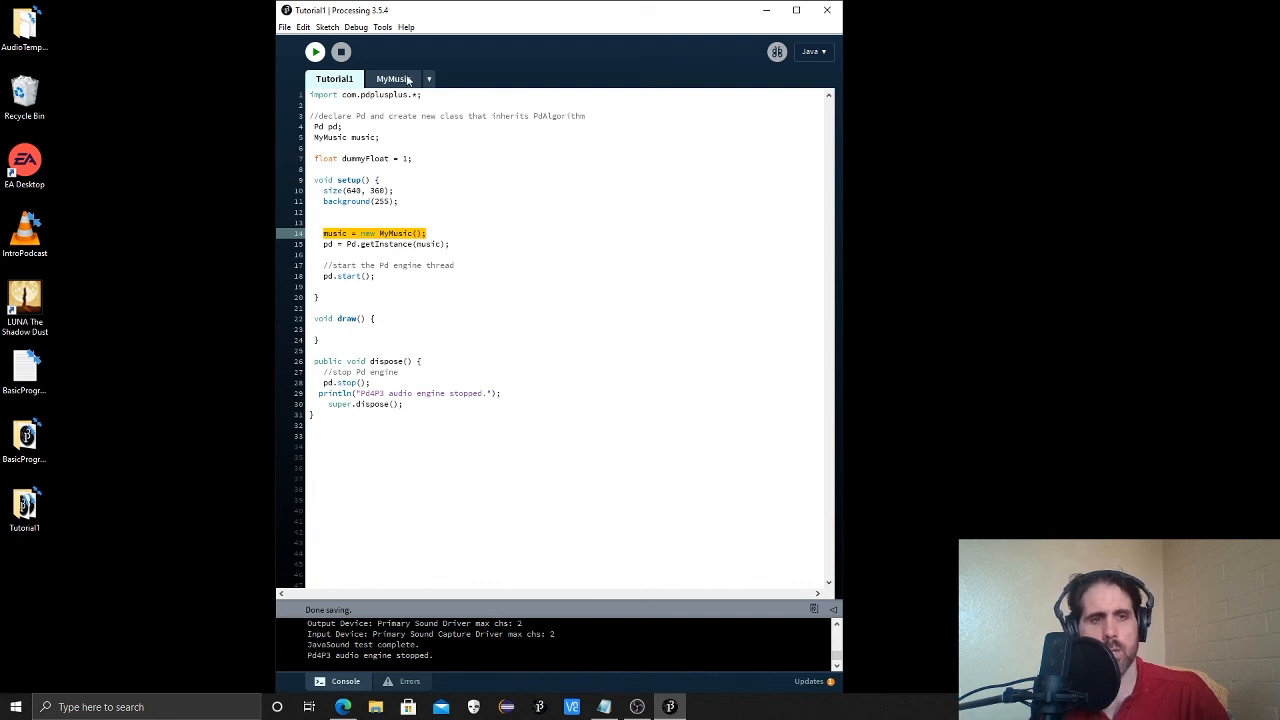
click(336, 78)
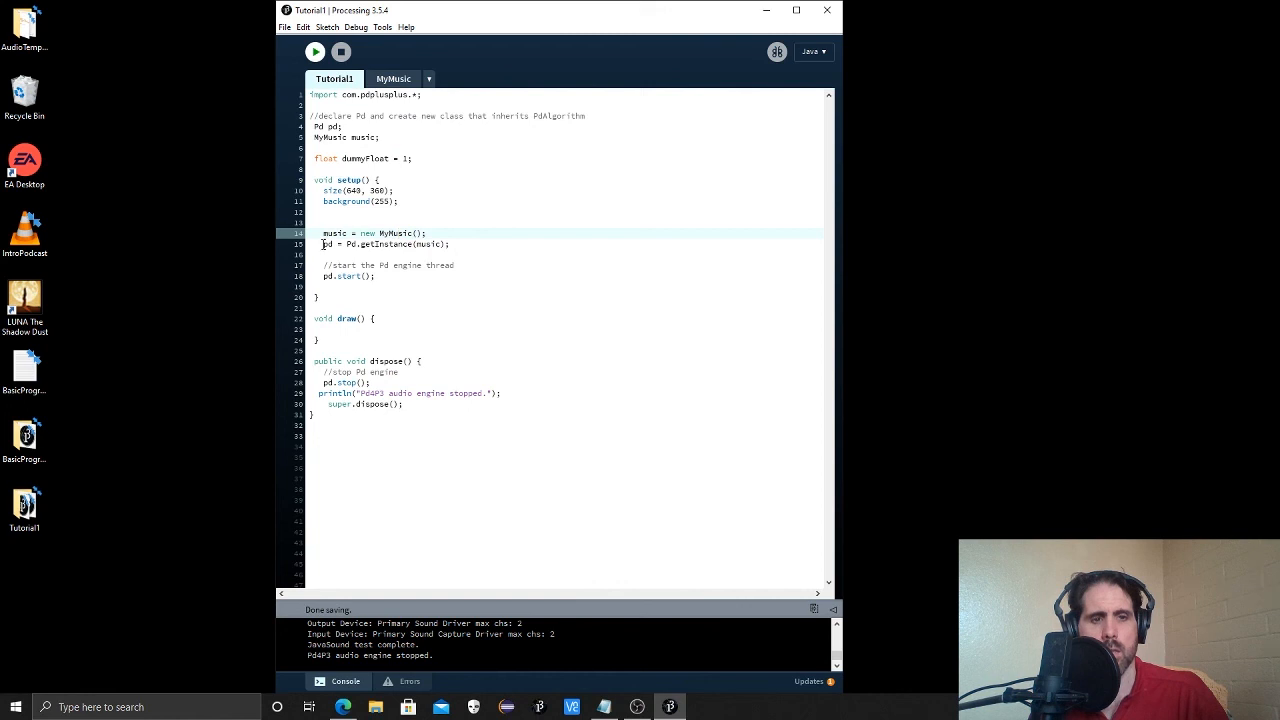
triple_click(384, 244)
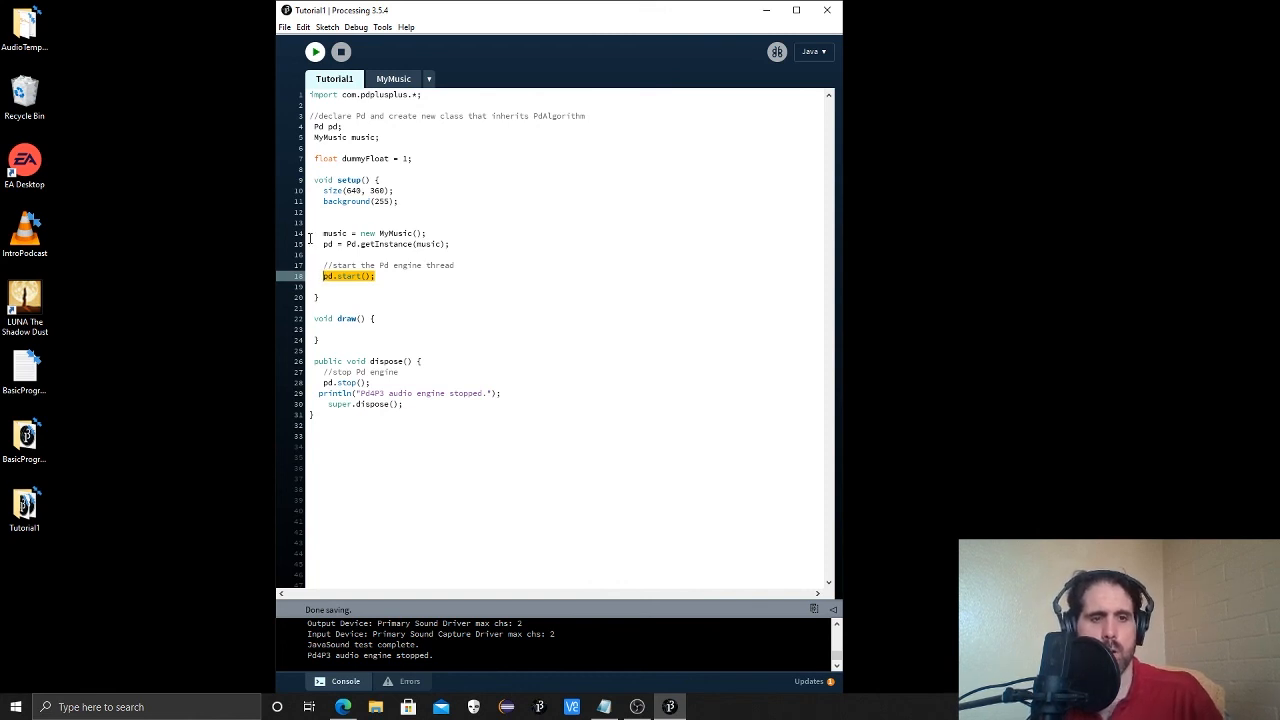
Highlight the pd.start() call, select all Tutorial1 code, then clear the selection.
drag(322, 232, 376, 276)
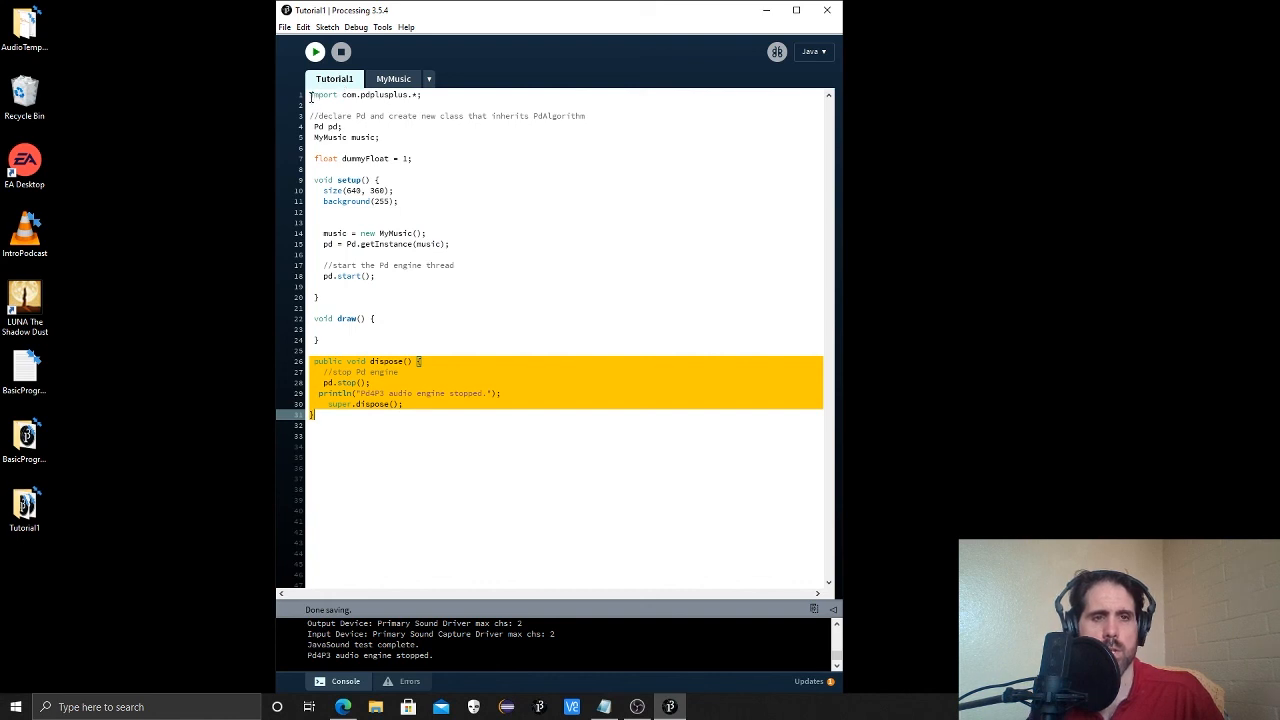
key(ctrl+a)
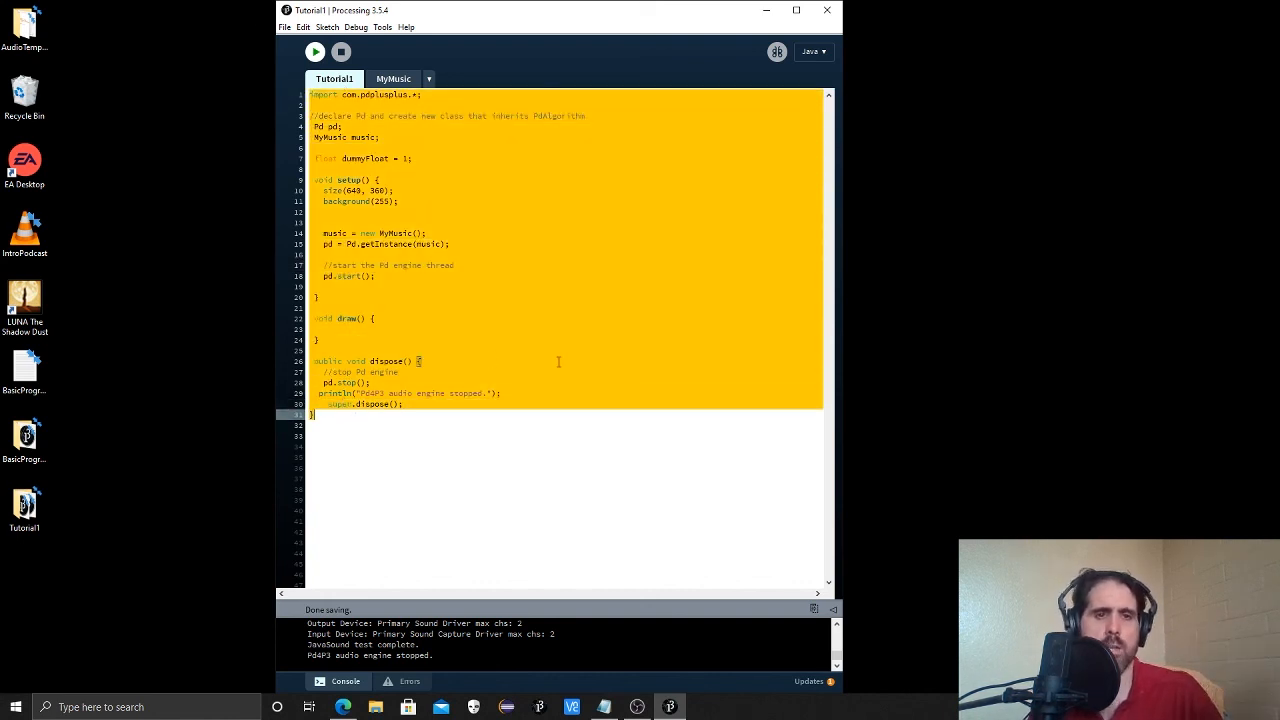
click(392, 78)
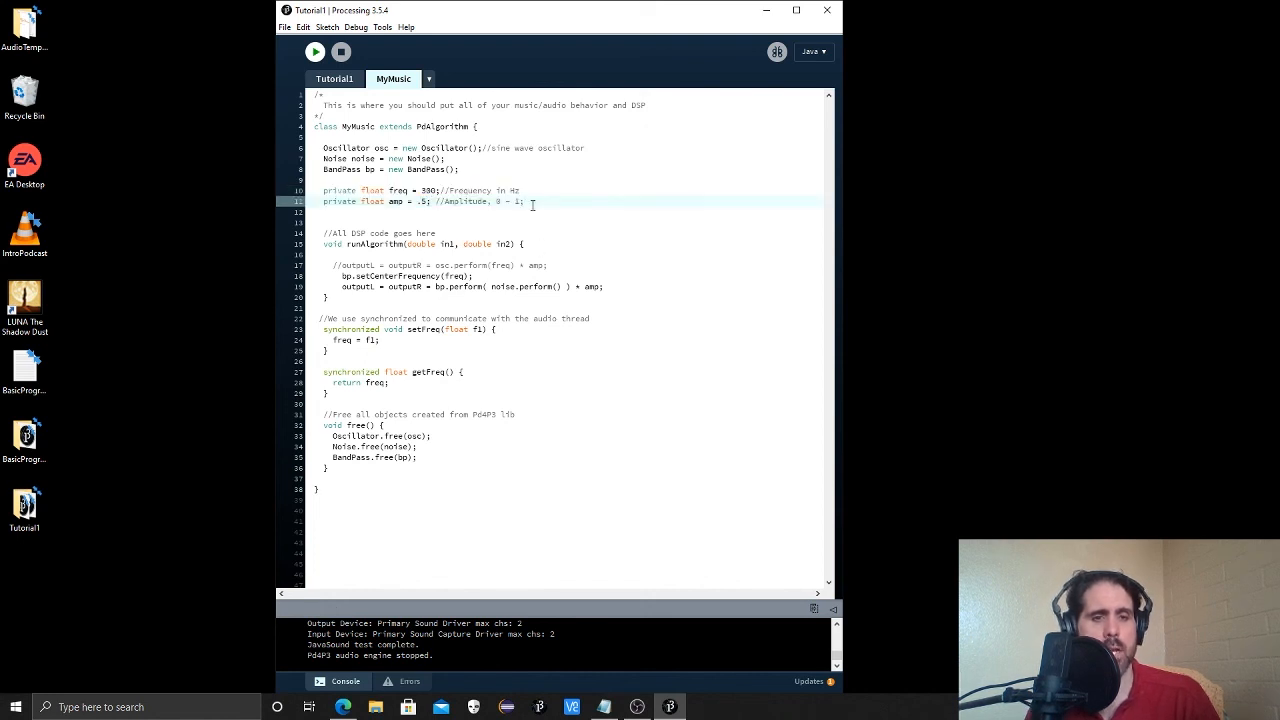
Select the private keyword before the freq and amp declarations to remove it.
drag(320, 148, 418, 446)
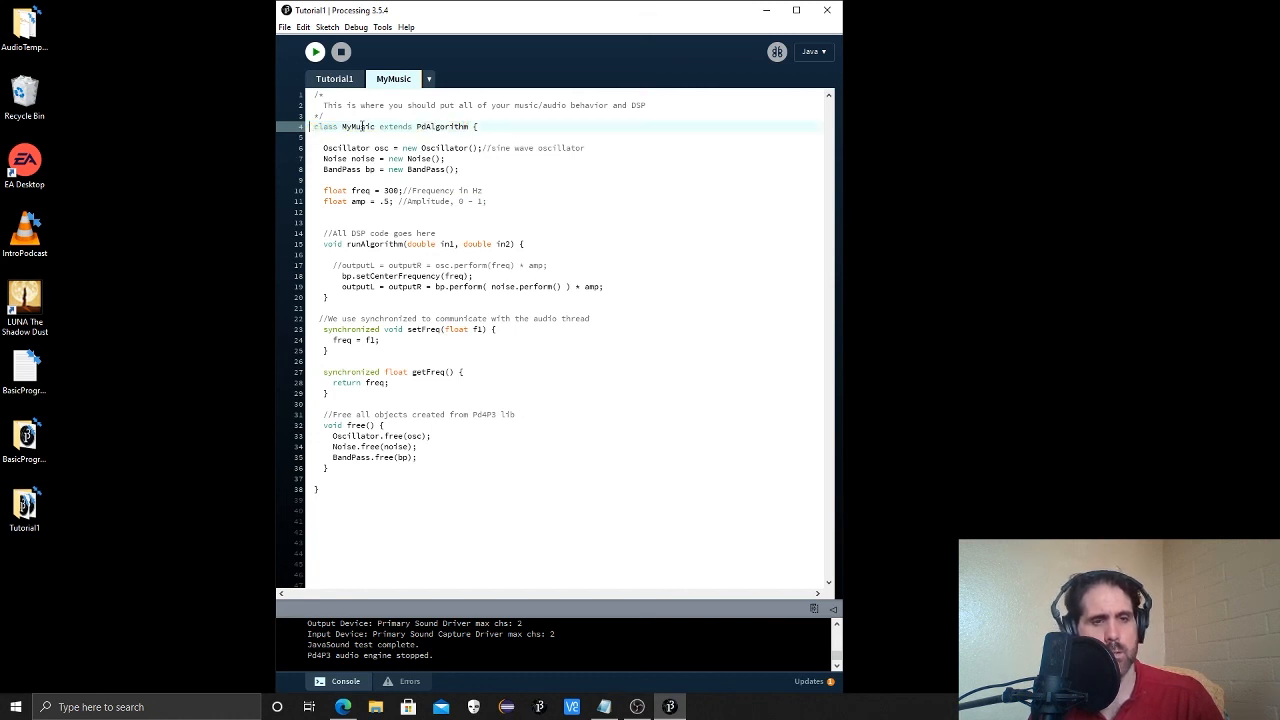
drag(380, 126, 468, 126)
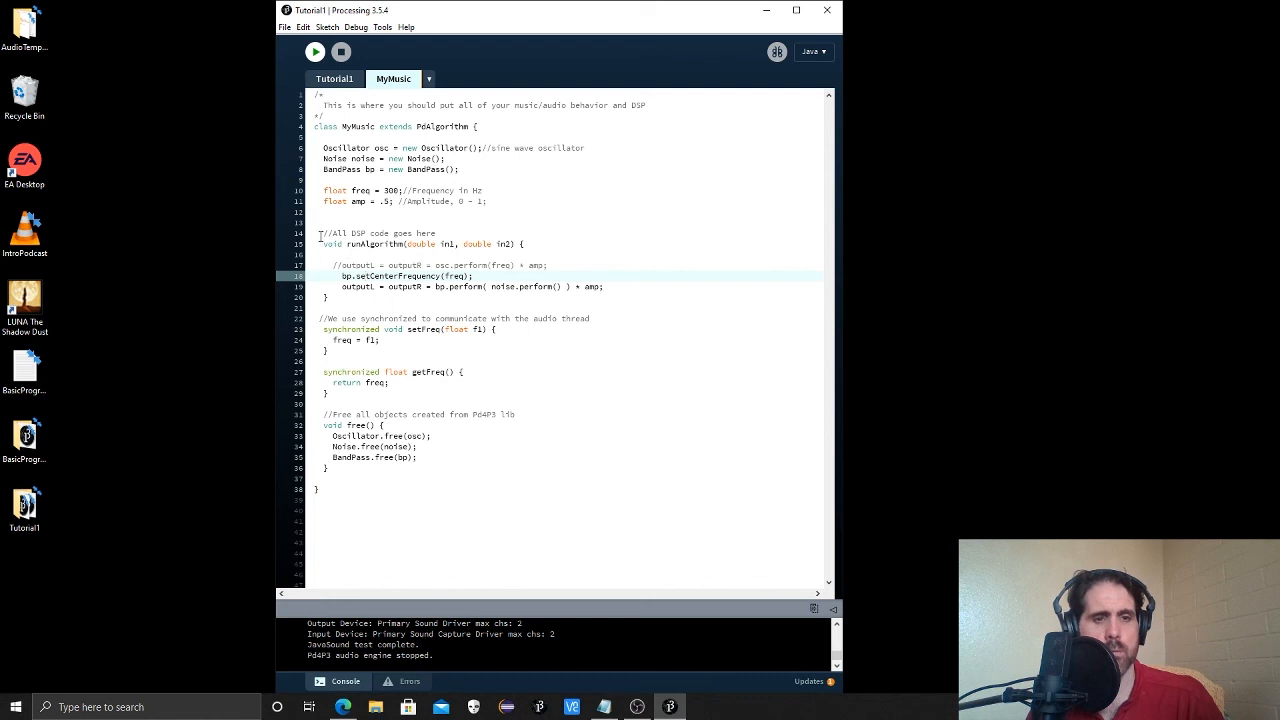
drag(320, 244, 330, 296)
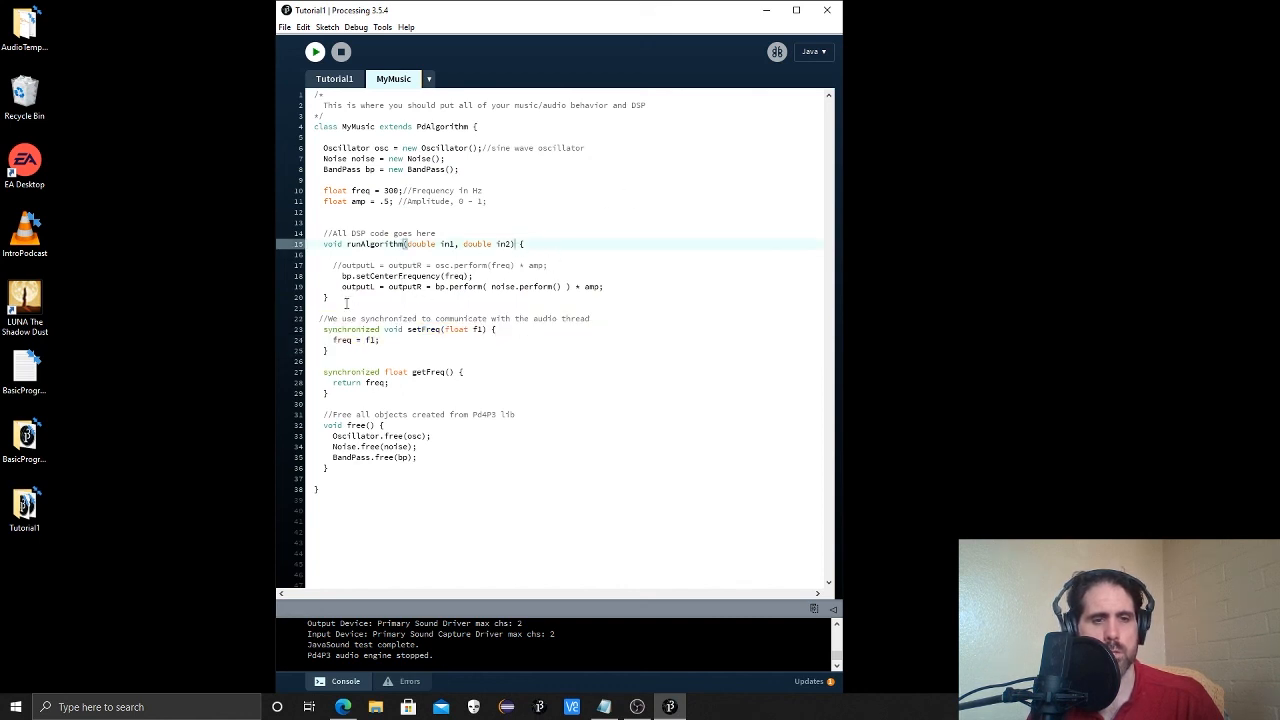
click(344, 296)
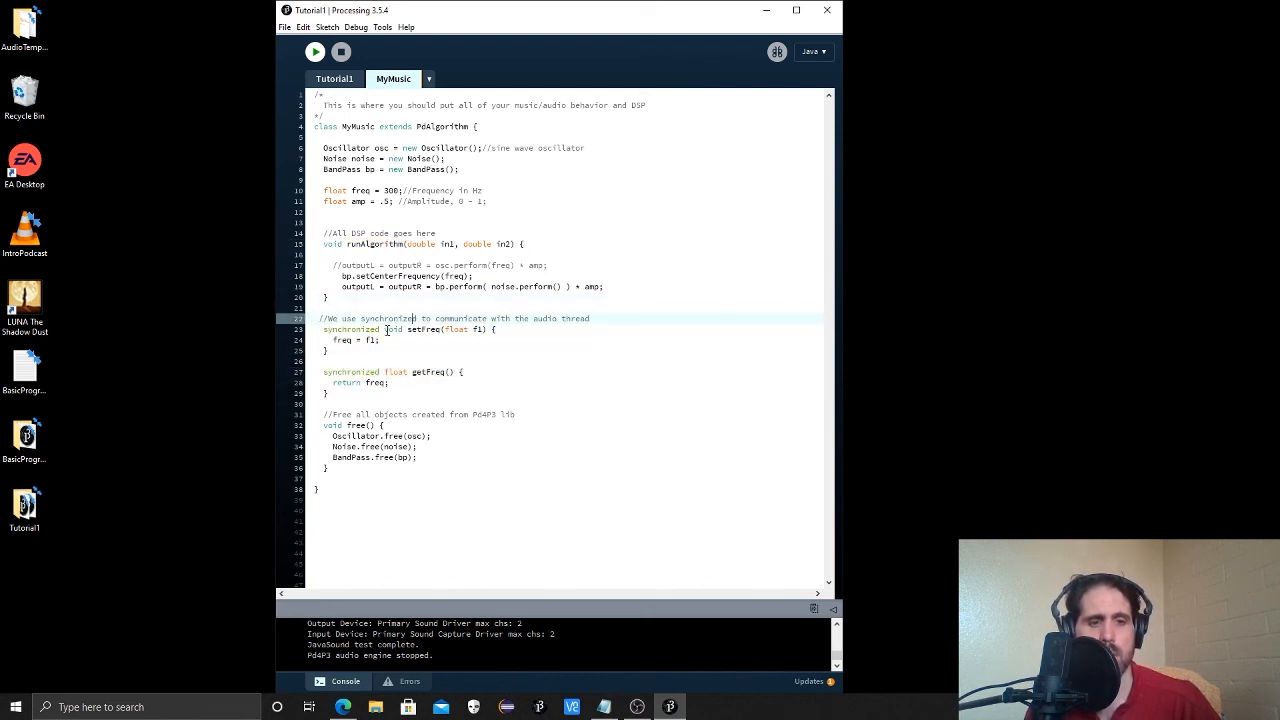
double_click(422, 328)
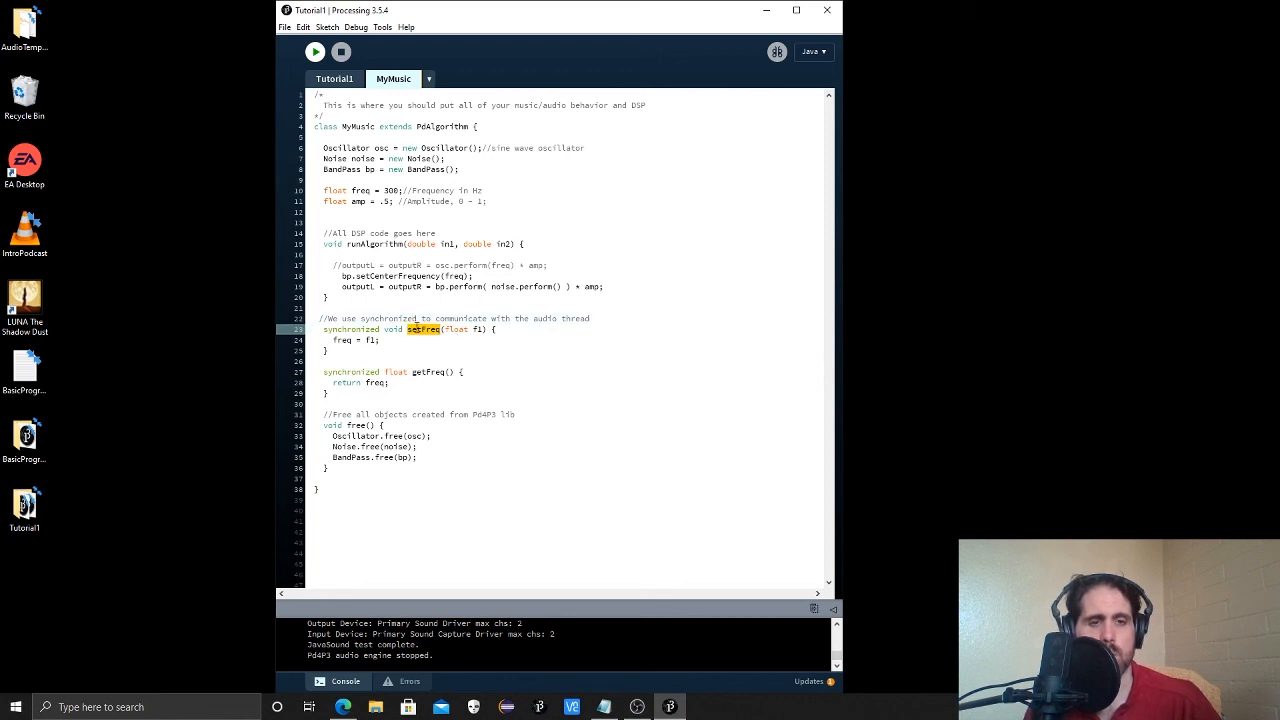
click(336, 78)
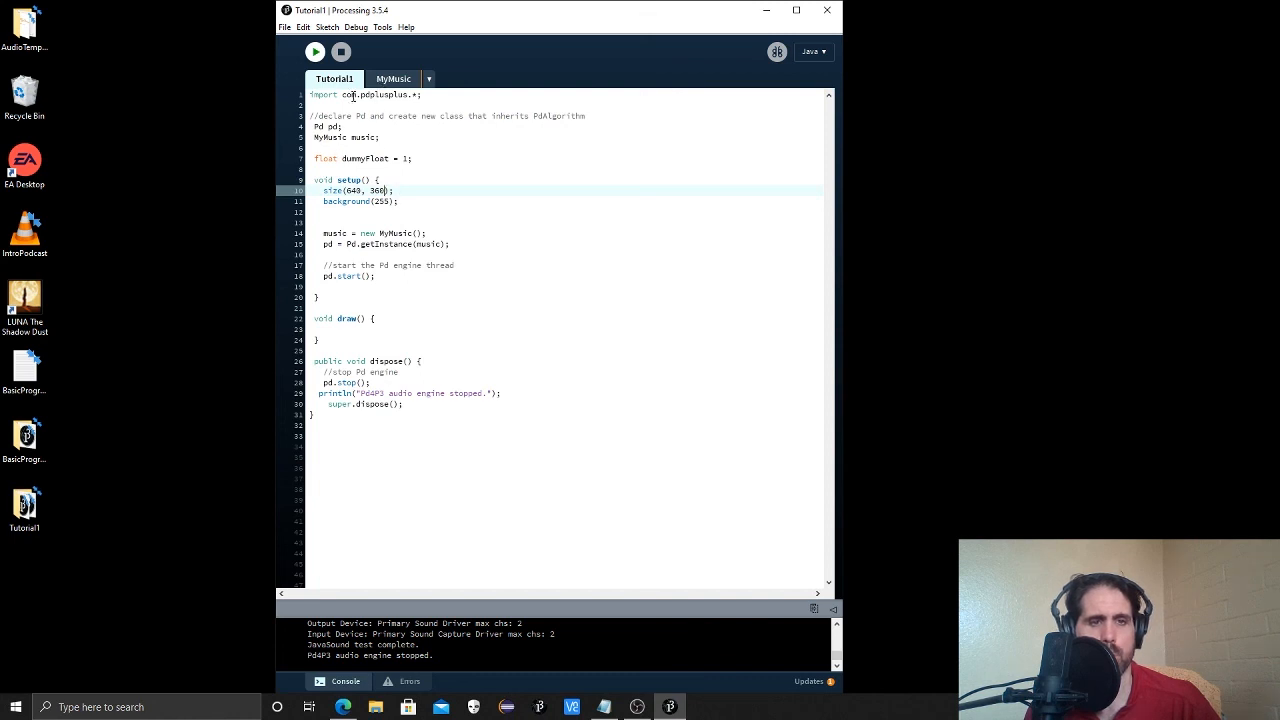
mouse_move(430, 314)
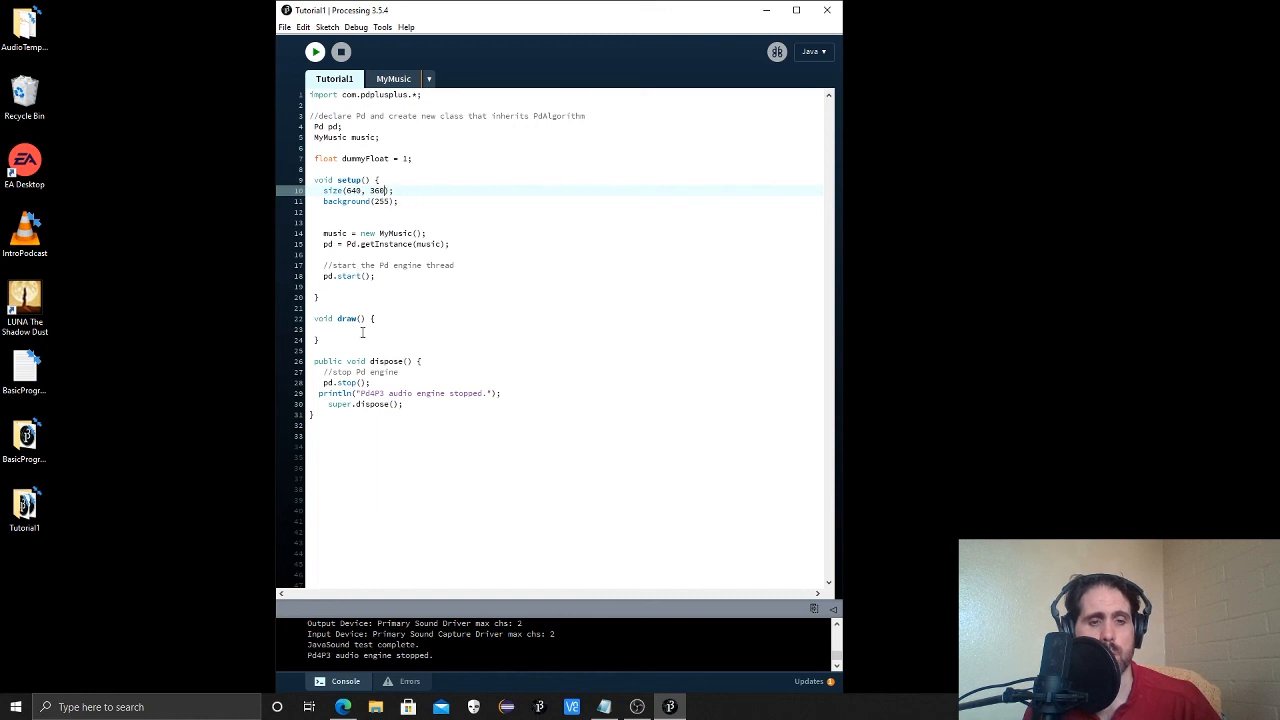
click(336, 328)
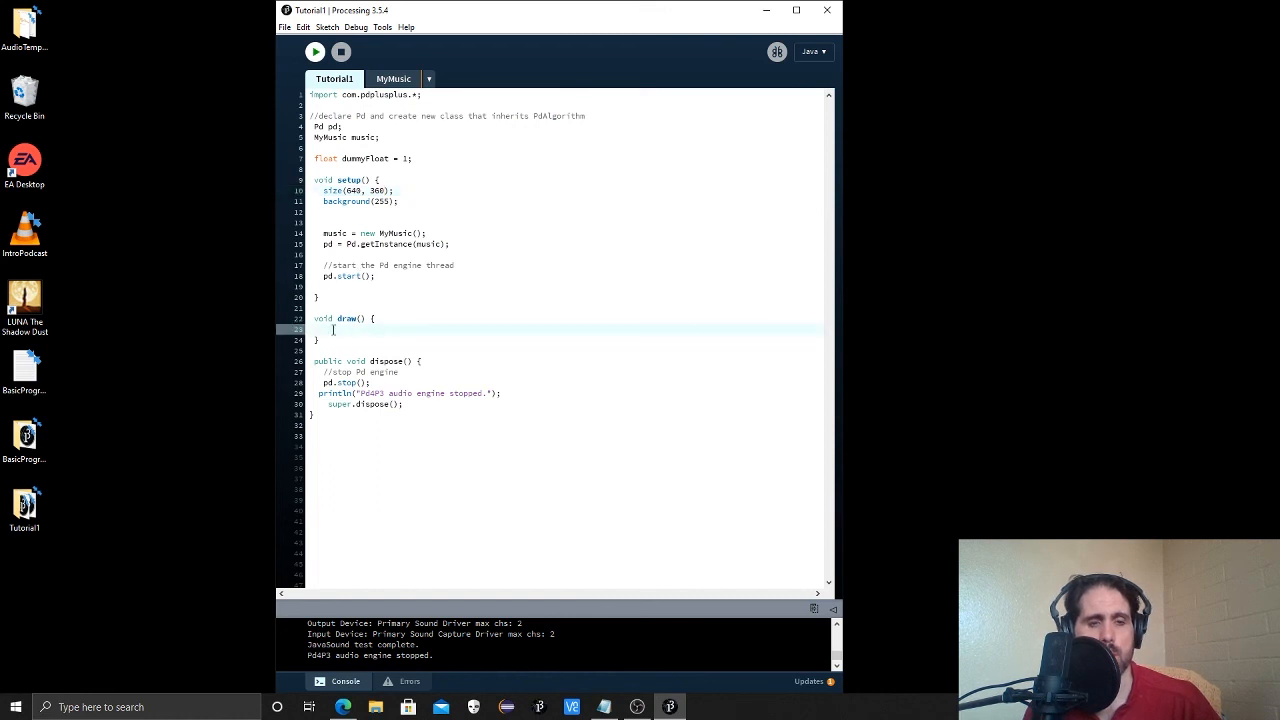
mouse_move(636, 270)
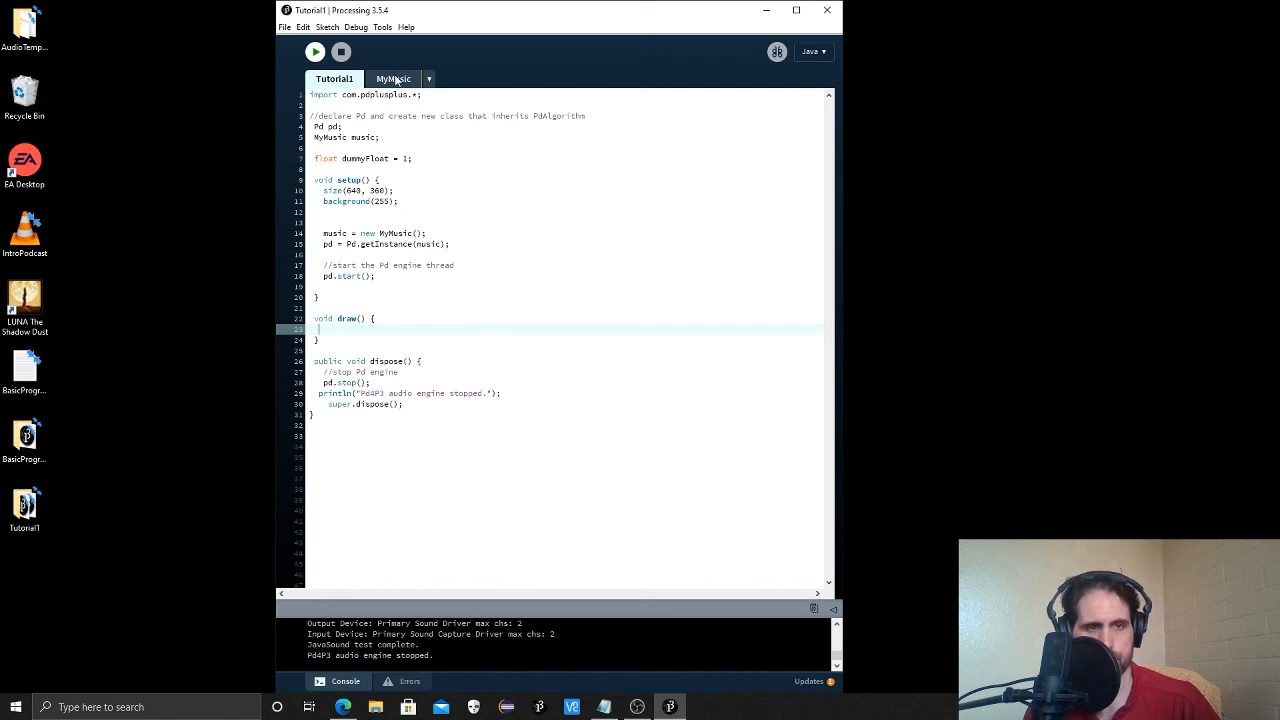
click(392, 78)
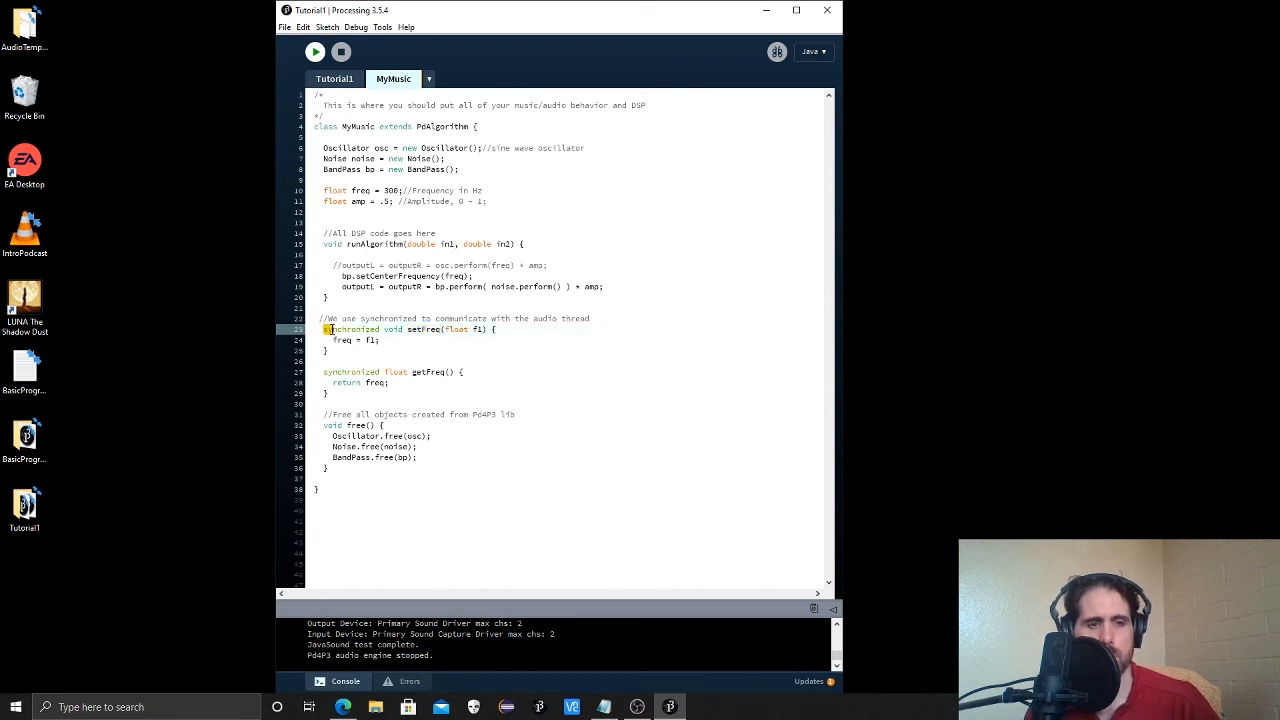
double_click(352, 328)
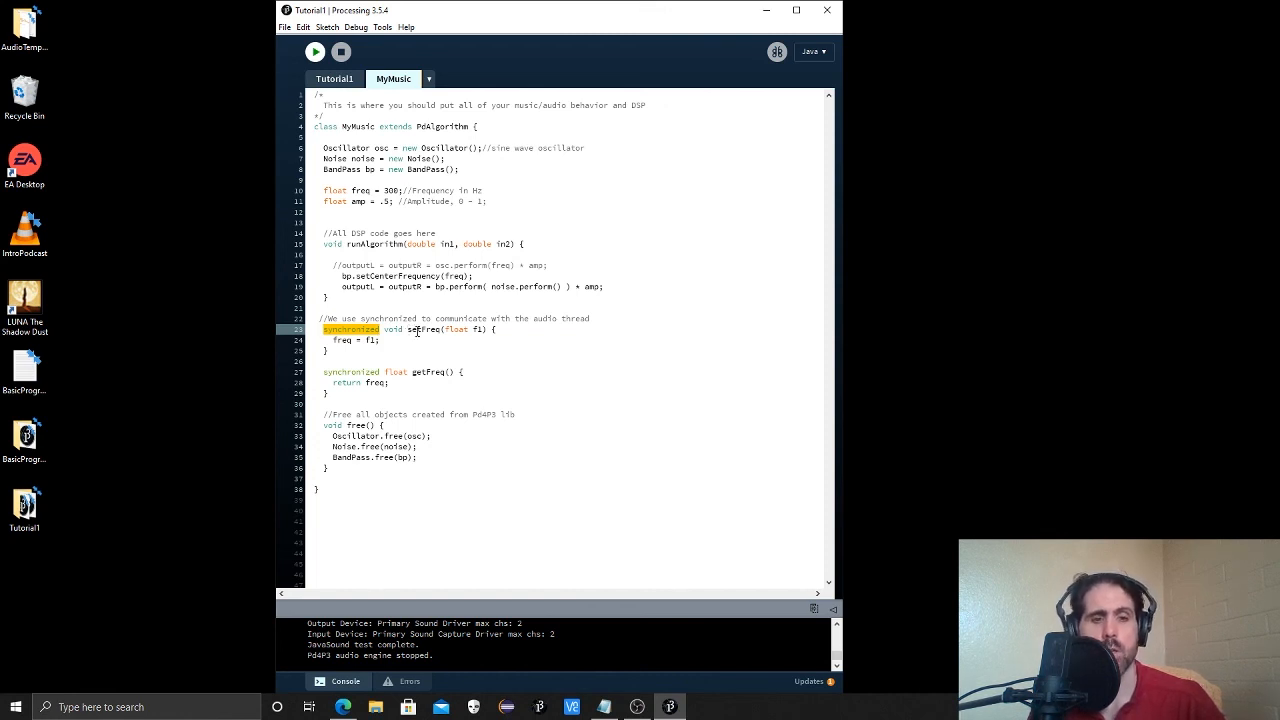
click(378, 340)
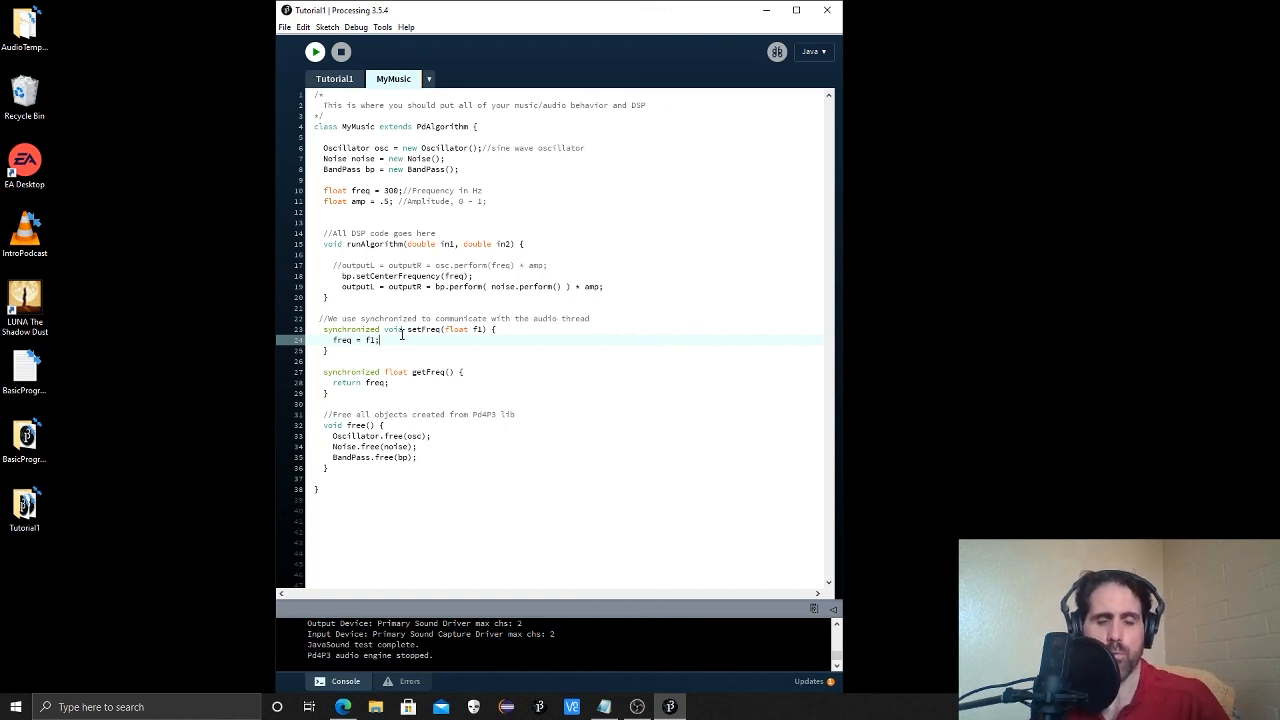
click(336, 328)
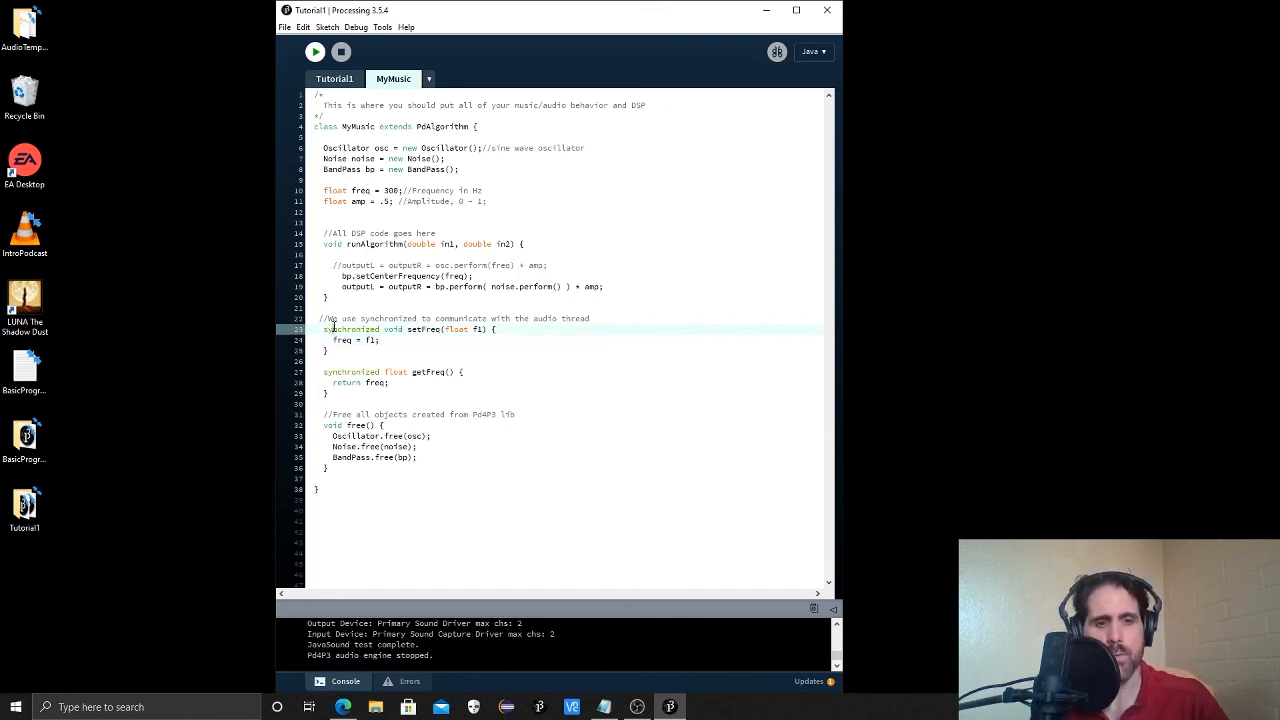
double_click(352, 328)
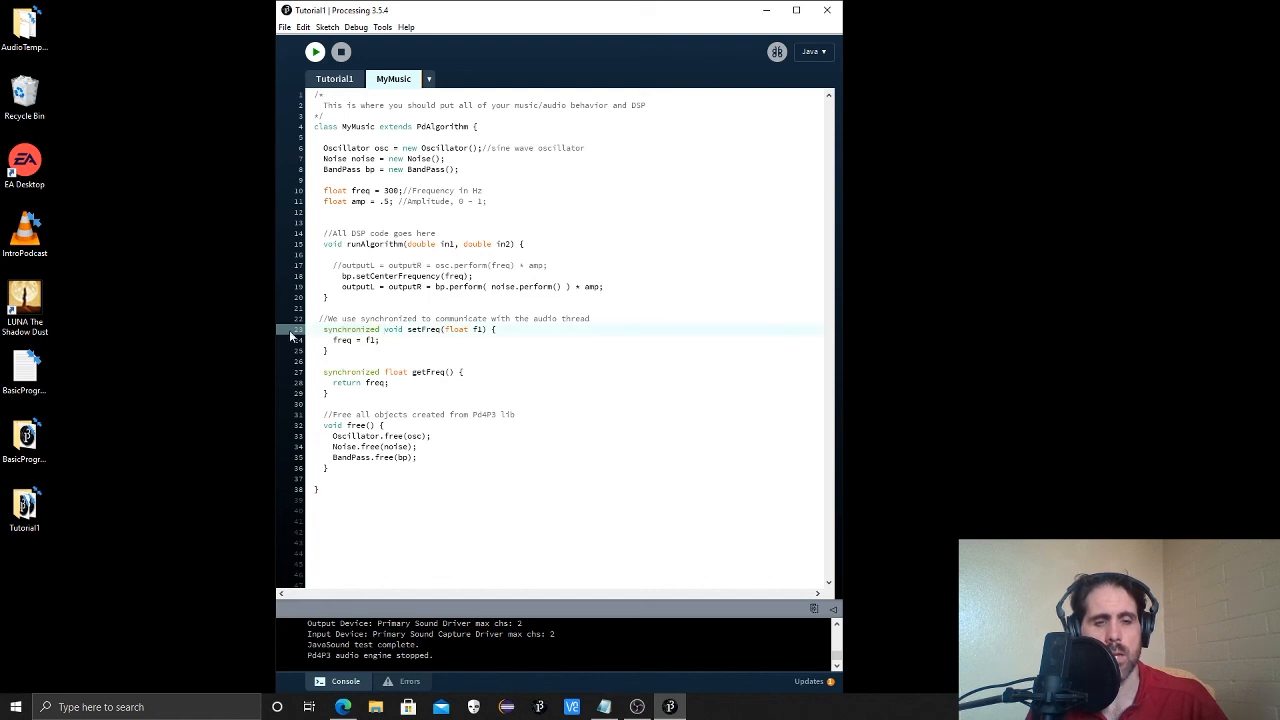
double_click(352, 328)
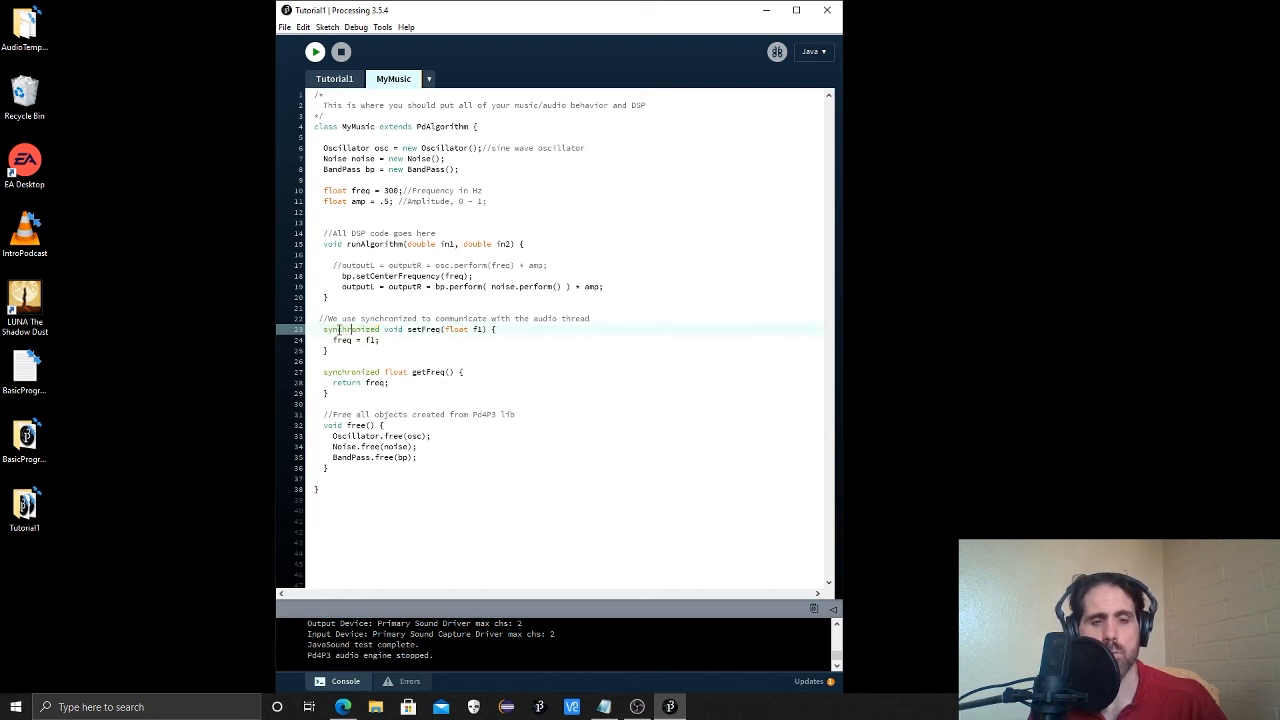
double_click(350, 328)
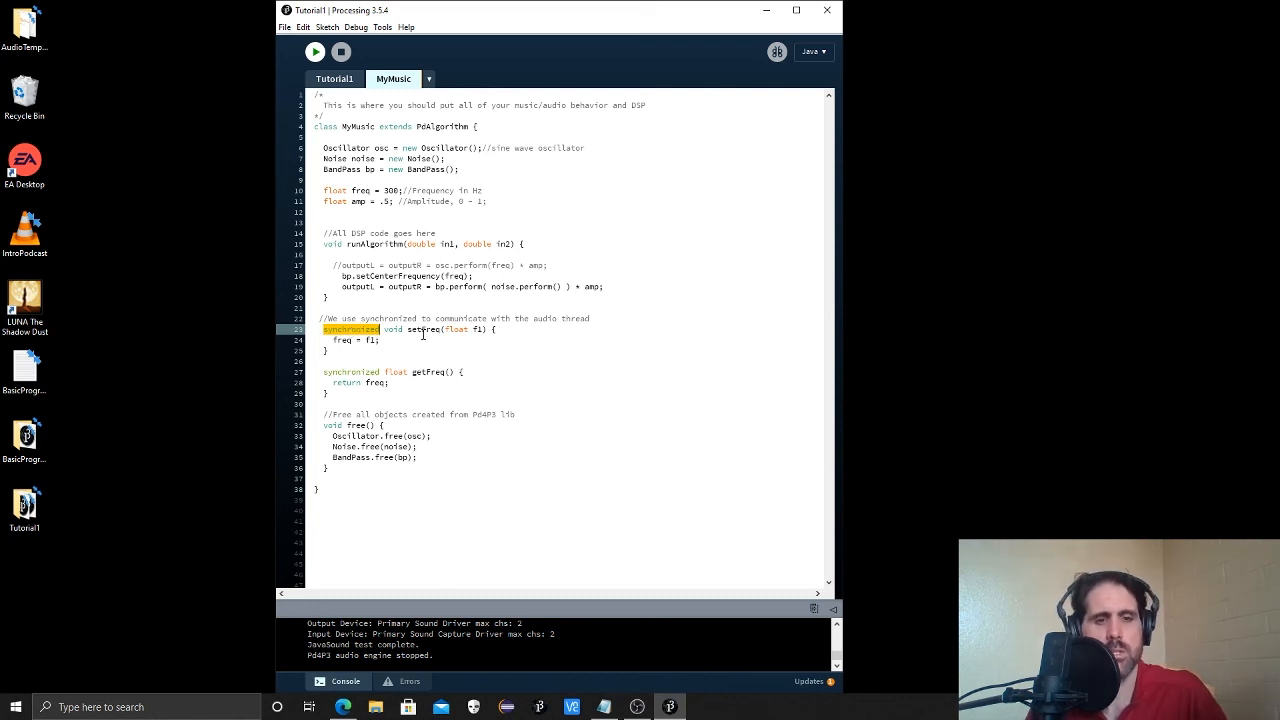
mouse_move(484, 330)
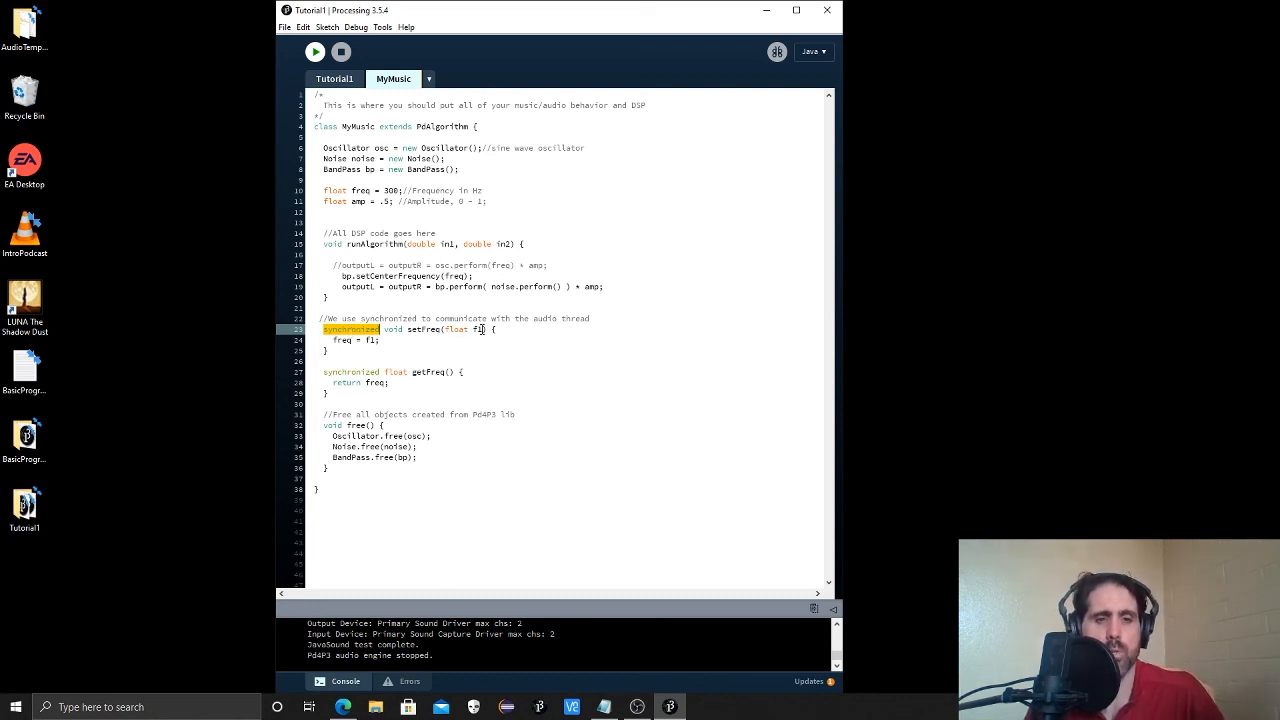
click(390, 344)
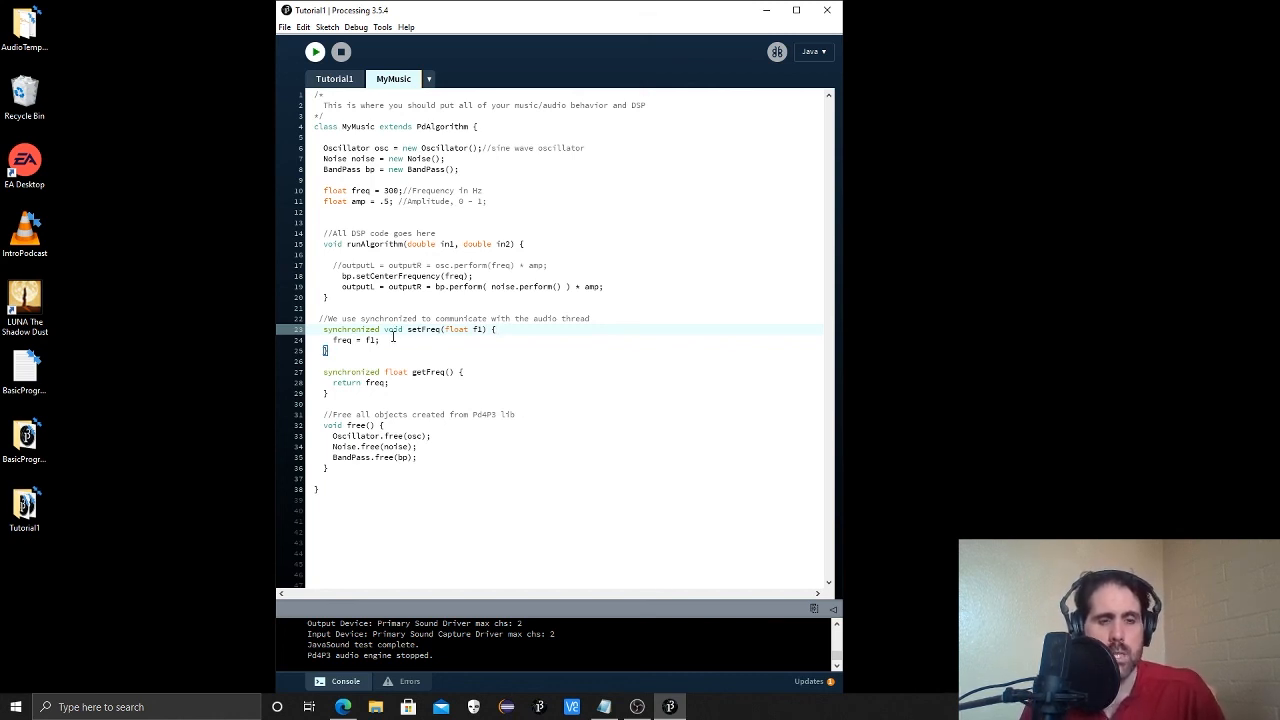
double_click(392, 328)
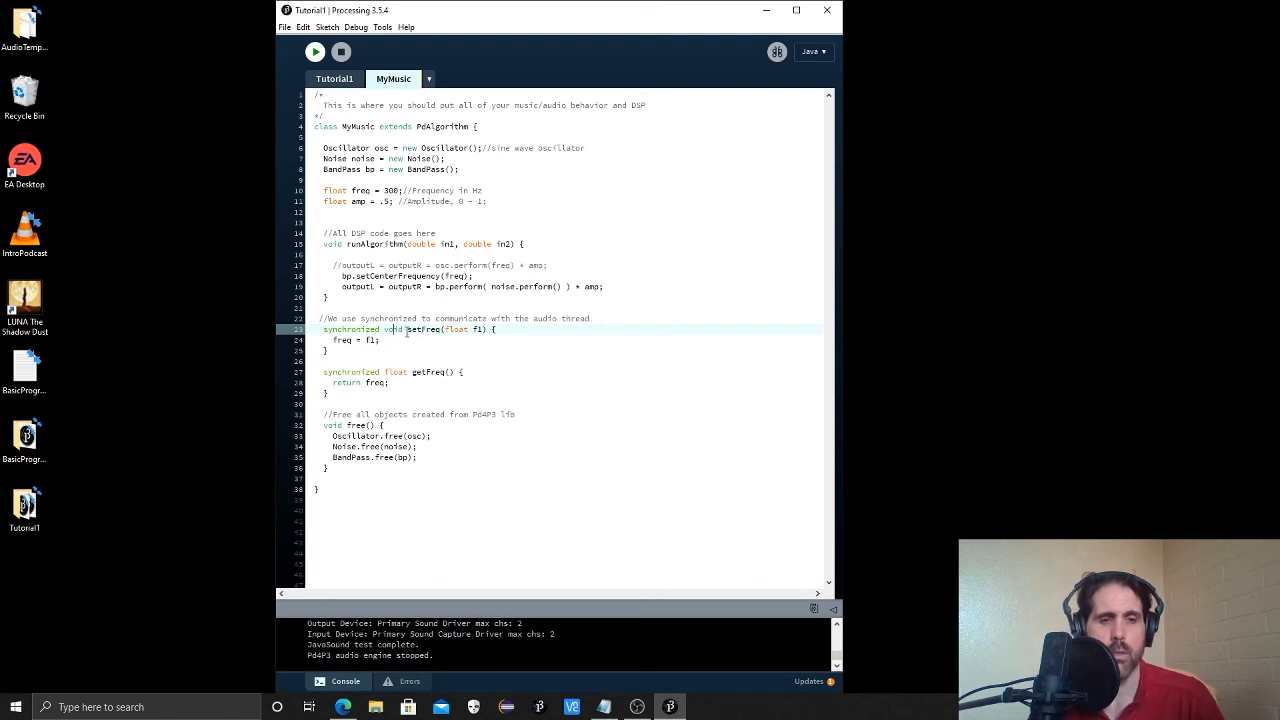
double_click(394, 328)
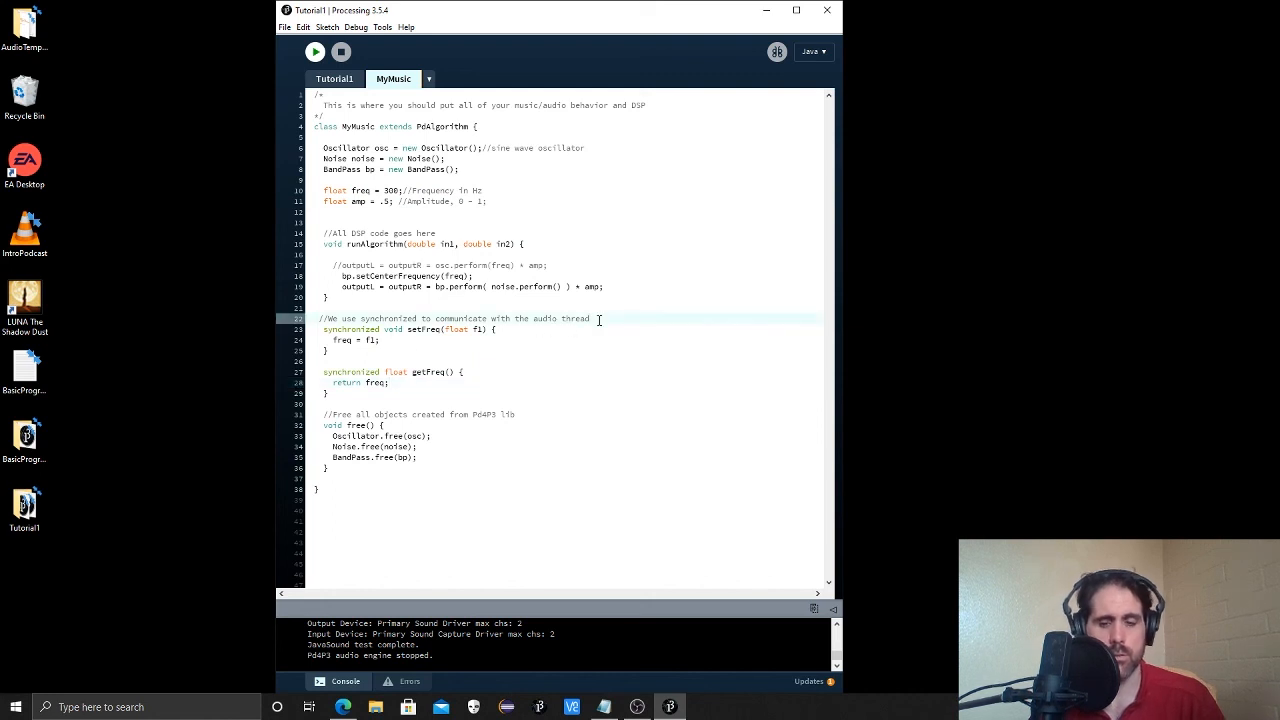
Add a '//setters and getters' comment line above setFreq.
text(//)
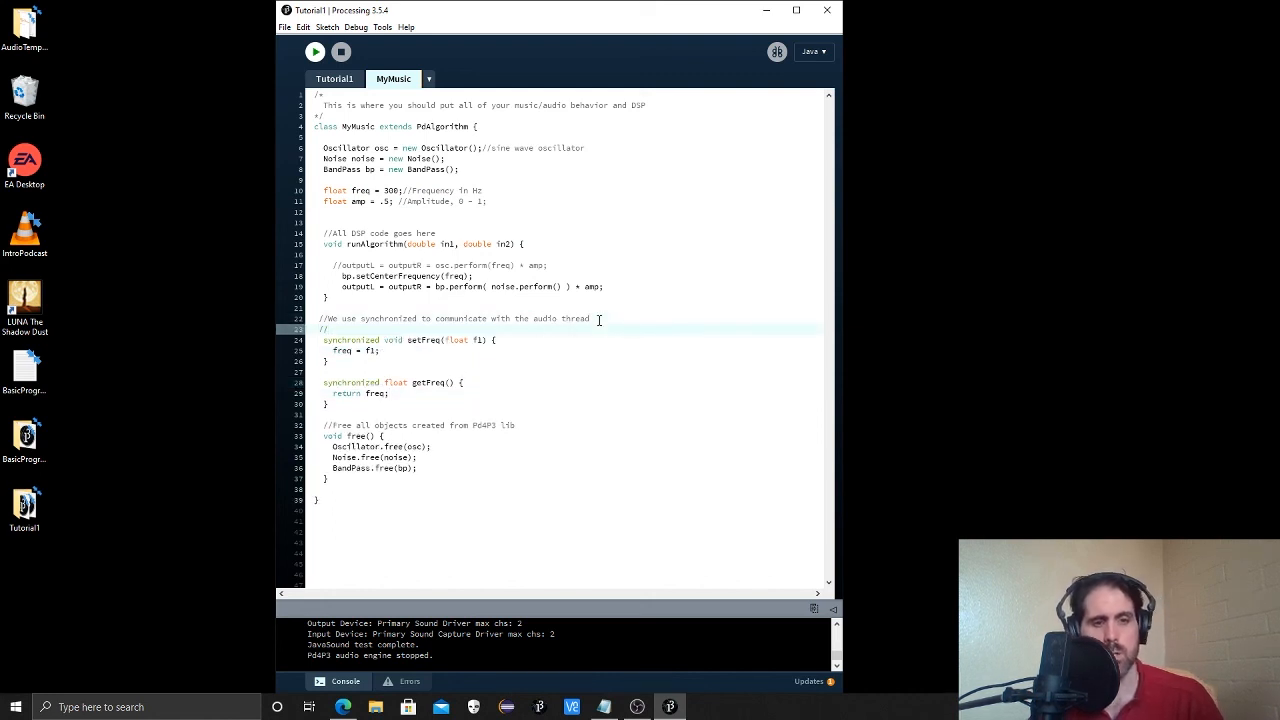
text(setters)
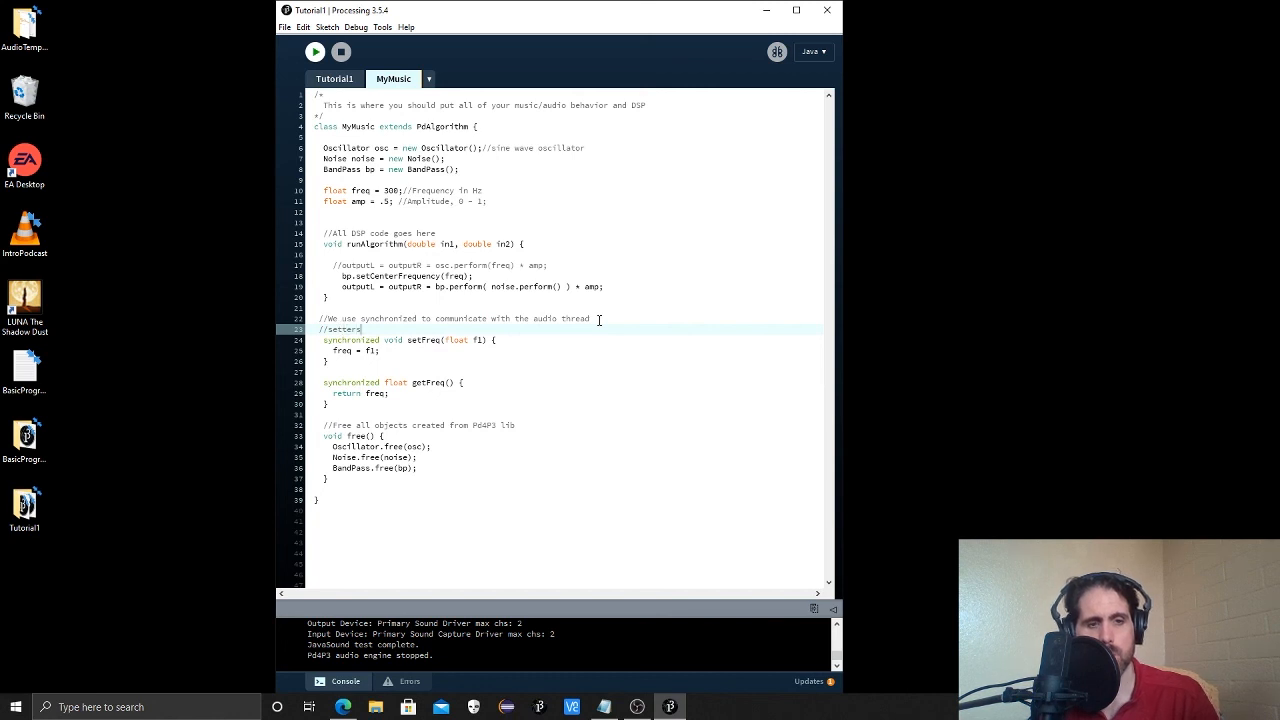
text(and getters)
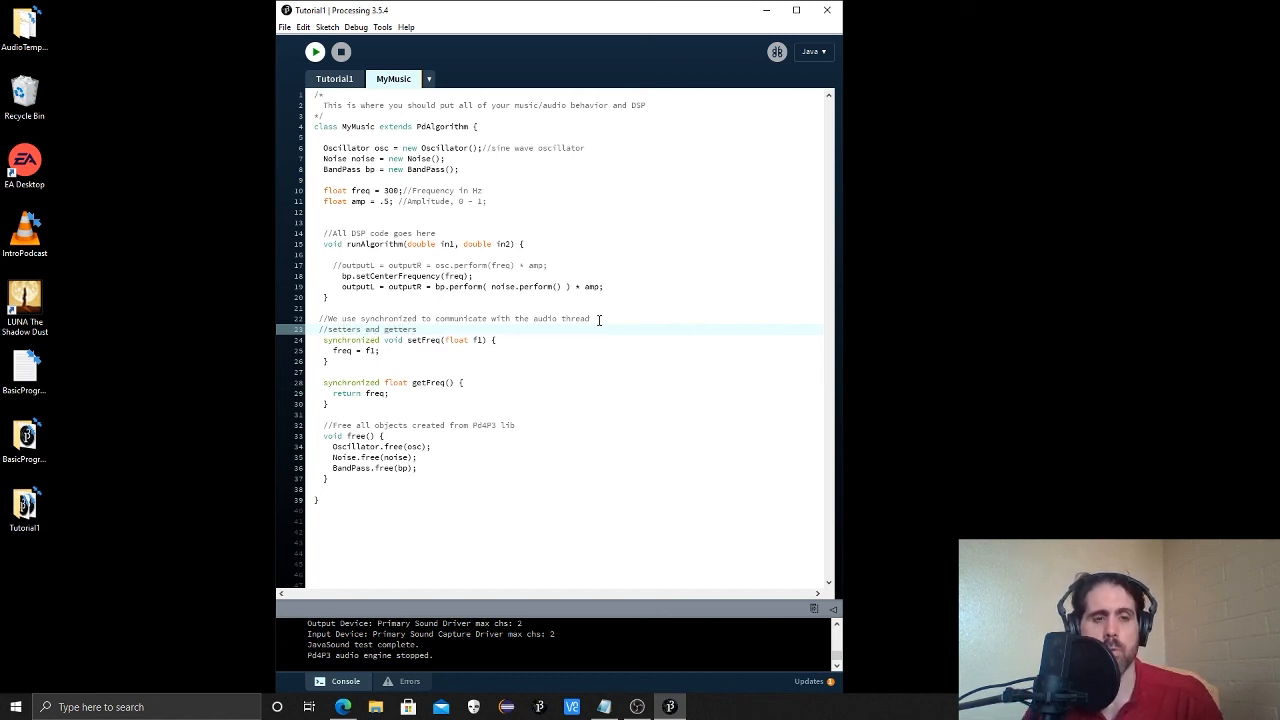
mouse_move(472, 370)
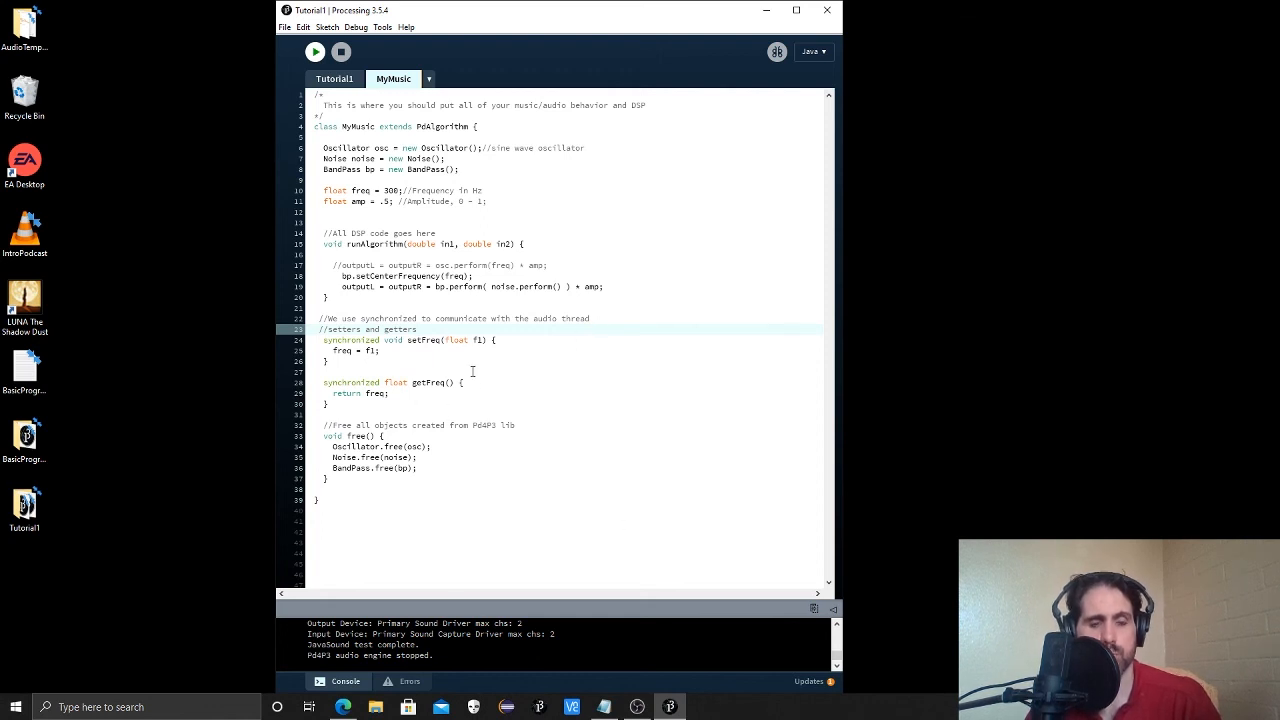
Mark the freq declaration private again and save the sketch with Ctrl+S.
double_click(348, 340)
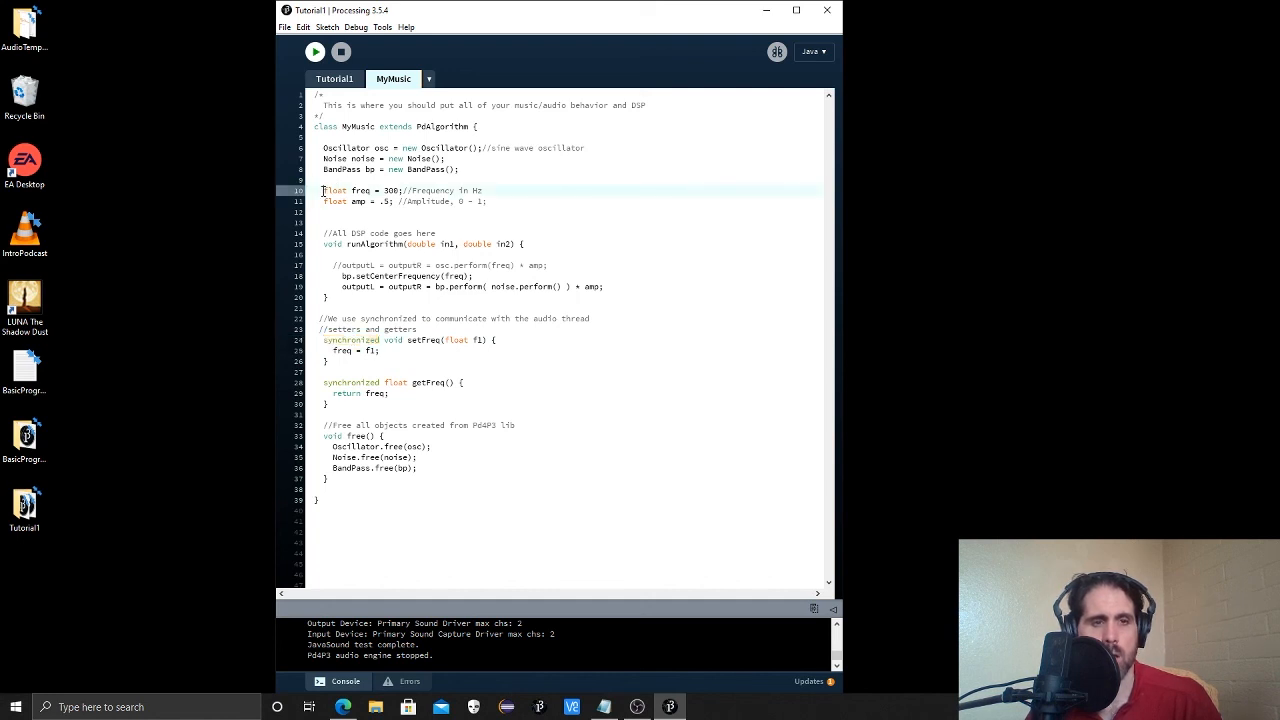
text(private)
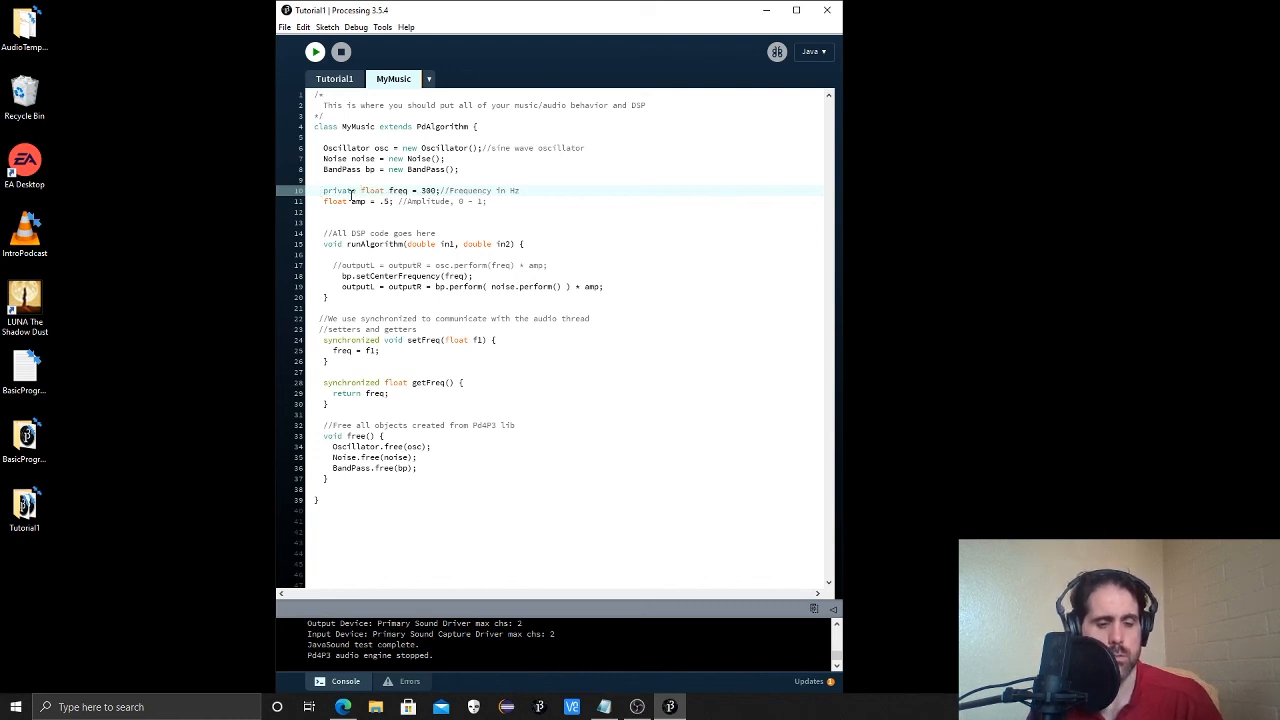
key(ctrl+s)
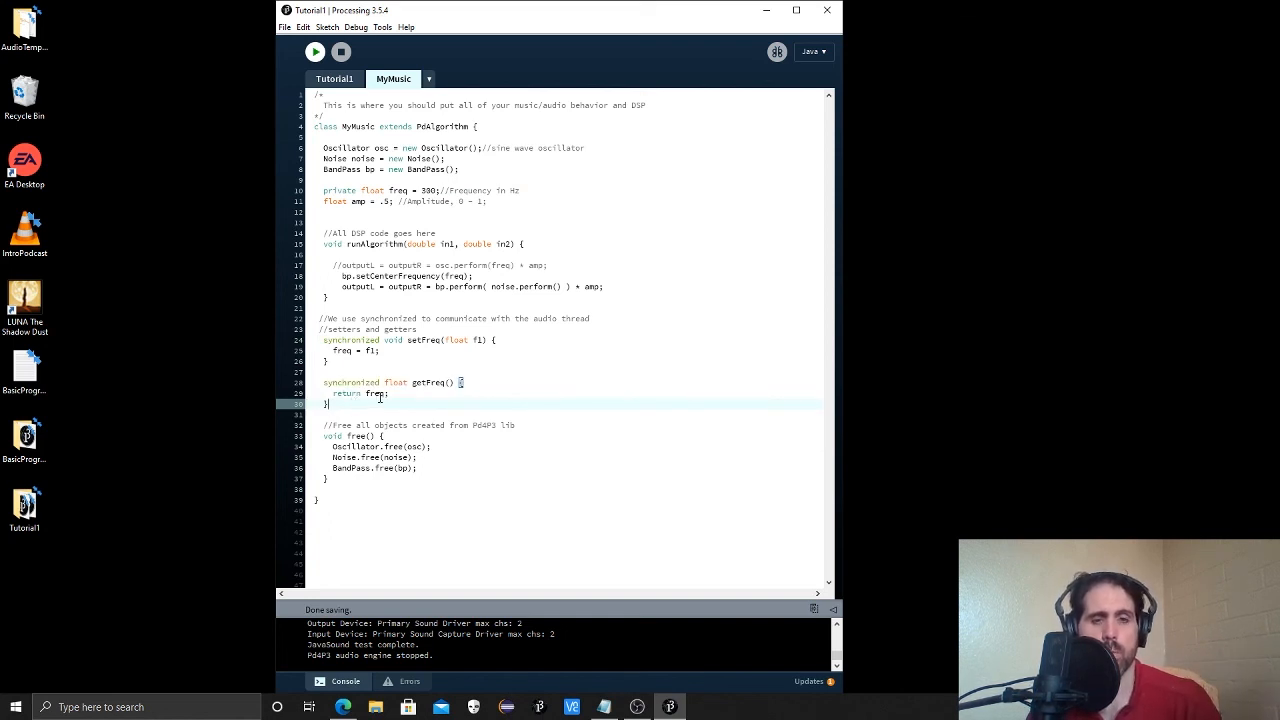
double_click(420, 340)
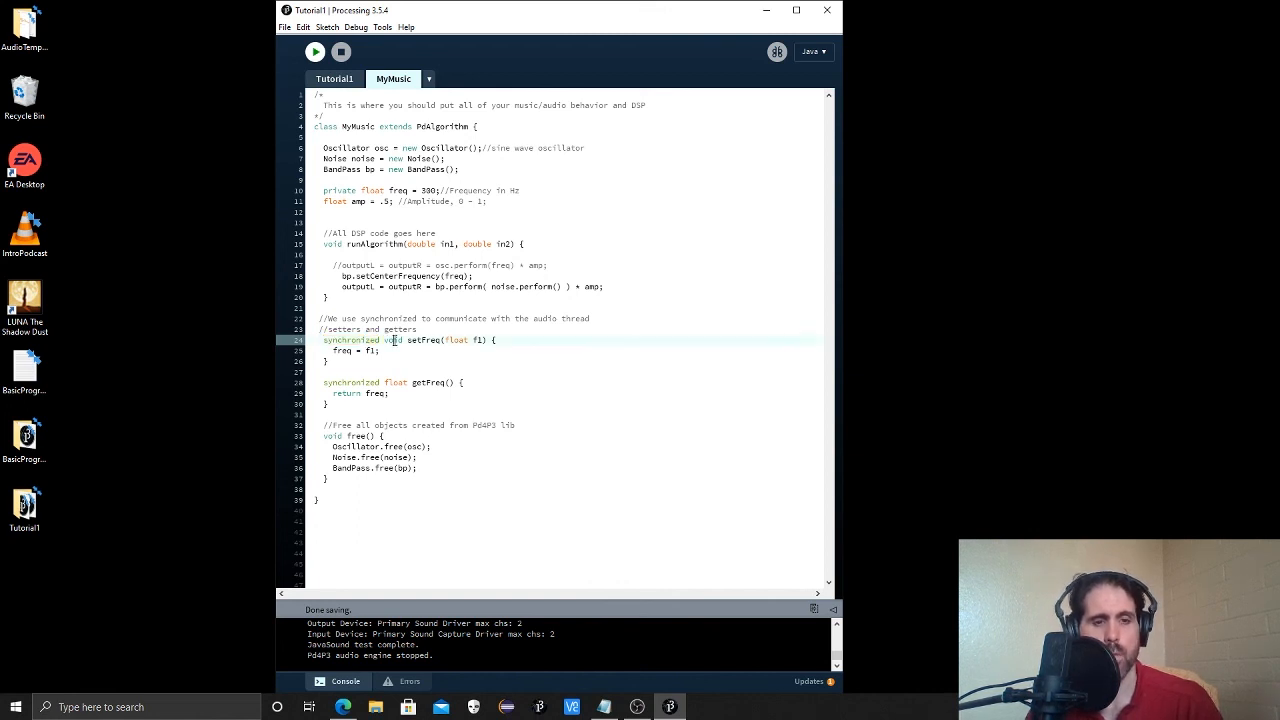
double_click(392, 340)
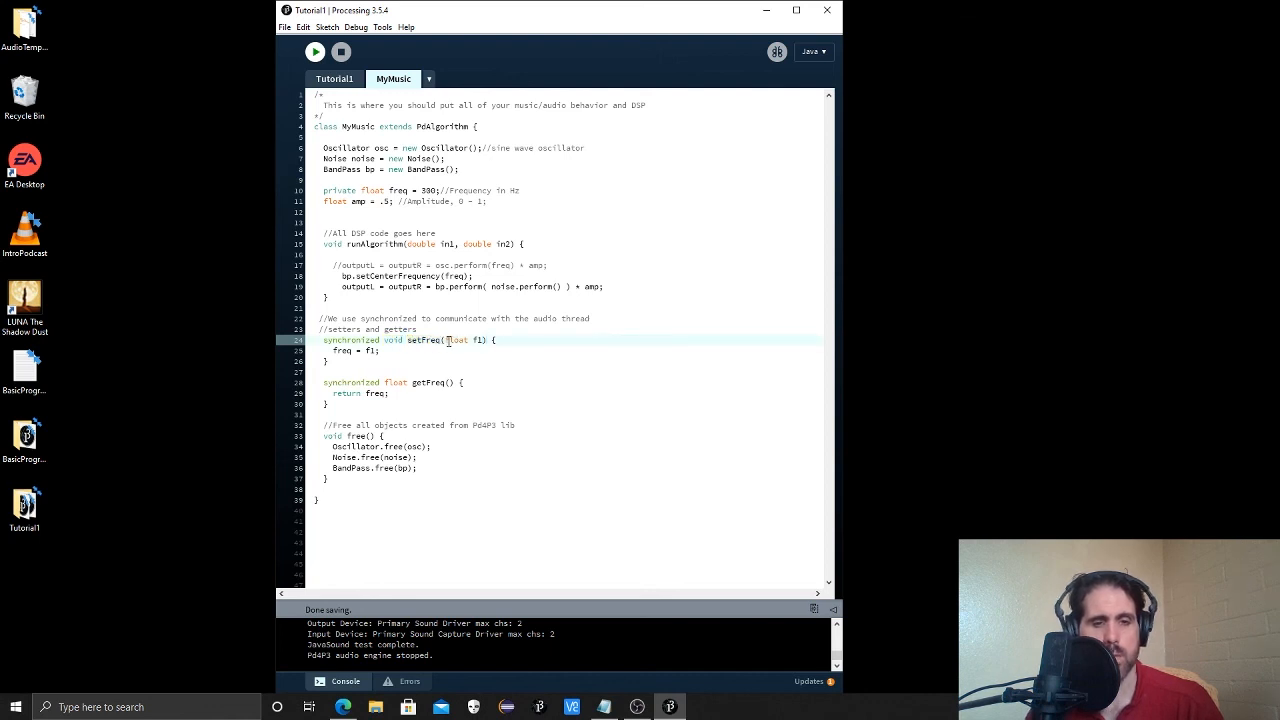
double_click(456, 340)
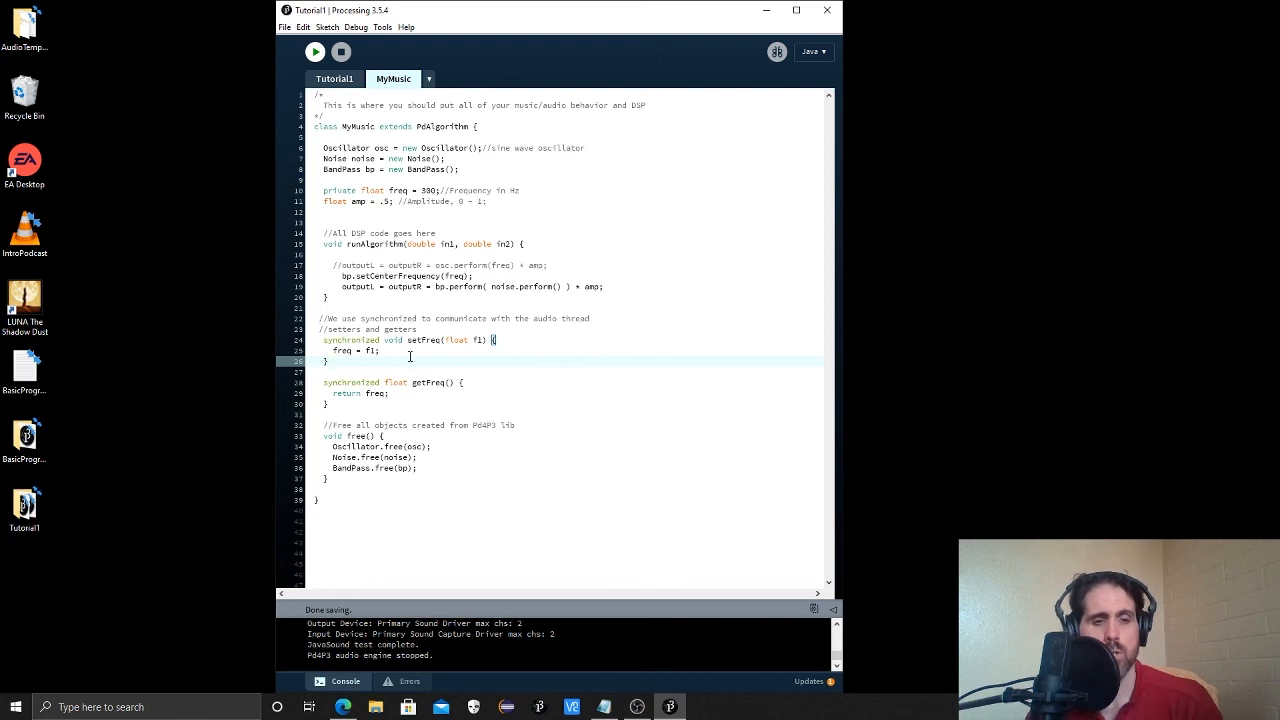
double_click(392, 340)
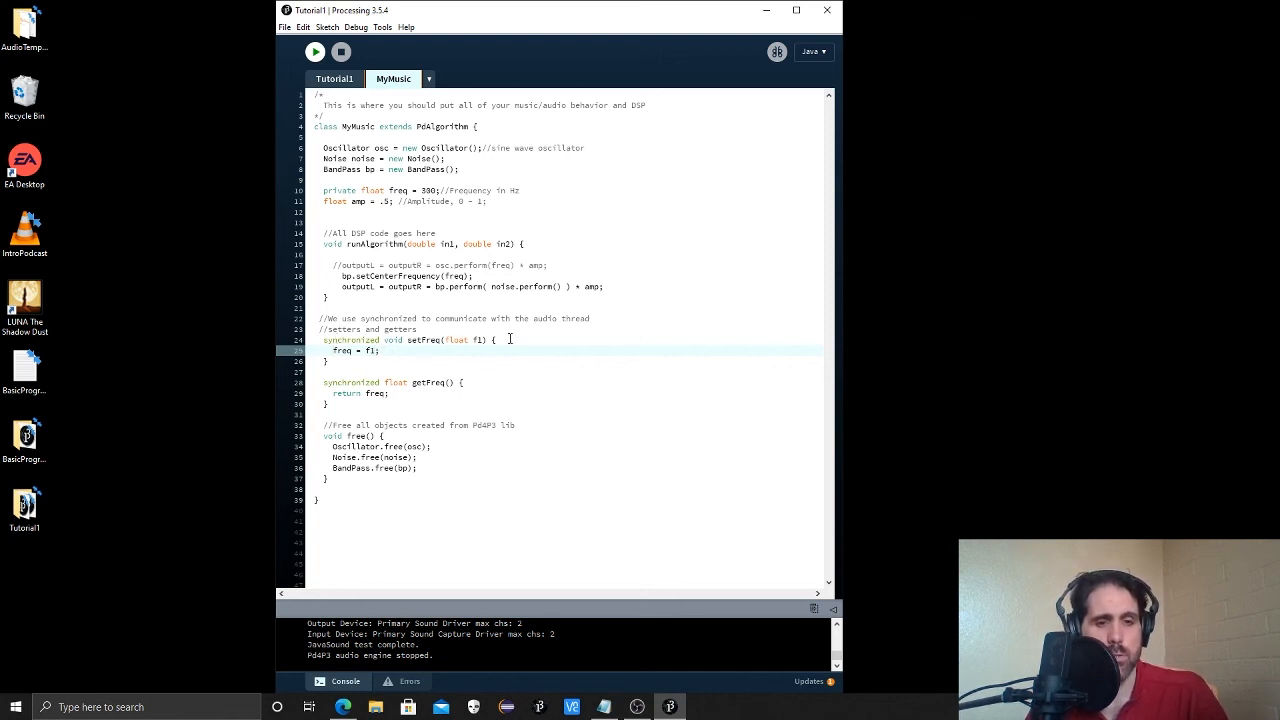
Select the setFreq parameter f1 to rename it to f.
double_click(350, 340)
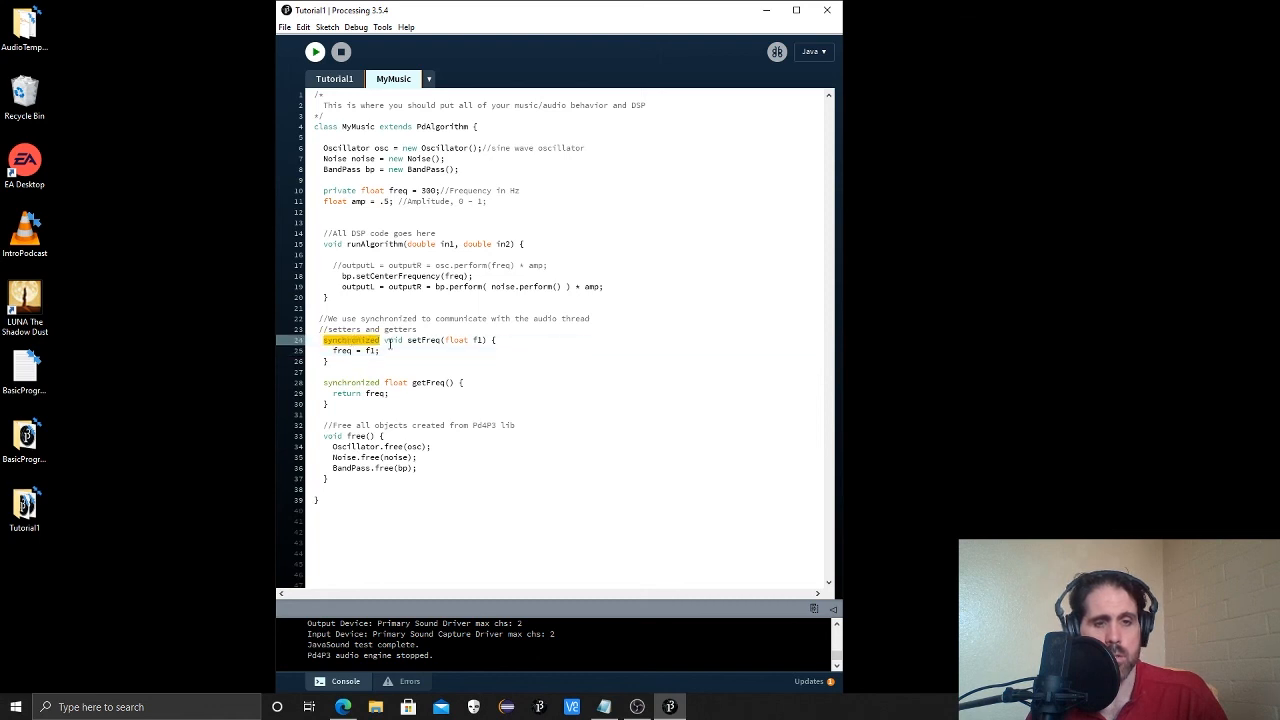
double_click(424, 340)
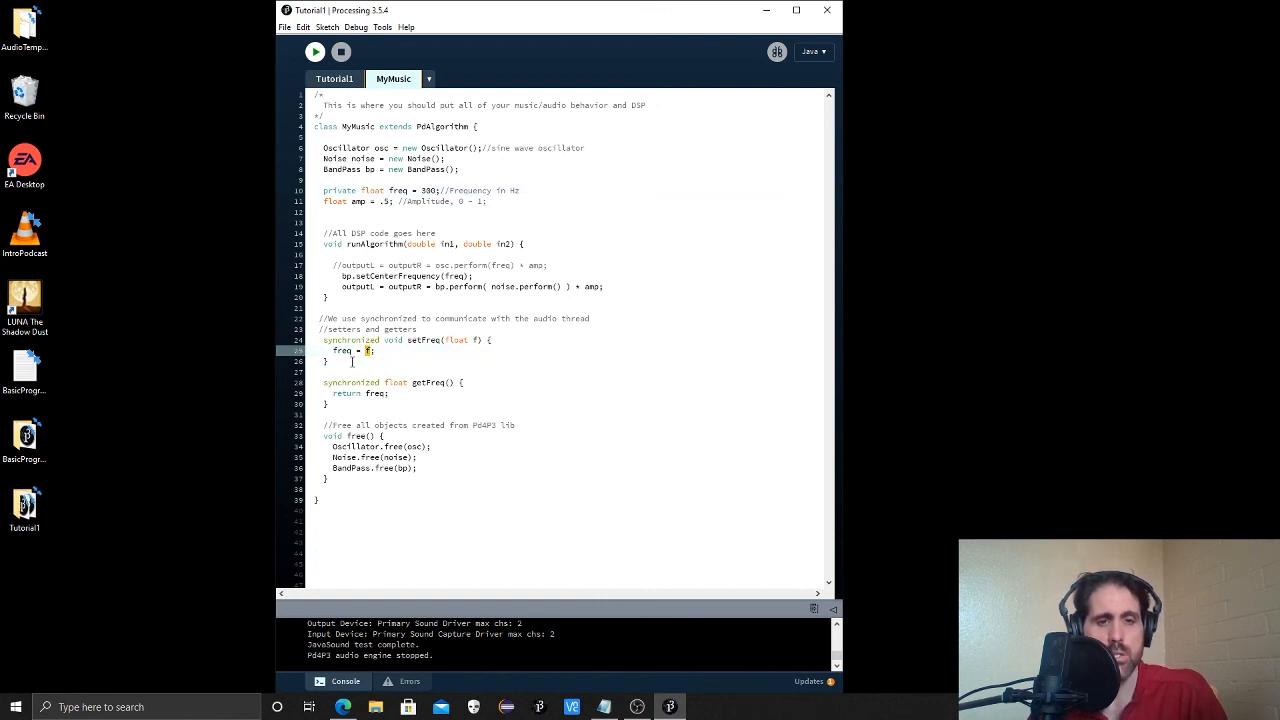
mouse_move(516, 362)
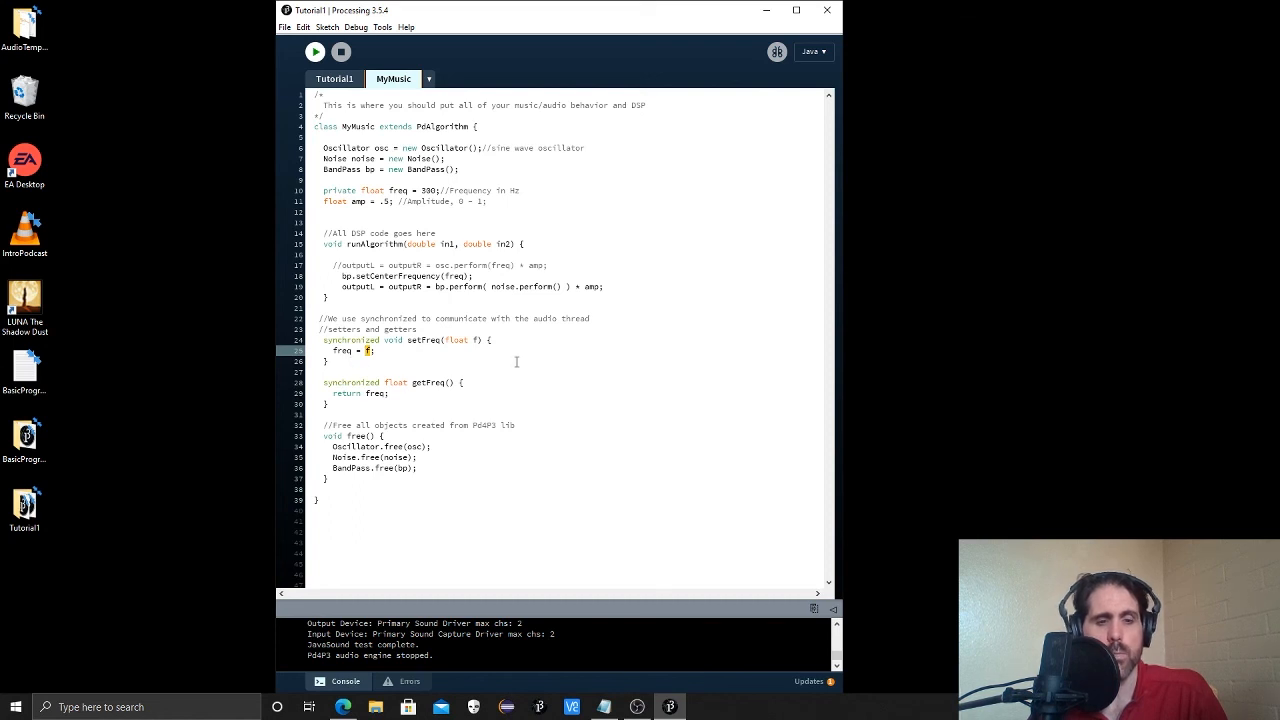
click(336, 80)
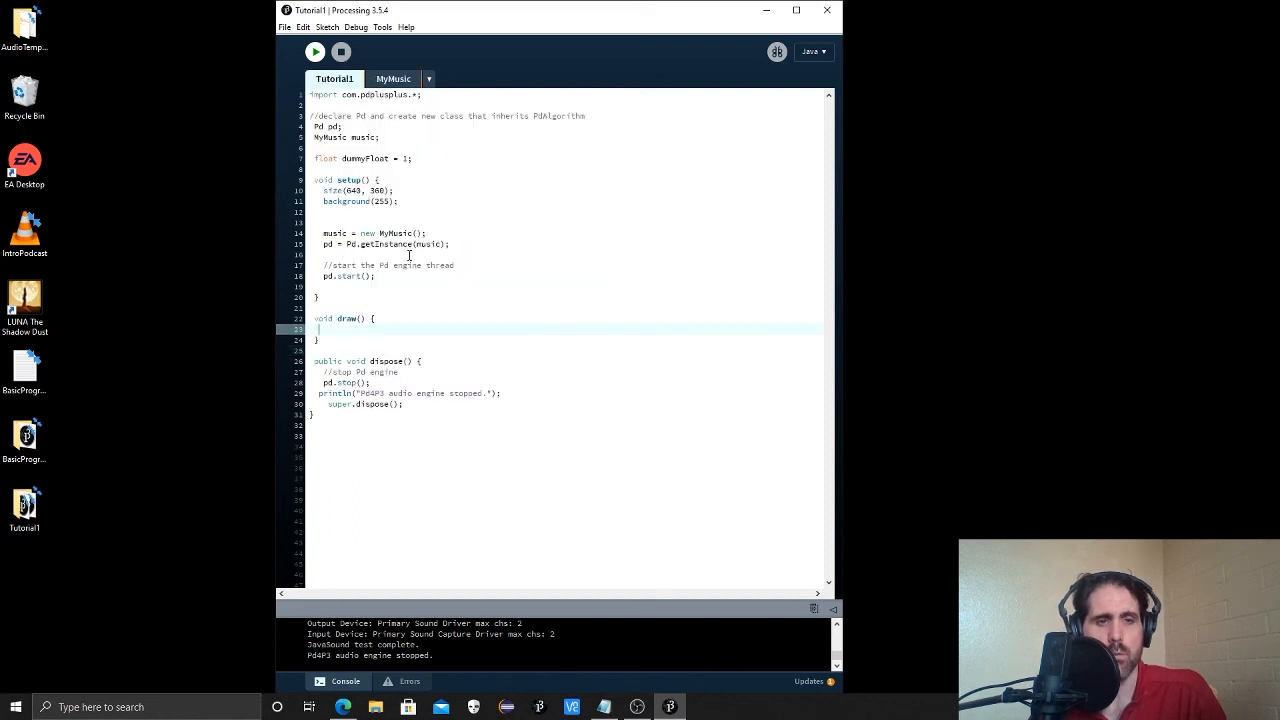
click(392, 80)
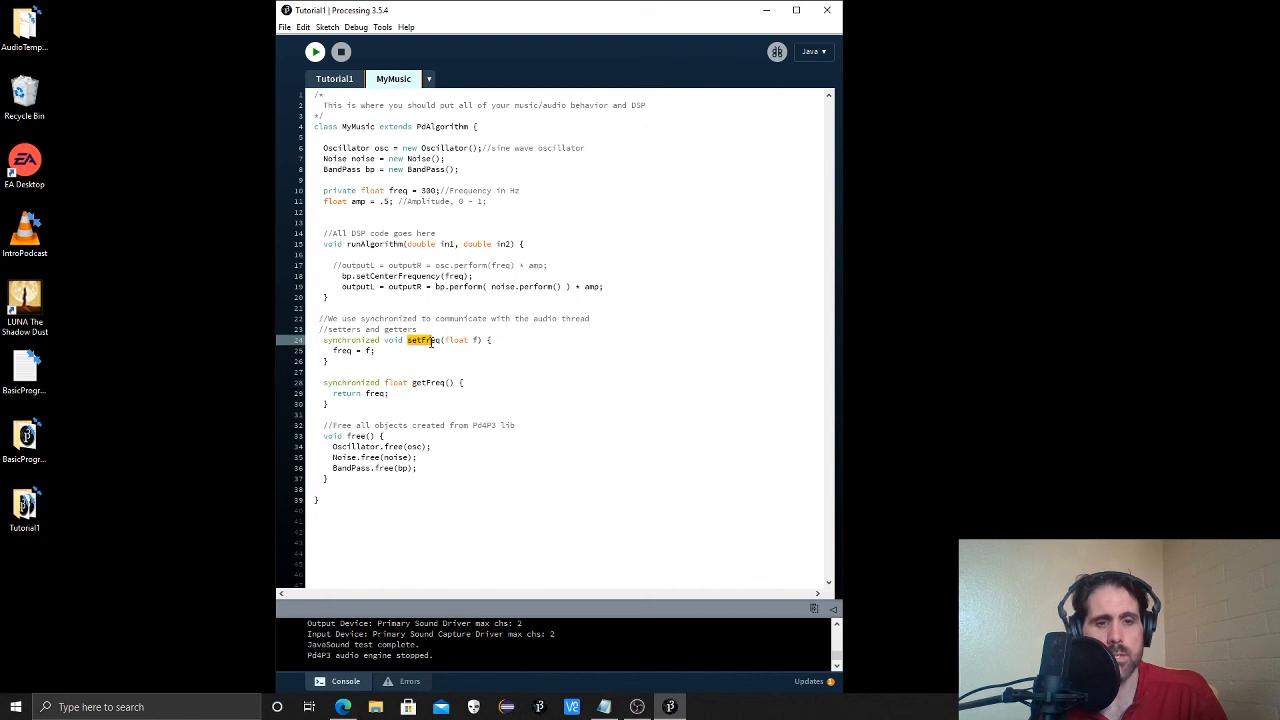
double_click(432, 382)
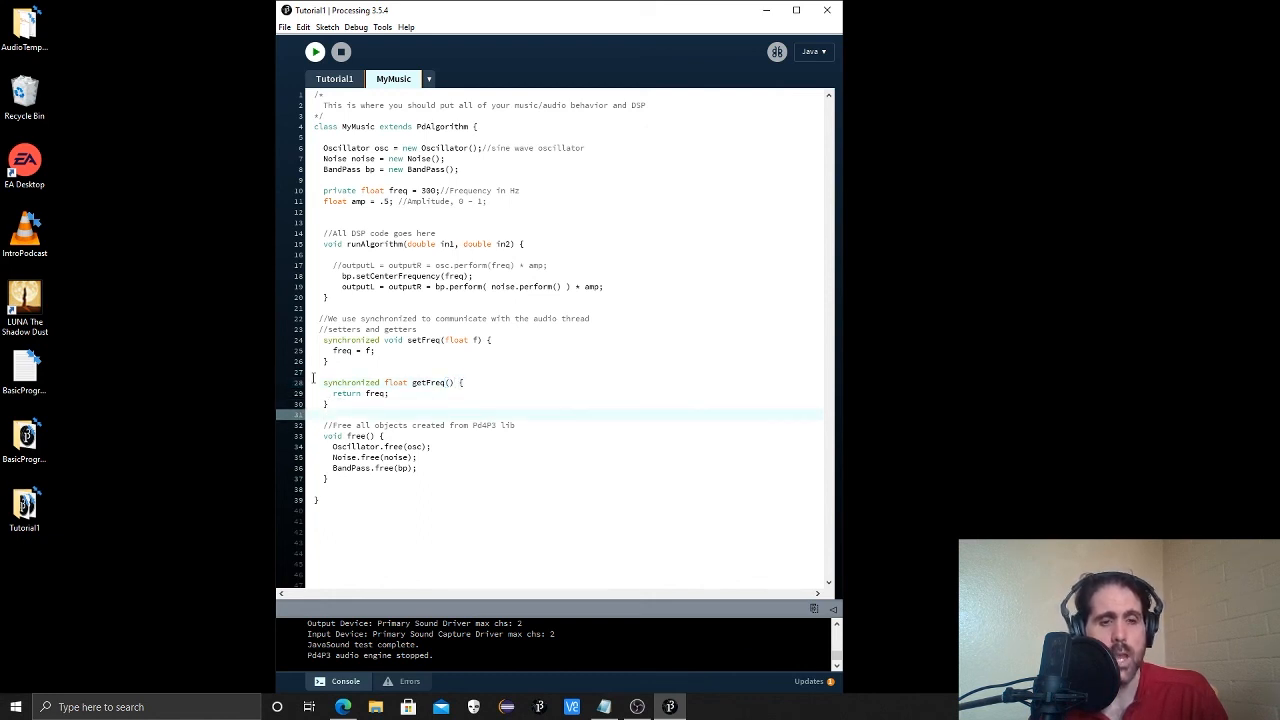
double_click(346, 392)
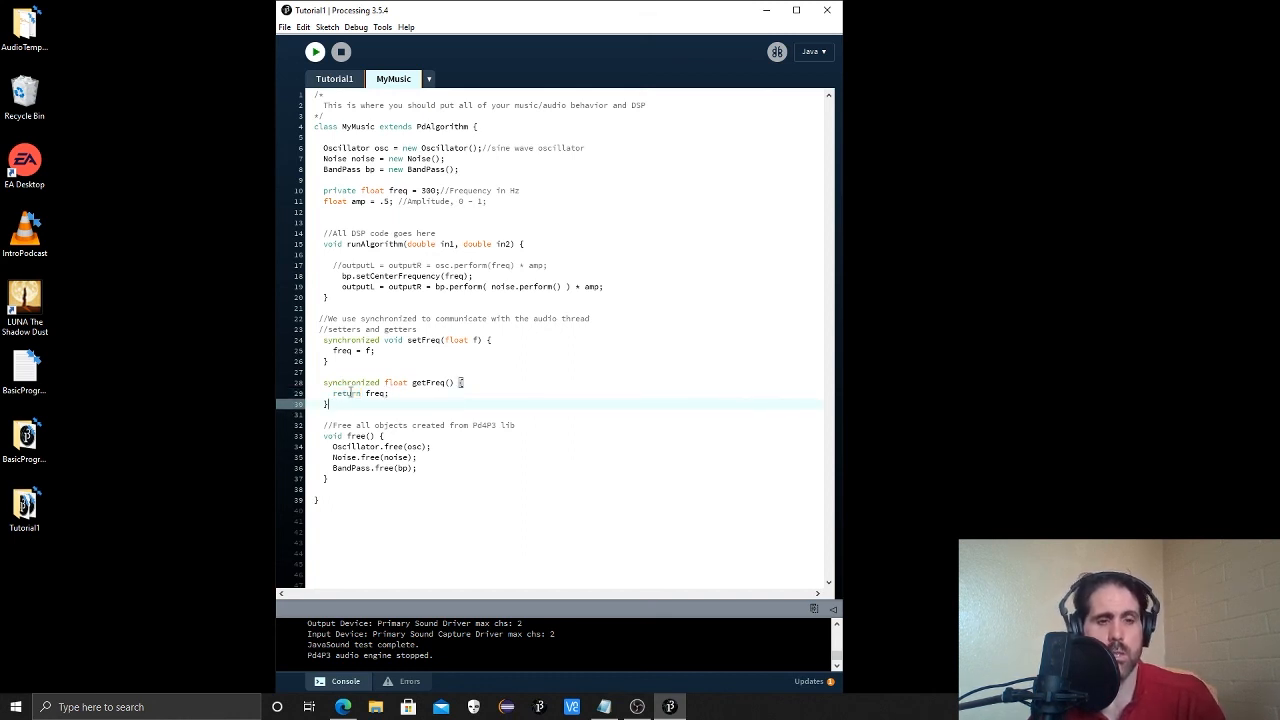
double_click(346, 392)
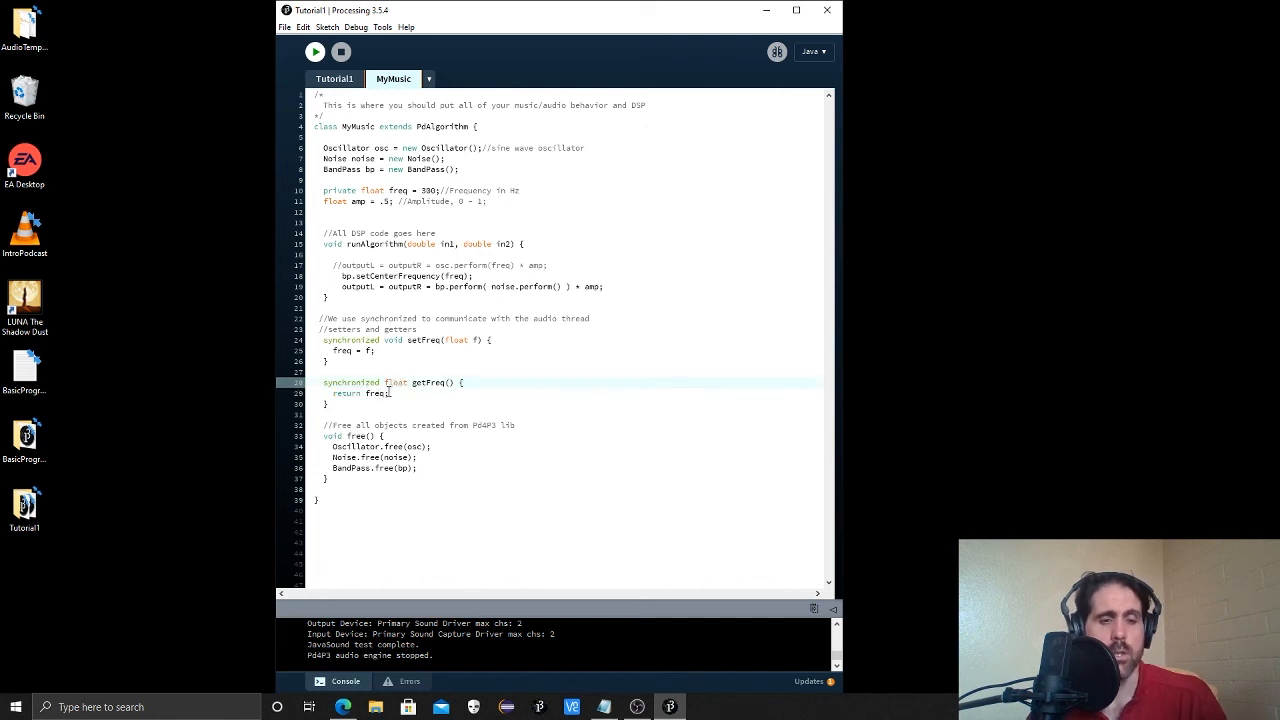
double_click(376, 392)
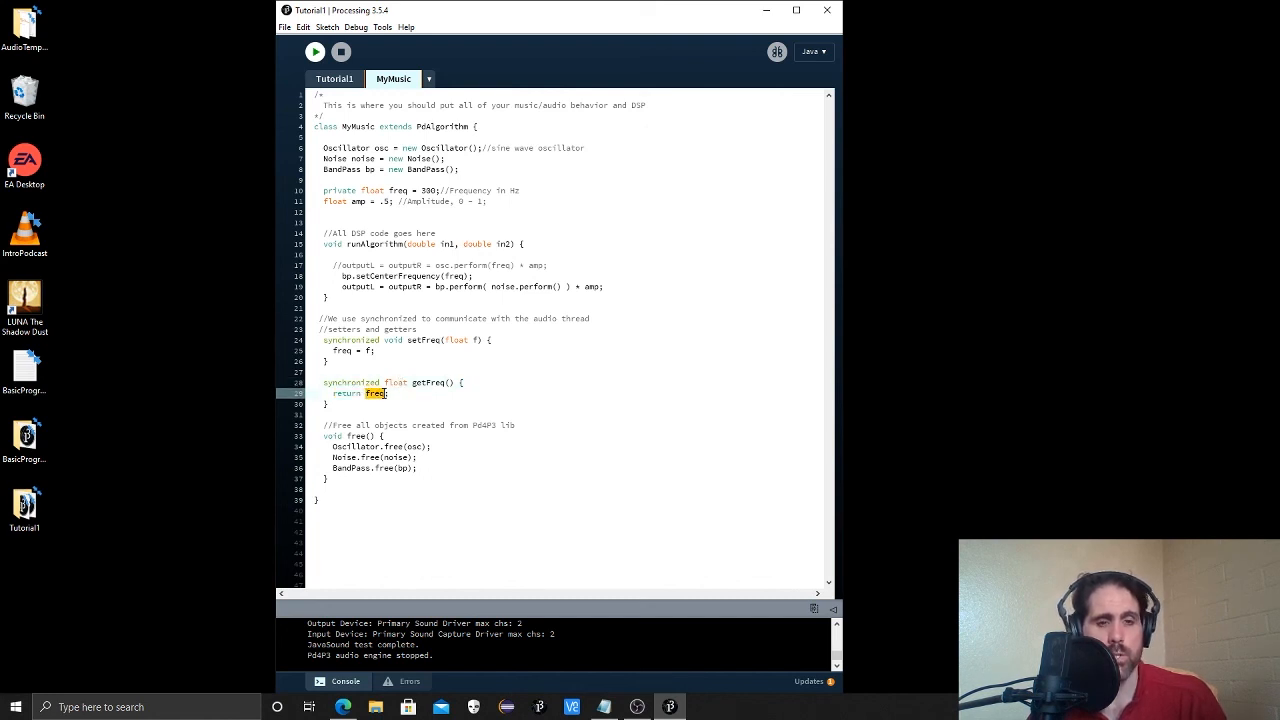
click(414, 392)
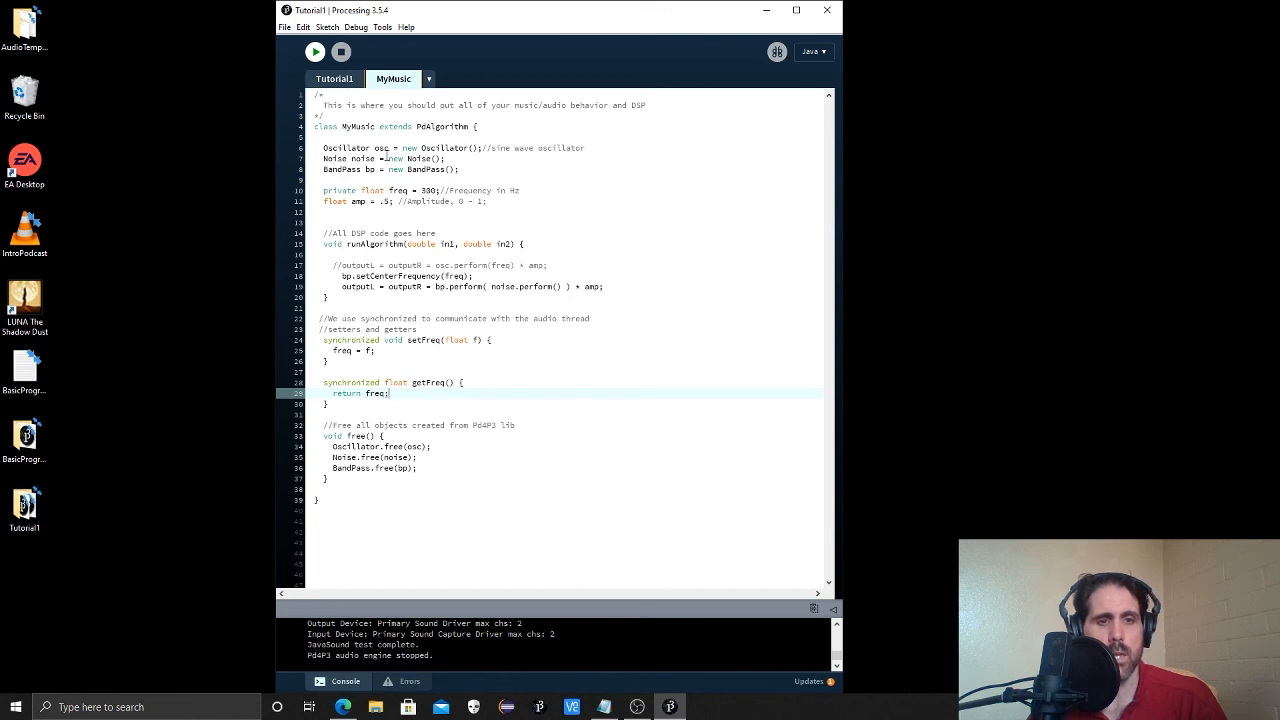
triple_click(420, 190)
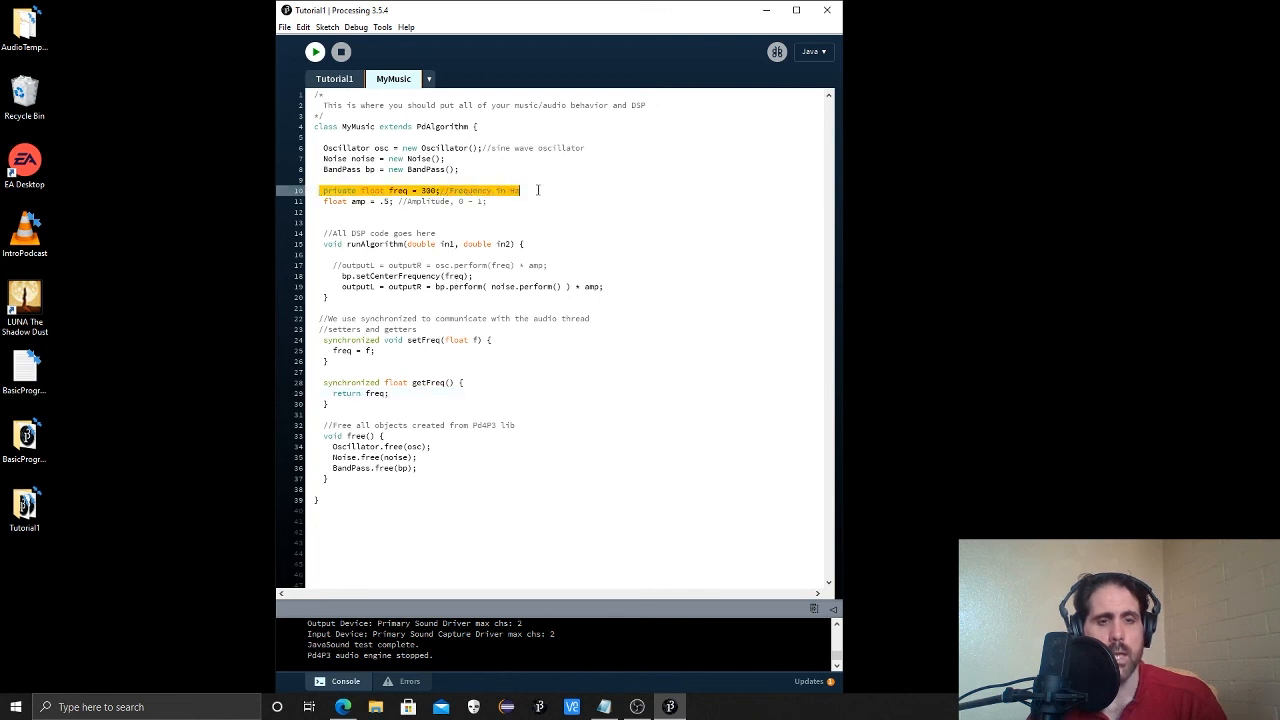
mouse_move(356, 380)
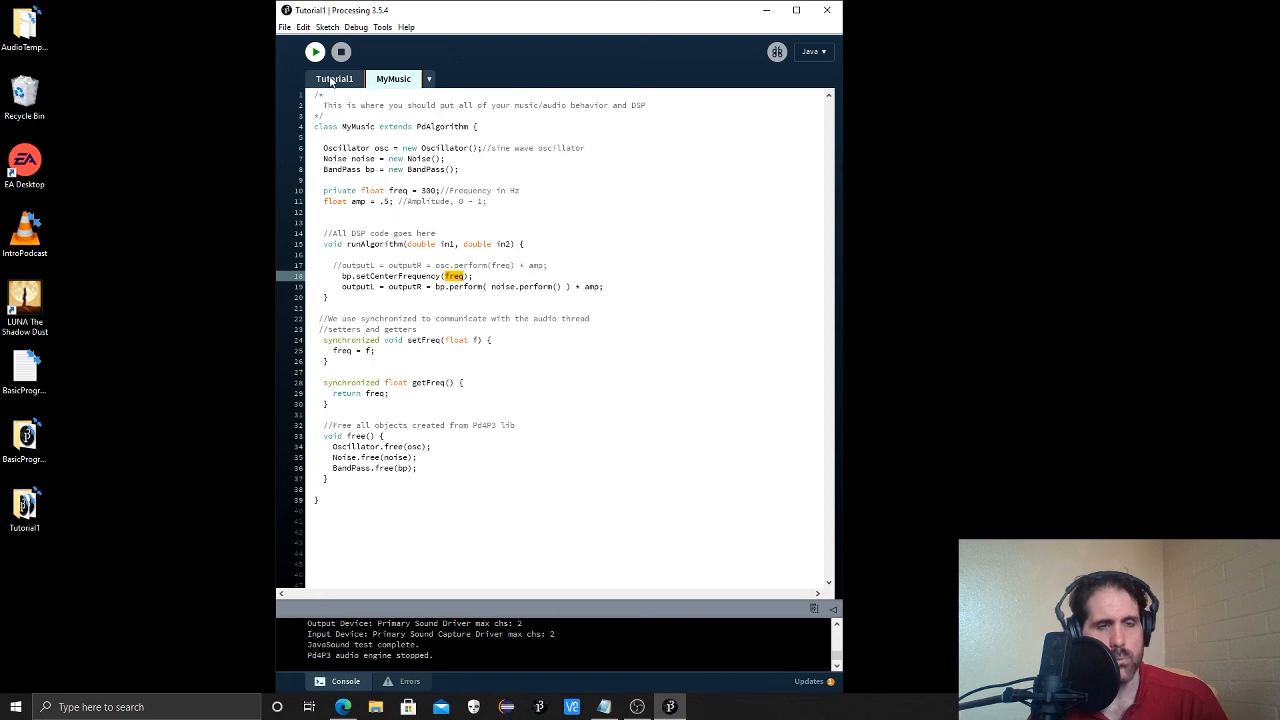
Return to the MyMusic code, save it, and delete the setters-and-getters comment.
click(336, 80)
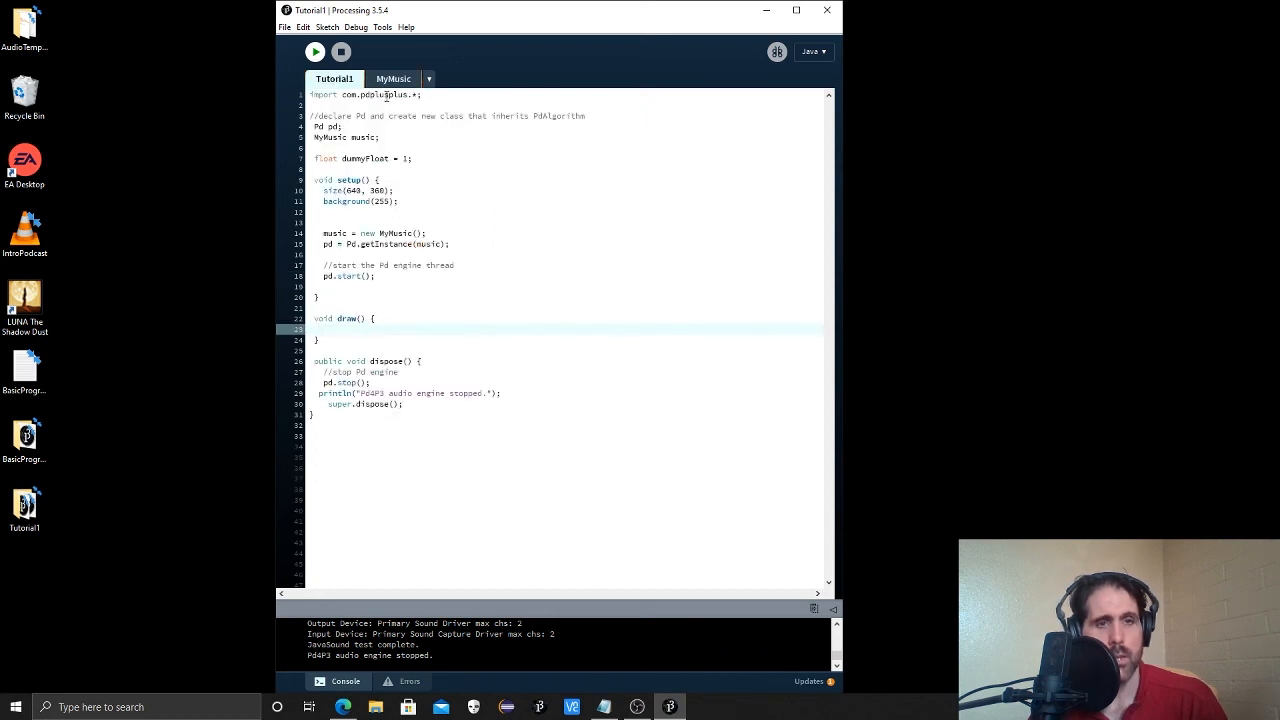
click(392, 80)
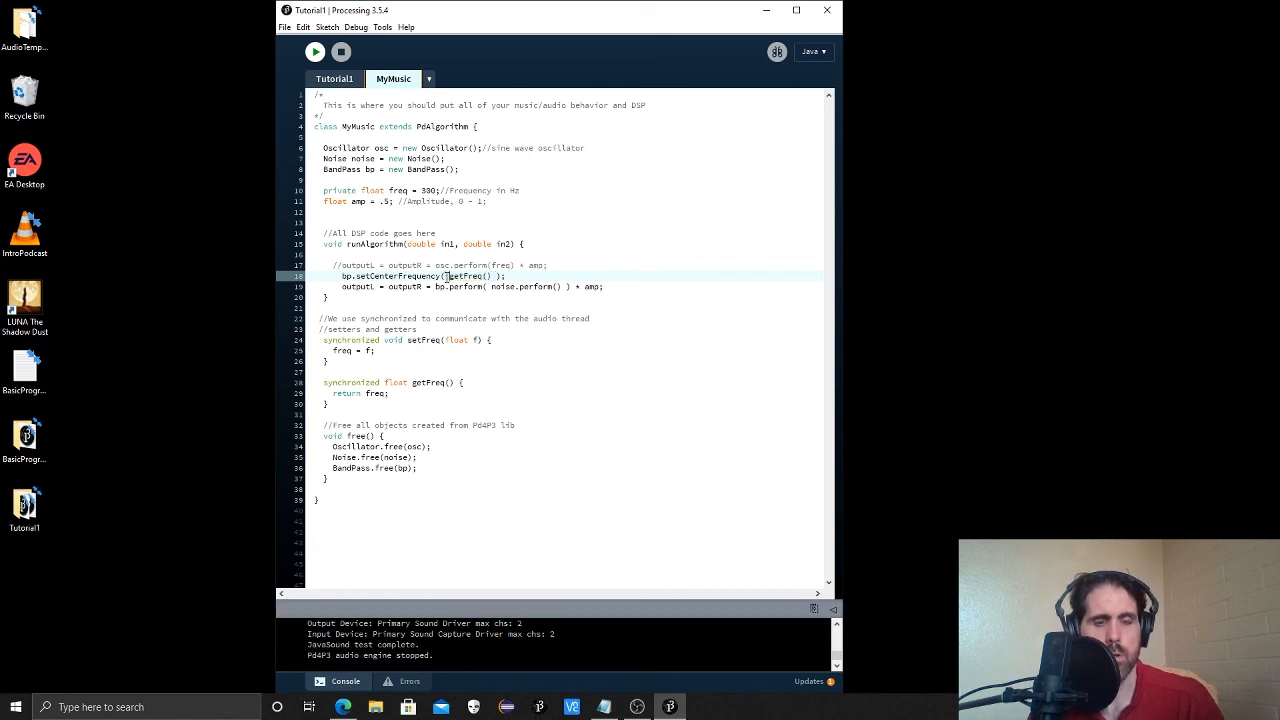
key(ctrl+s)
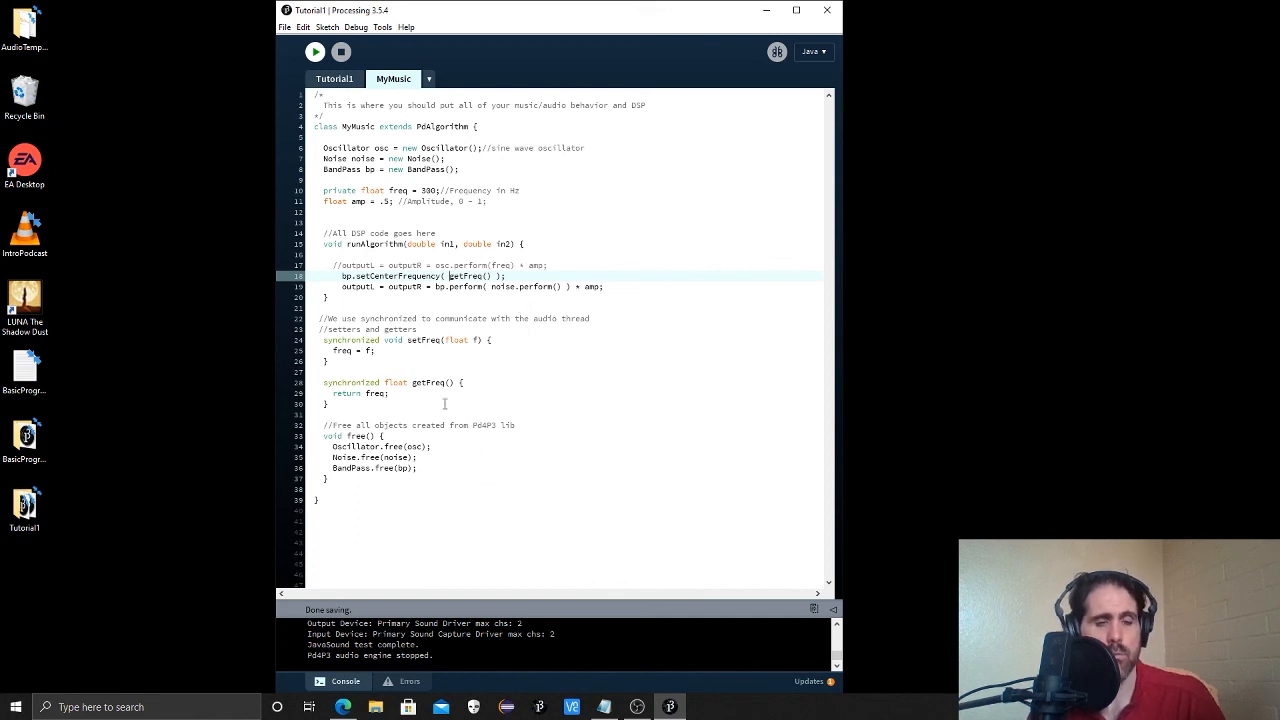
double_click(380, 328)
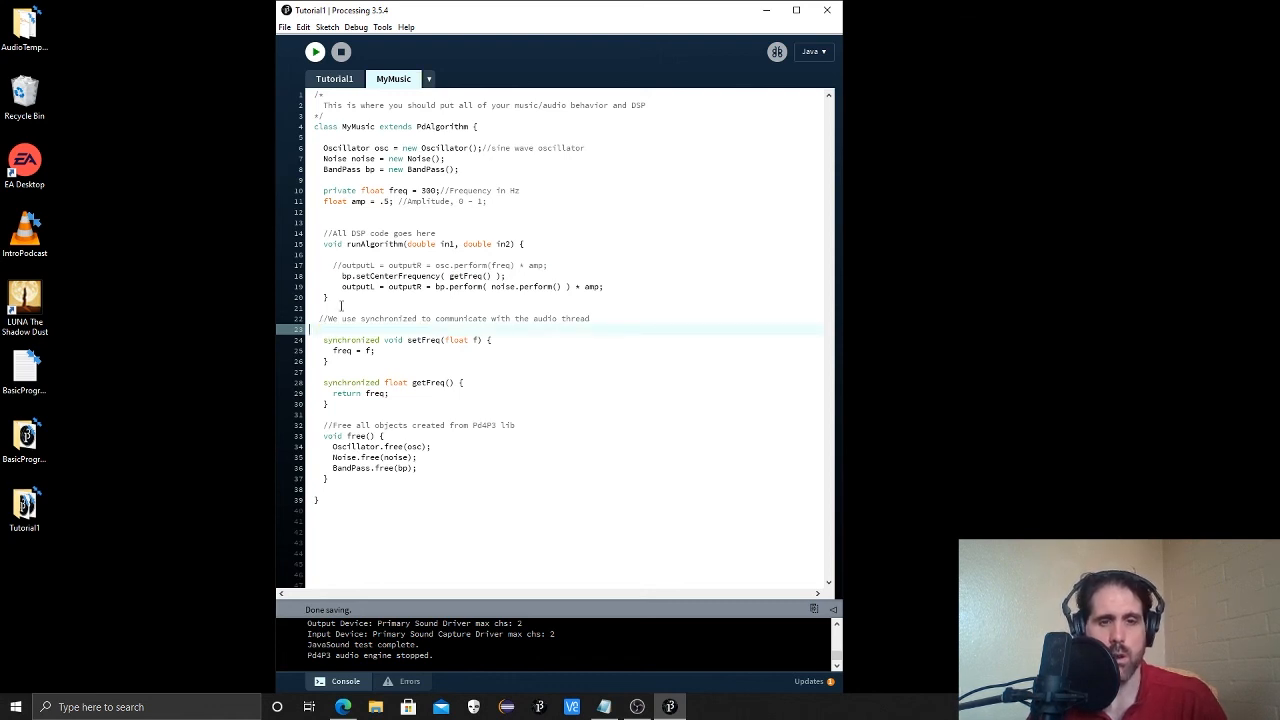
key(Backspace)
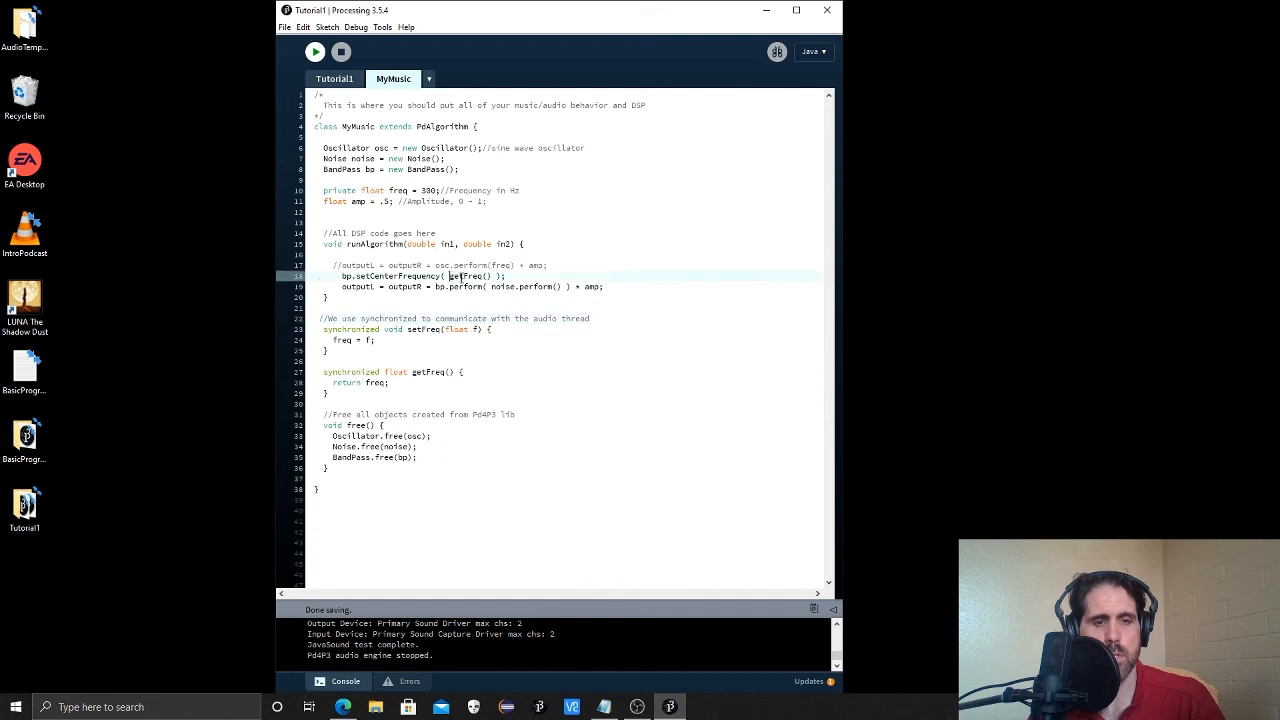
Highlight the getFreq() call, bp variable and setCenterFrequency name in the filter update line.
double_click(468, 276)
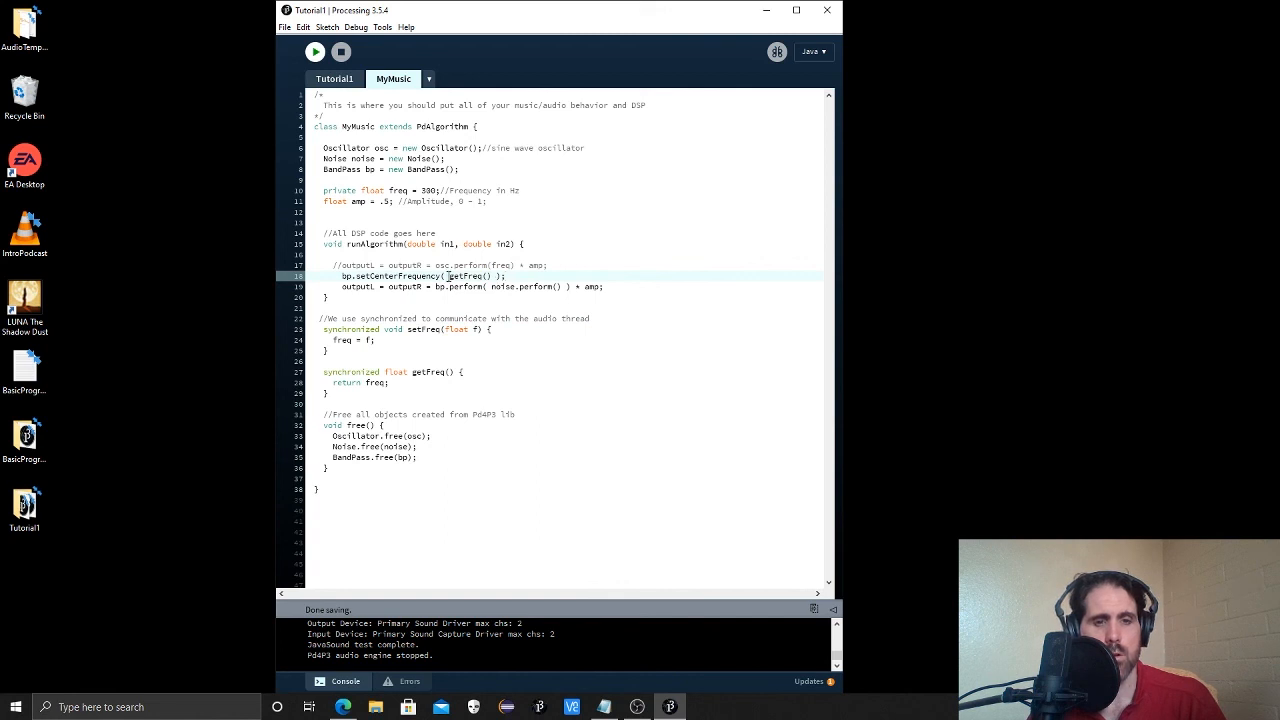
double_click(470, 276)
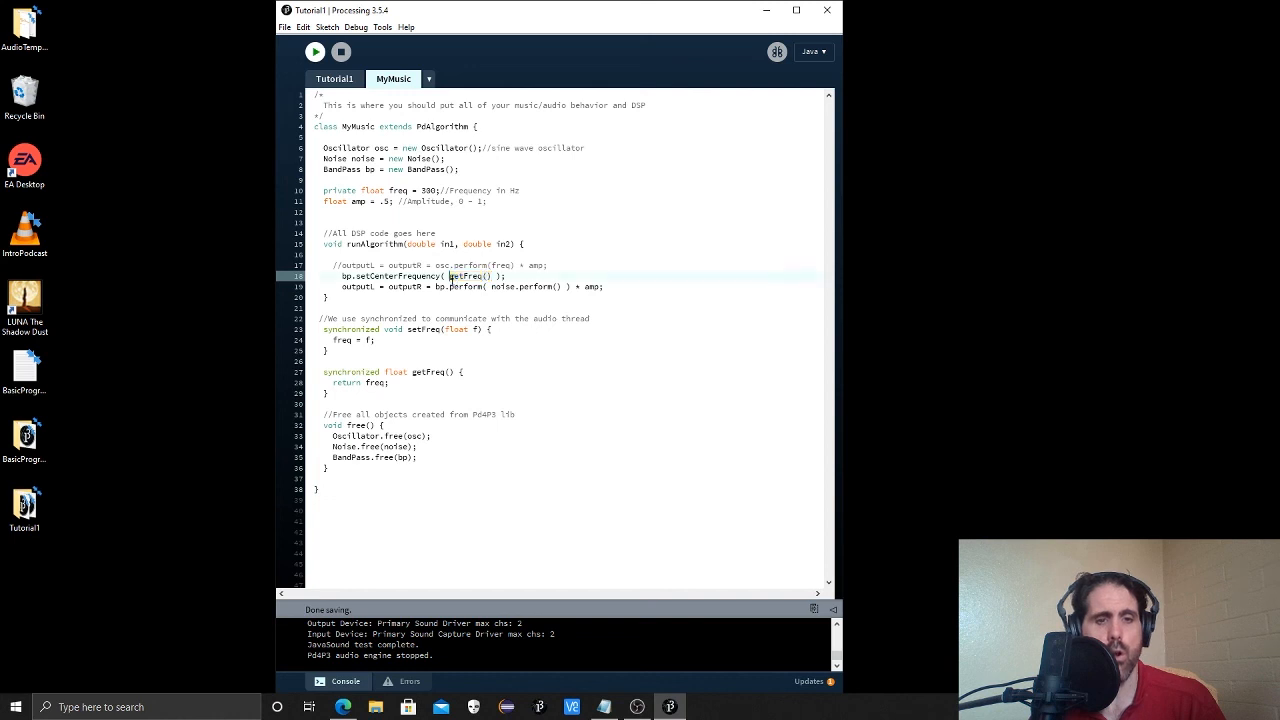
double_click(468, 276)
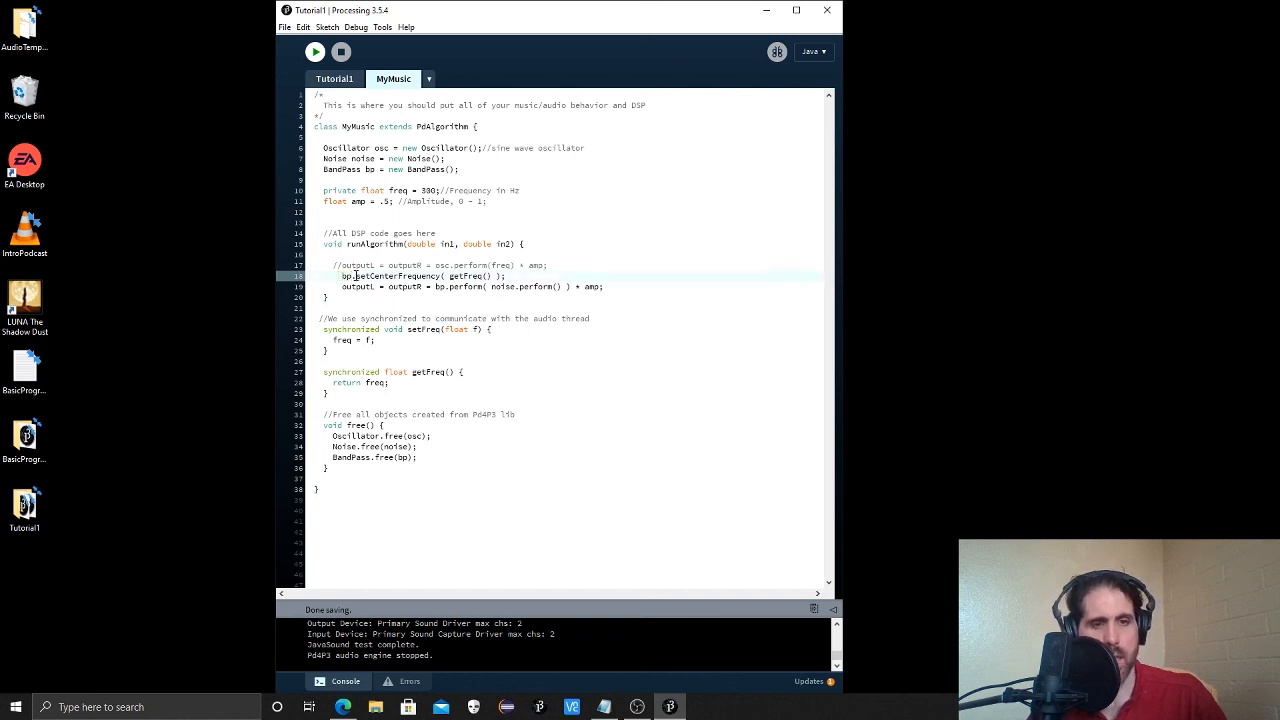
double_click(390, 276)
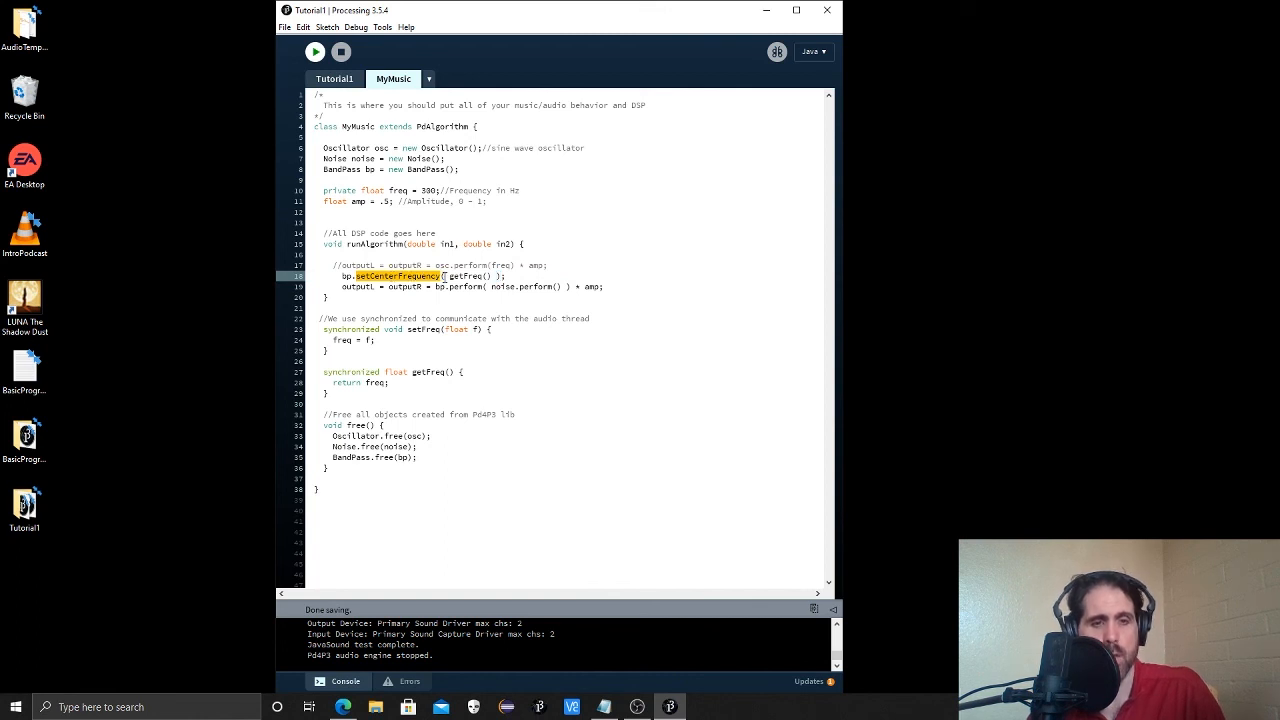
double_click(468, 276)
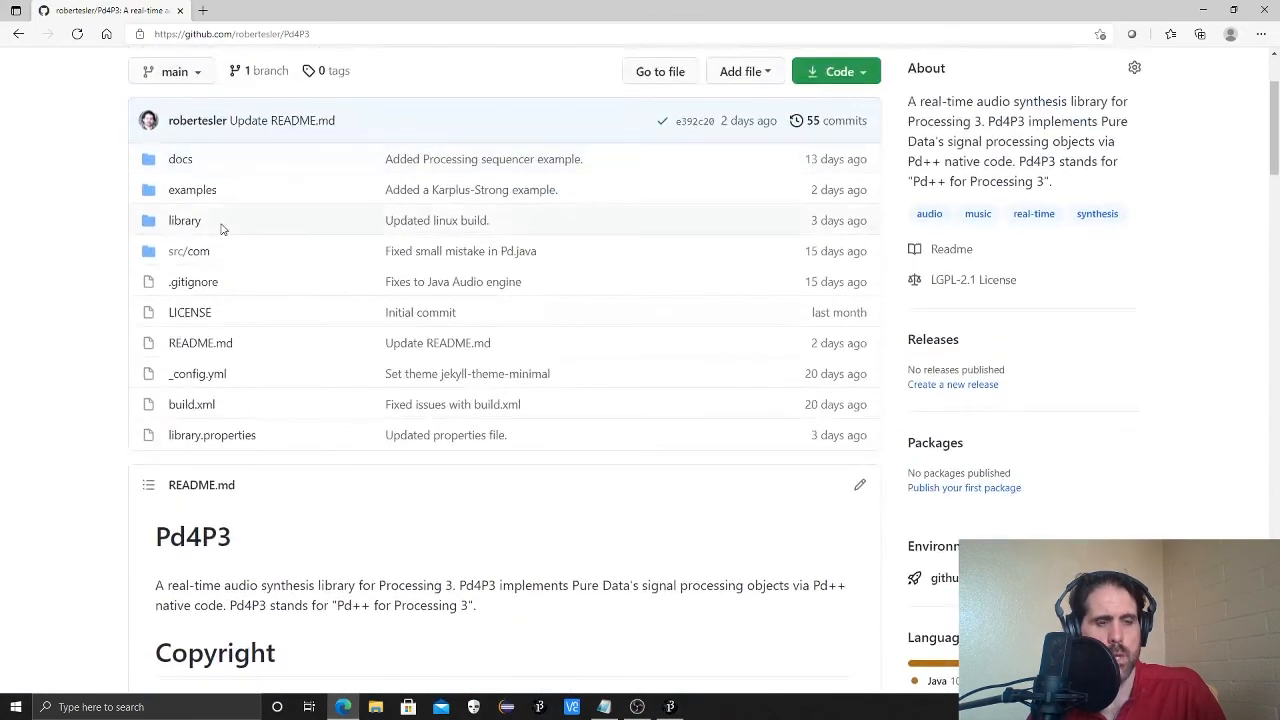
Navigate the Pd4P3 repository source folders into pdplusplus and view BandPass.java.
click(188, 252)
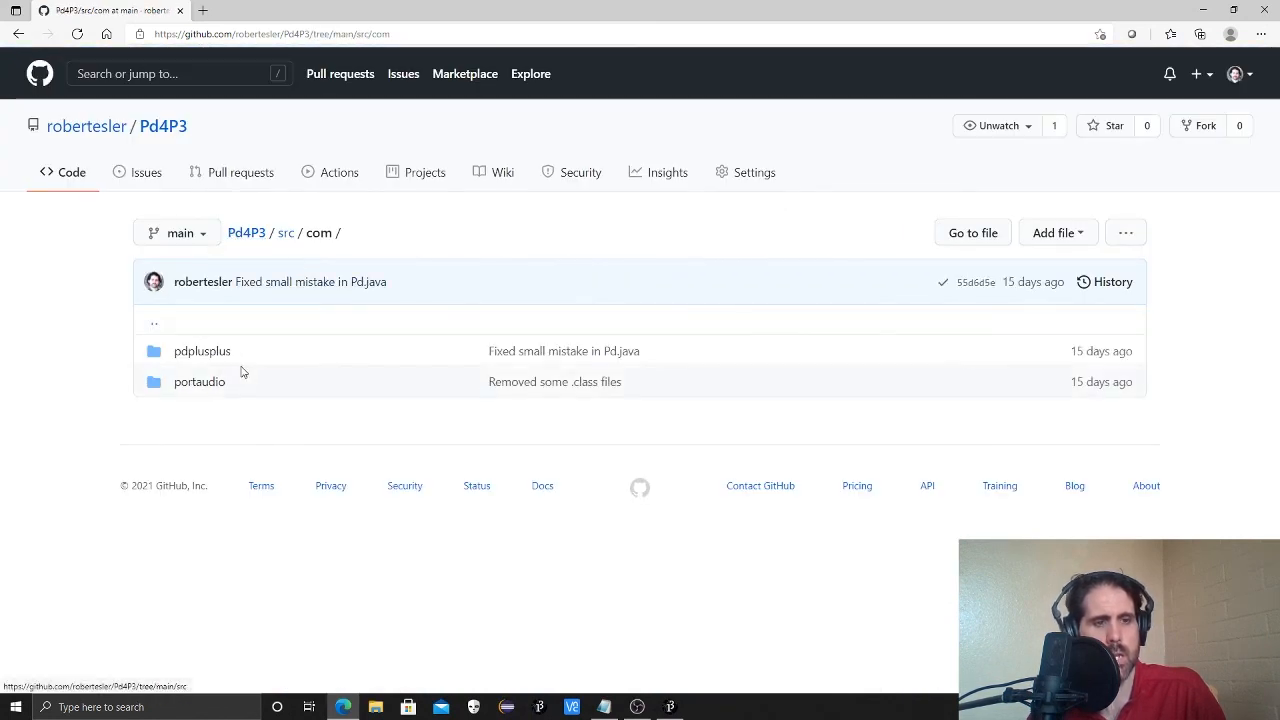
click(200, 352)
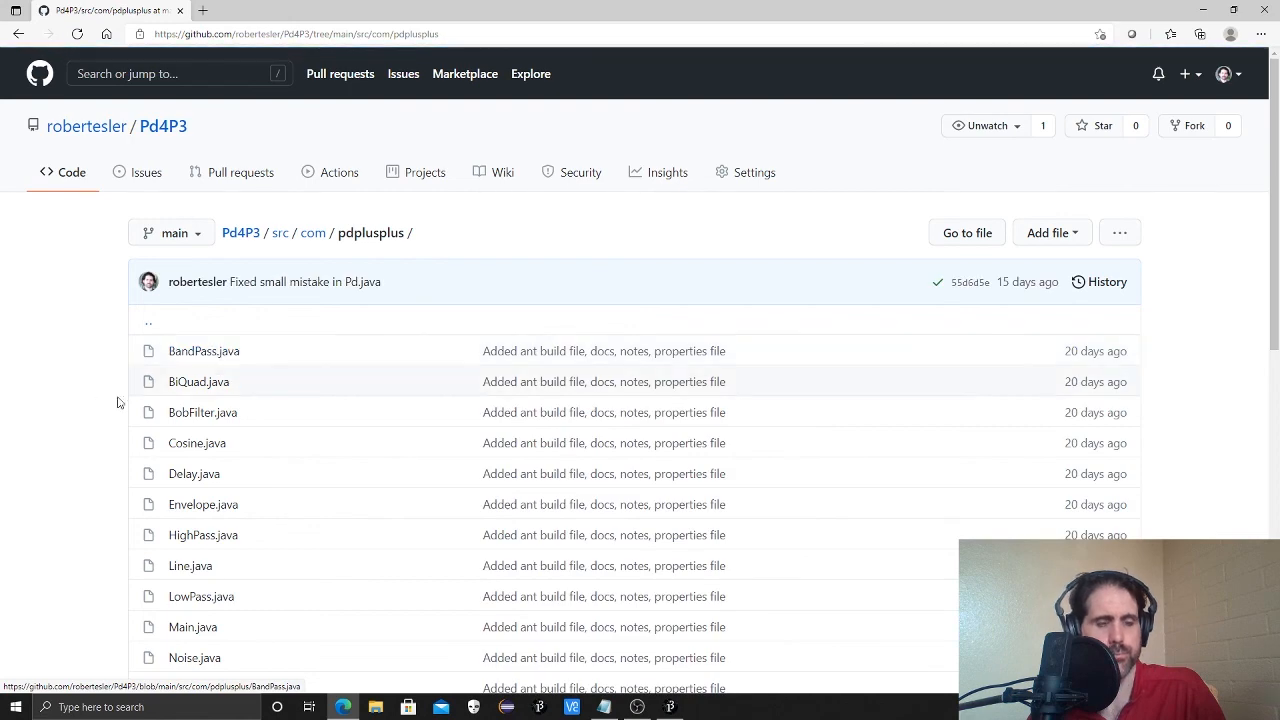
scroll(down, 3)
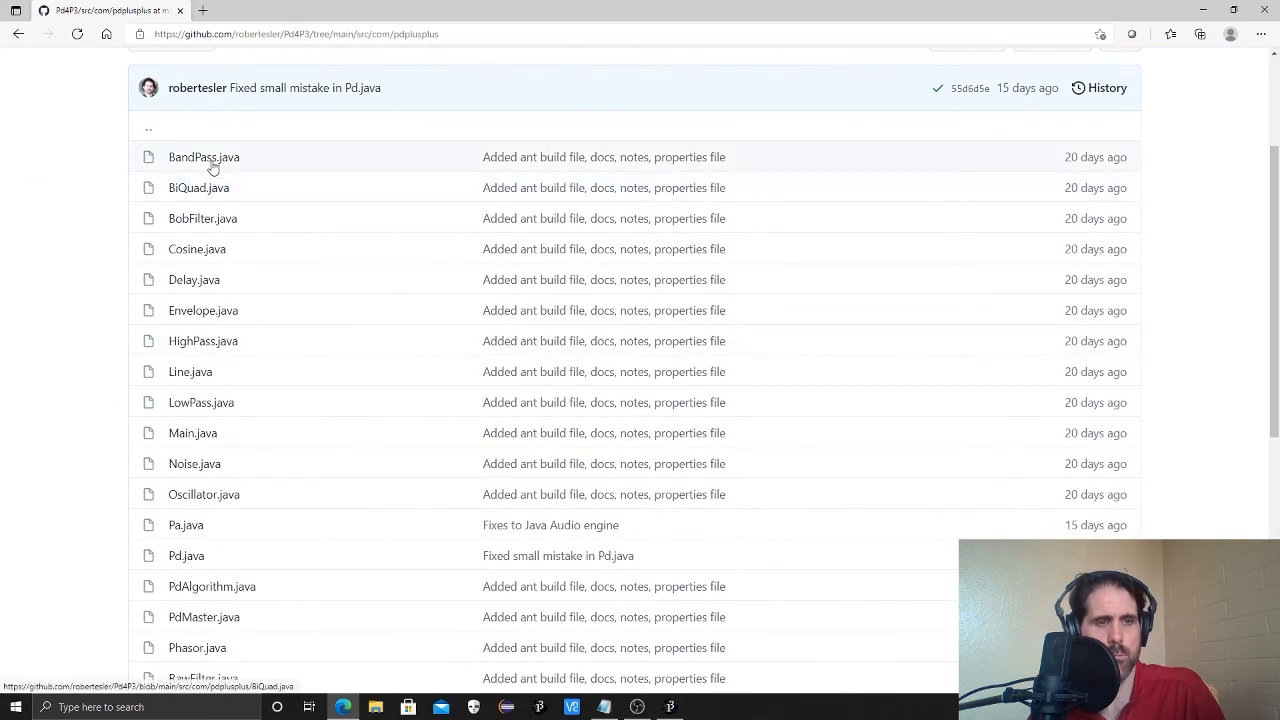
click(204, 156)
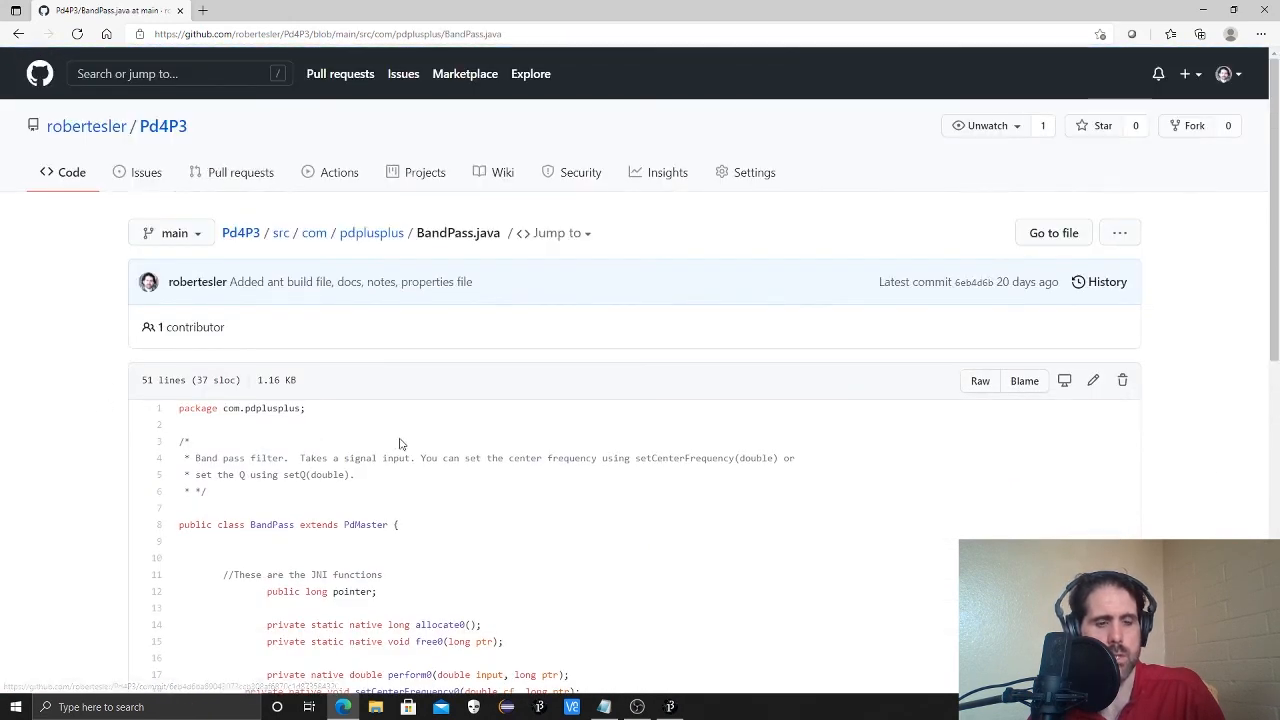
Read through BandPass.java, highlighting the class declaration and the setCenterFrequency method.
scroll(down, 3)
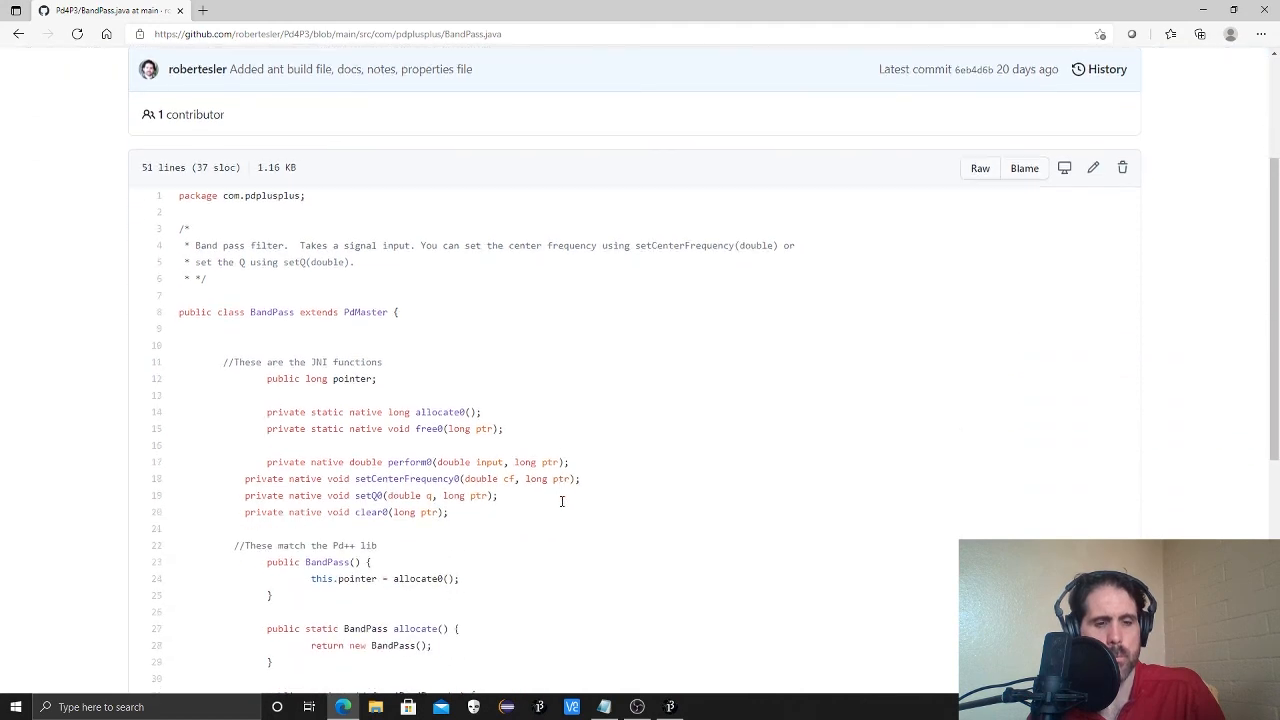
scroll(down, 3)
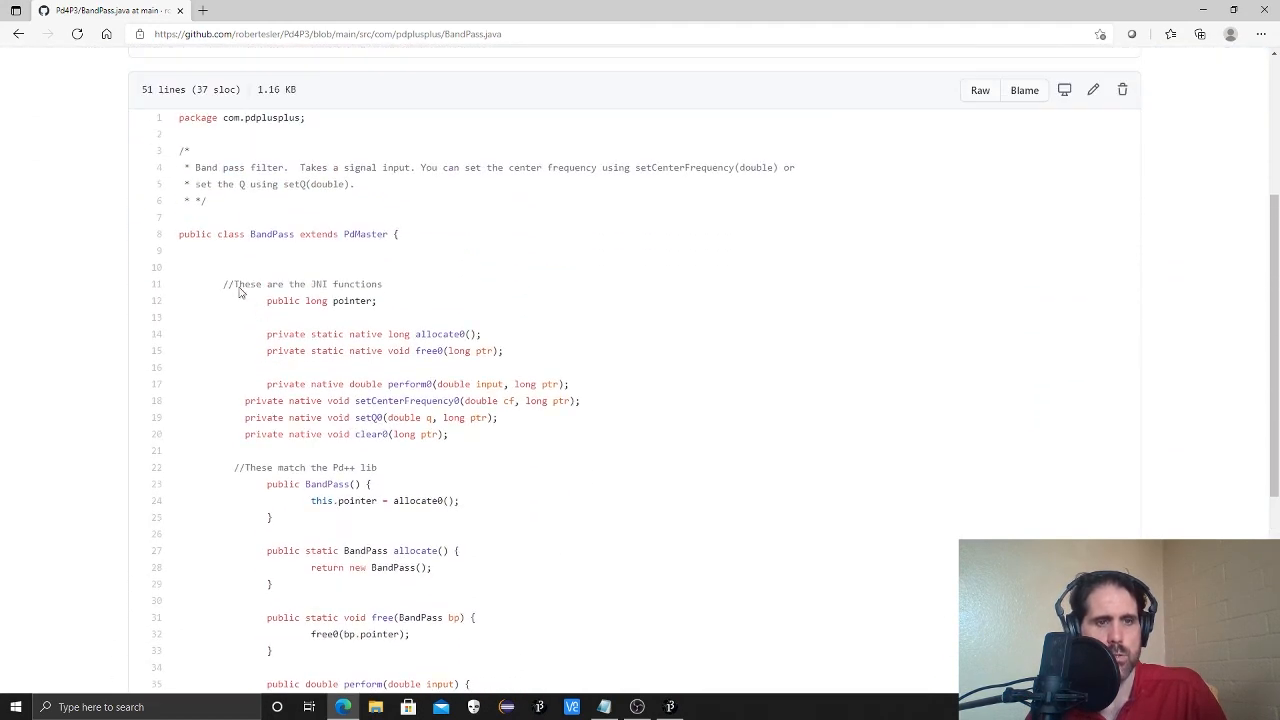
double_click(270, 234)
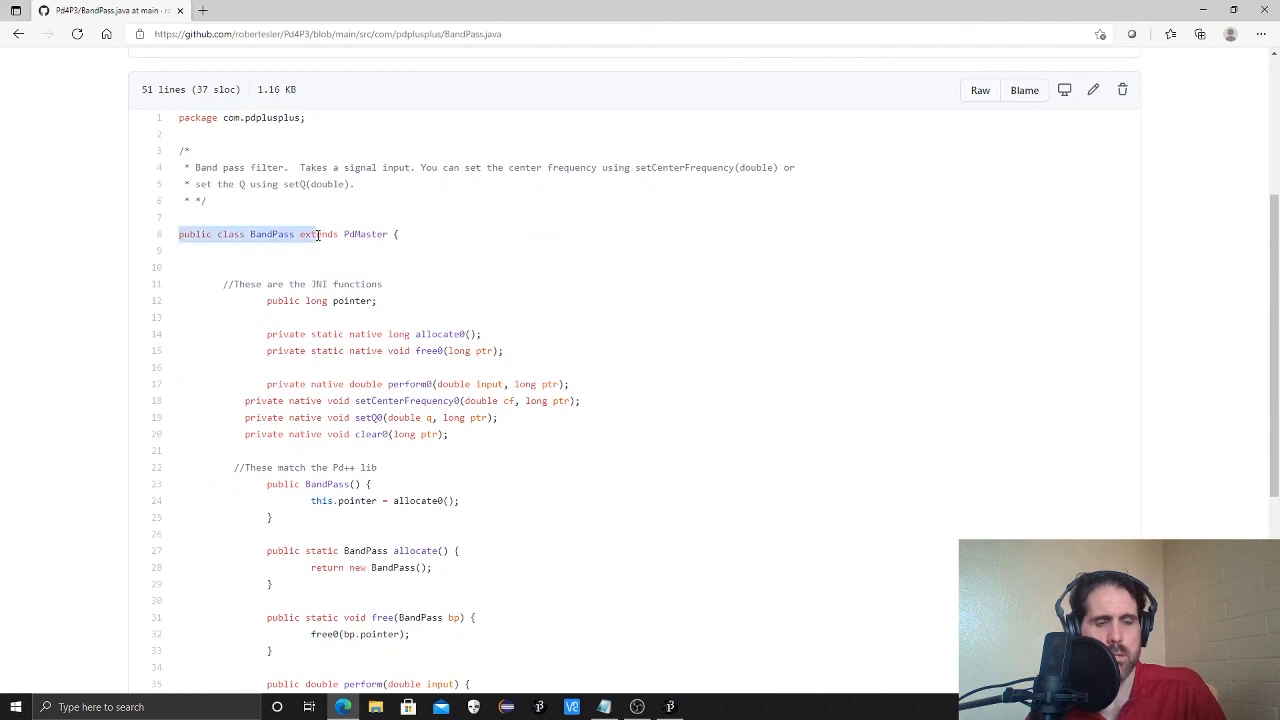
scroll(down, 3)
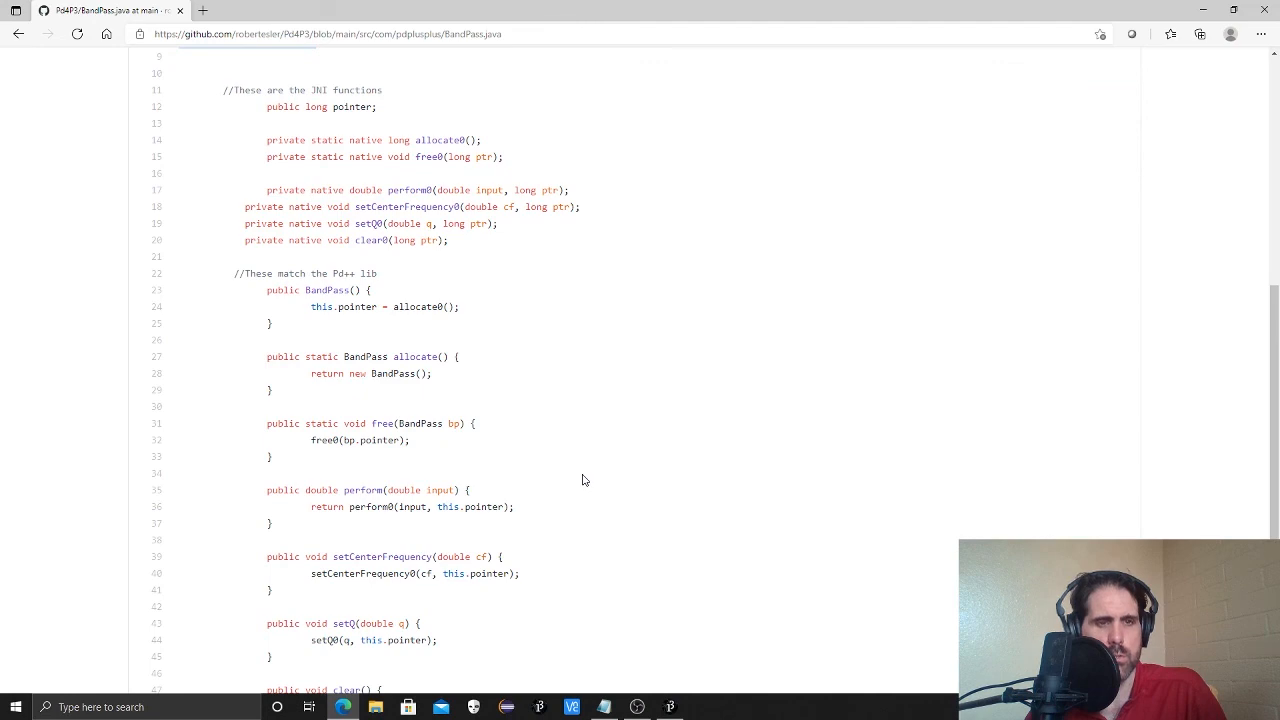
scroll(down, 3)
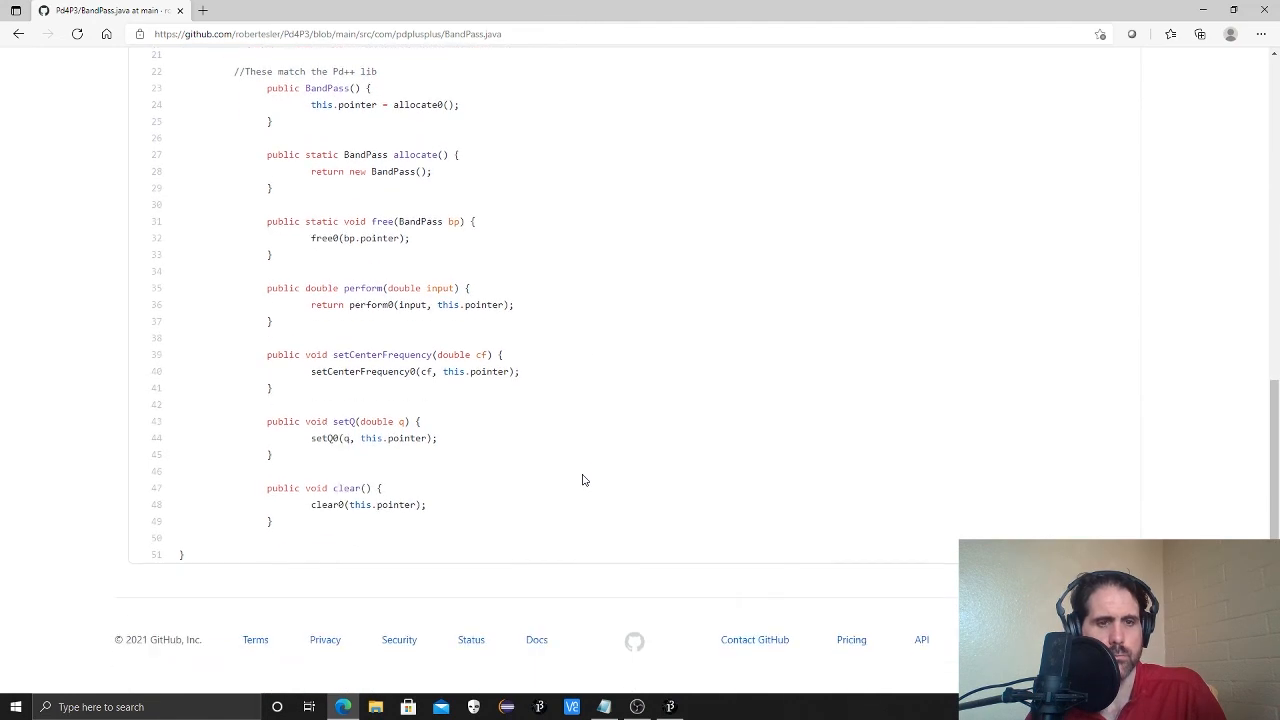
mouse_move(368, 370)
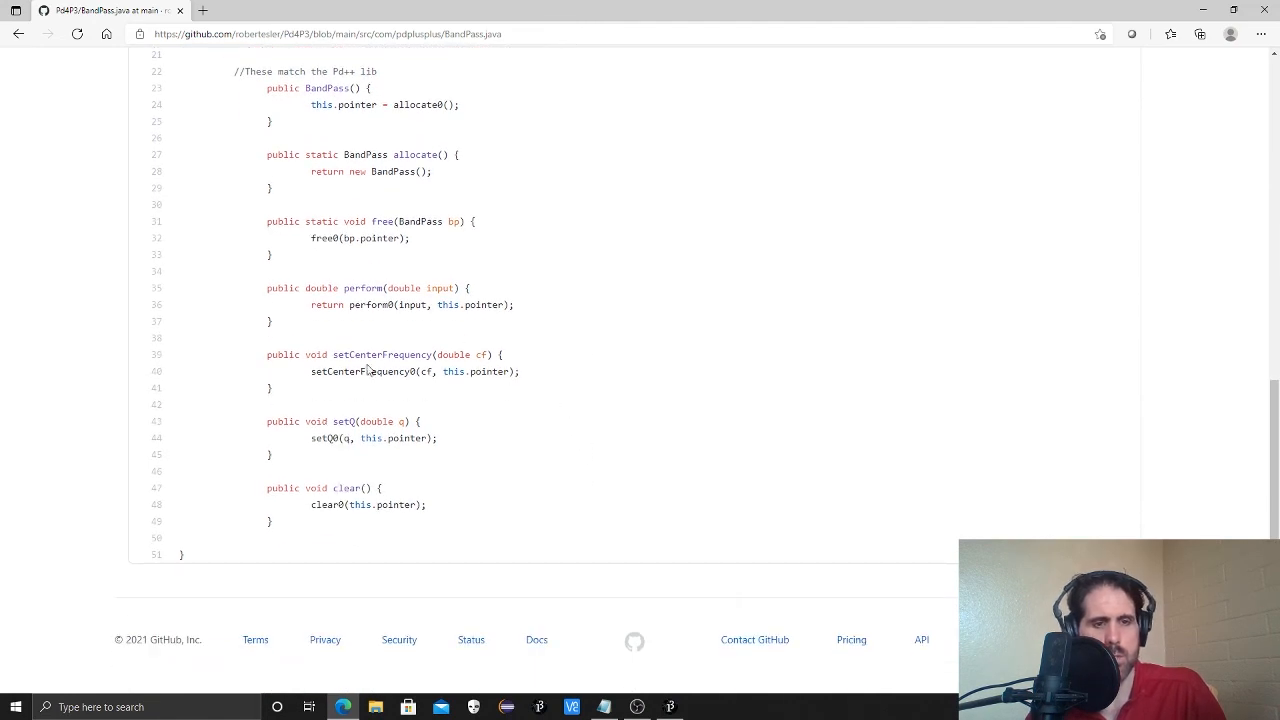
double_click(380, 354)
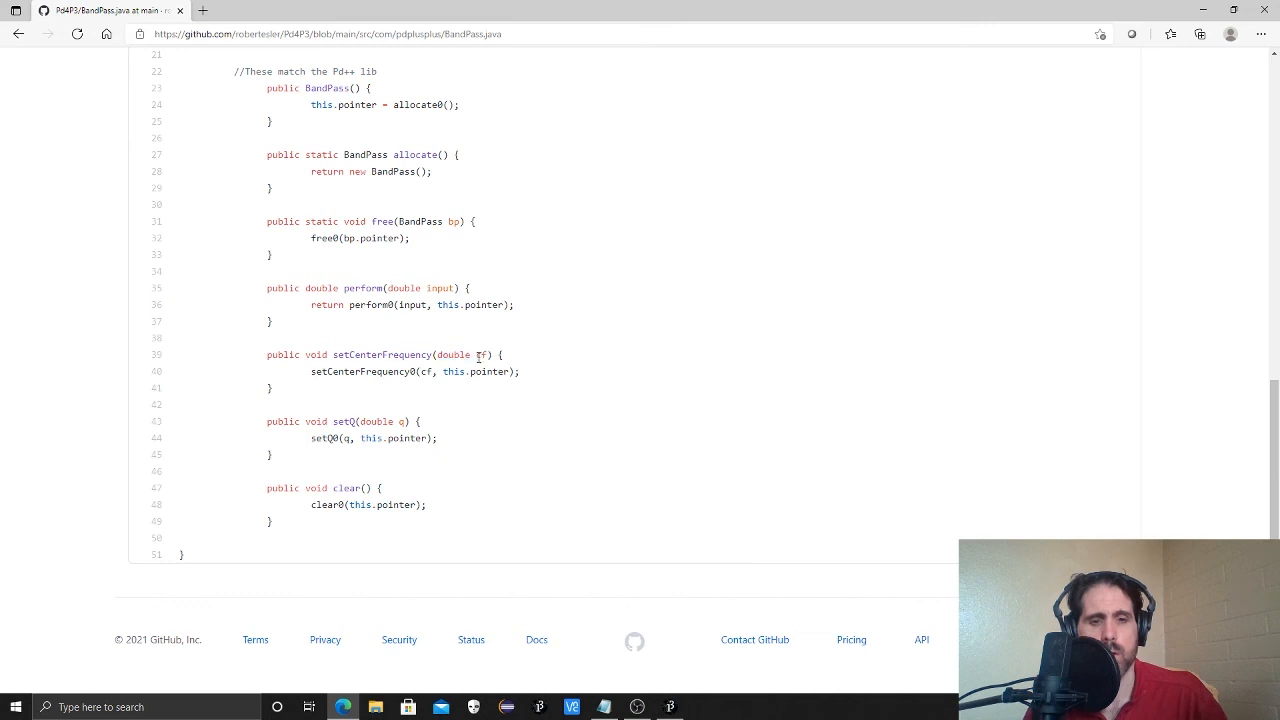
double_click(484, 356)
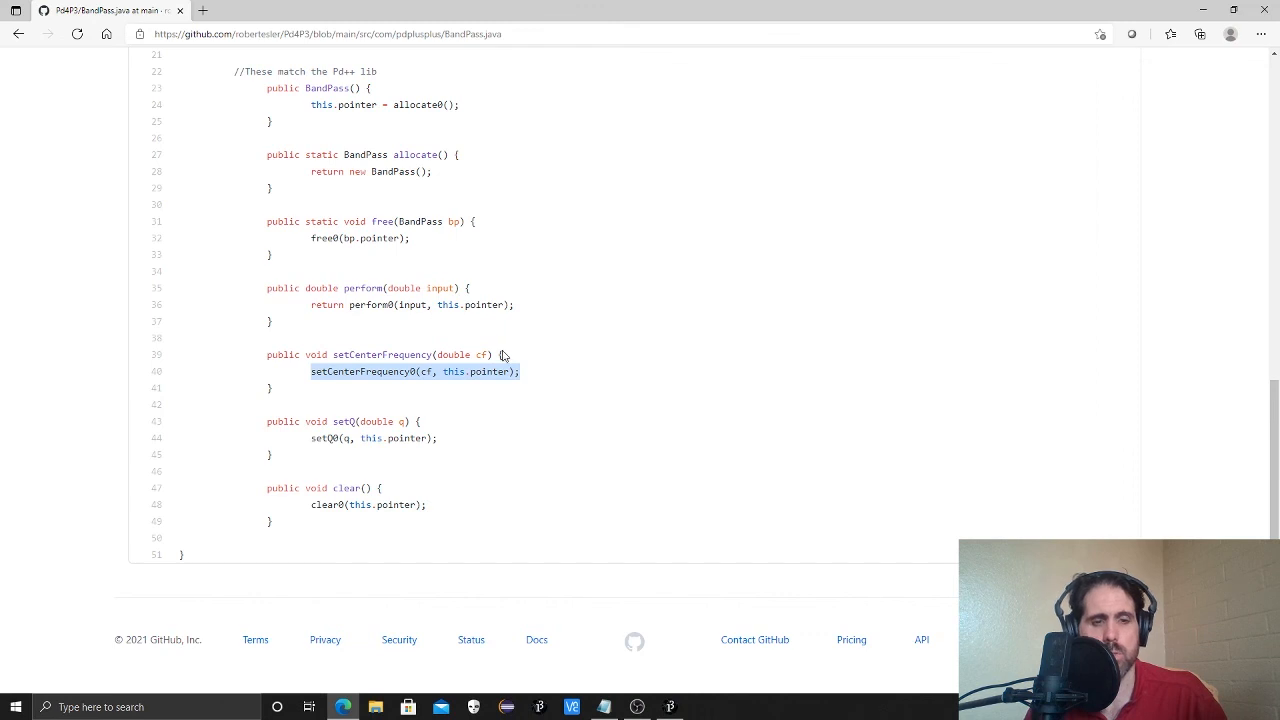
mouse_move(596, 688)
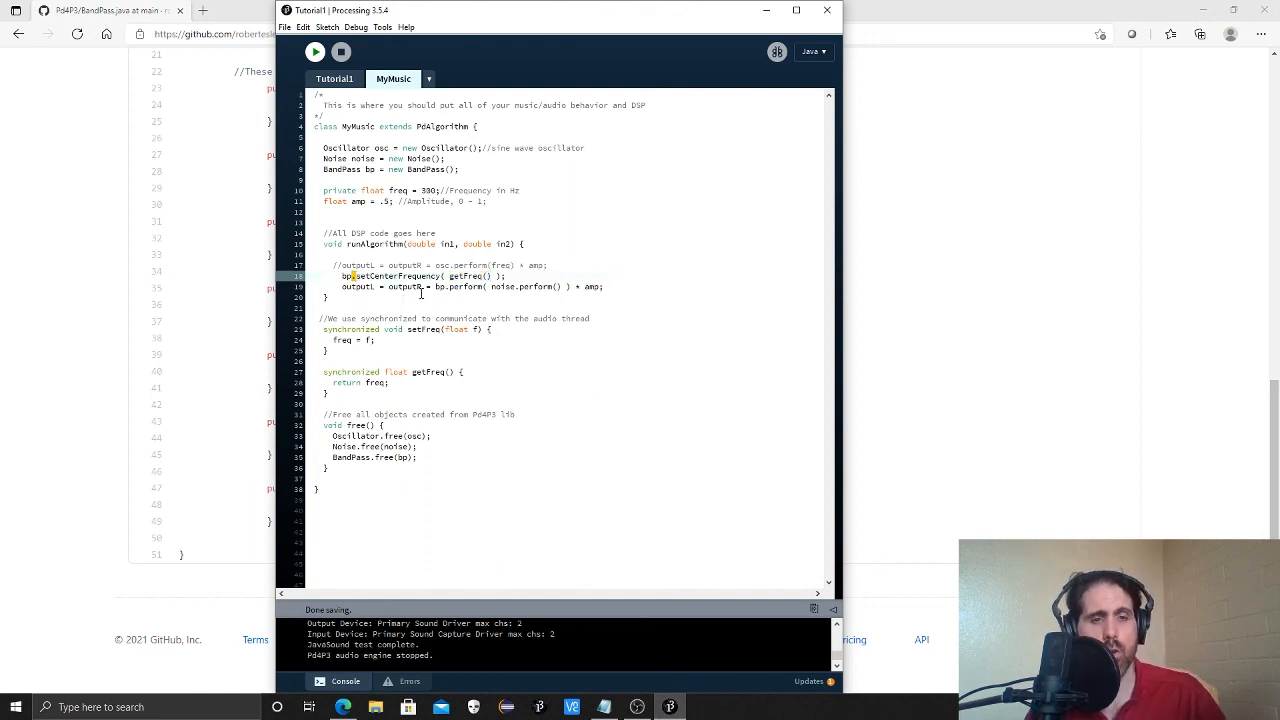
In Tutorial1's draw(), add freq = map(mouseX, 0, width, 100, 500);.
click(334, 80)
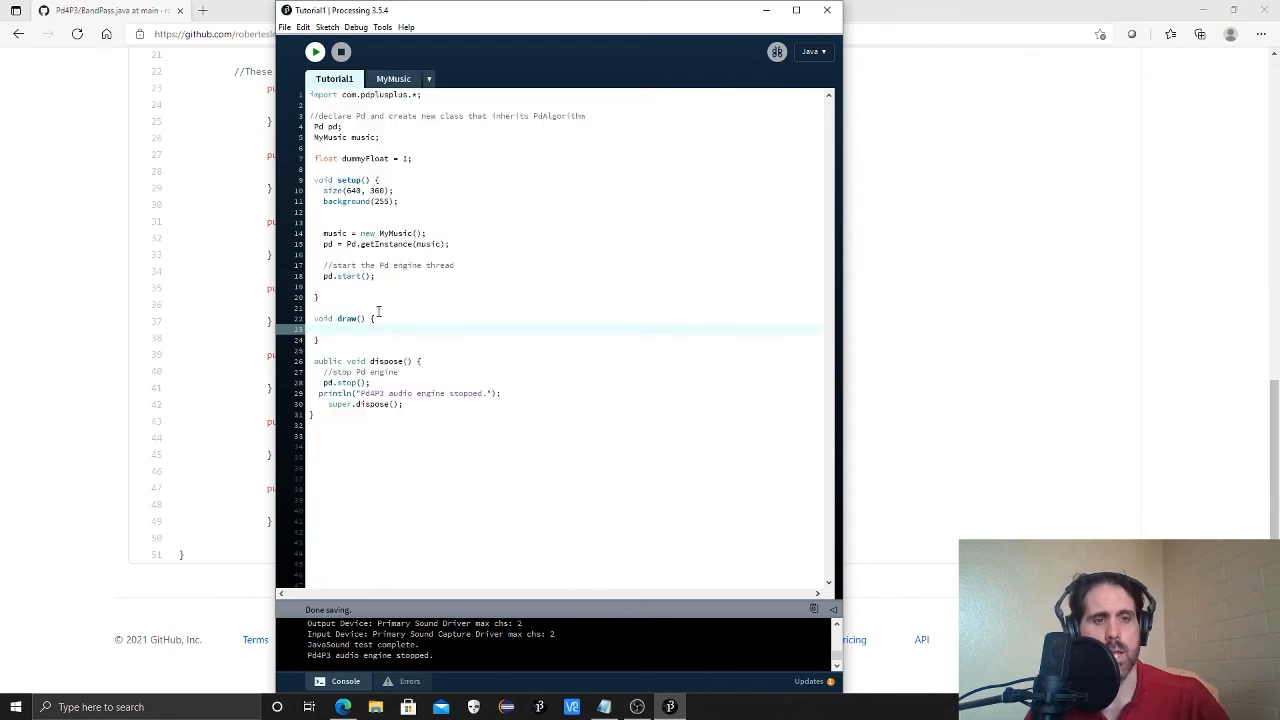
mouse_move(352, 230)
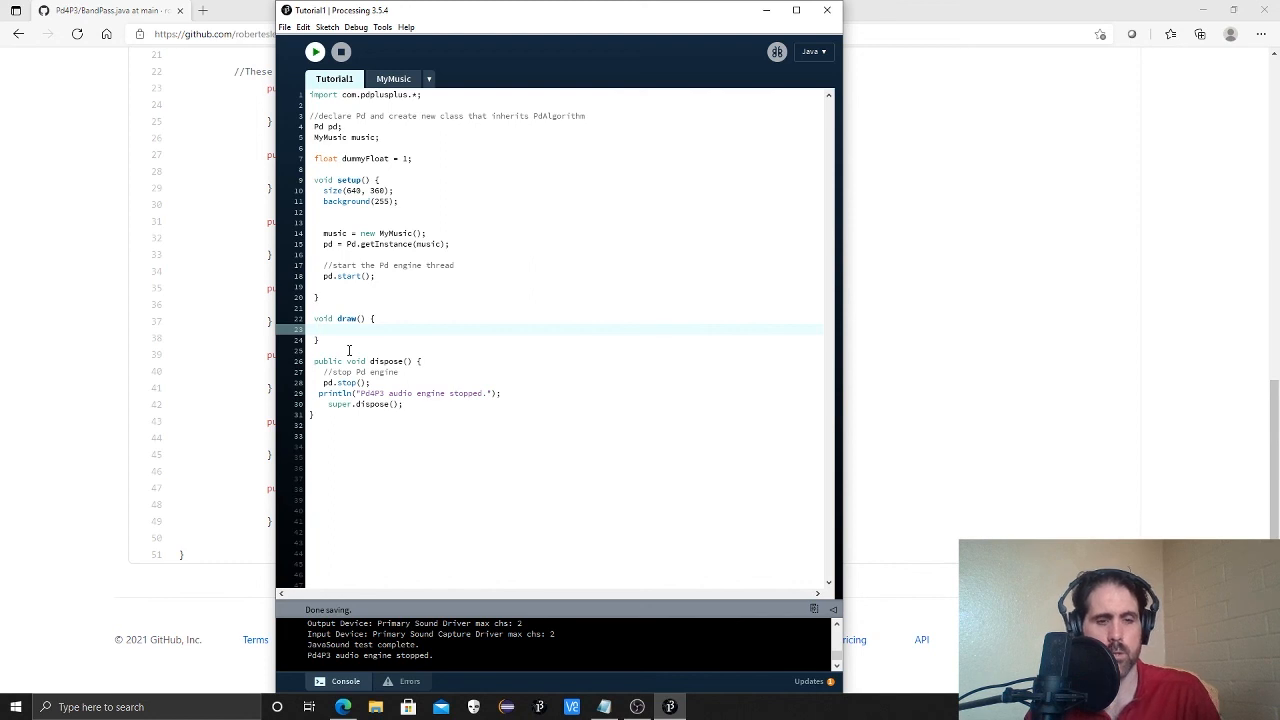
text(freq = m)
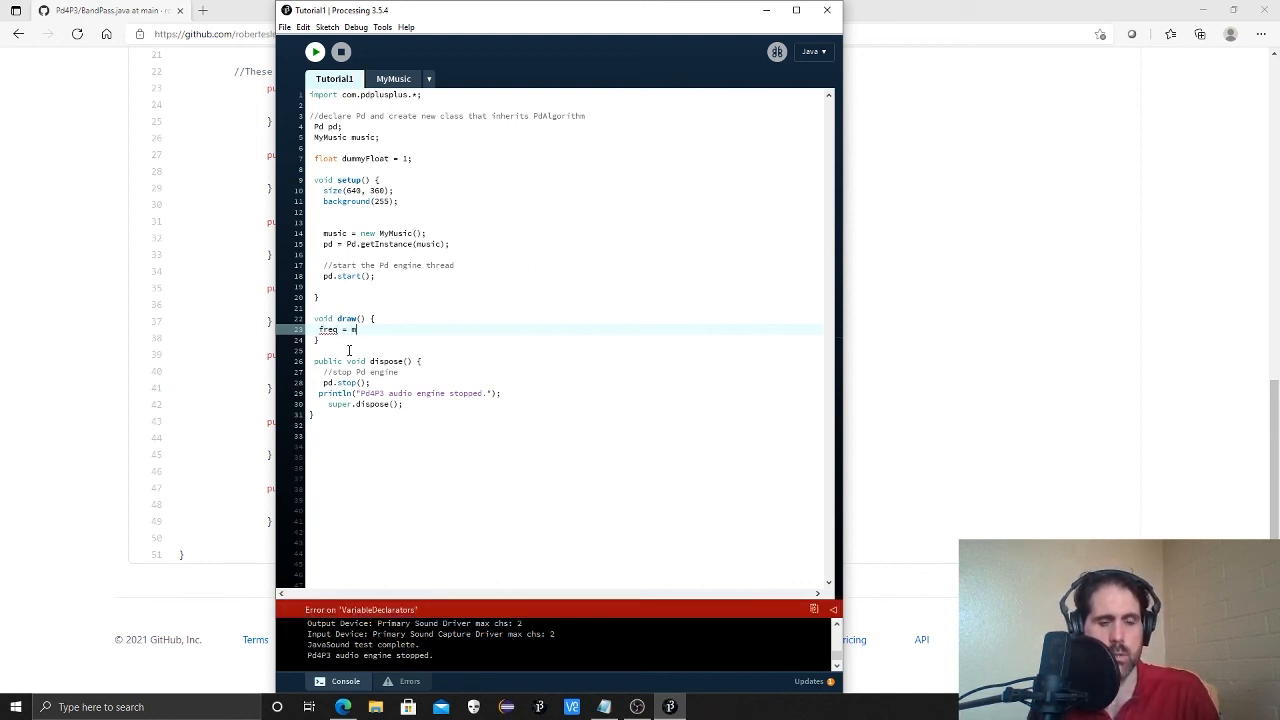
text(ap()
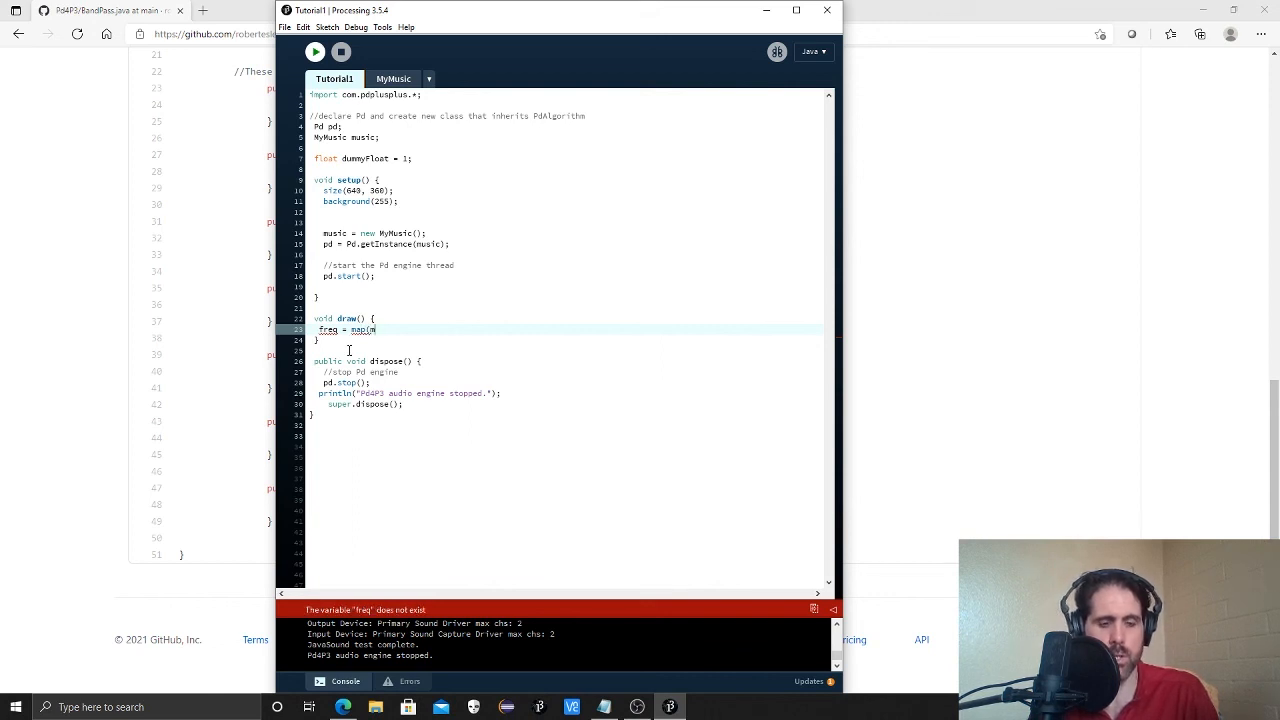
text(mouseX)
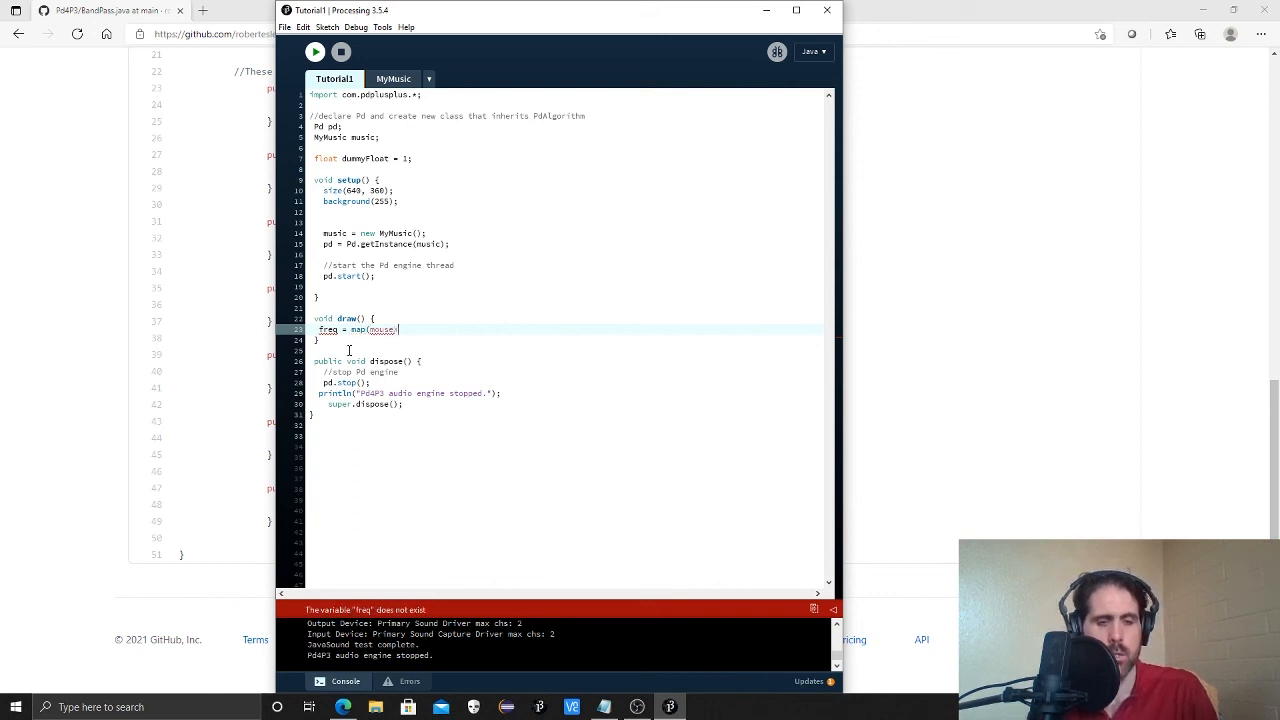
text(, 0, width,)
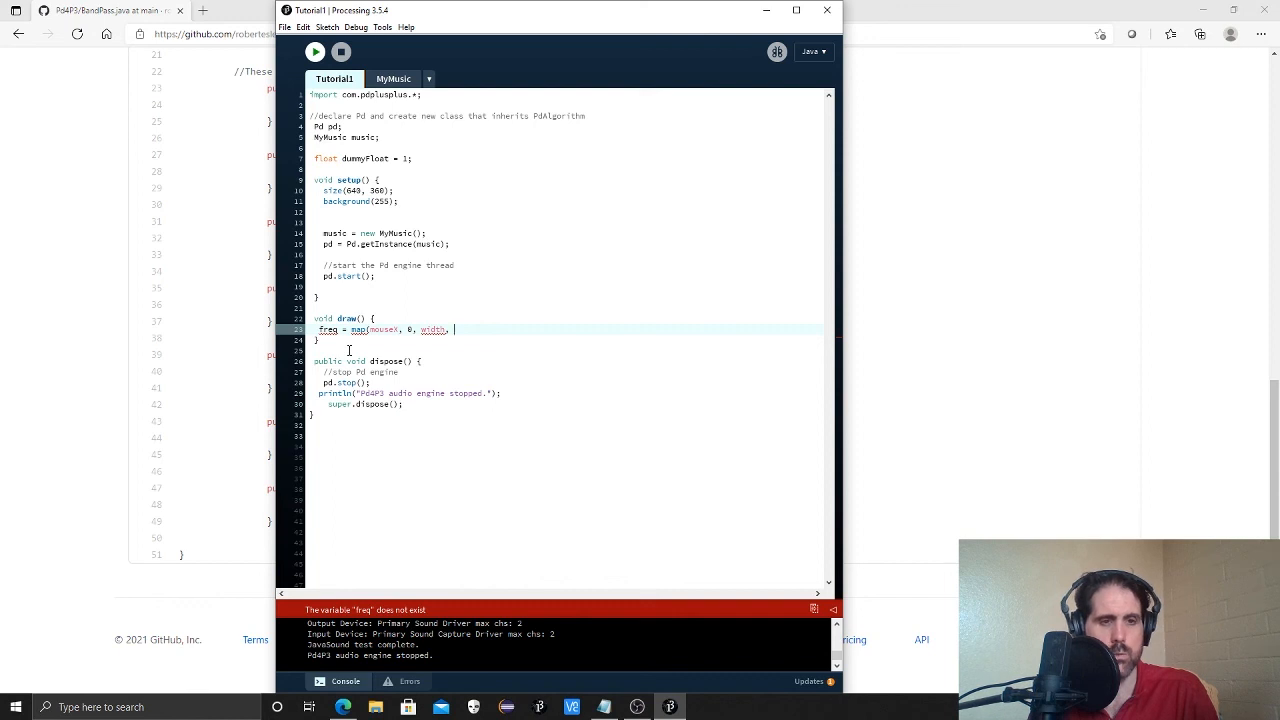
text(1)
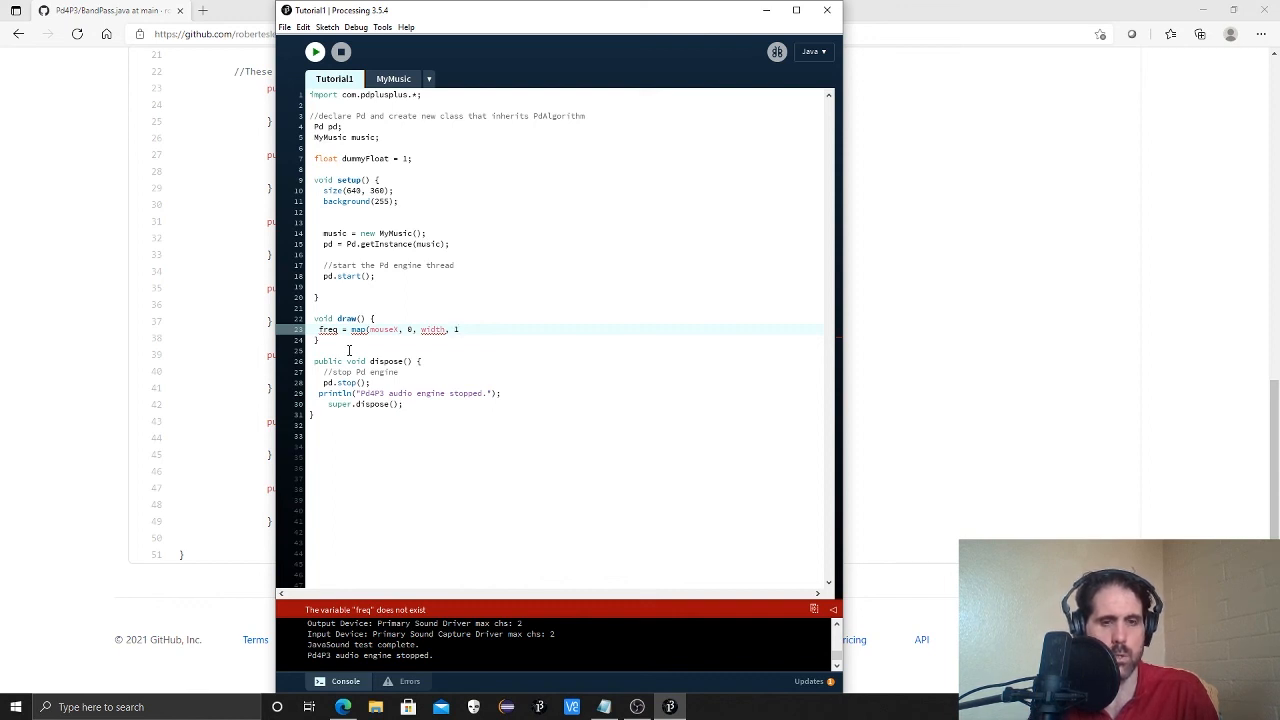
text(100,)
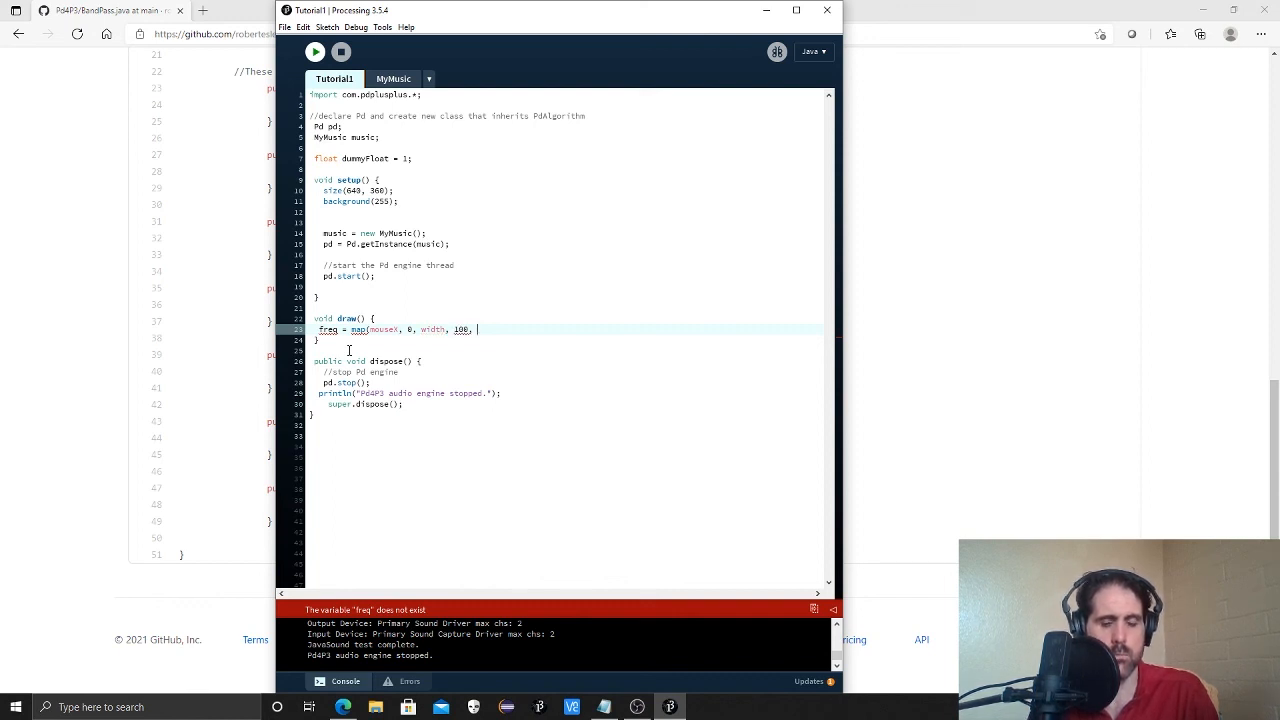
text(500);)
click(566, 158)
text(fr)
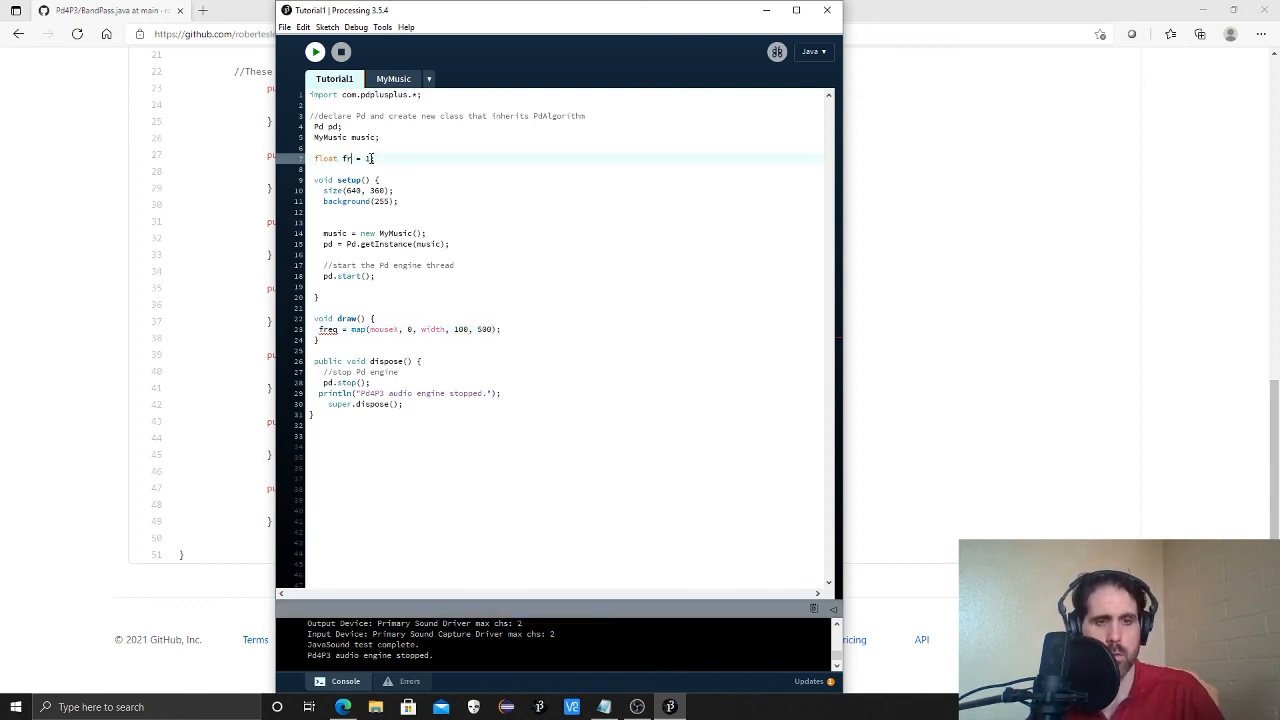
Rename the global dummyFloat to freq and save the sketch.
text(eq)
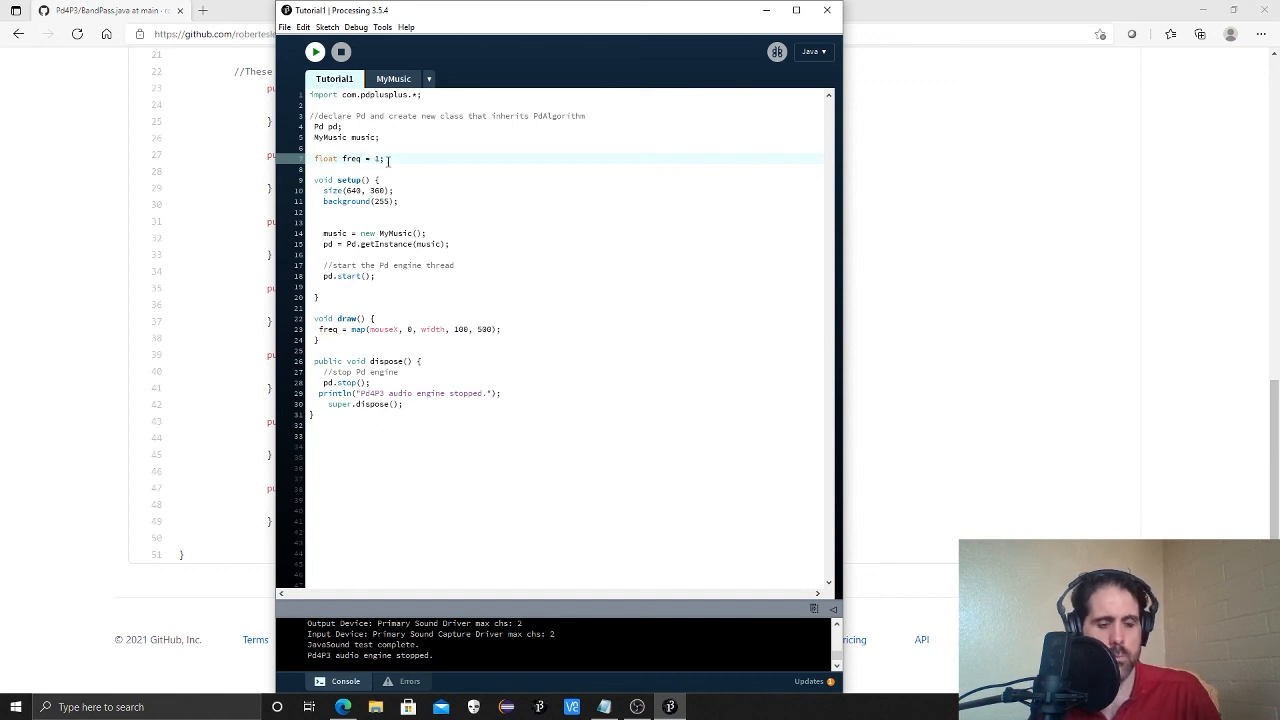
key(ctrl+s)
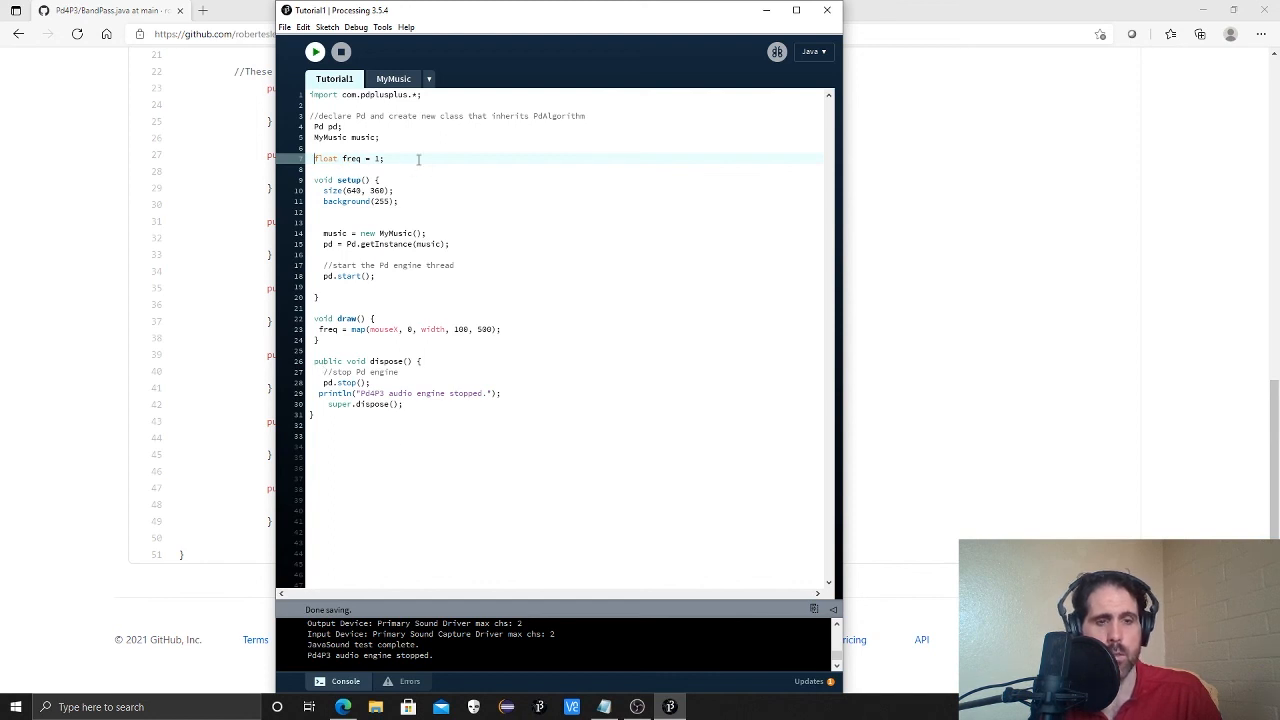
Compare Tutorial1's global freq with MyMusic's private float freq = 300 line, then return to Tutorial1.
double_click(348, 158)
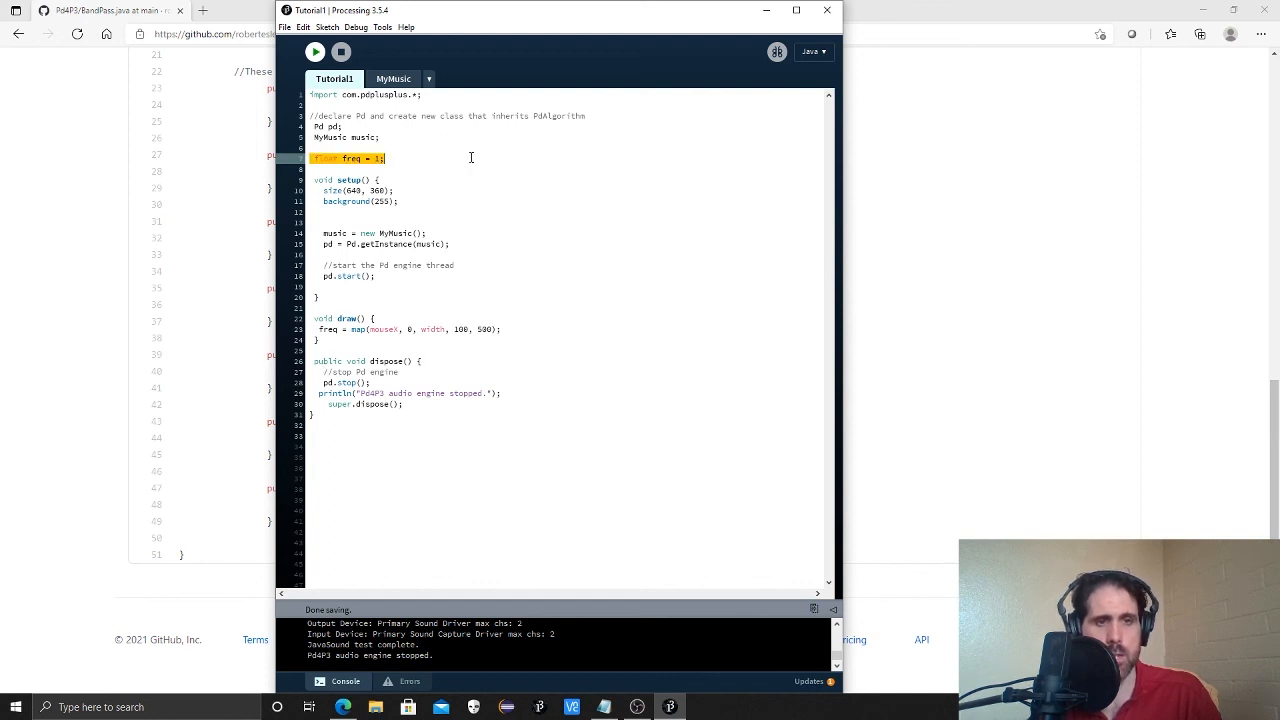
click(392, 80)
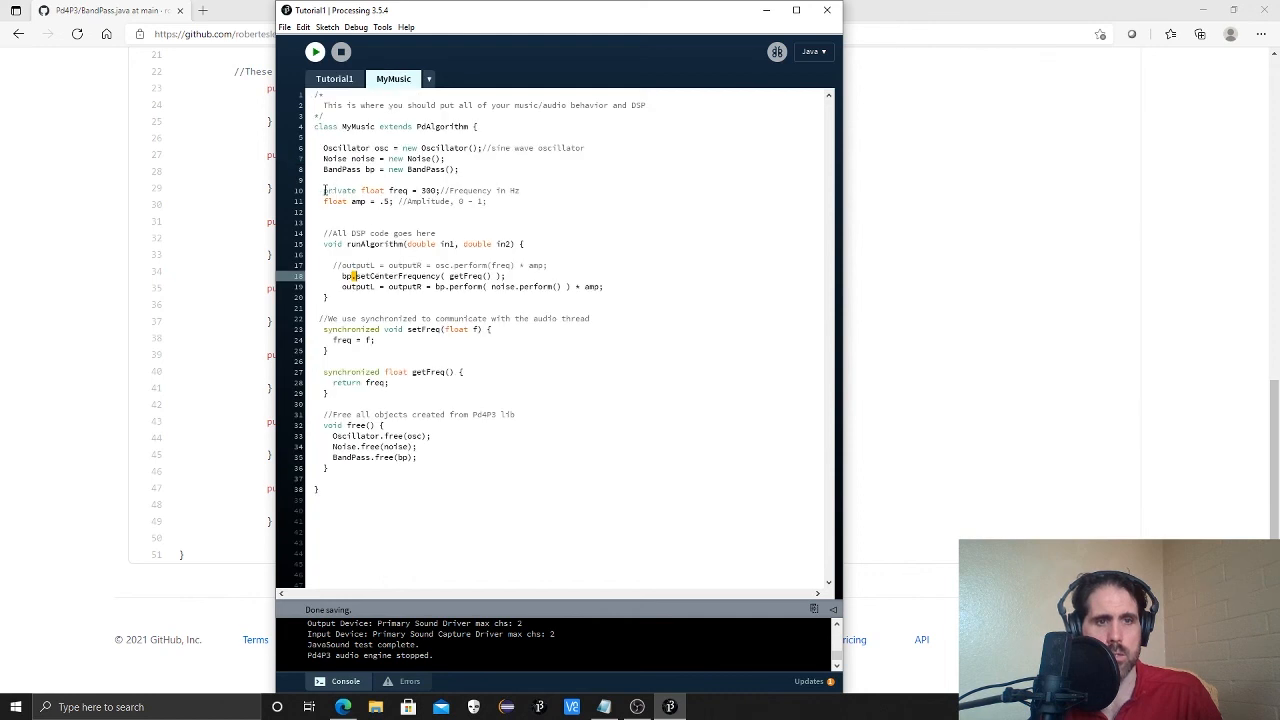
triple_click(420, 190)
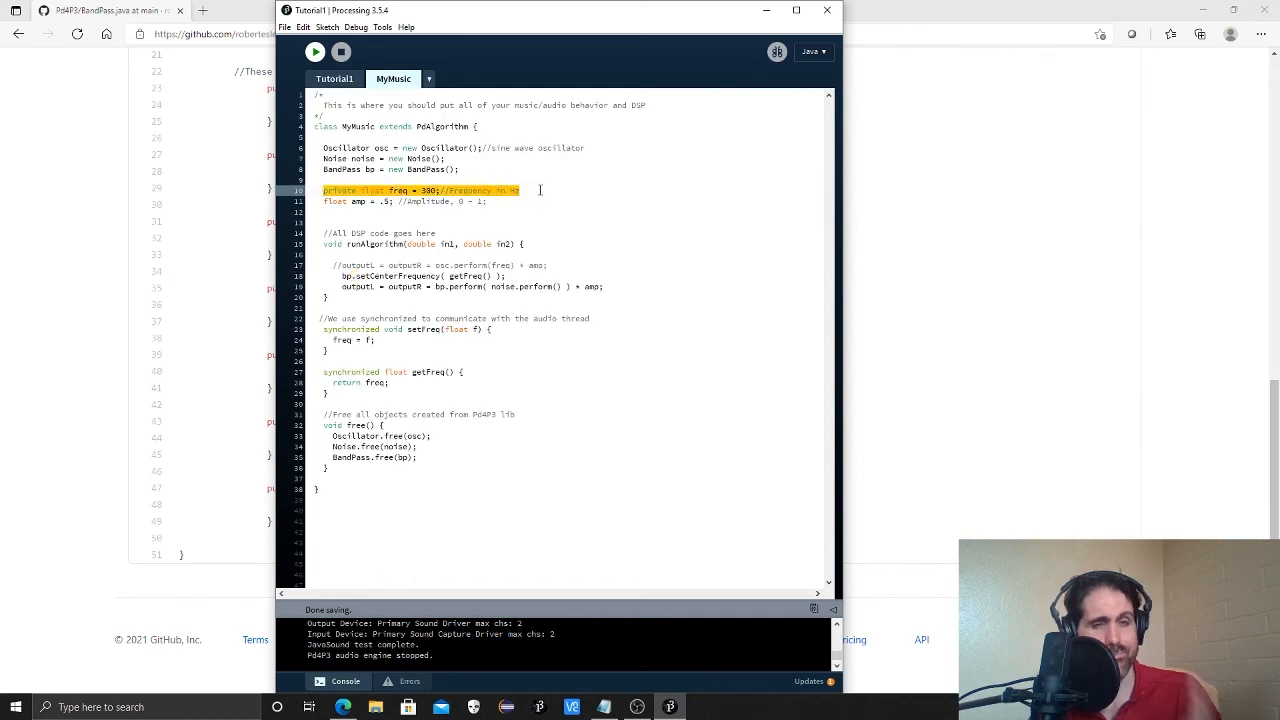
mouse_move(372, 66)
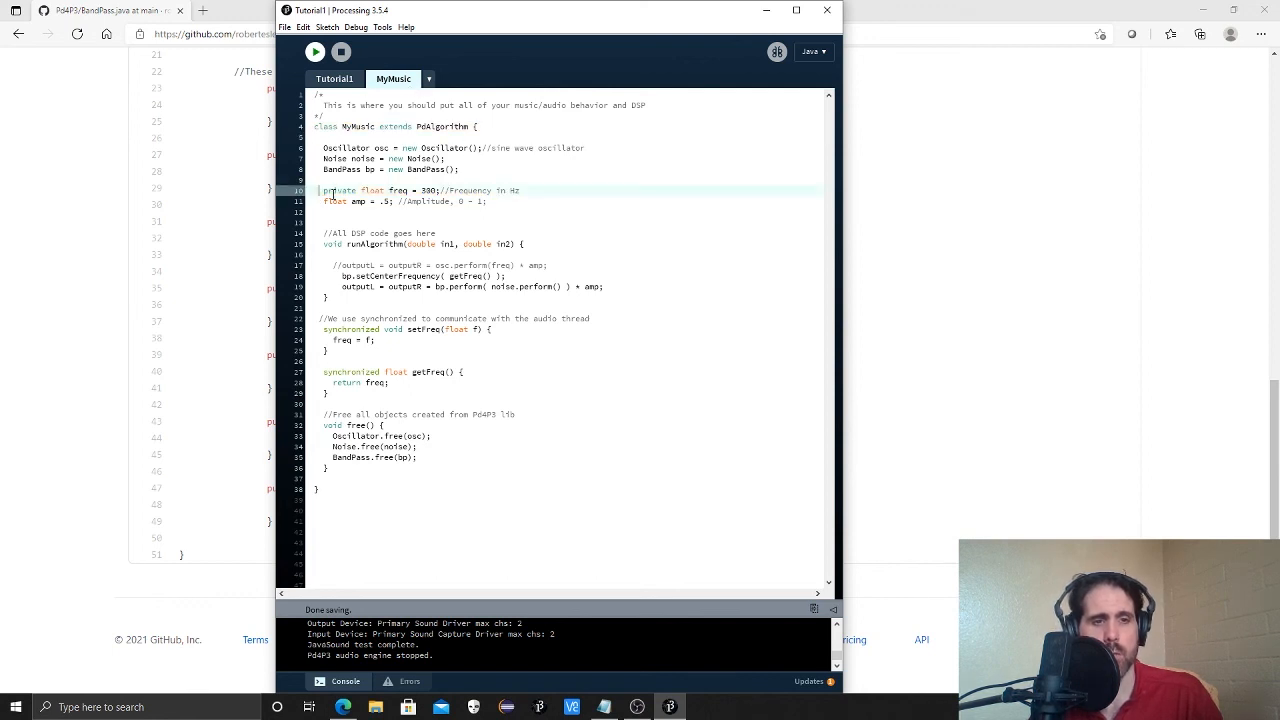
double_click(352, 190)
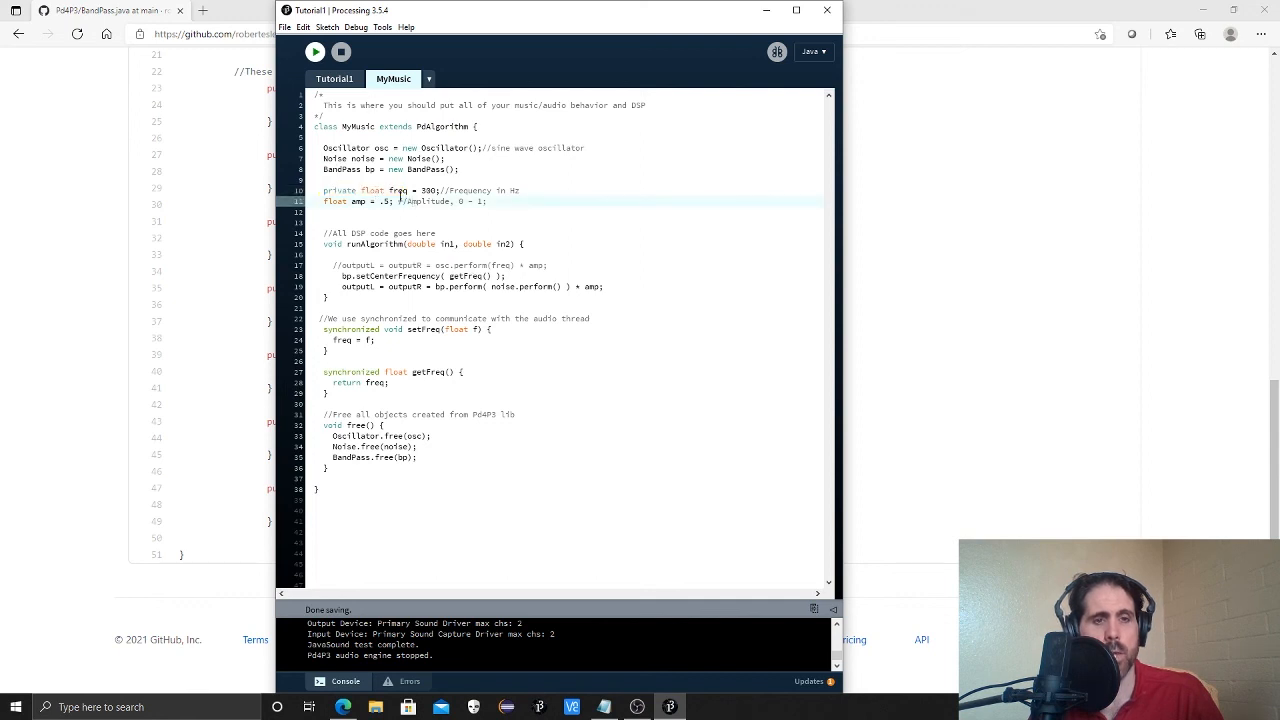
click(336, 80)
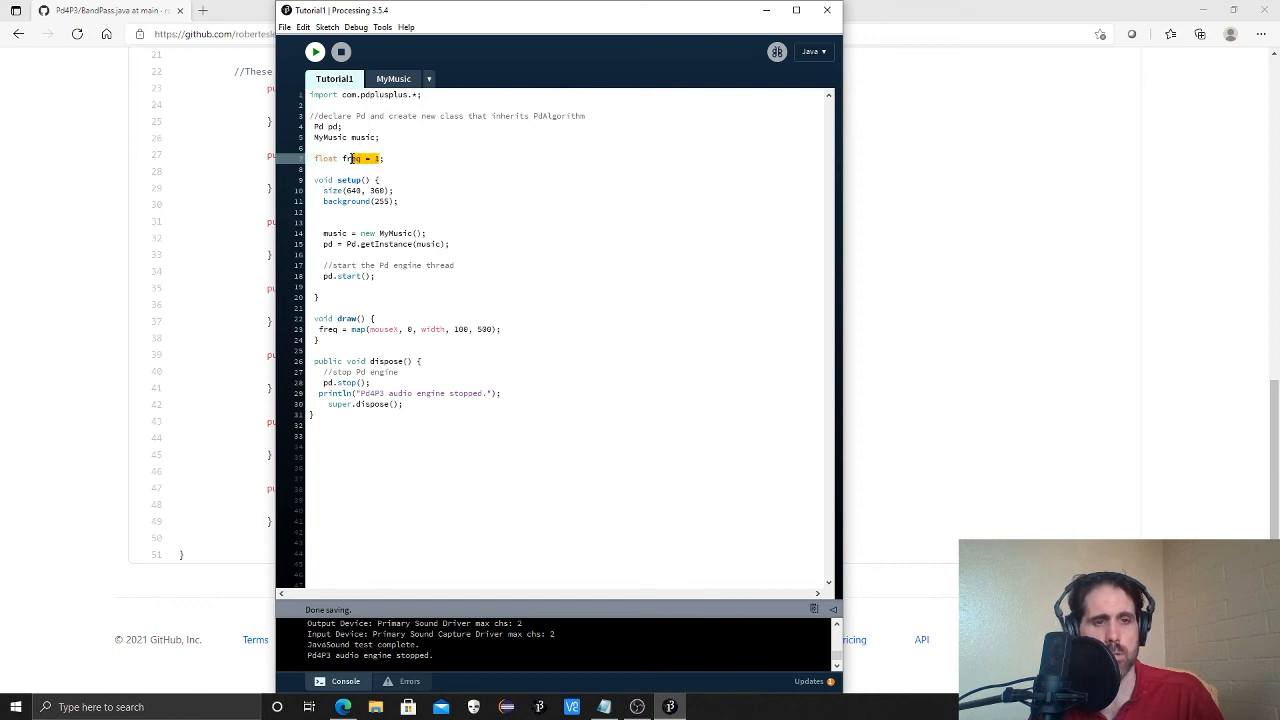
double_click(360, 158)
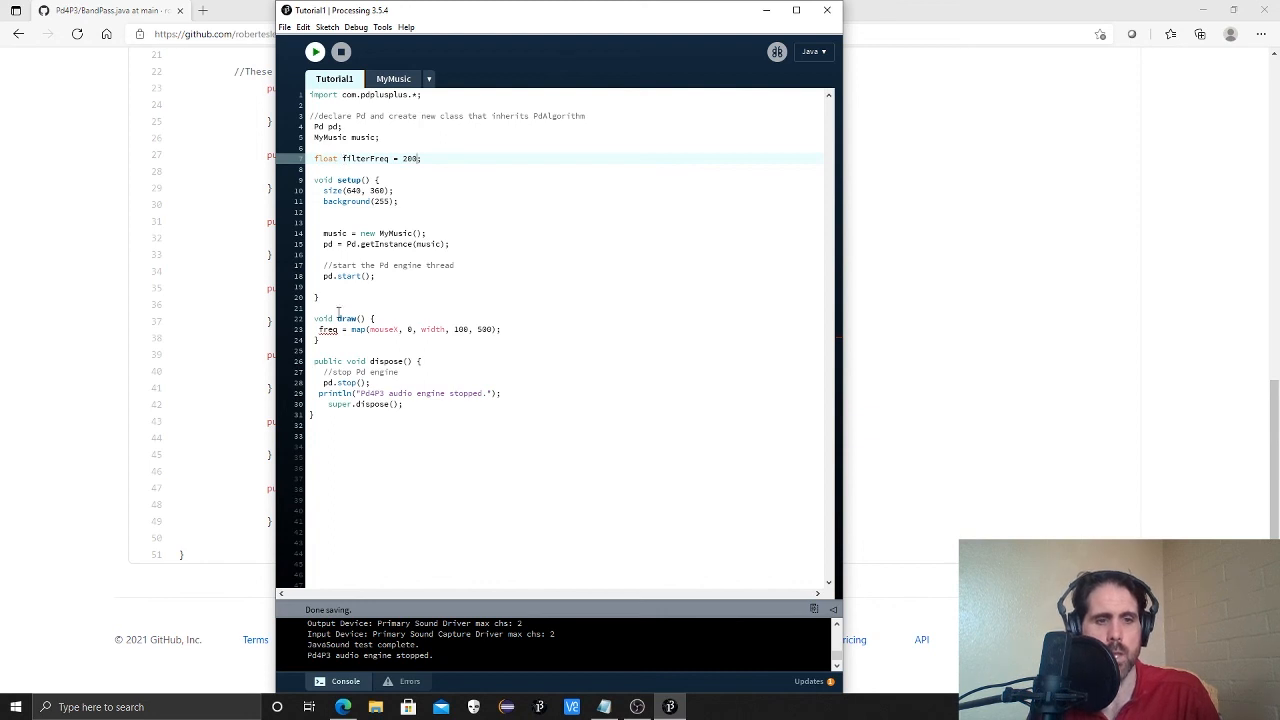
double_click(364, 158)
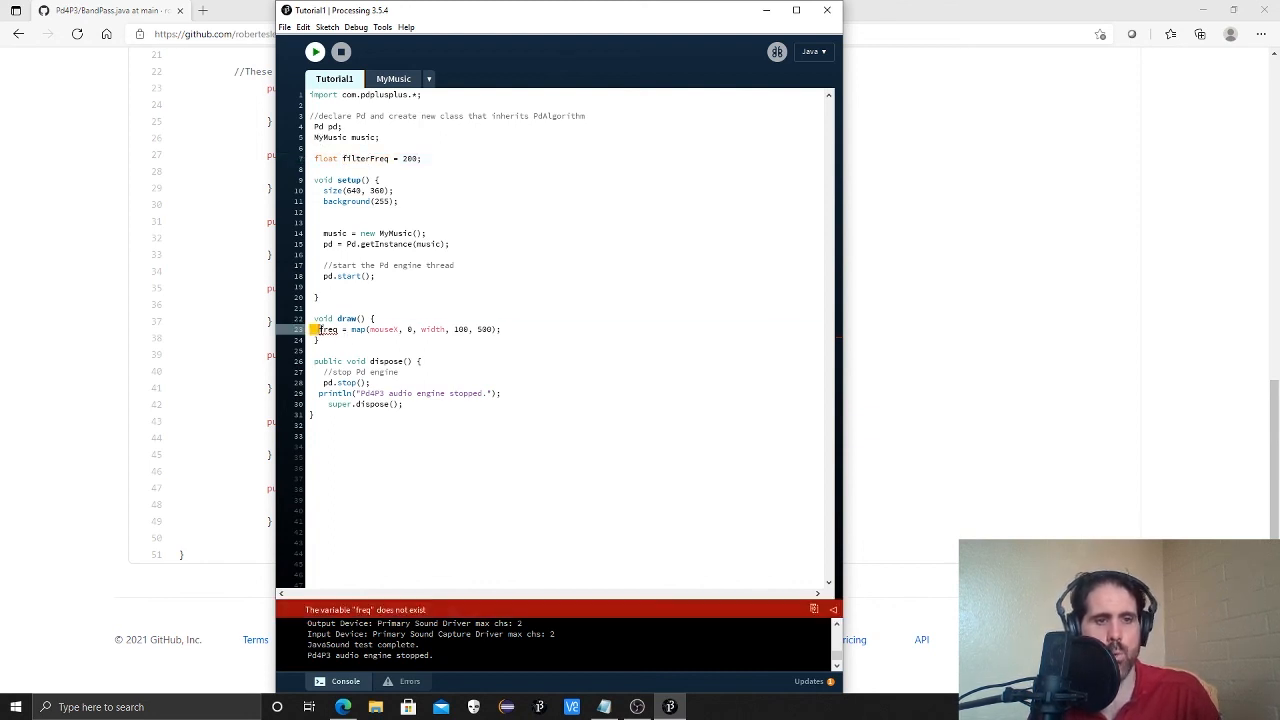
double_click(324, 328)
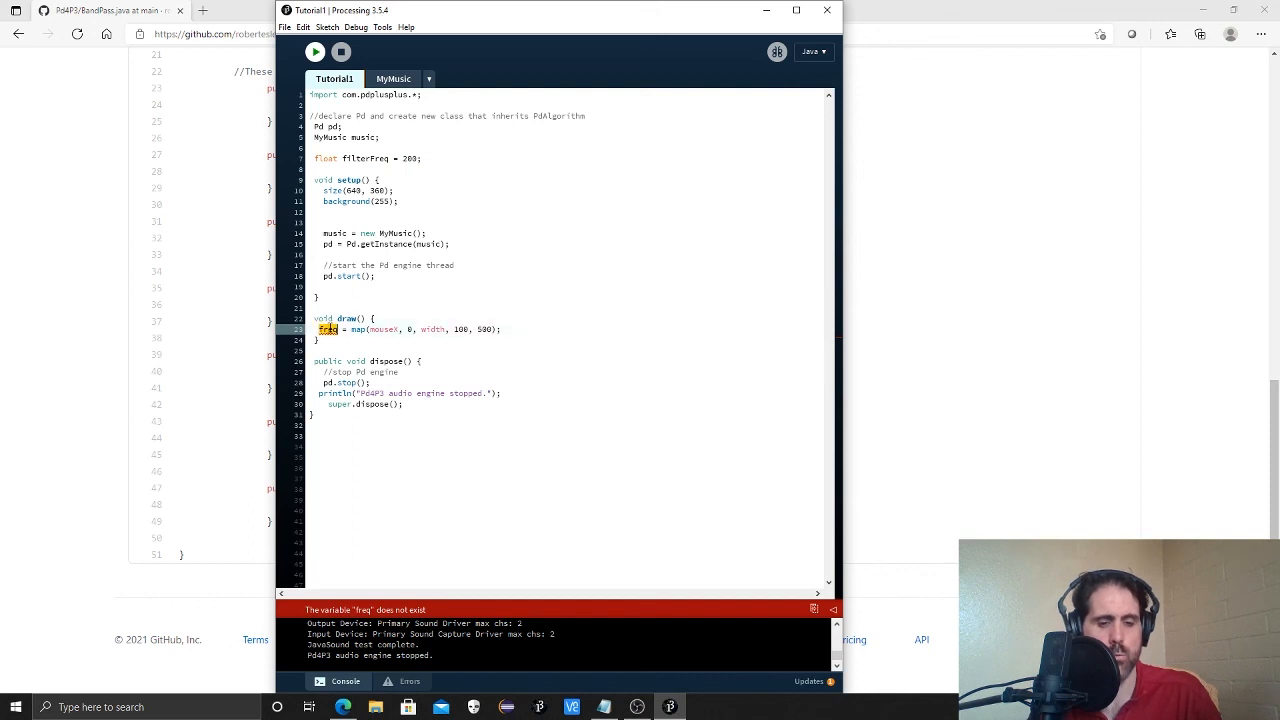
text(filterFreq)
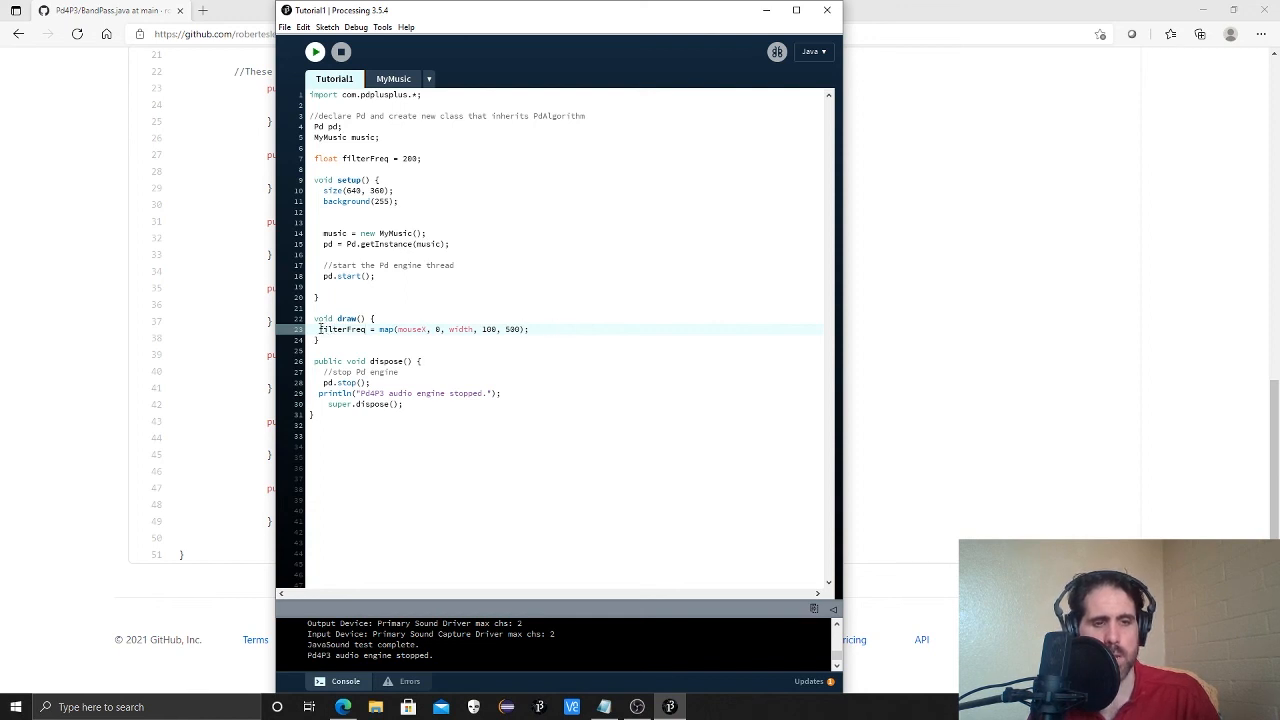
double_click(334, 328)
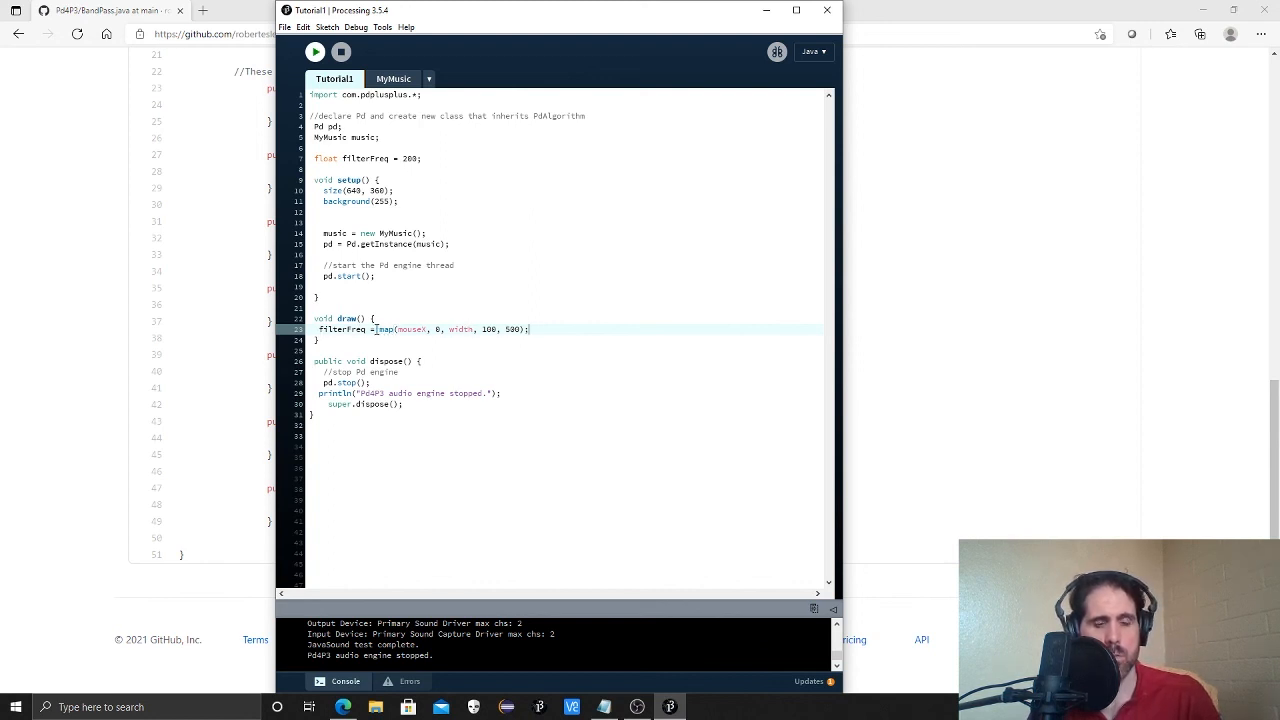
double_click(384, 328)
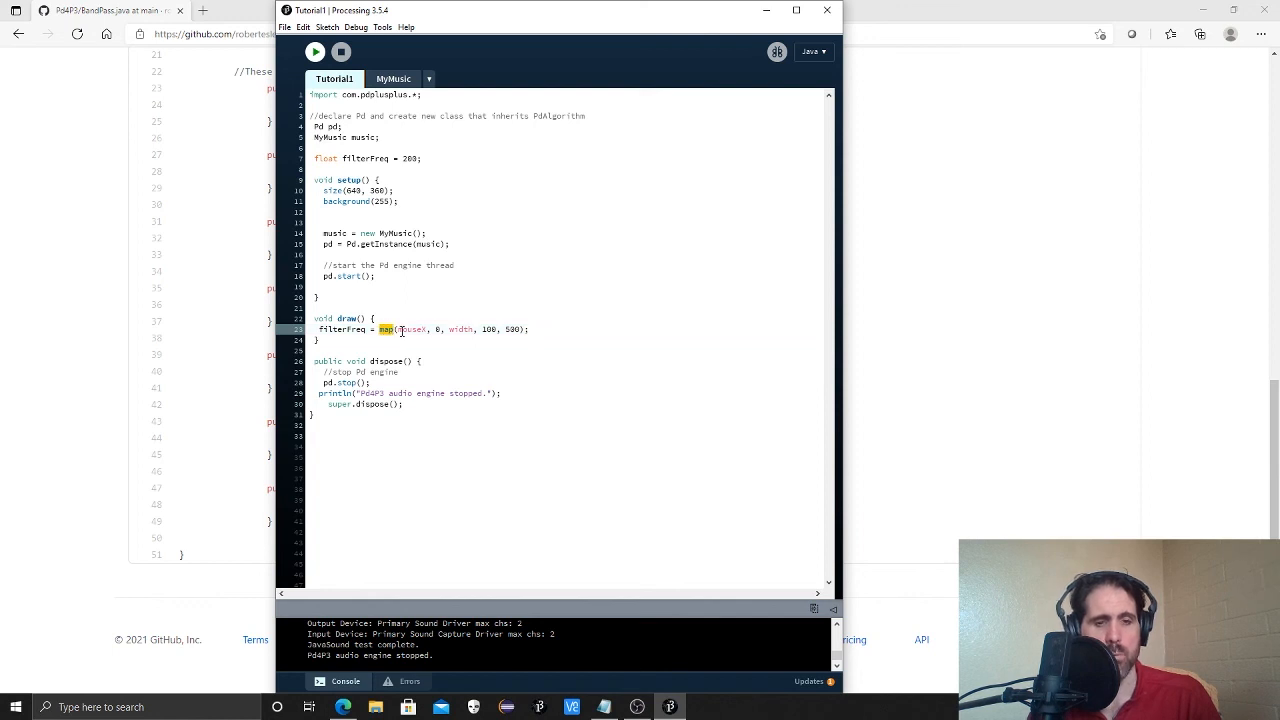
double_click(408, 328)
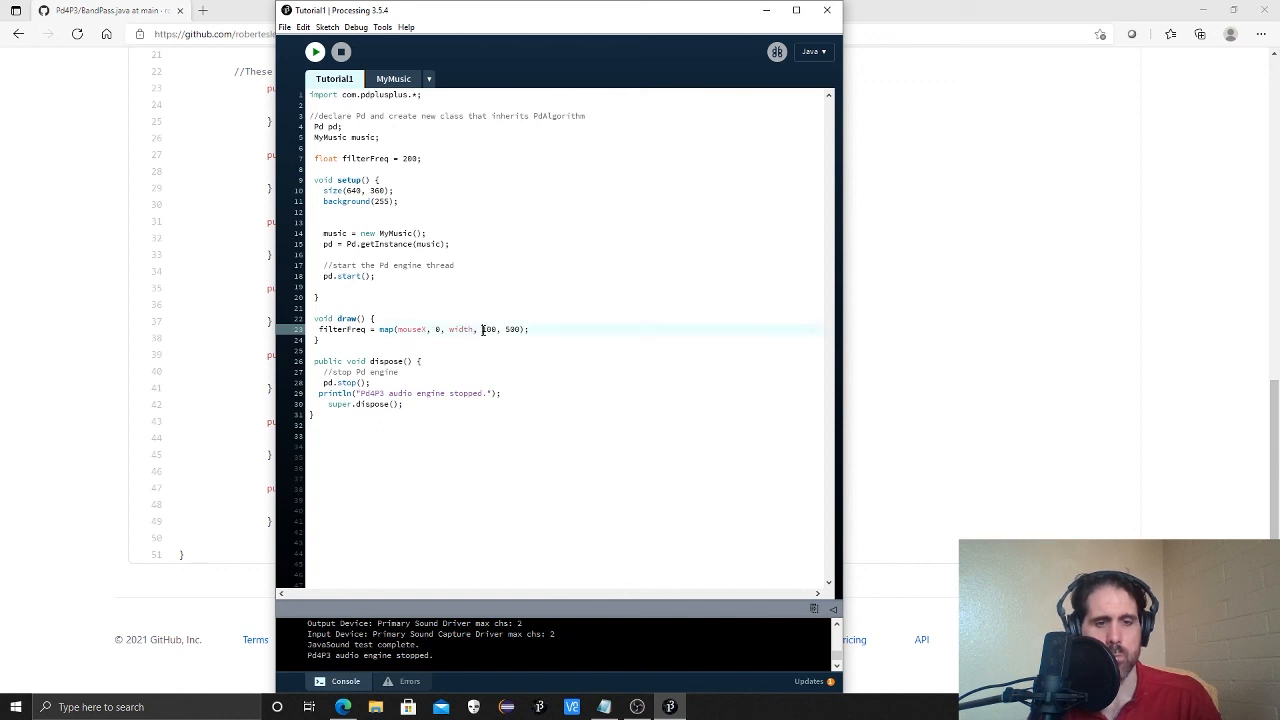
double_click(498, 328)
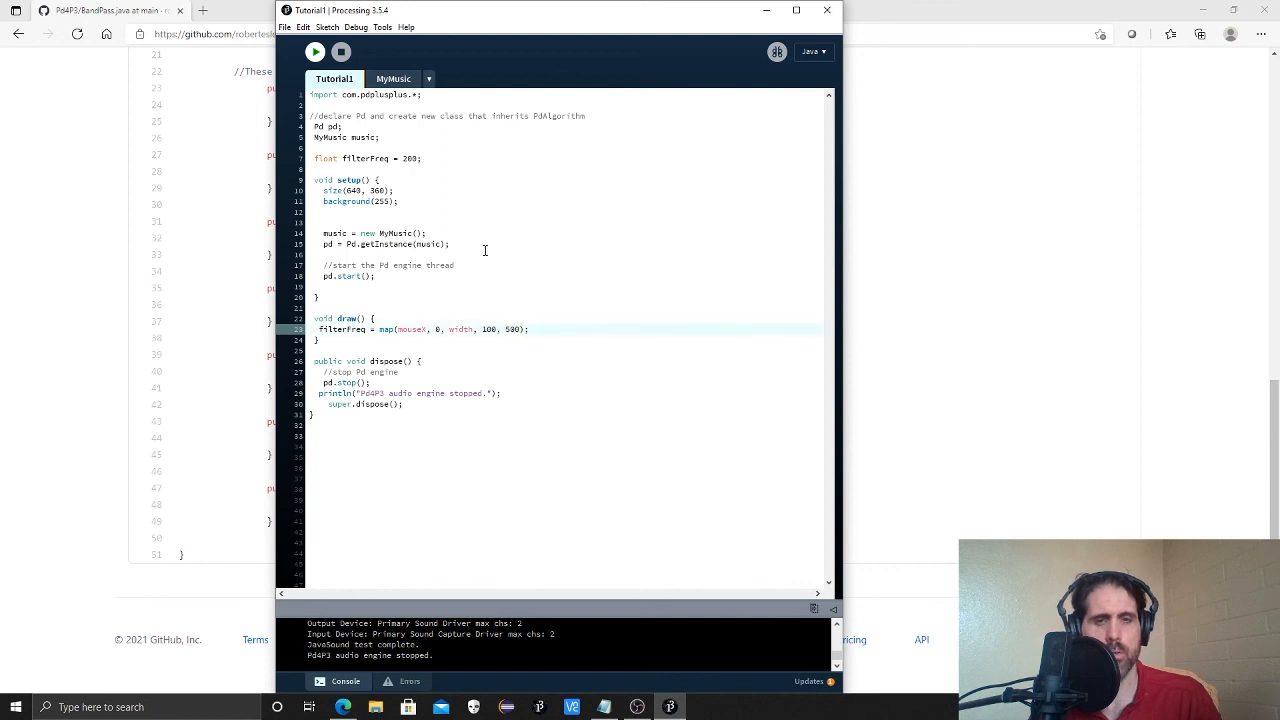
click(392, 78)
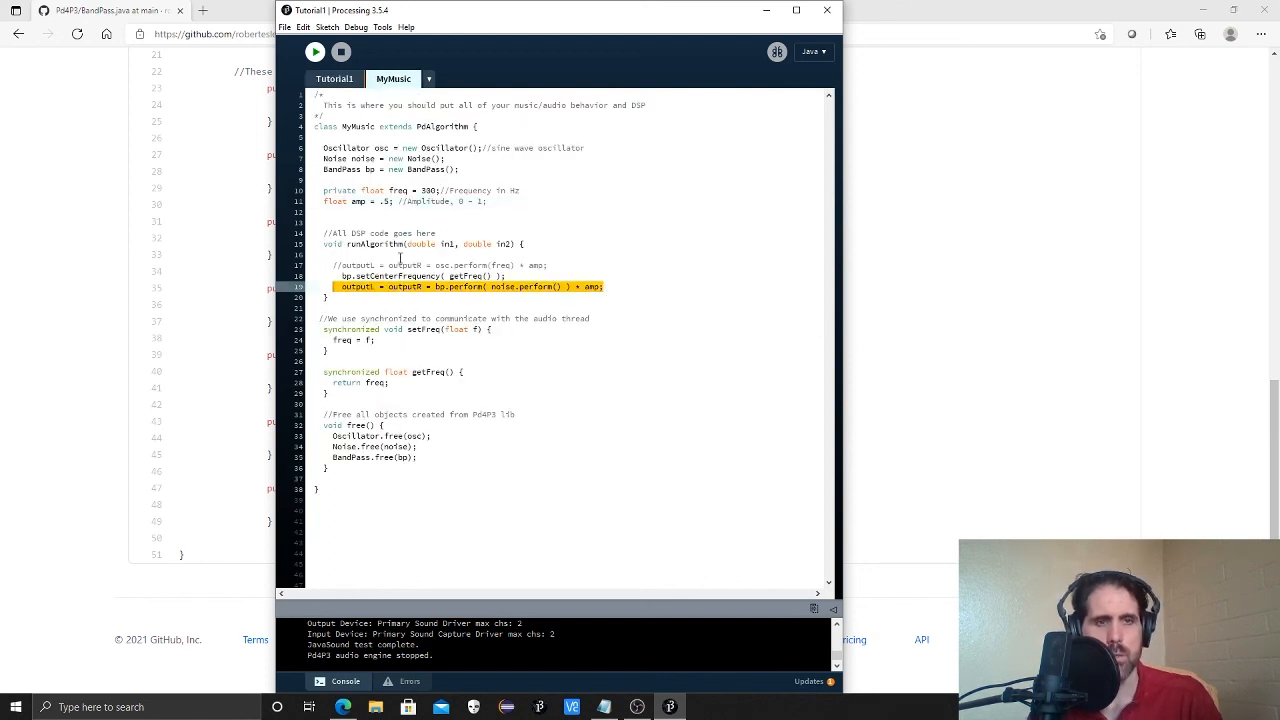
click(336, 80)
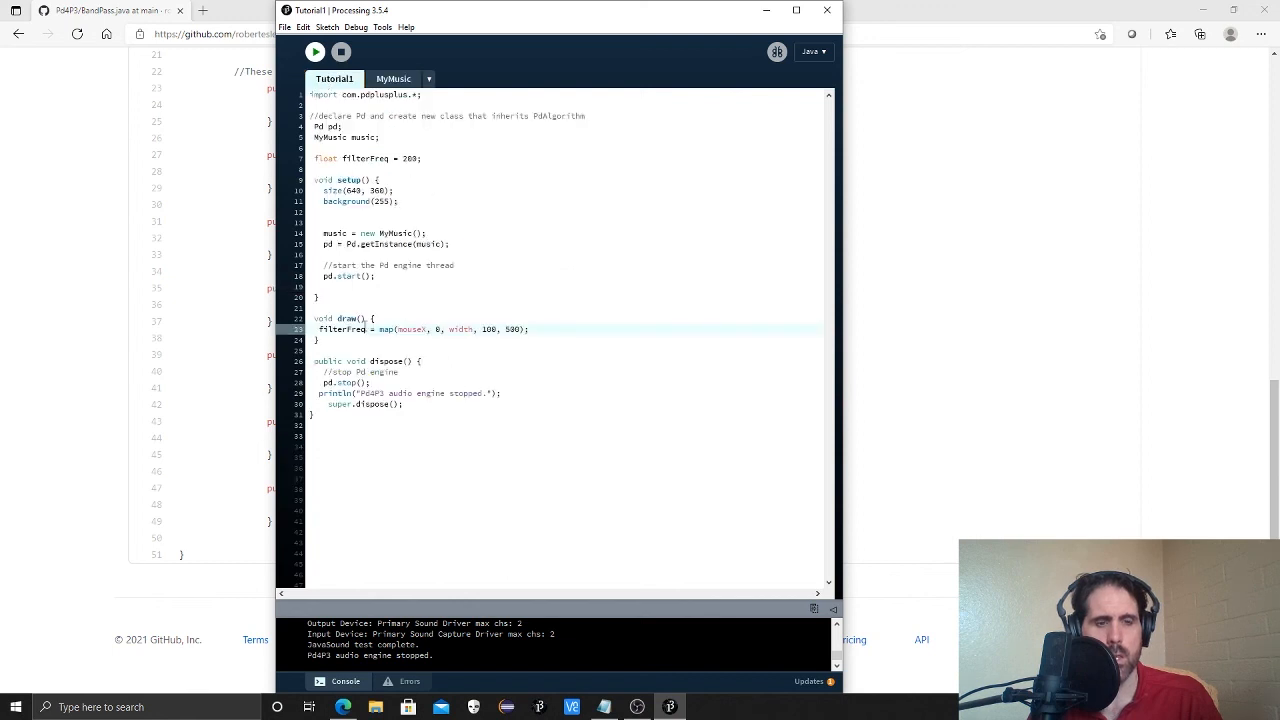
mouse_move(718, 324)
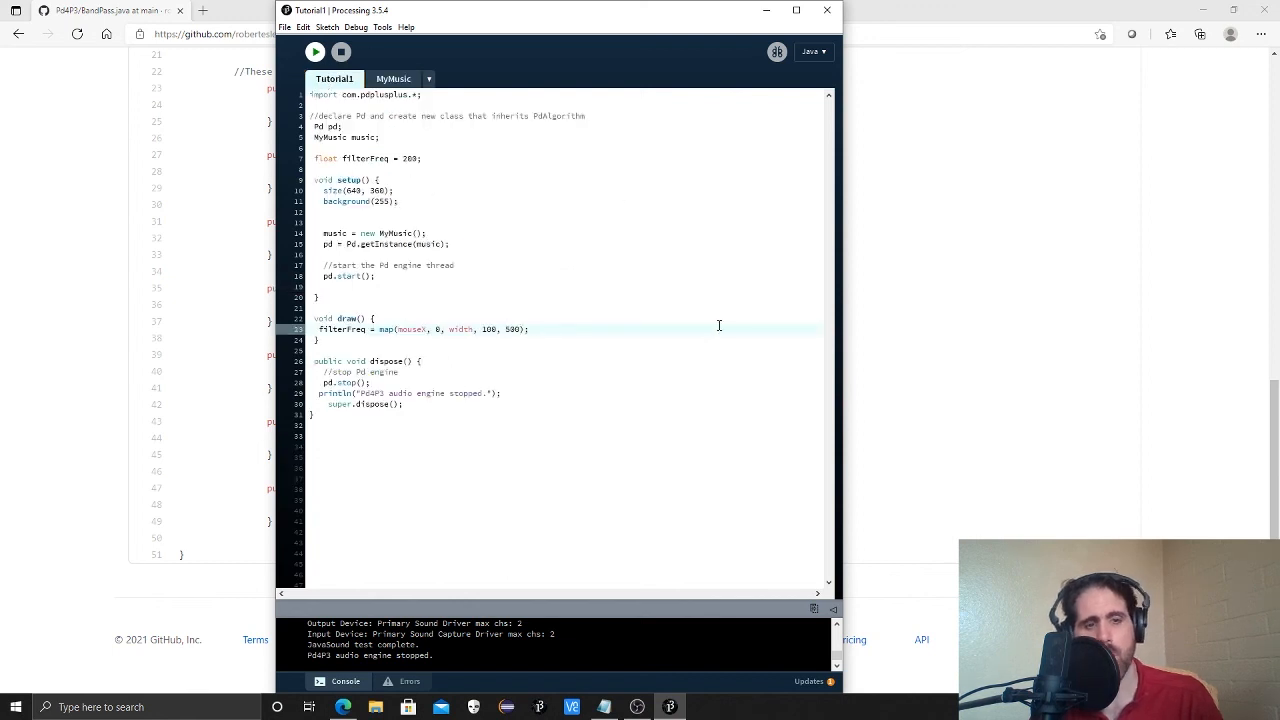
click(392, 80)
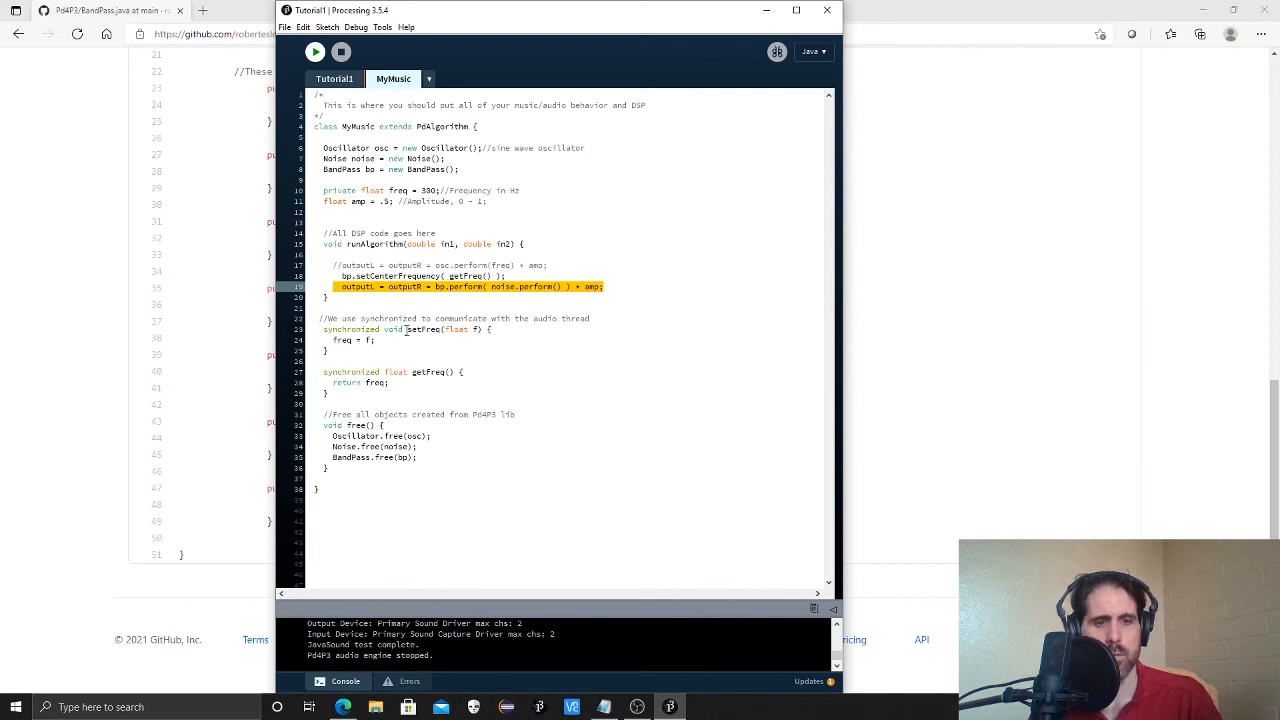
click(336, 80)
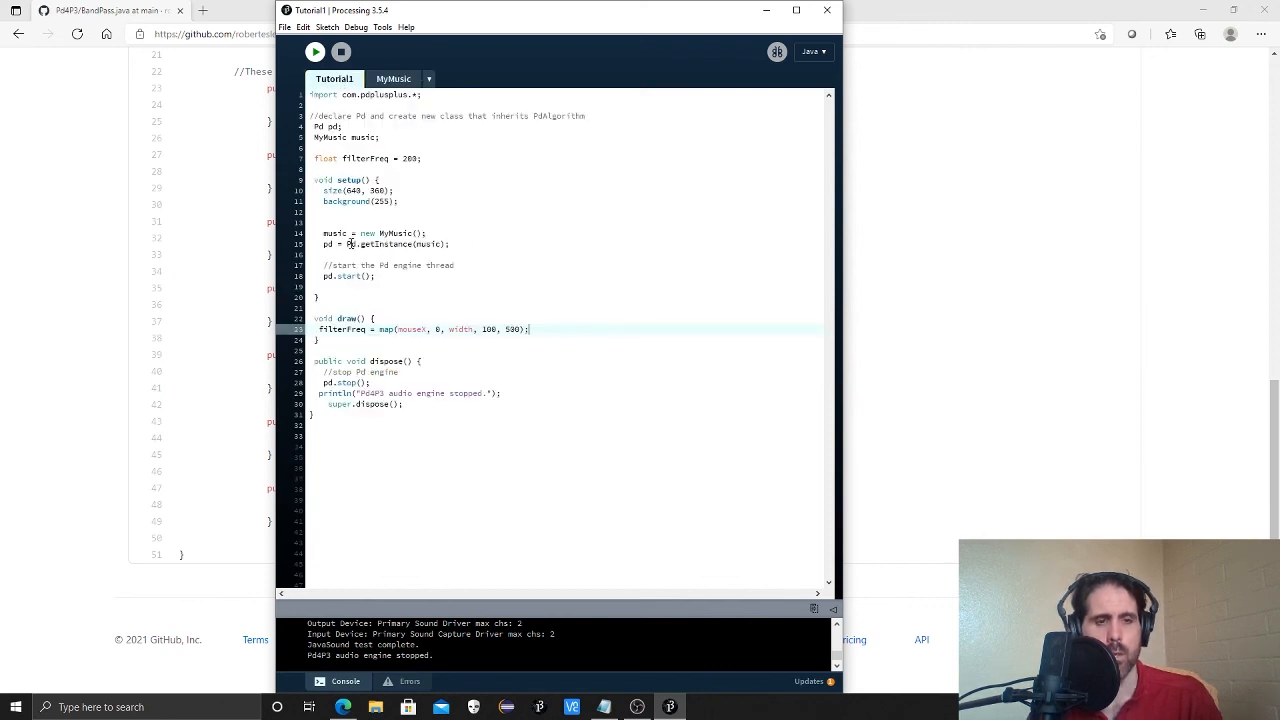
key(Enter)
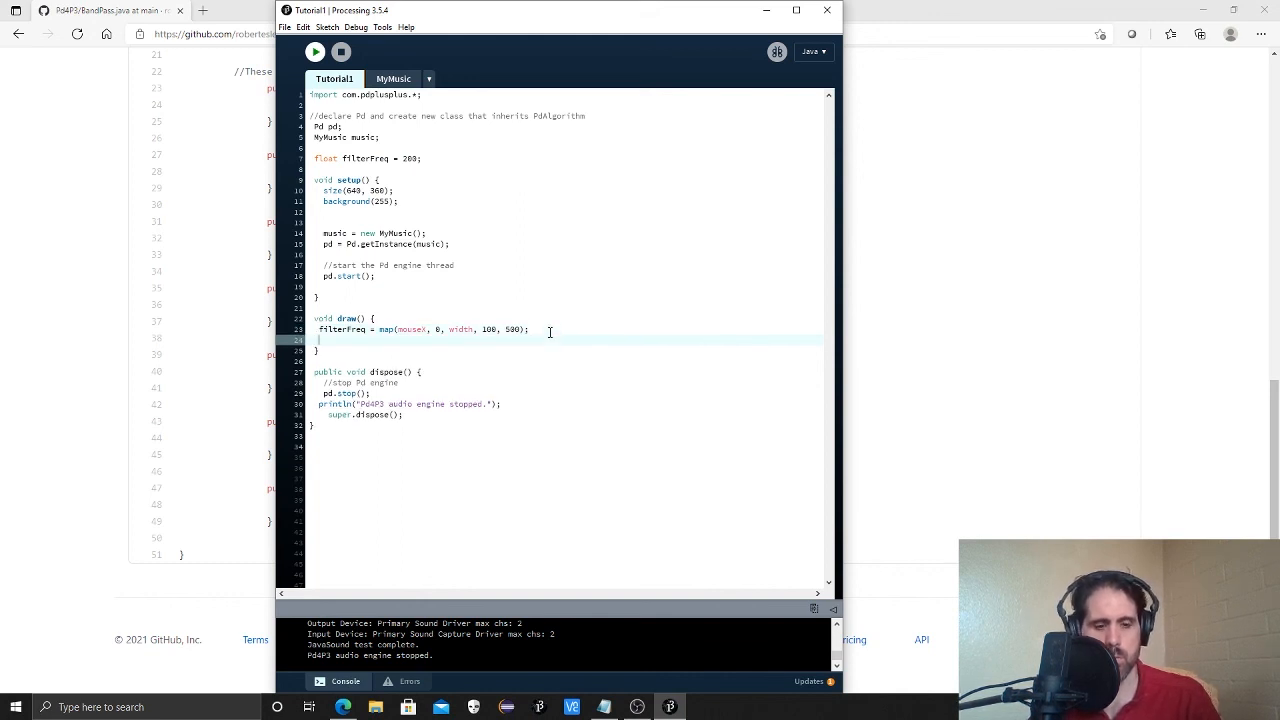
Add music.setFreq(filterFreq); in draw() and highlight the map call's range values.
text(musi)
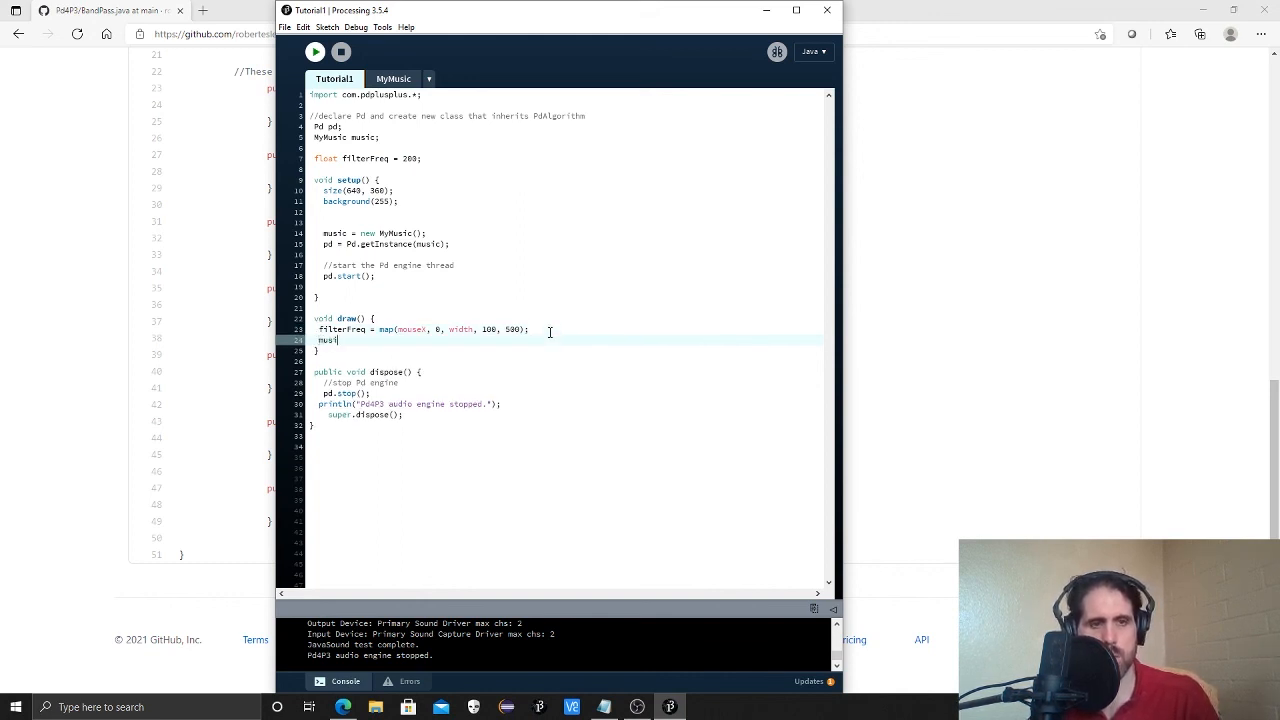
text(c.setFre)
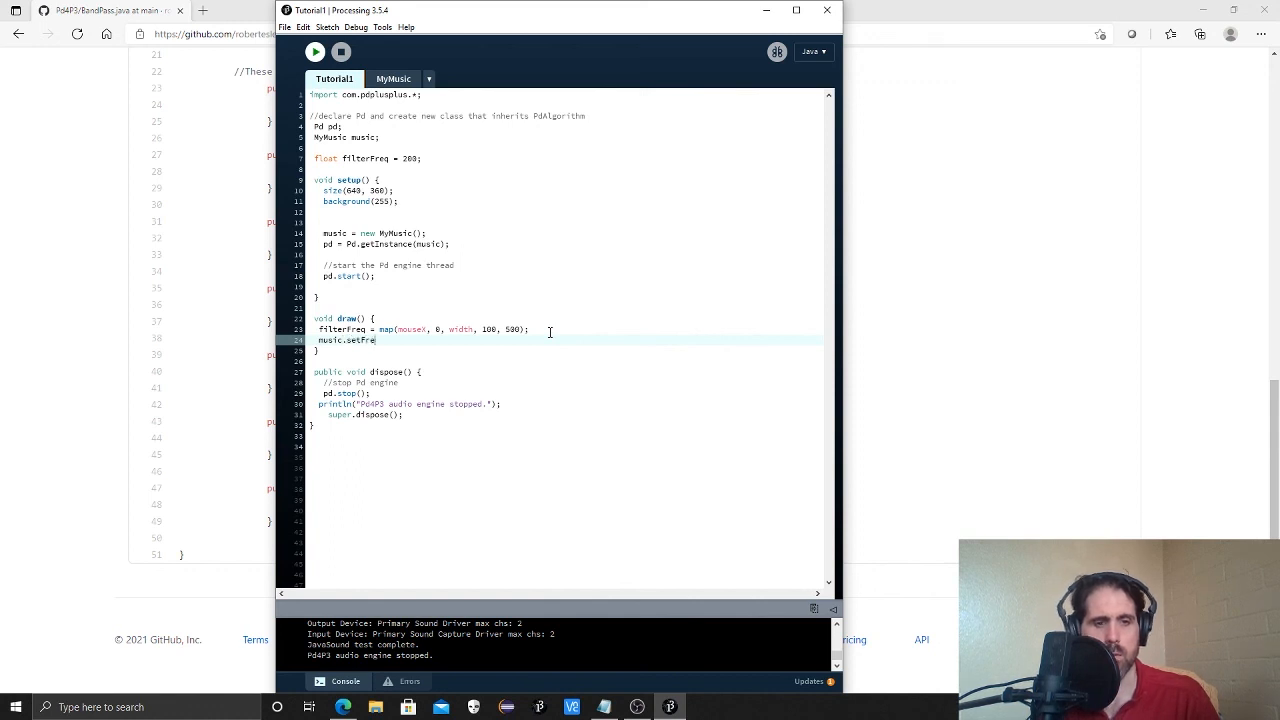
text(q()
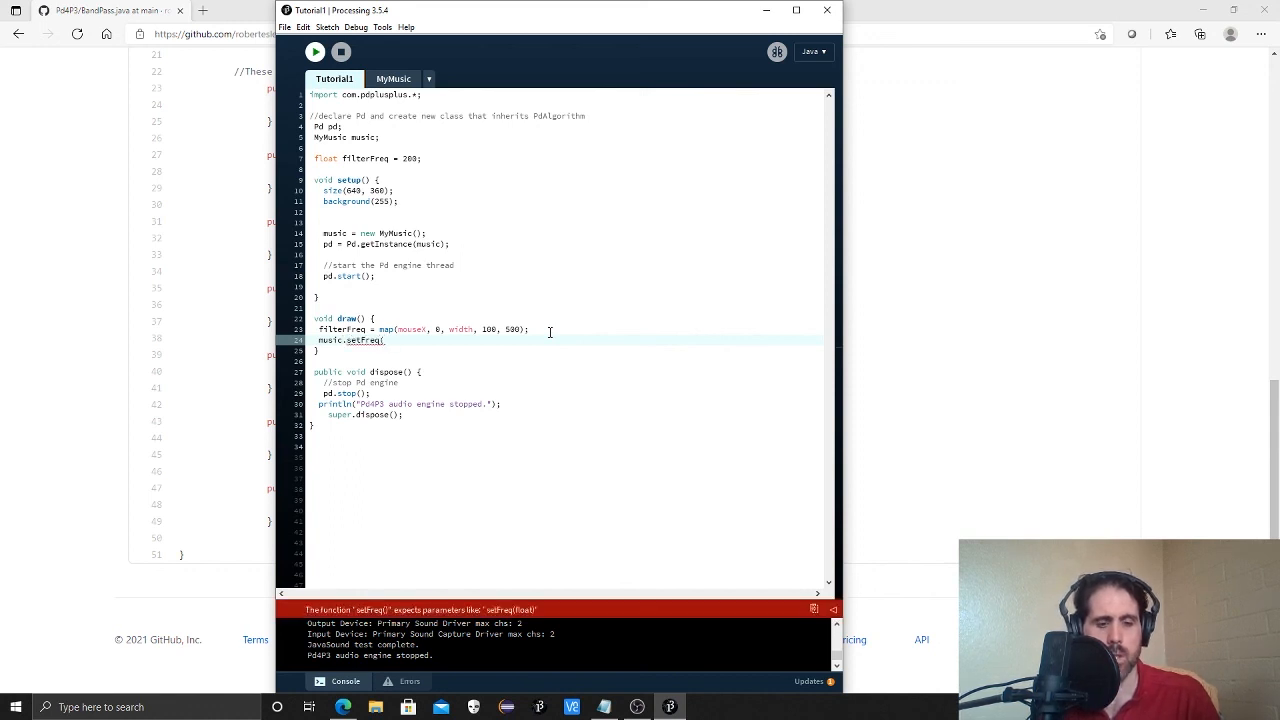
text(filterFreq)
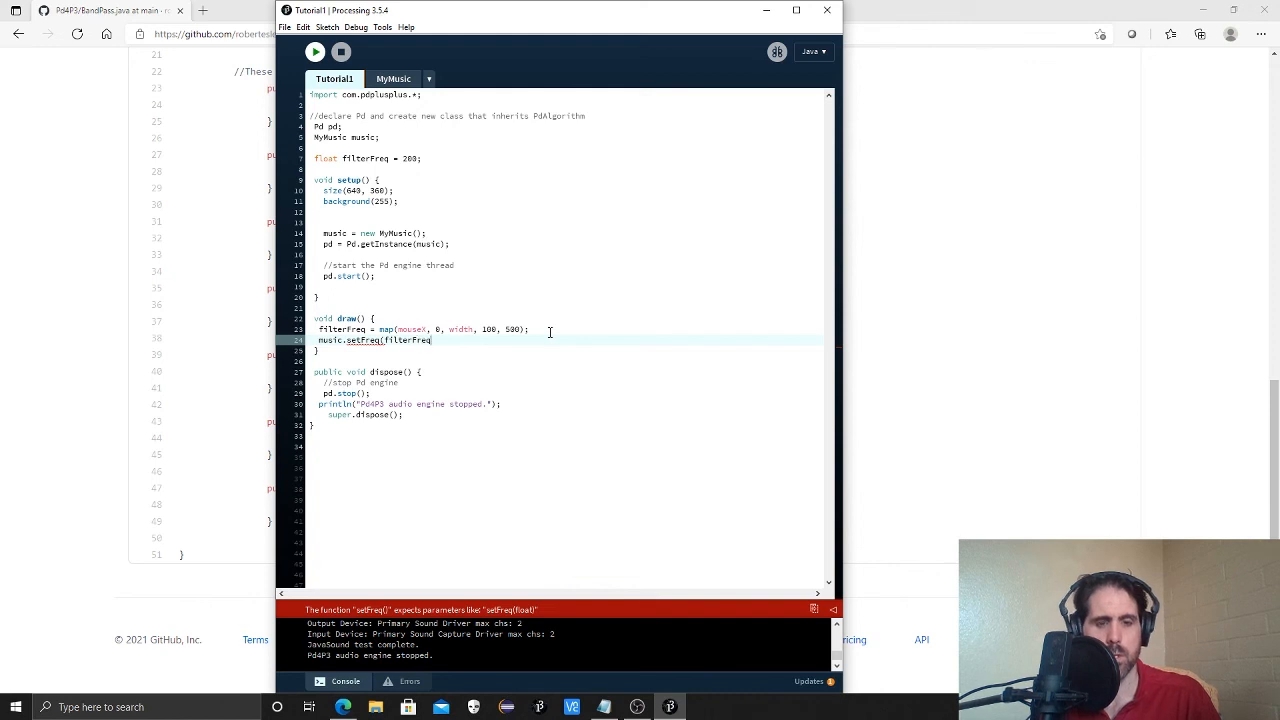
text();)
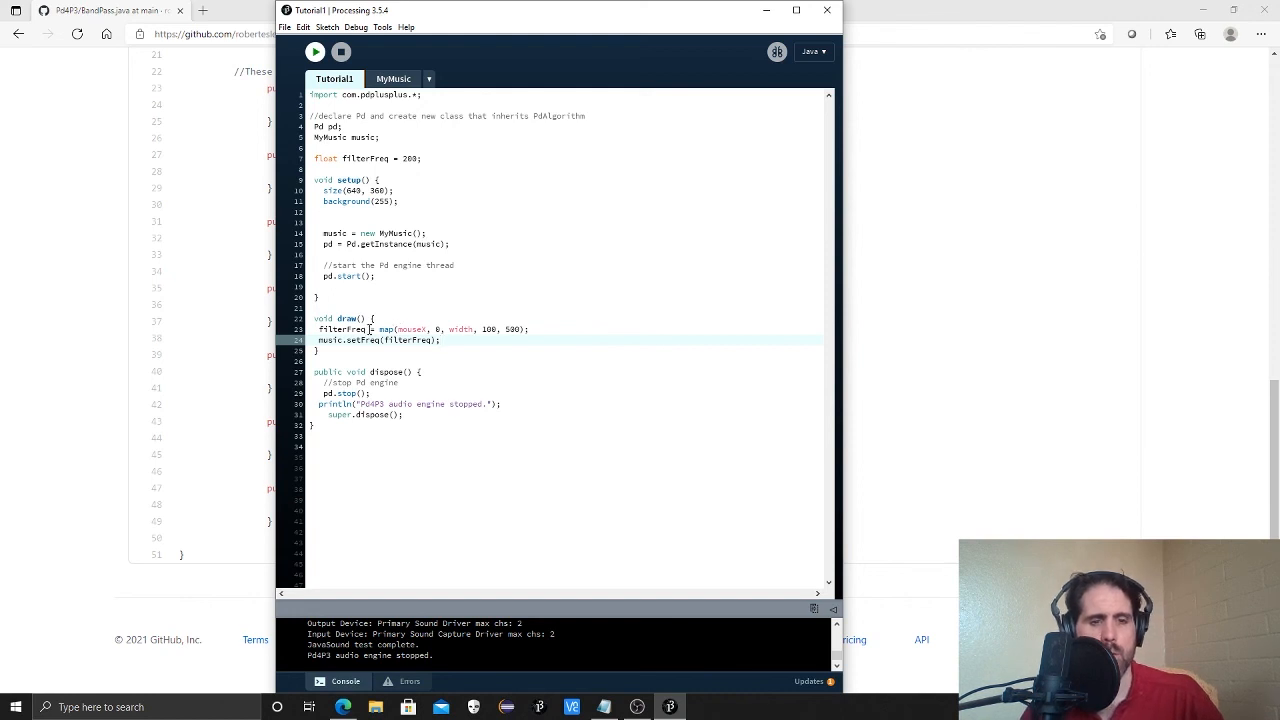
mouse_move(810, 308)
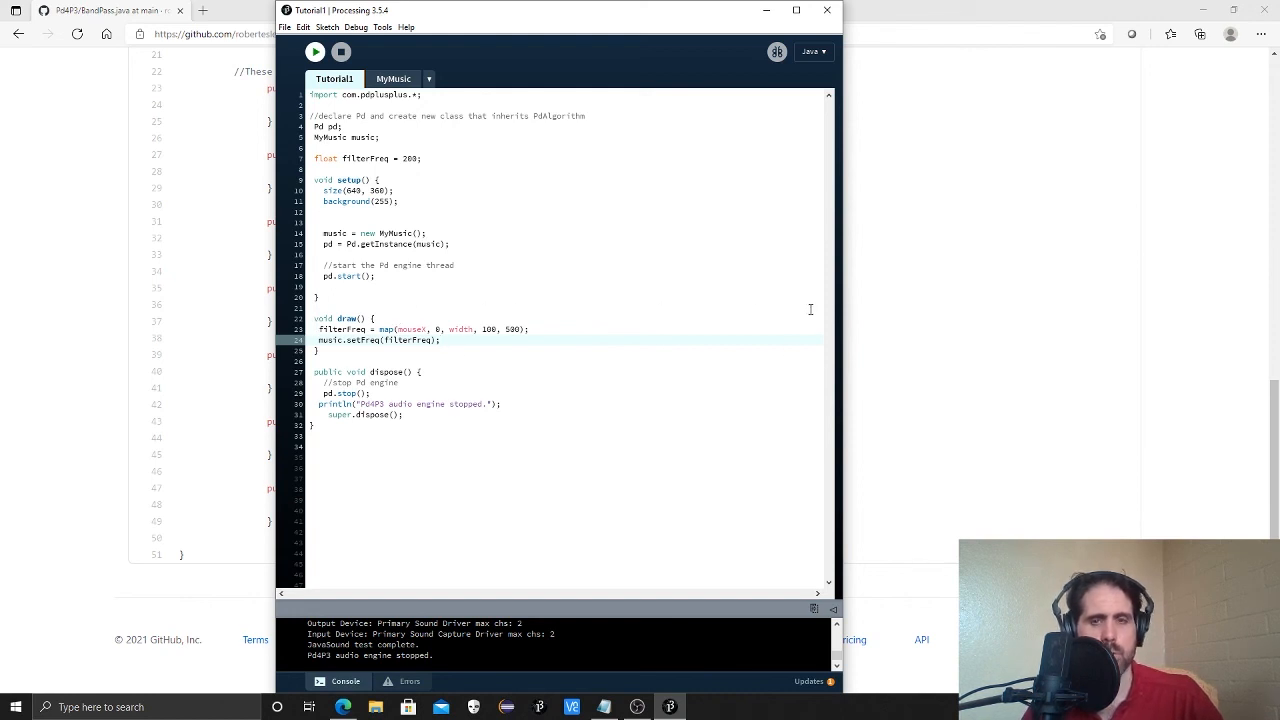
mouse_move(384, 328)
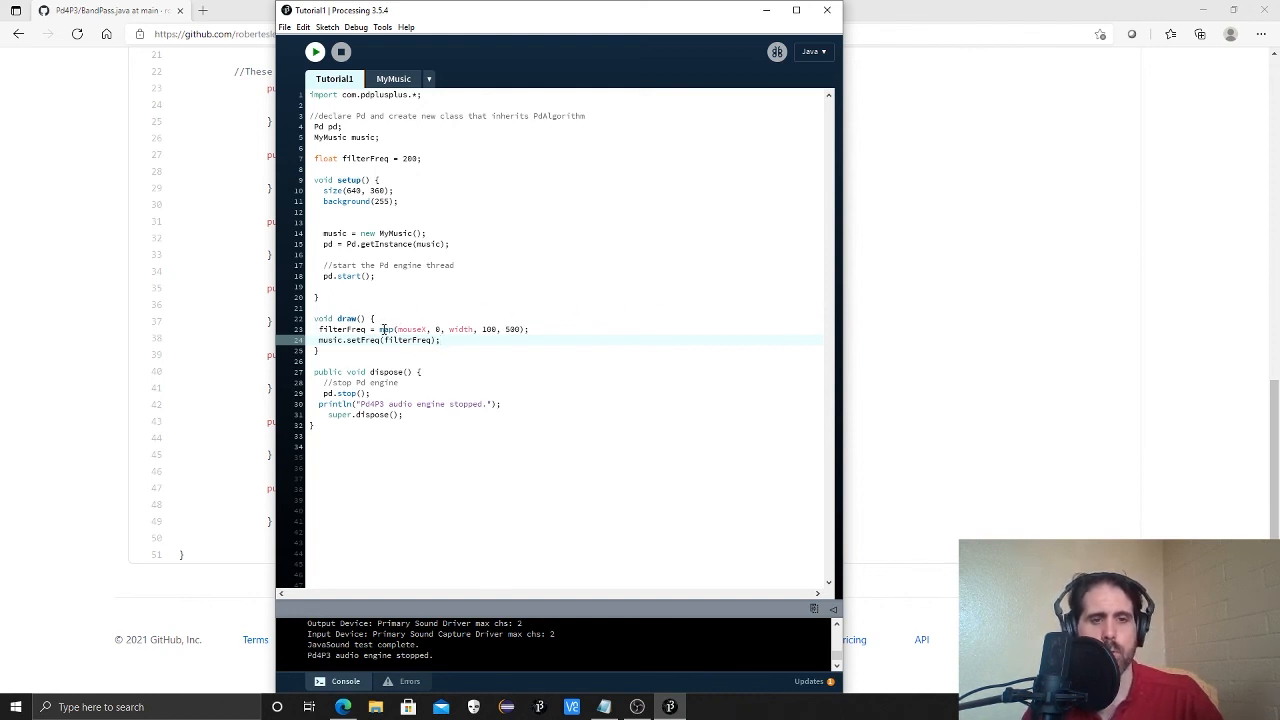
double_click(386, 328)
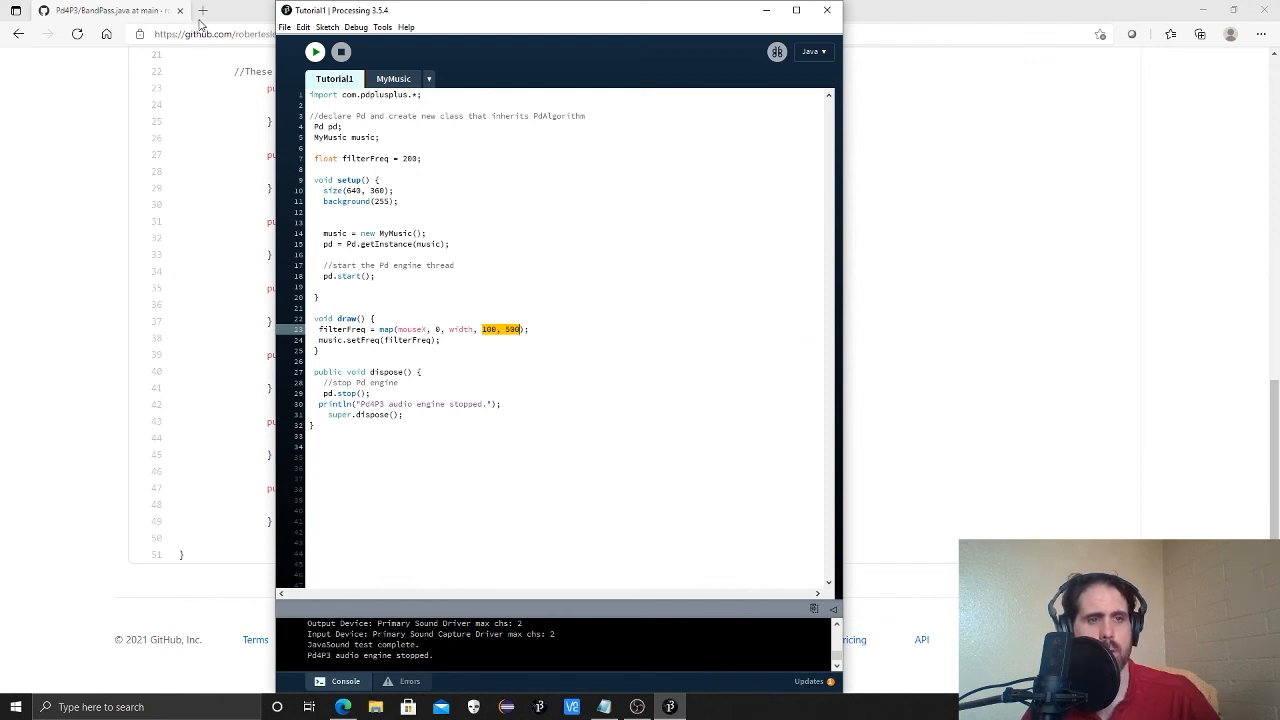
In a new Edge tab, go to the processing.org reference, find 'map' and open the map() page.
click(230, 10)
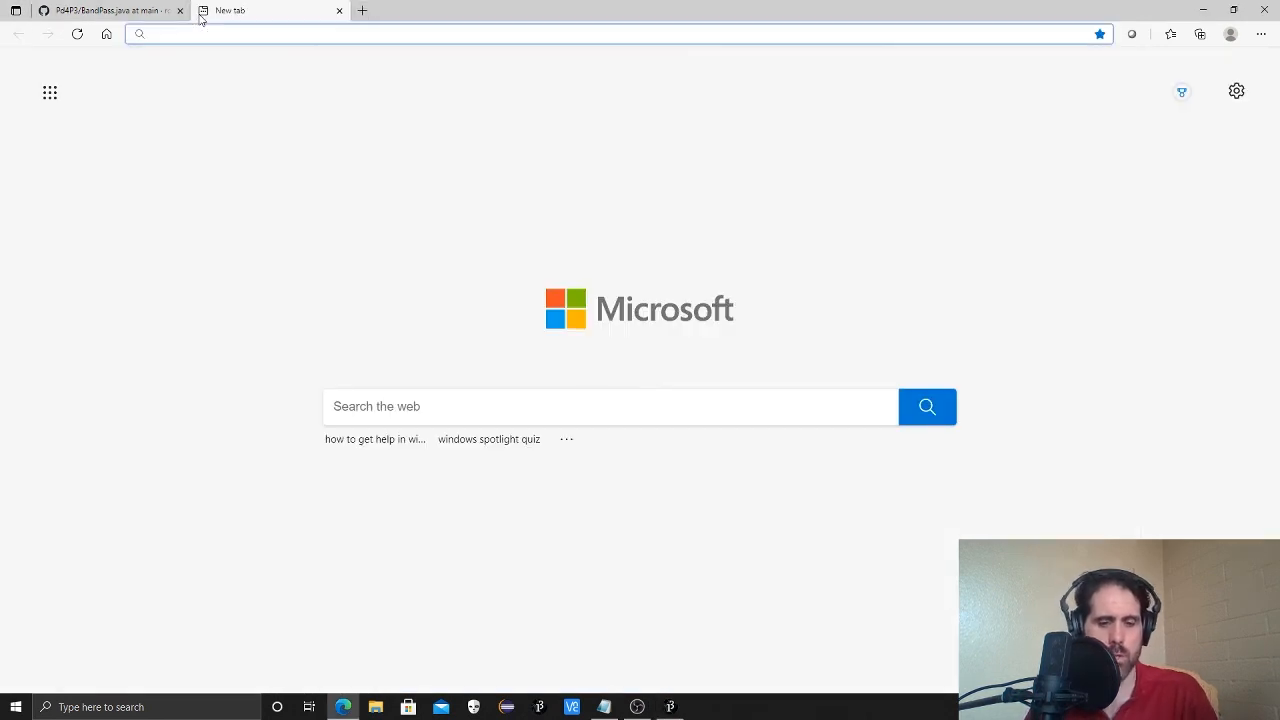
text(pr)
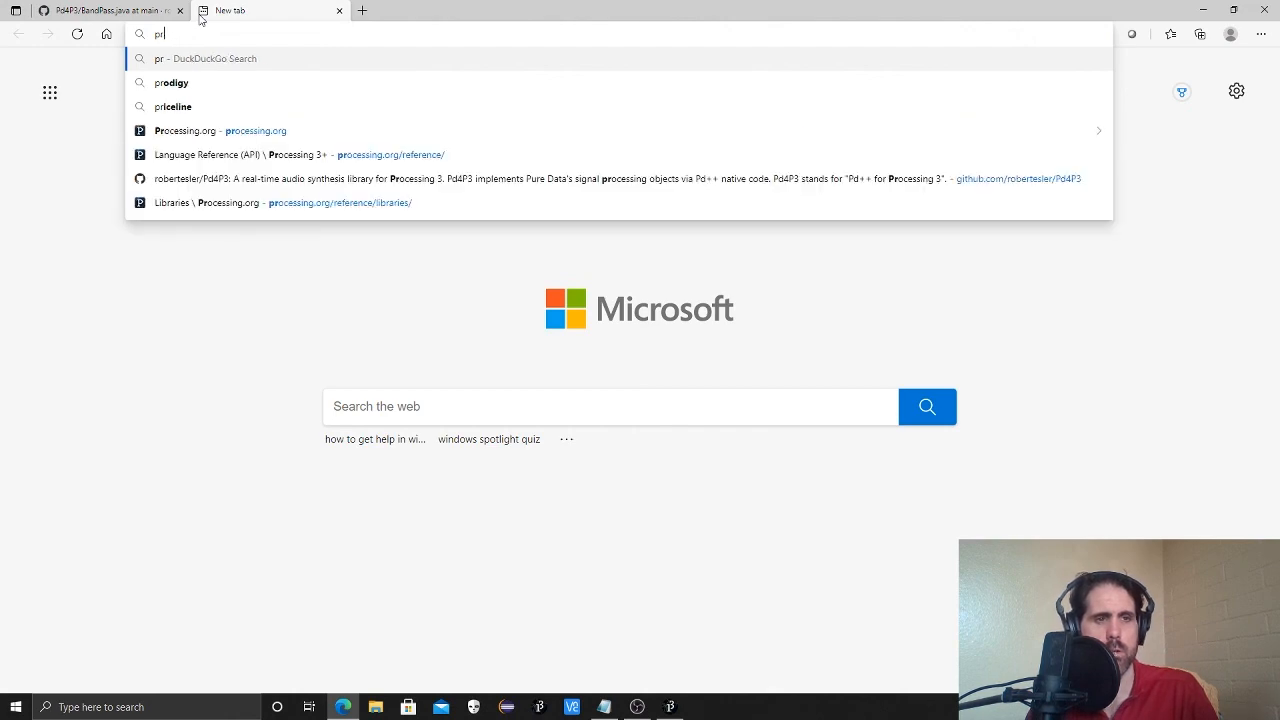
click(184, 130)
text(map)
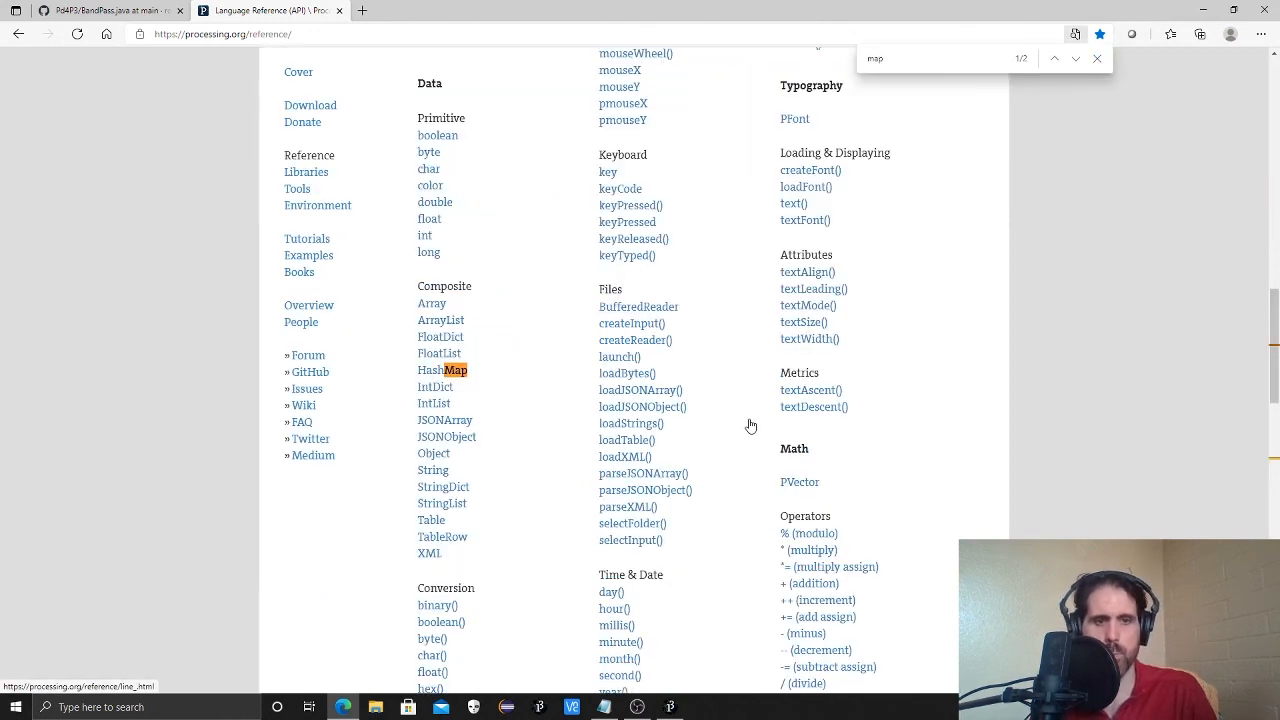
click(1076, 58)
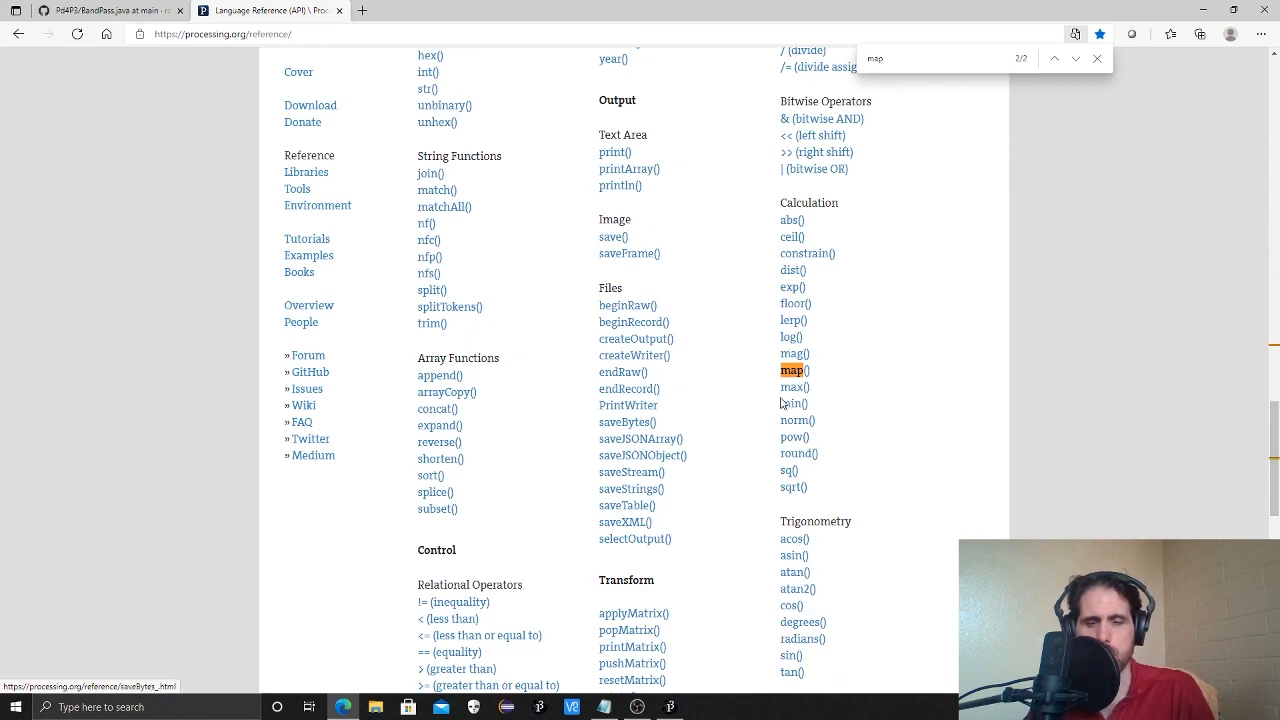
click(792, 370)
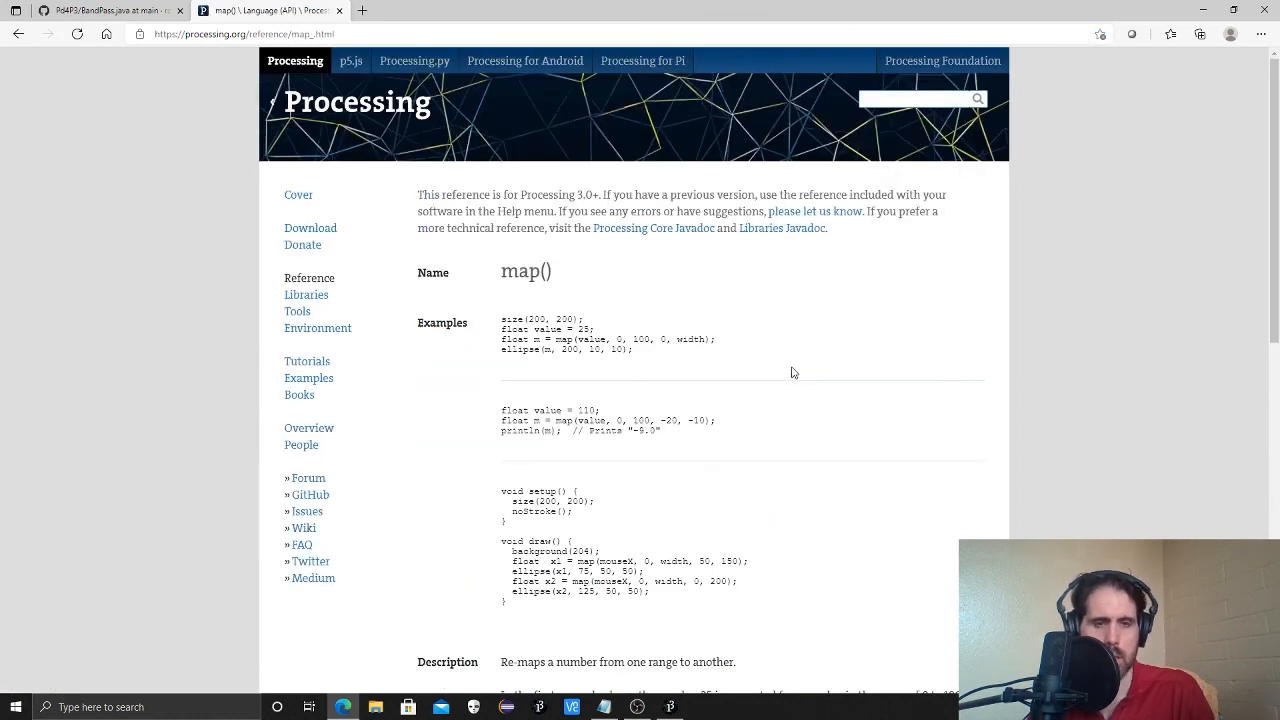
Scroll to map()'s Syntax and Parameters and select the value, start1, stop1, start2, stop2 descriptions.
scroll(down, 3)
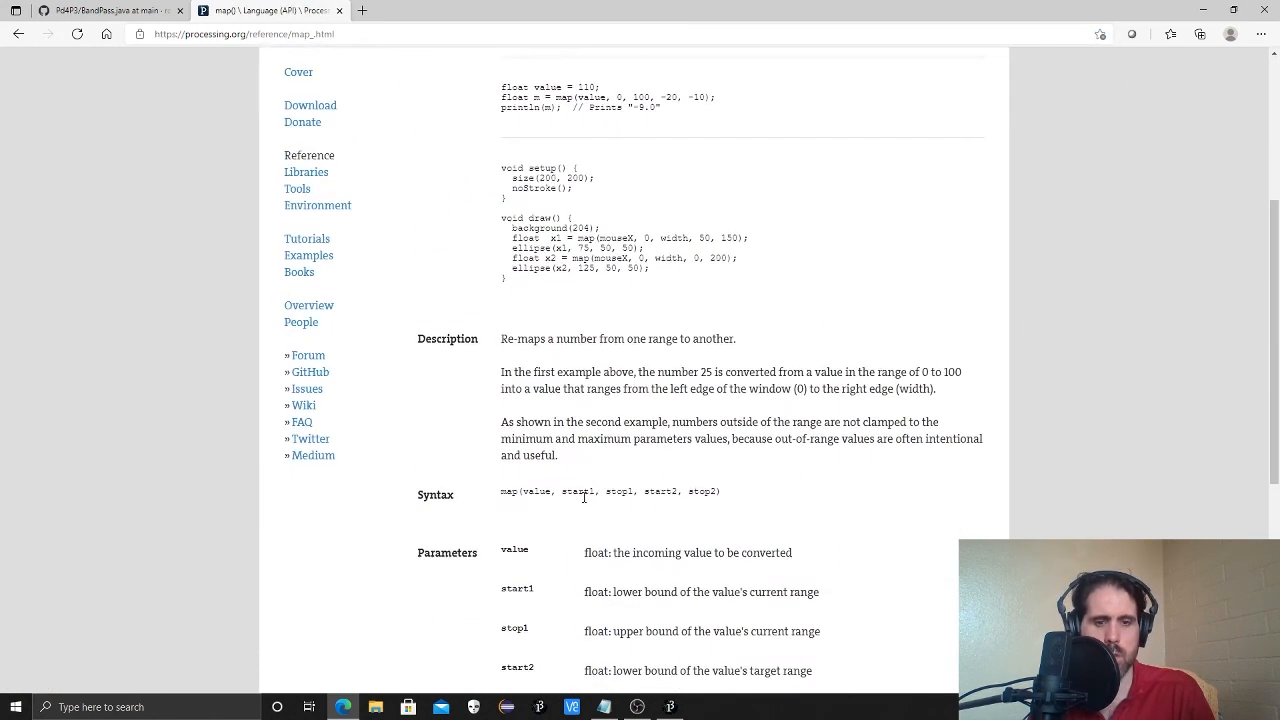
scroll(down, 3)
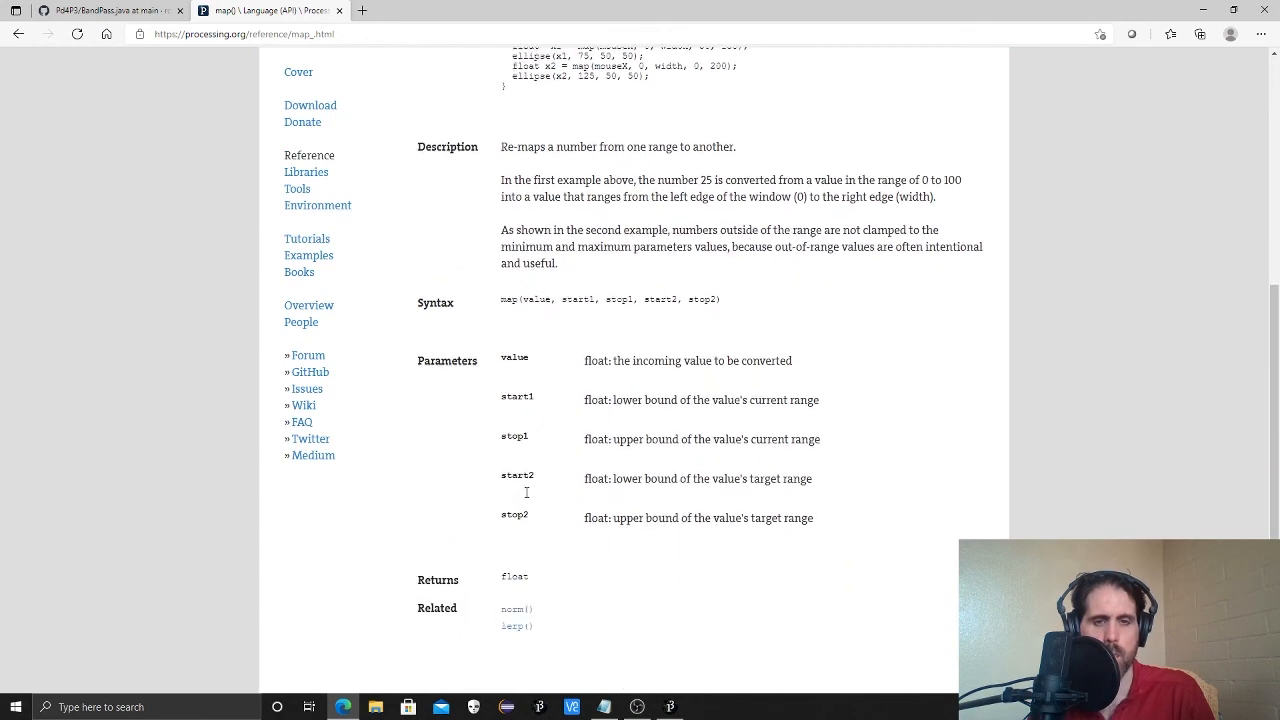
scroll(down, 3)
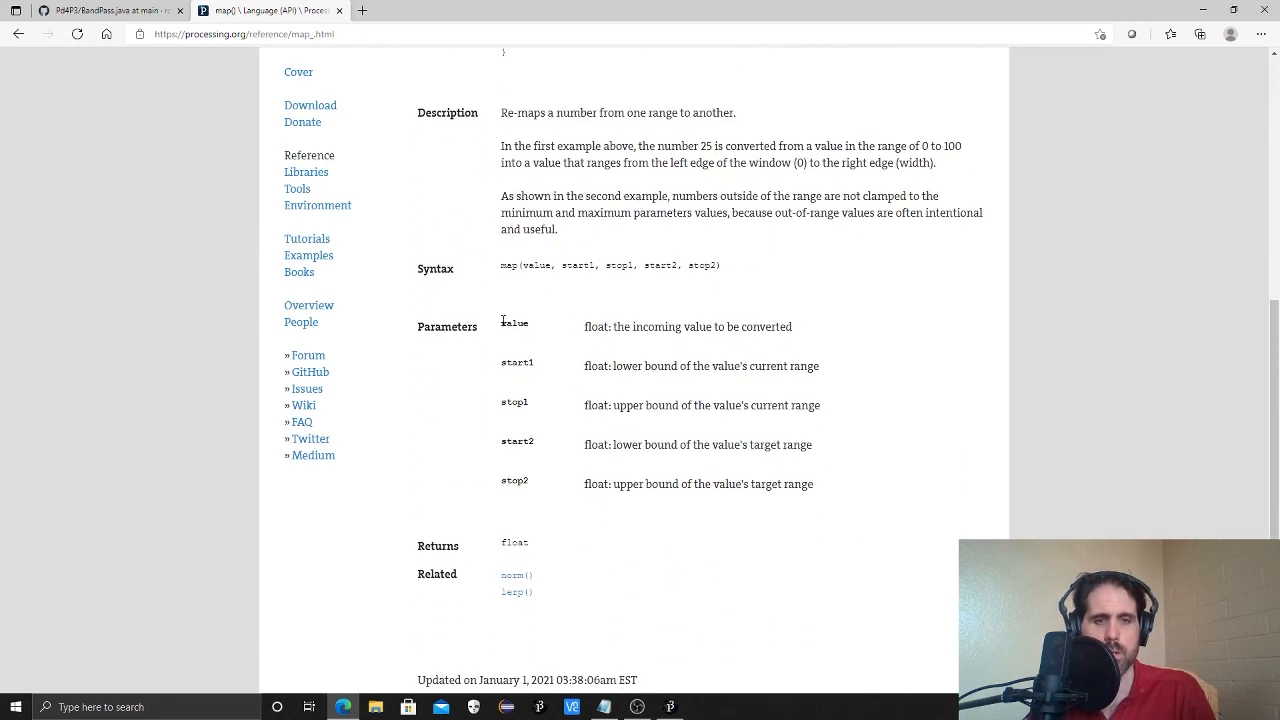
mouse_move(508, 322)
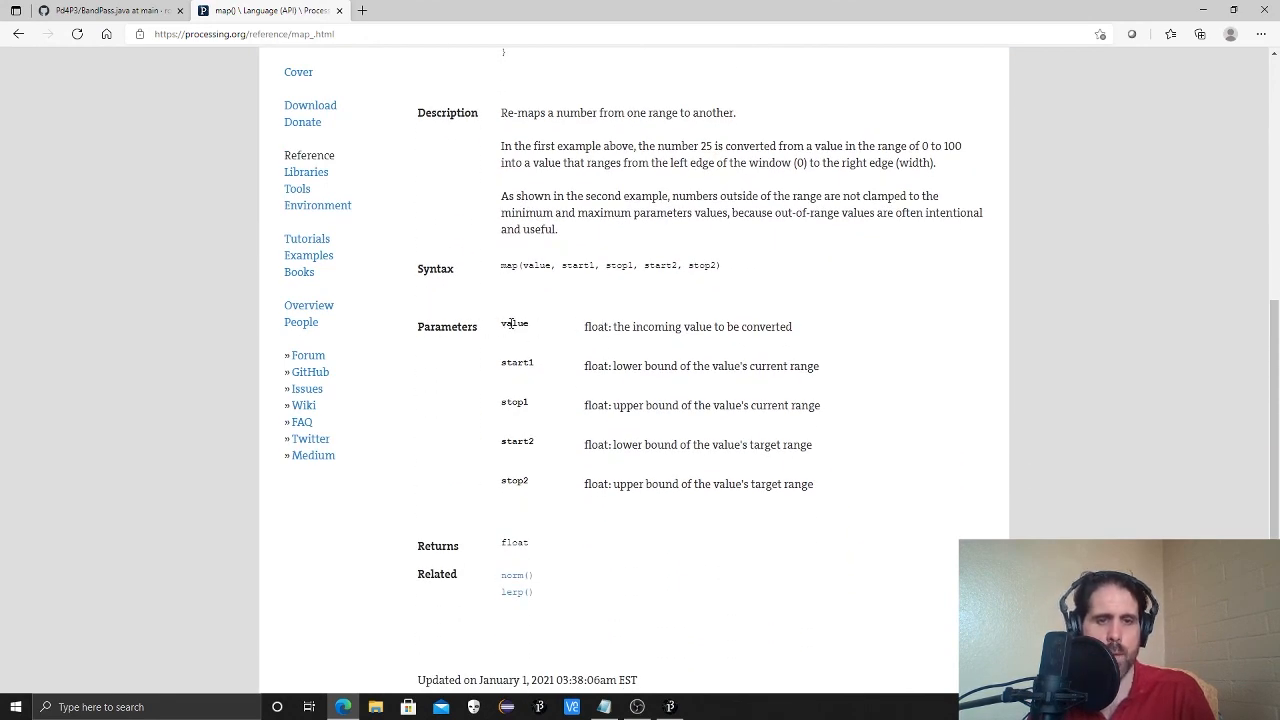
drag(500, 324, 756, 484)
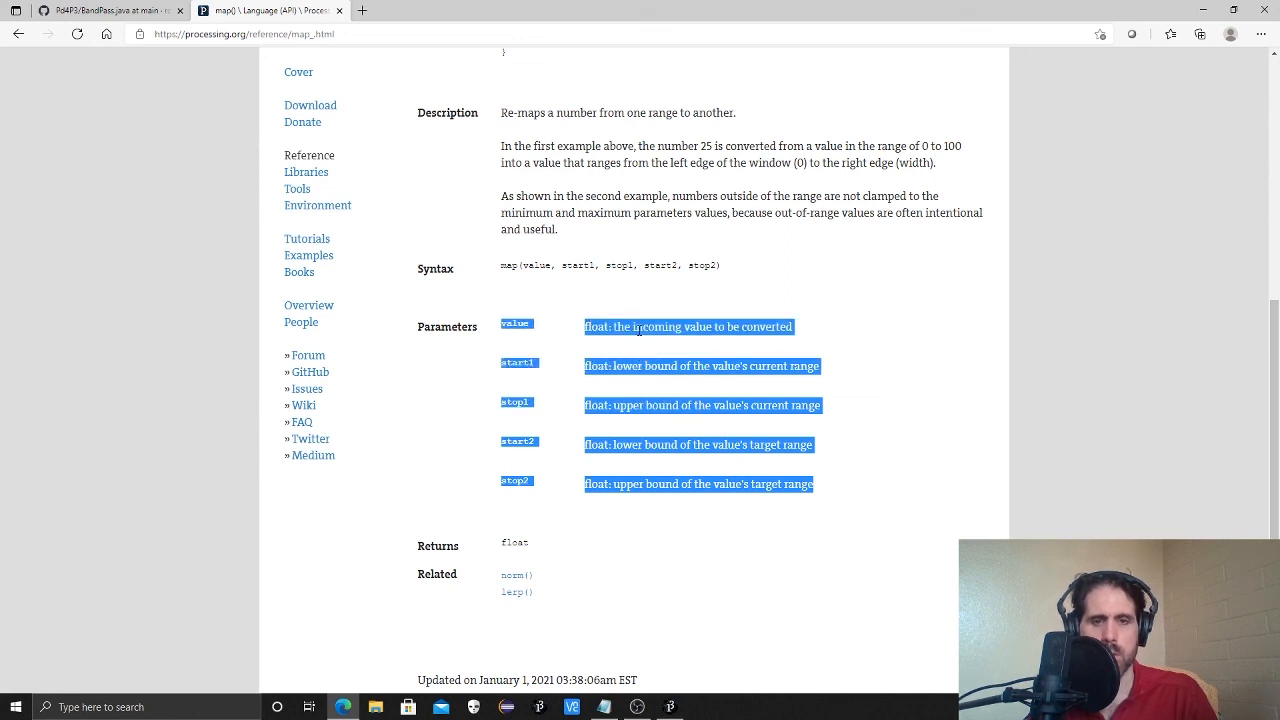
mouse_move(964, 390)
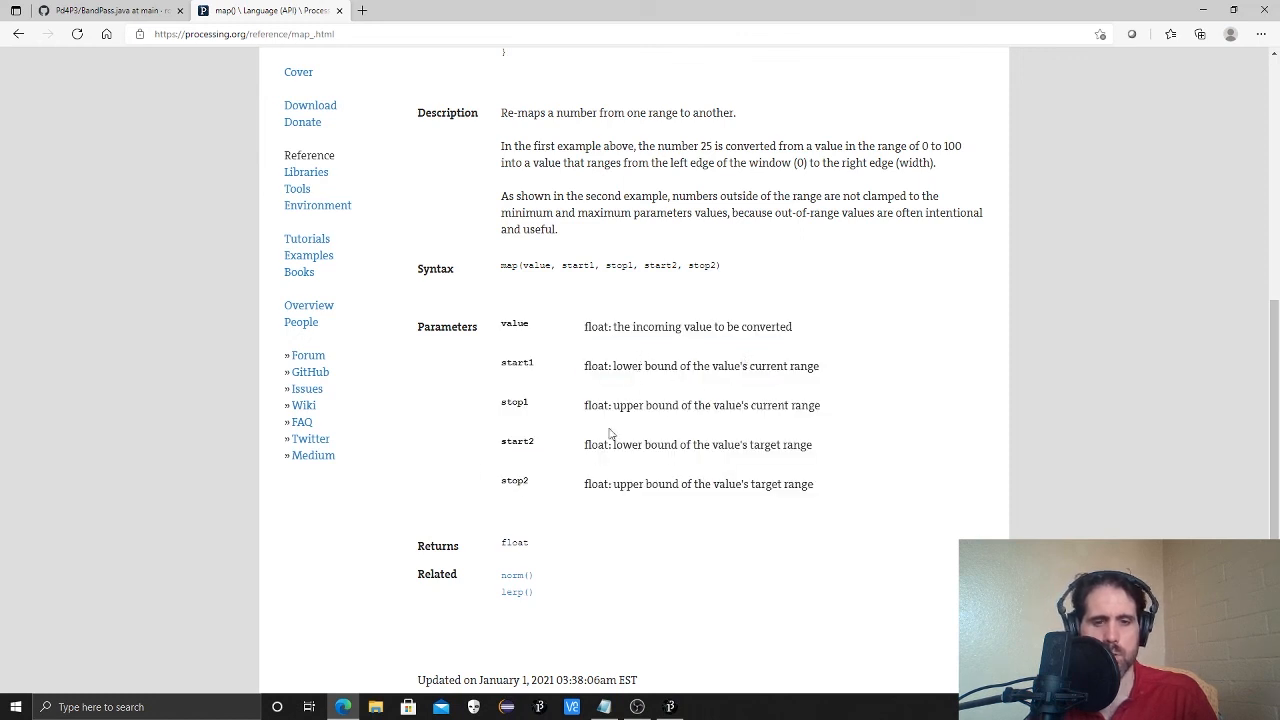
mouse_move(840, 496)
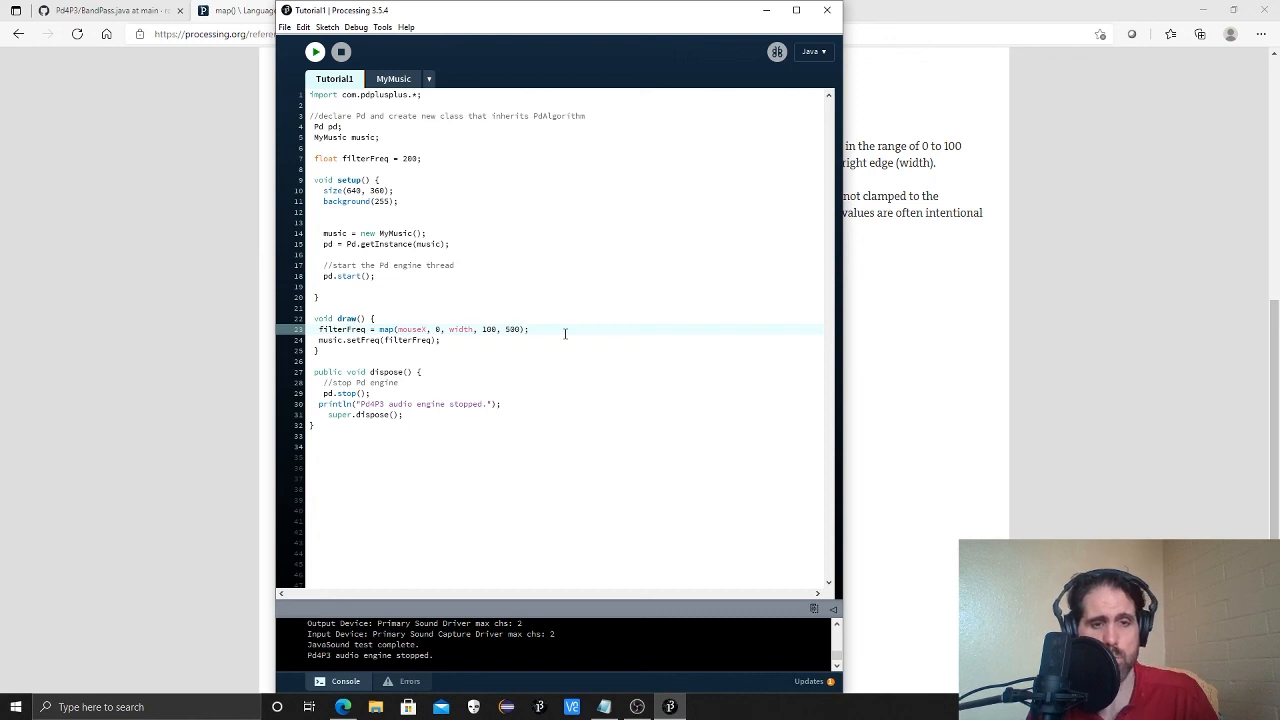
mouse_move(378, 442)
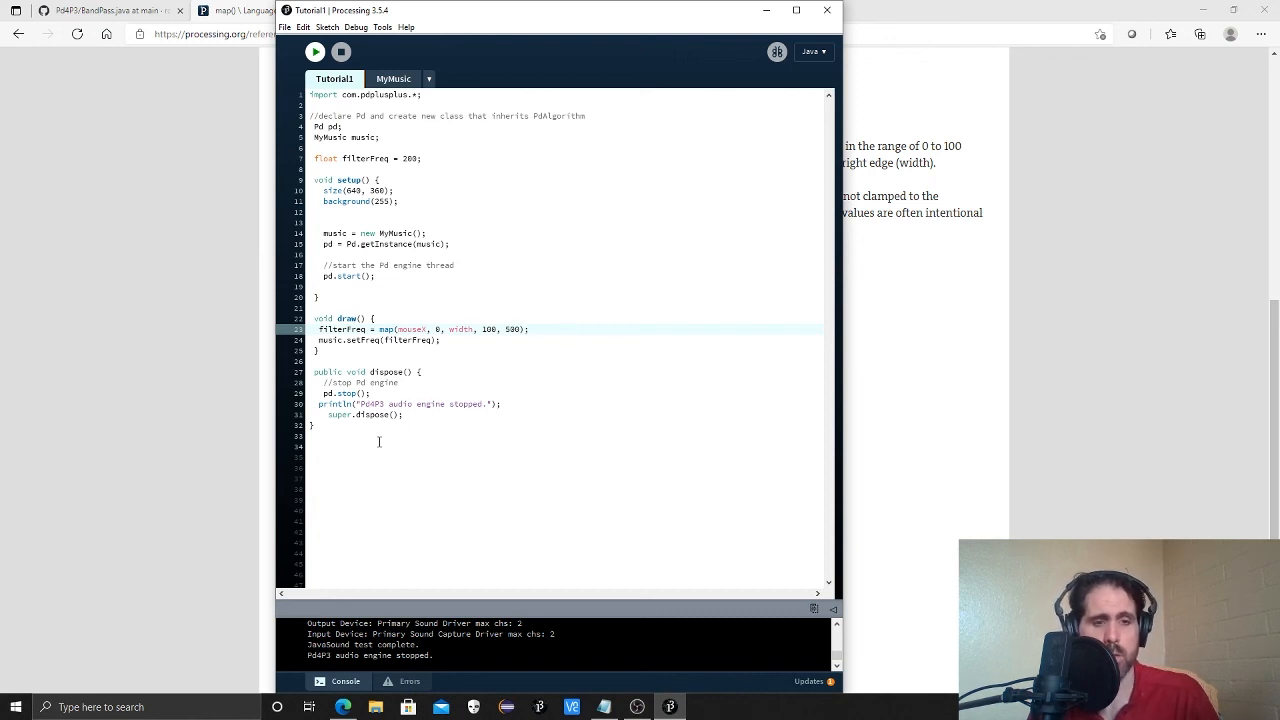
mouse_move(514, 420)
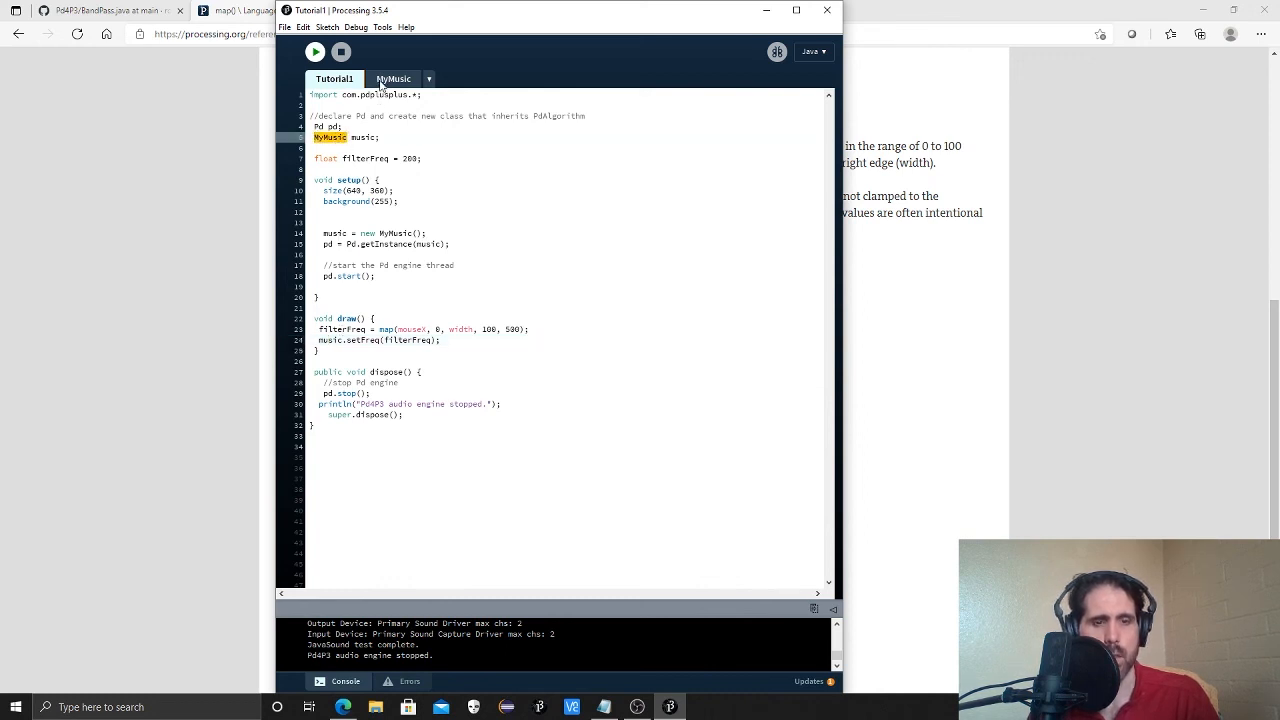
Review the music object in the setFreq call across Tutorial1 and MyMusic, then run the sketch.
click(392, 80)
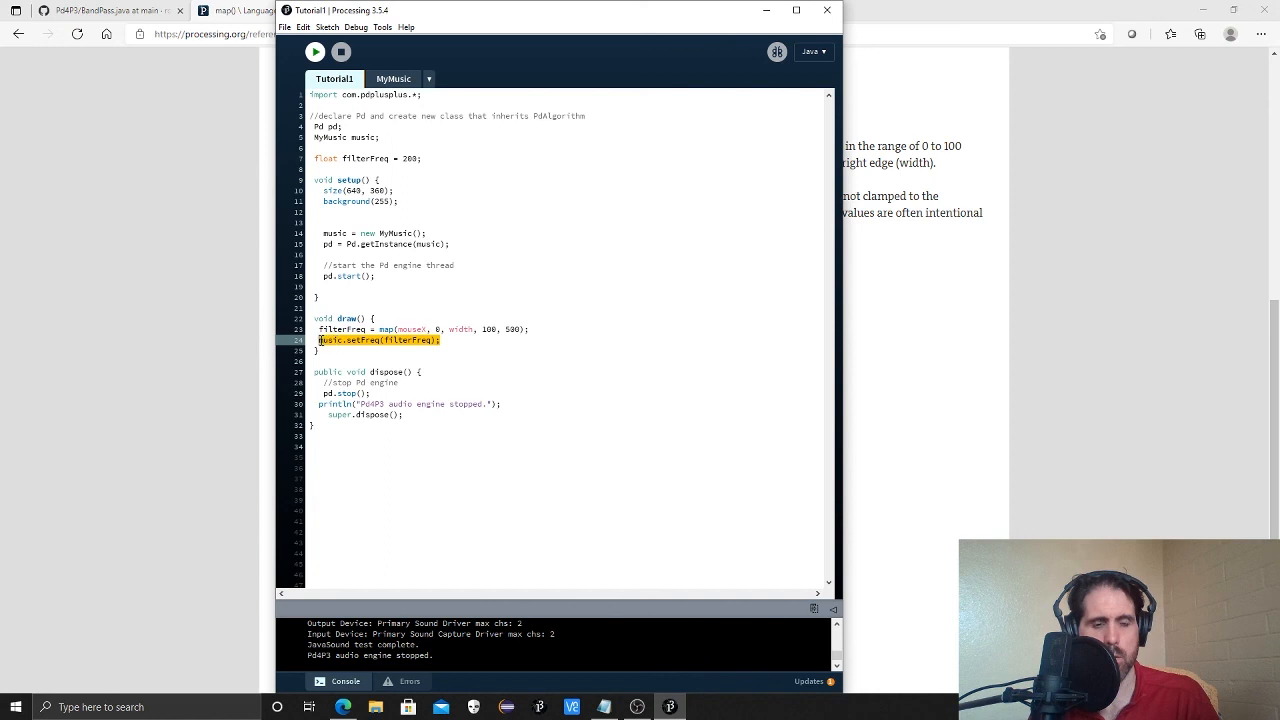
click(348, 340)
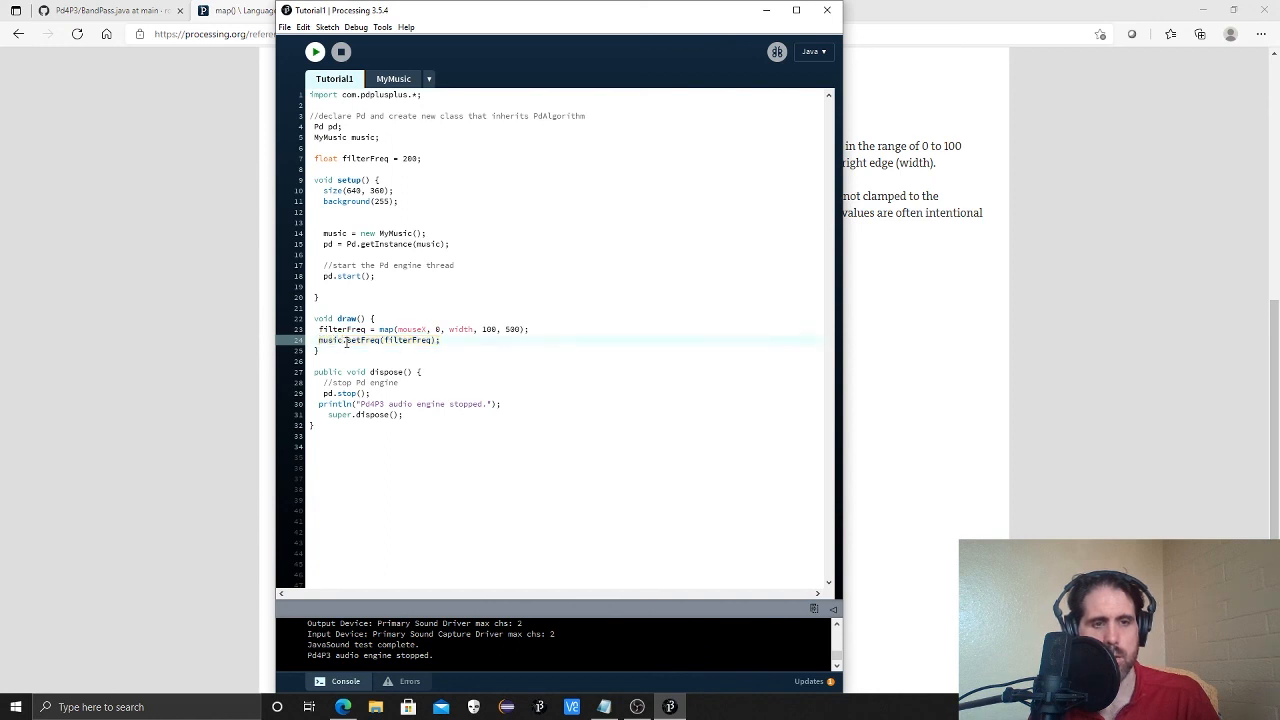
double_click(324, 340)
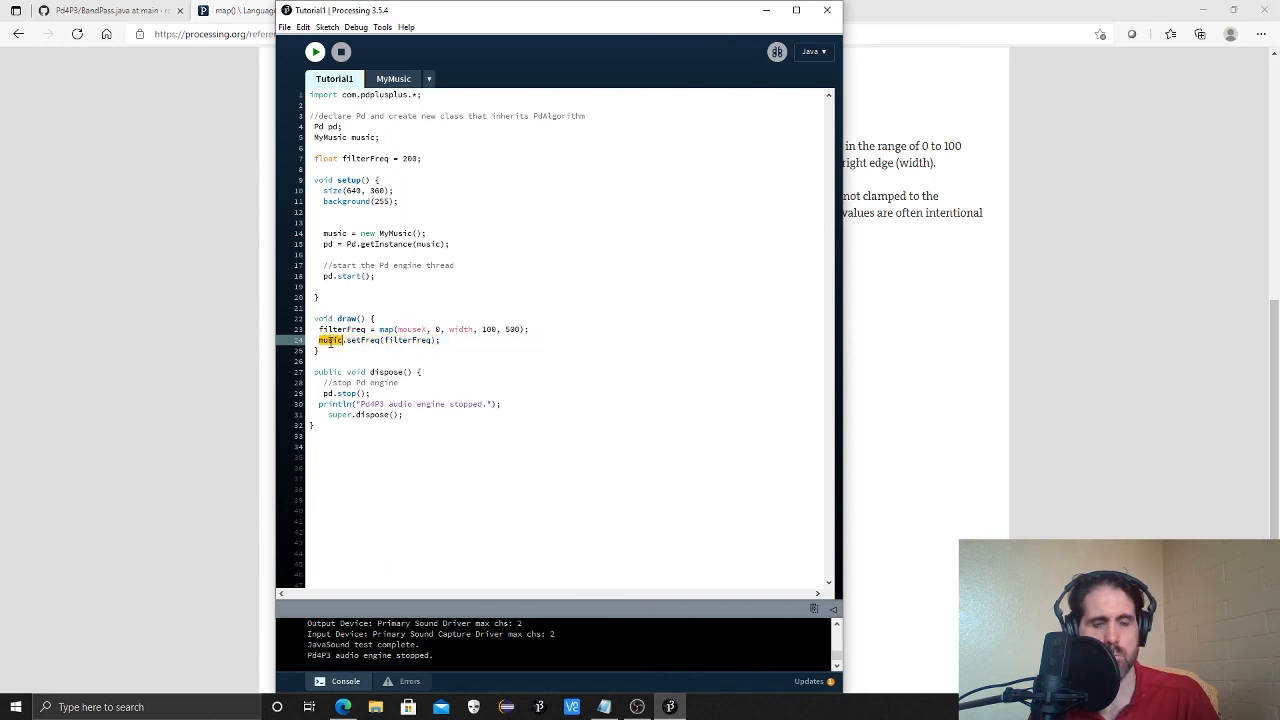
double_click(362, 136)
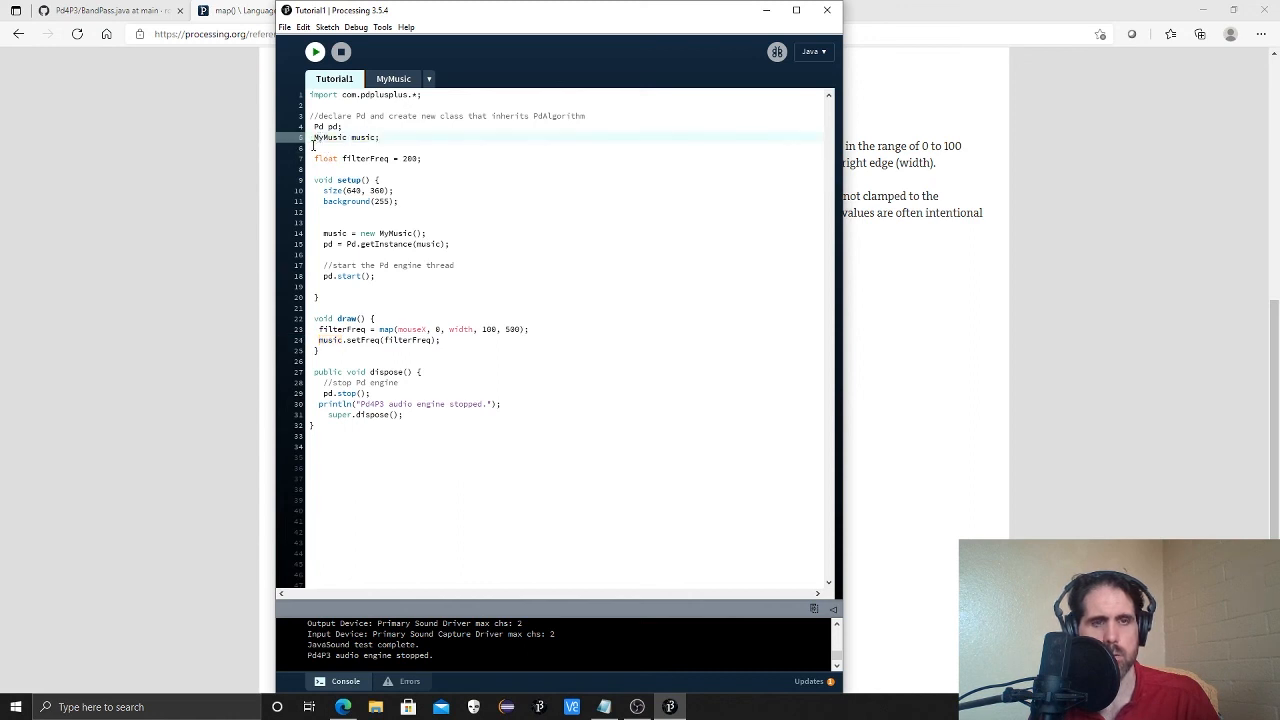
click(392, 78)
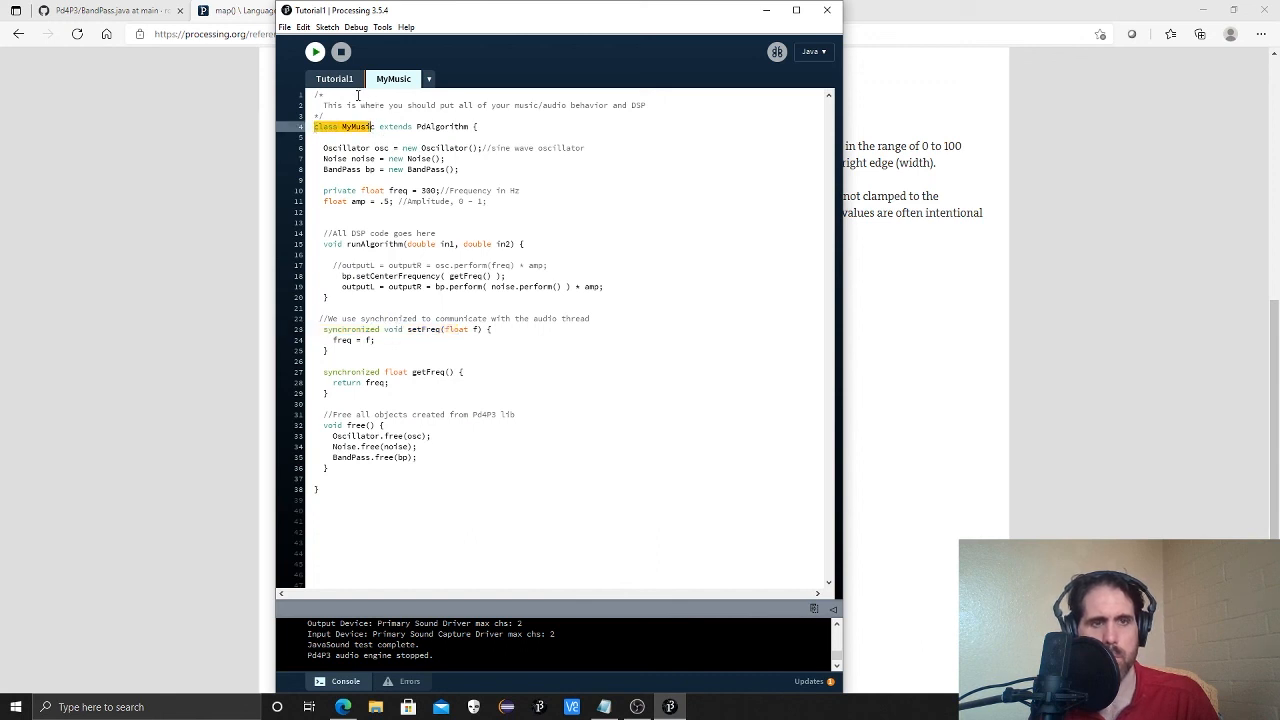
click(336, 80)
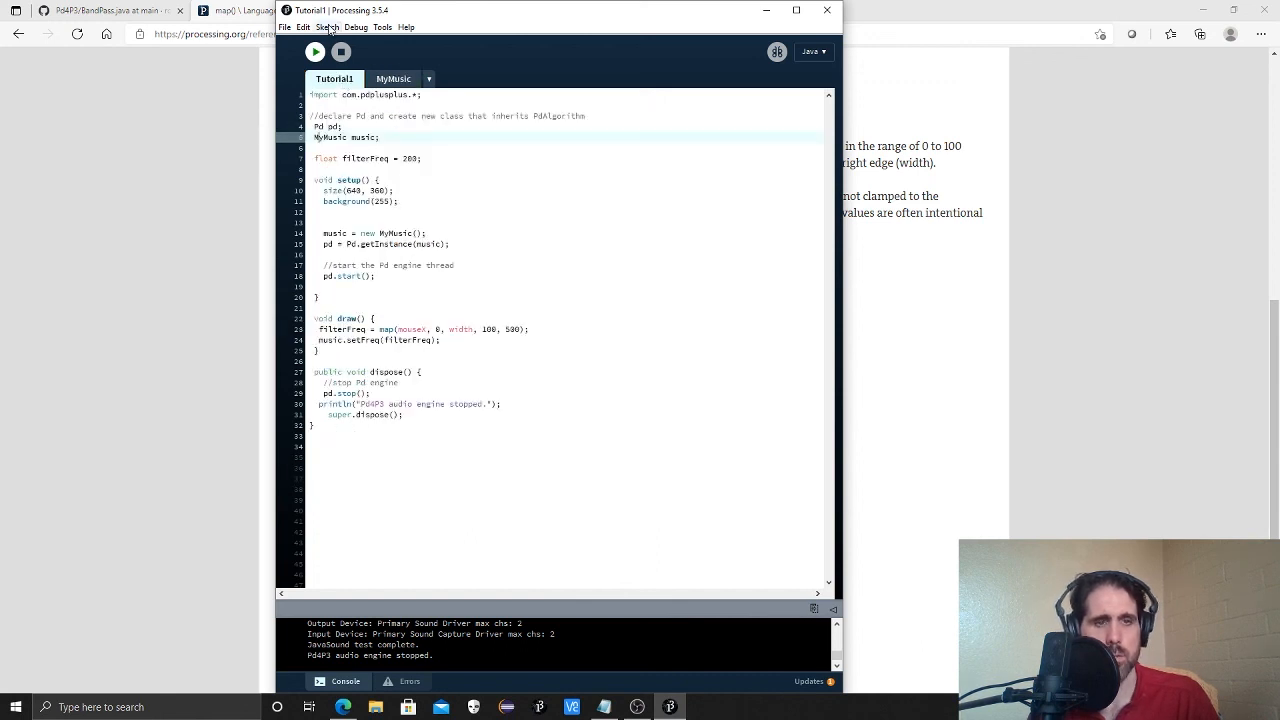
click(316, 52)
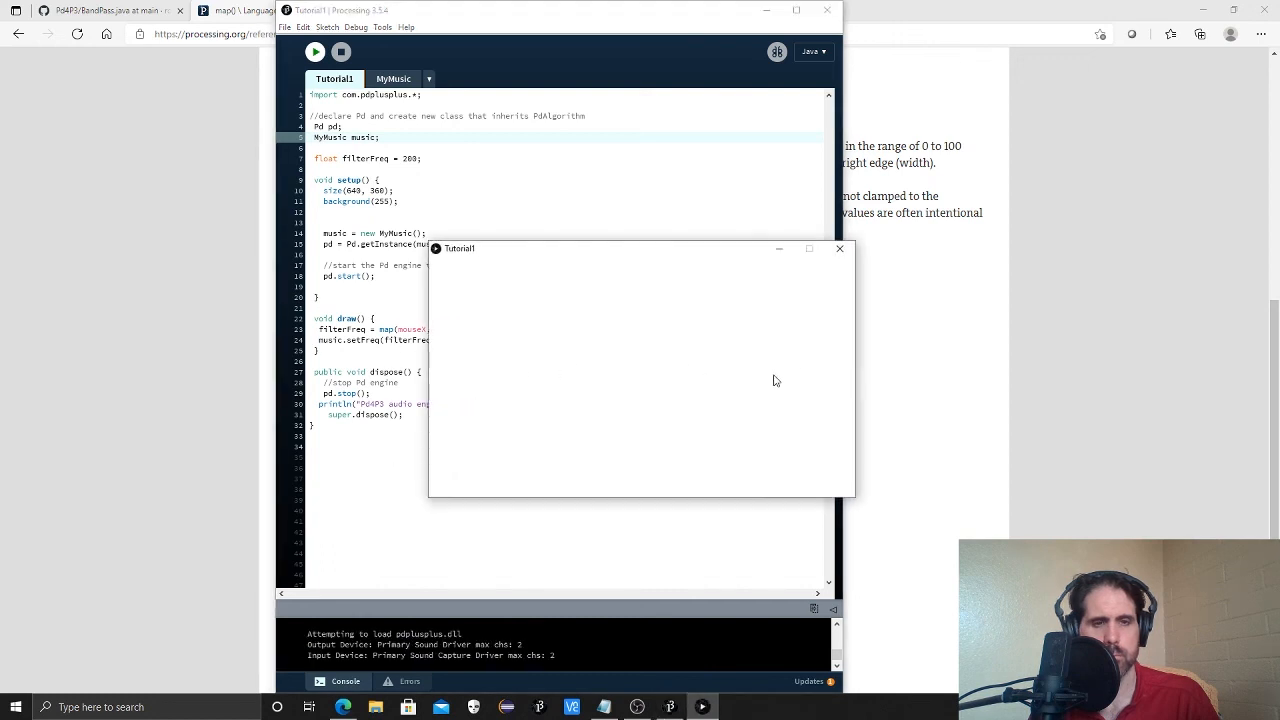
mouse_move(756, 390)
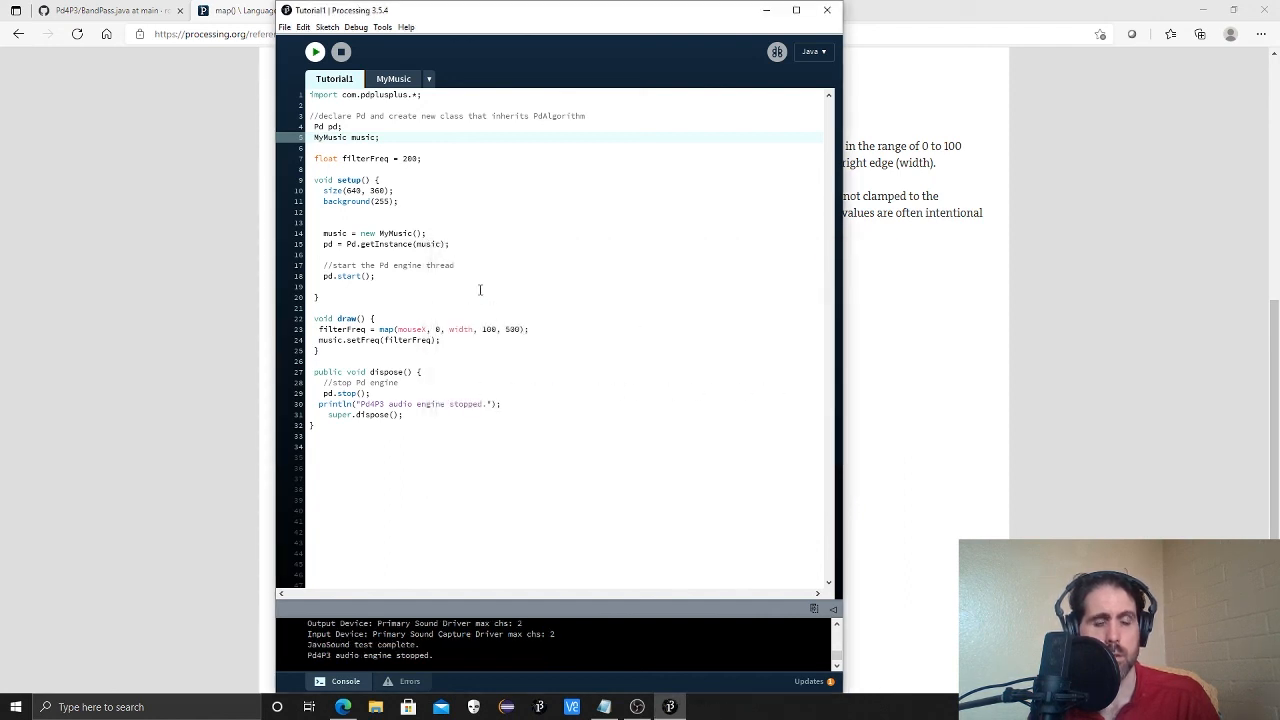
In MyMusic, make amp private with output scaled by it and synchronized setAmp/getAmp, then return to Tutorial1.
click(392, 80)
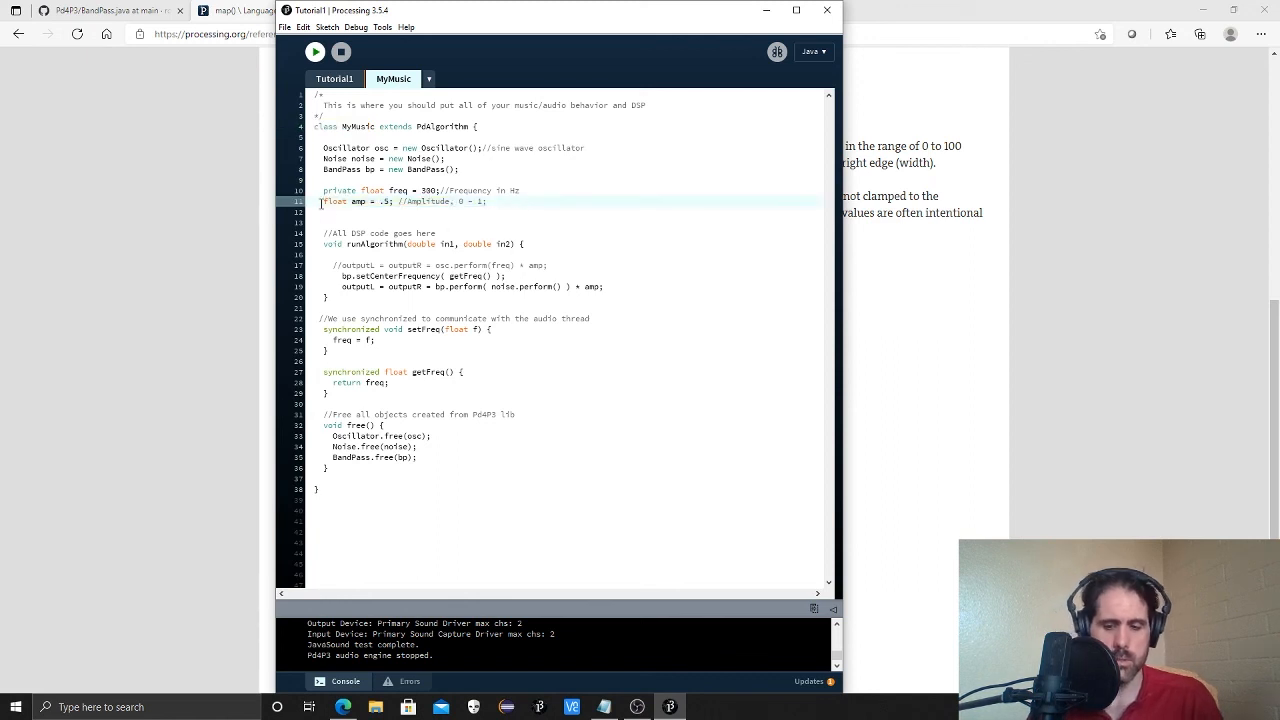
text(private)
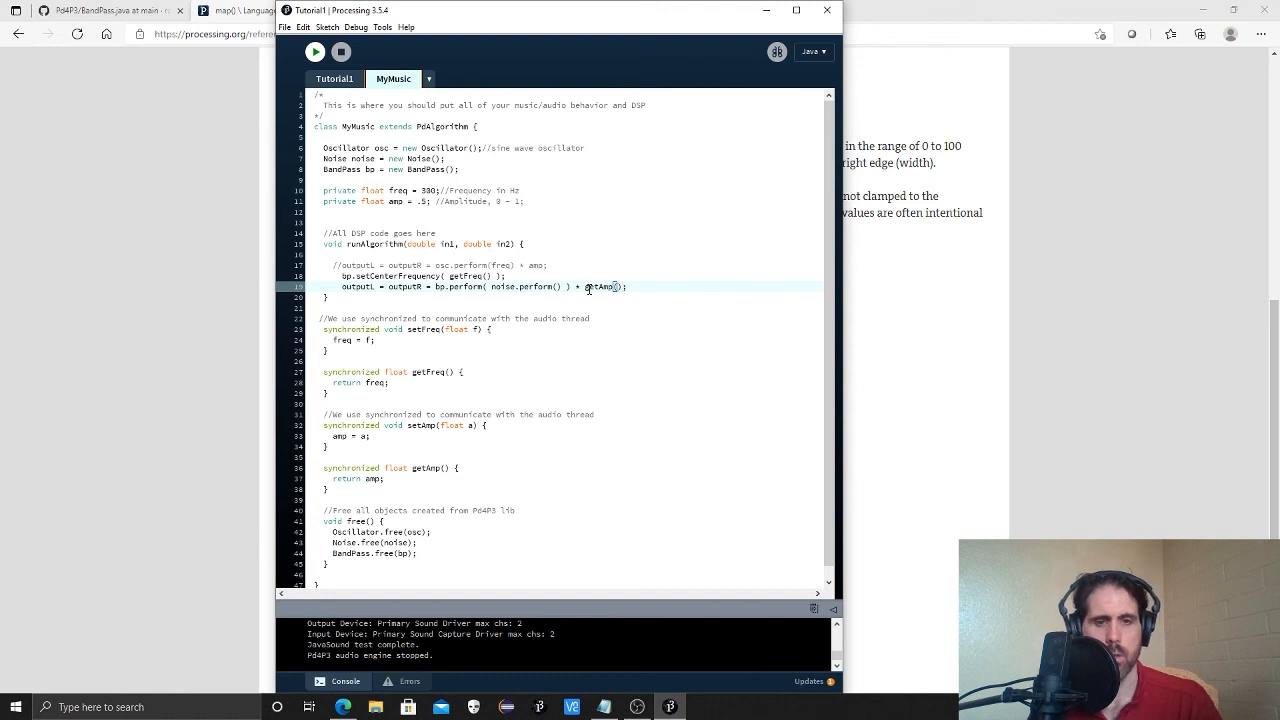
click(336, 80)
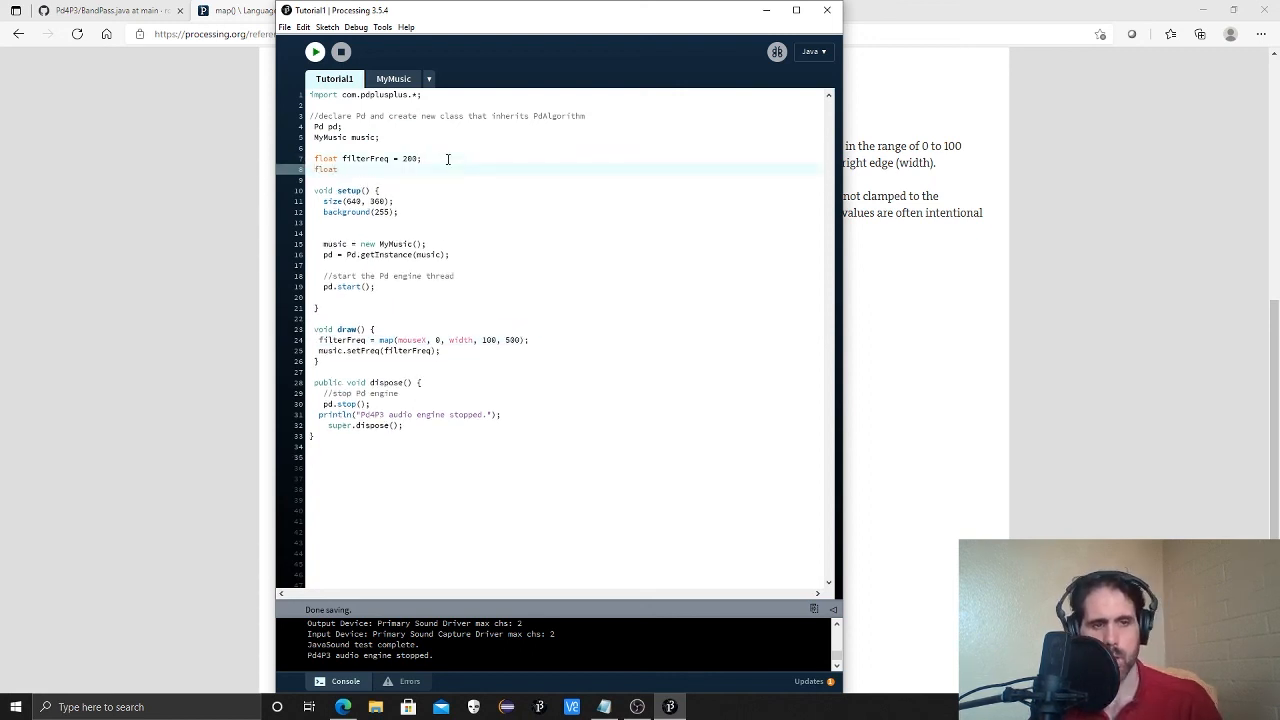
Declare float audioAmp = 1; in Tutorial1.
text(audioAmp)
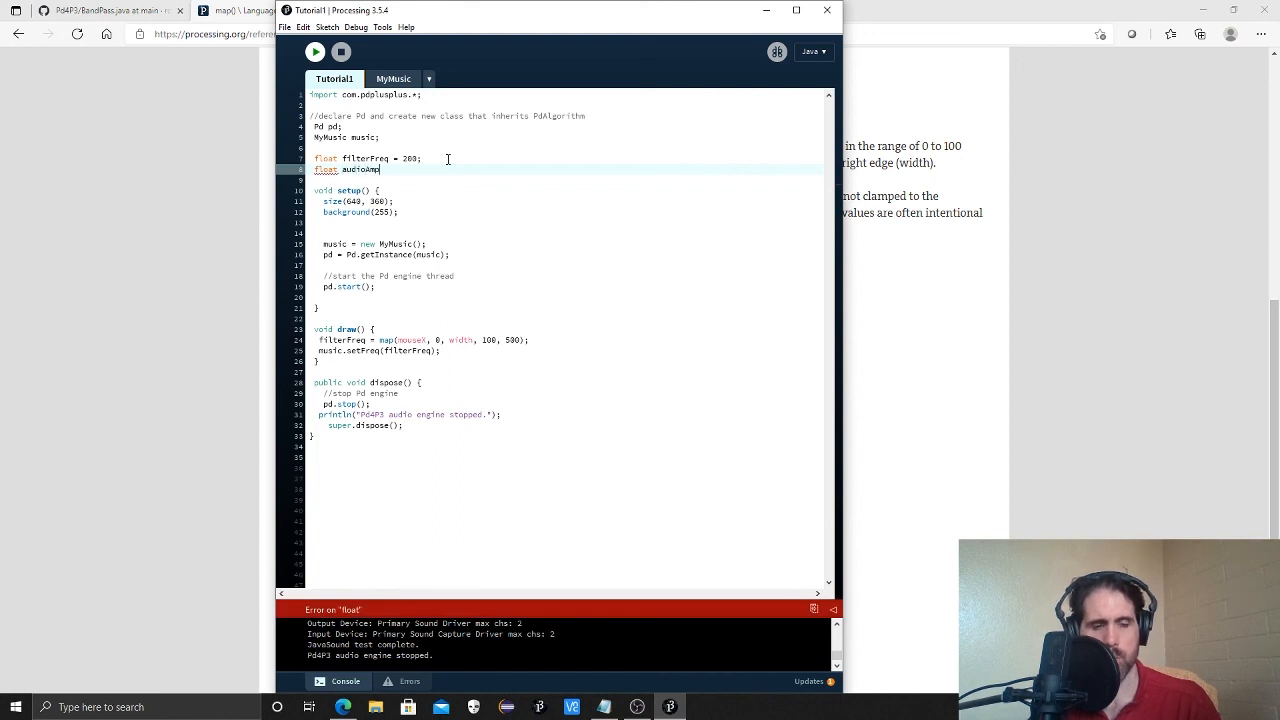
text(= 1)
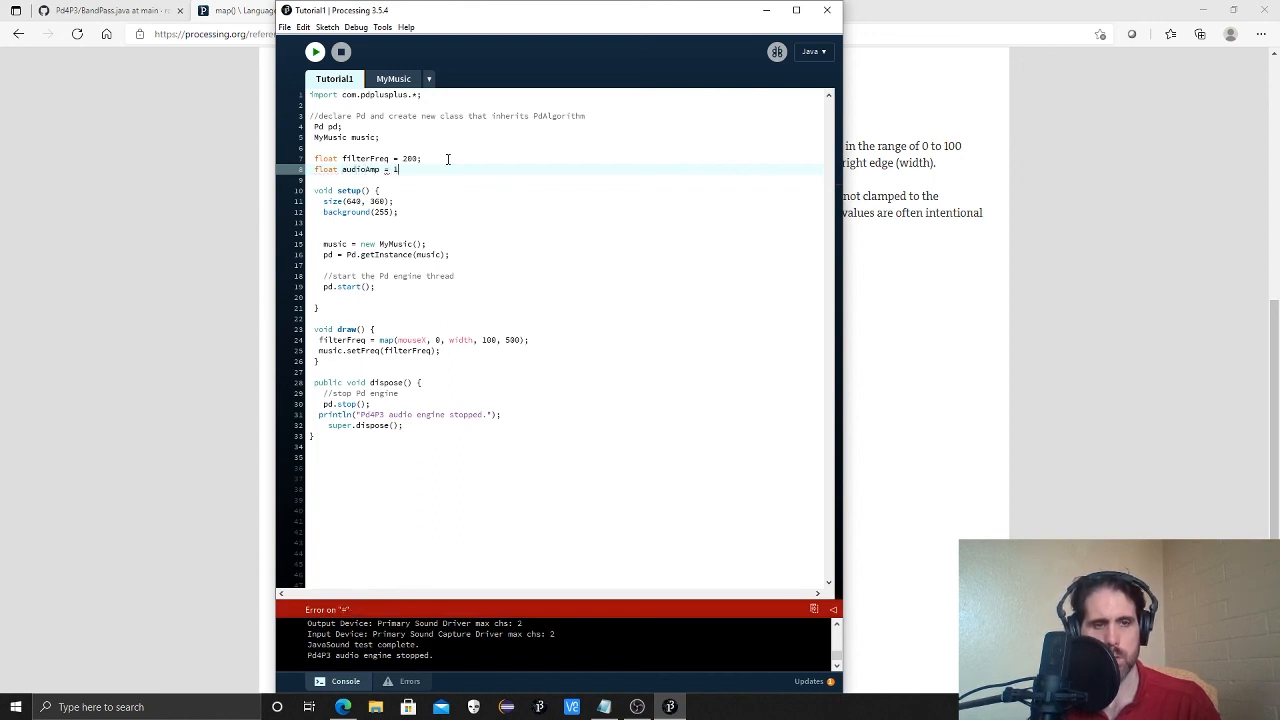
text(;)
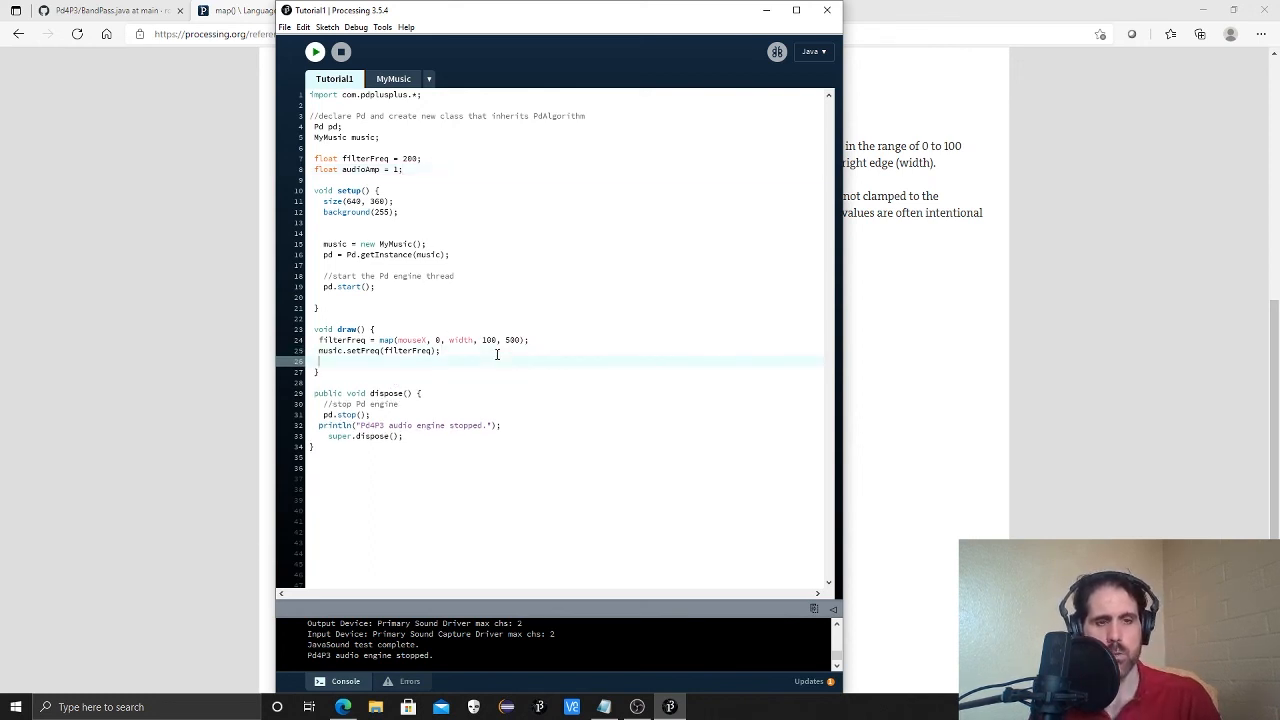
In draw(), add audioAmp = map(mouseY, 0, height, 0, 1);.
text(audioAmp =)
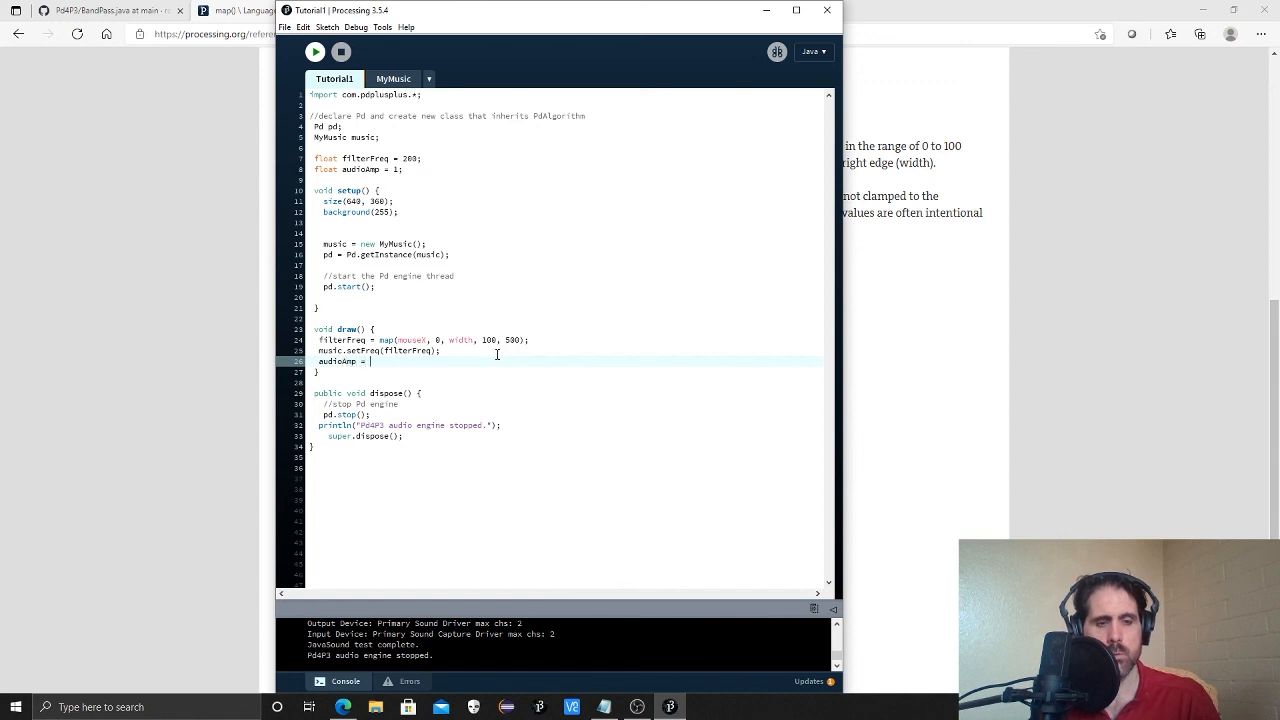
text(map(mouse)
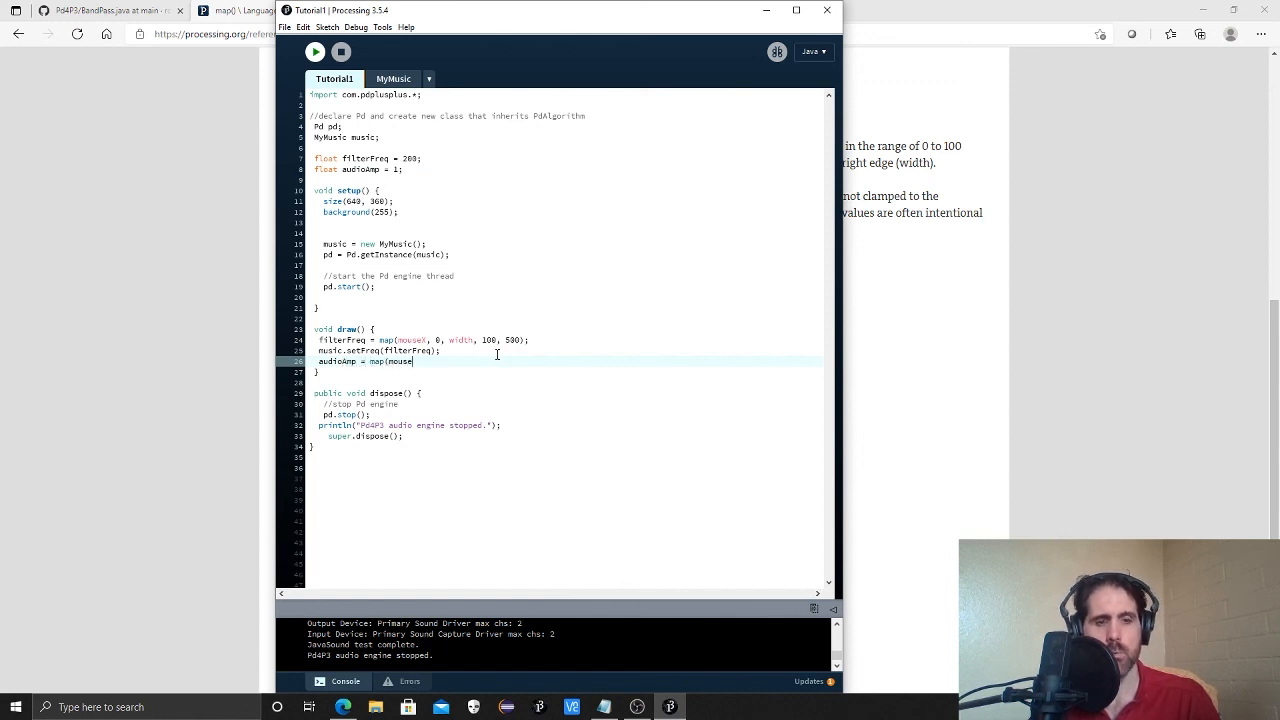
text(), 0)
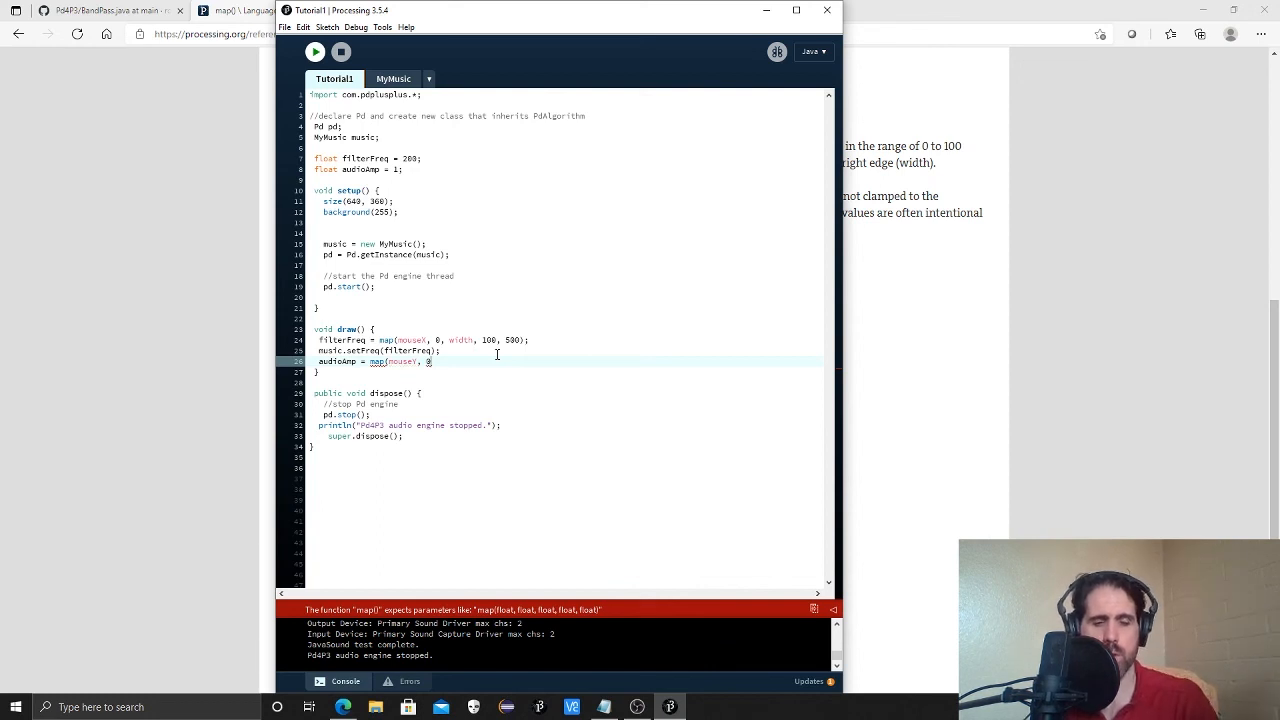
text(, height)
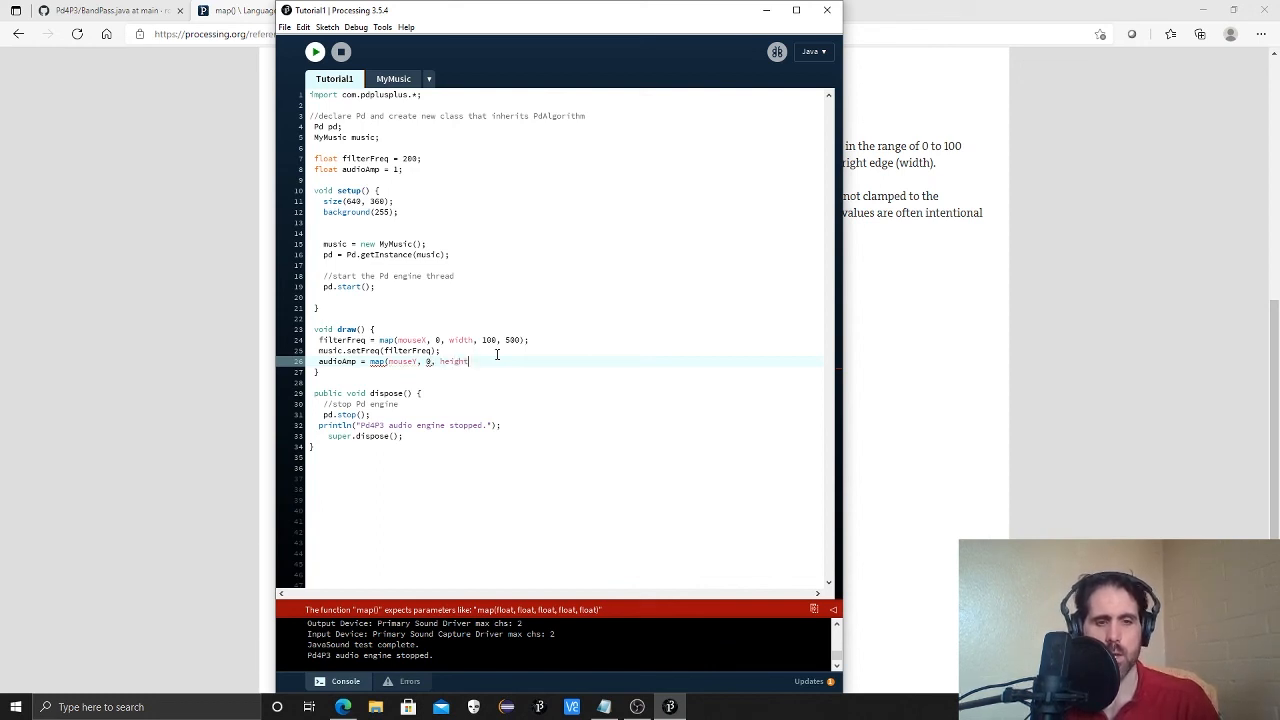
text(, 0, 1);)
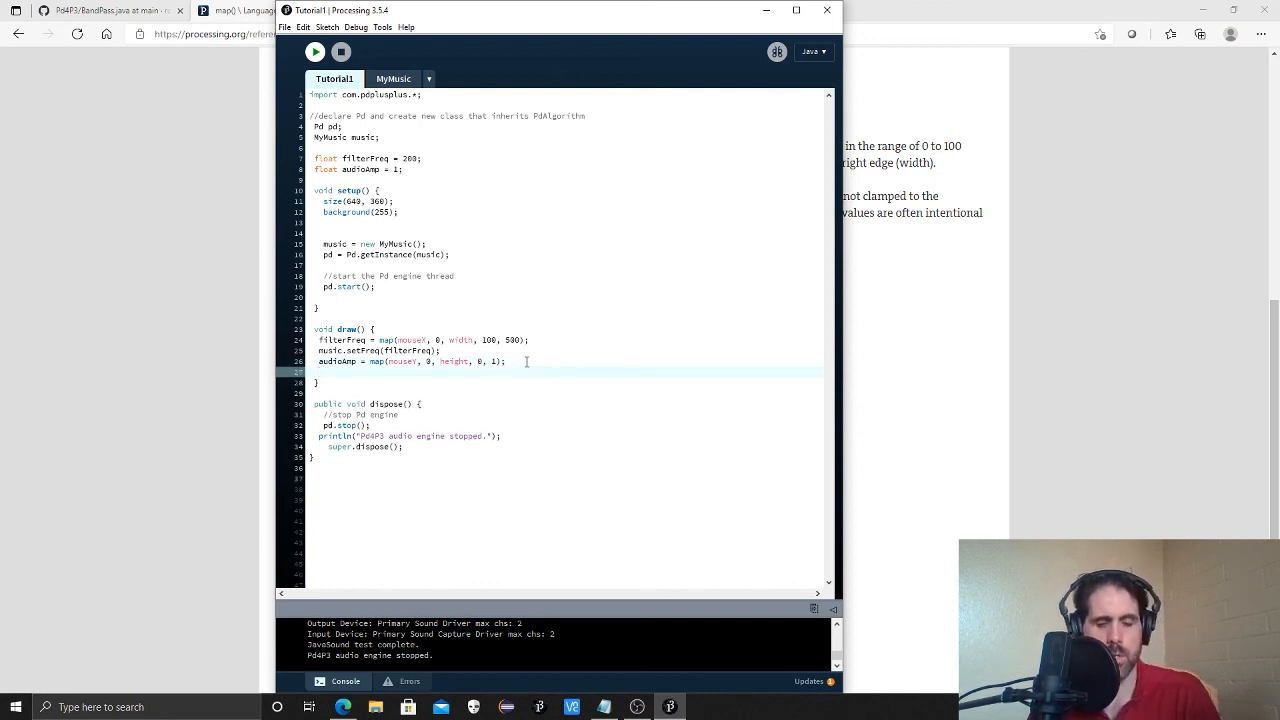
Add music.setAmp(audioAmp); and point out mouseY, setAmp and audioAmp in the new lines.
text(music.)
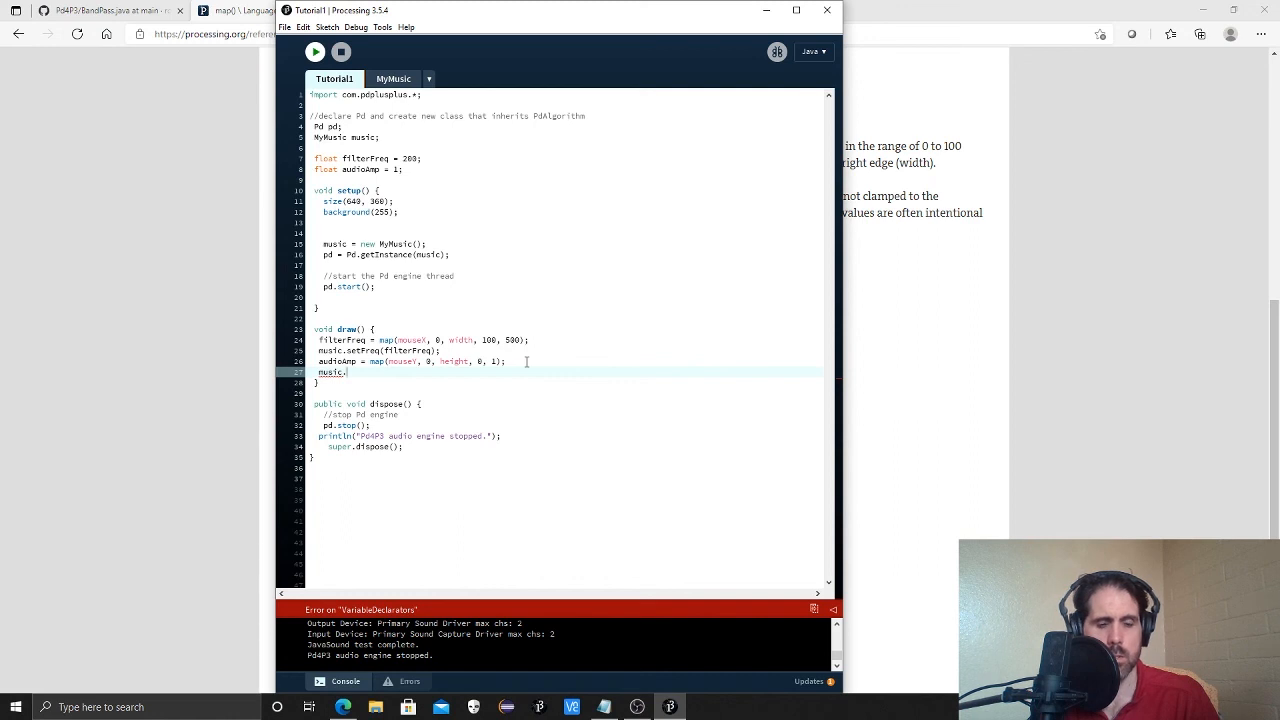
text(setAmp()
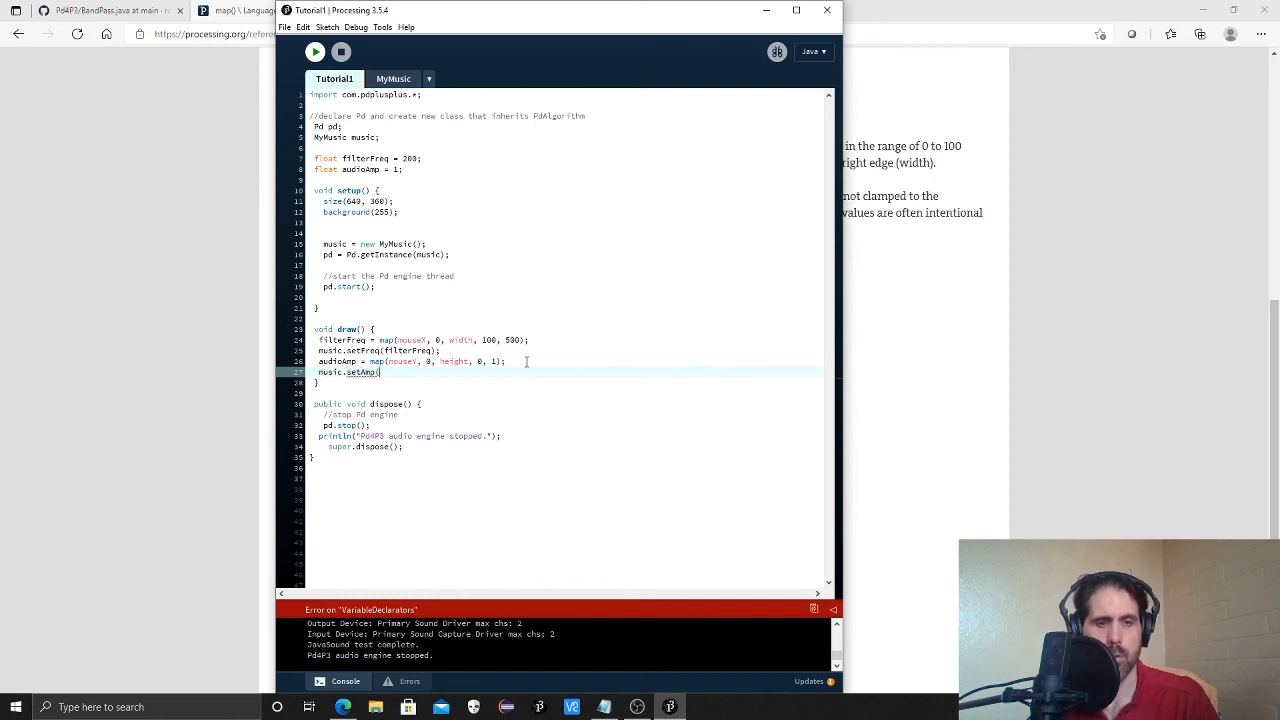
text(audioN)
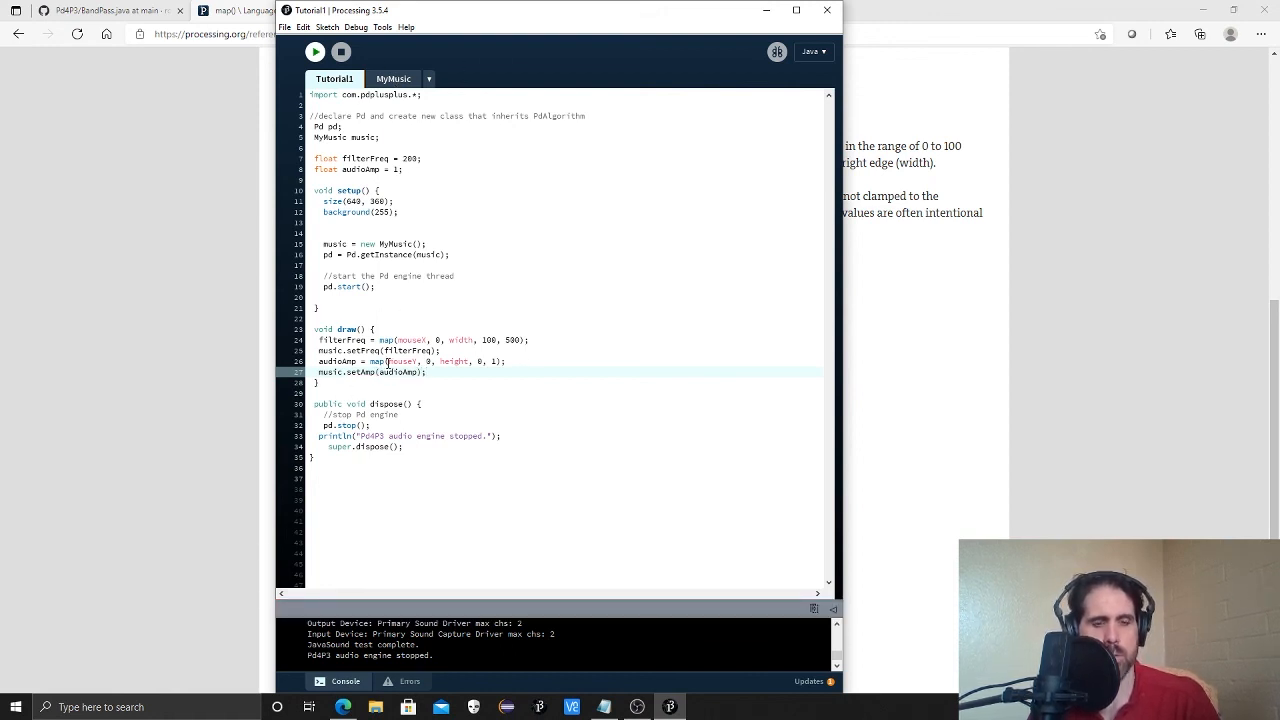
double_click(404, 360)
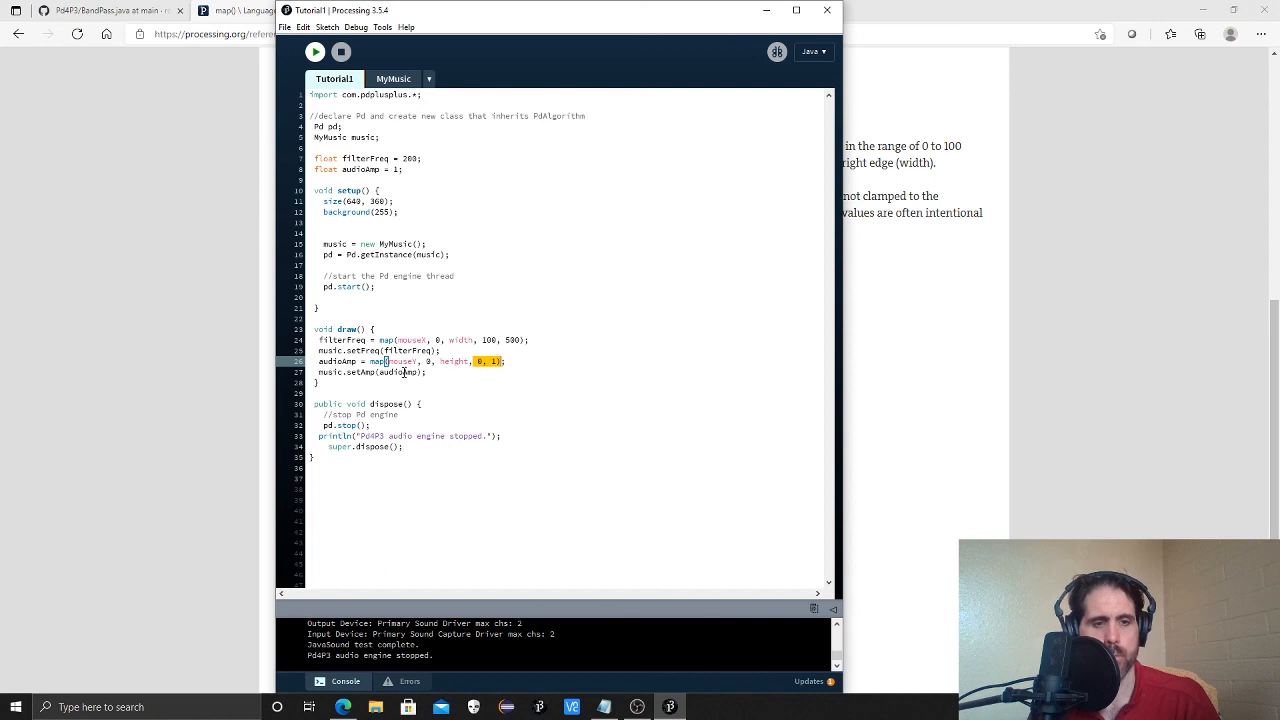
double_click(336, 360)
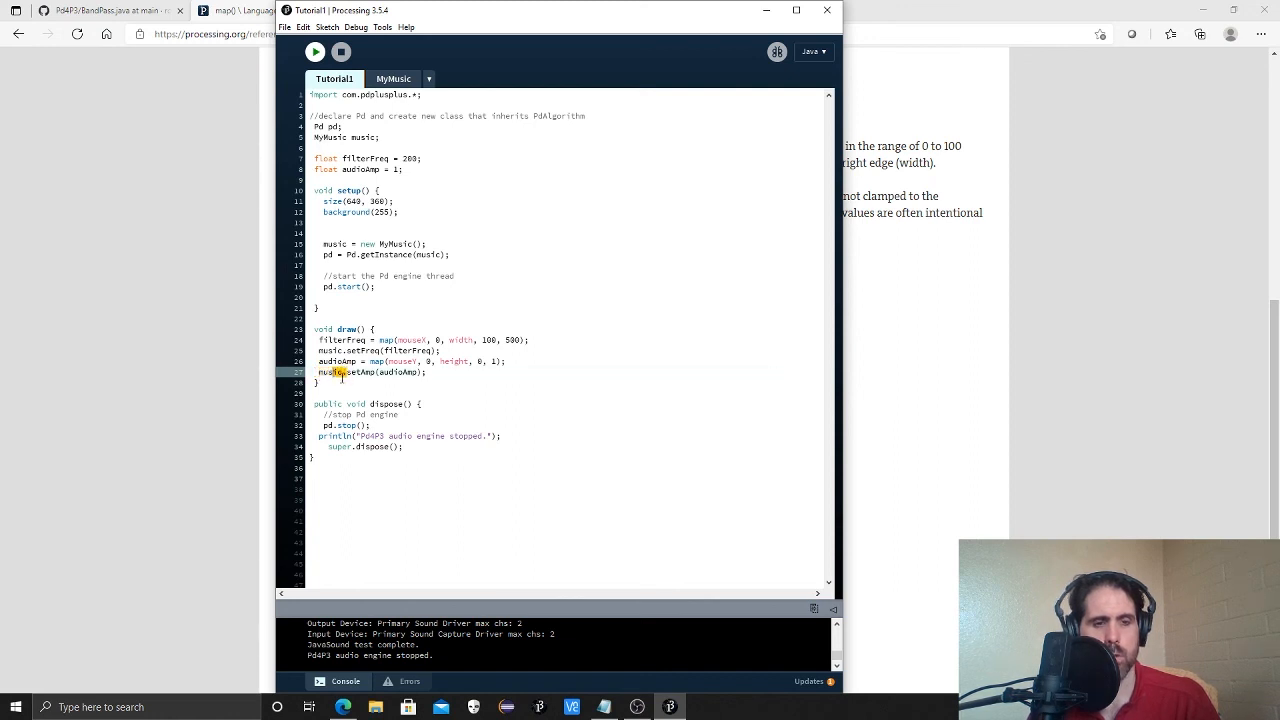
double_click(360, 370)
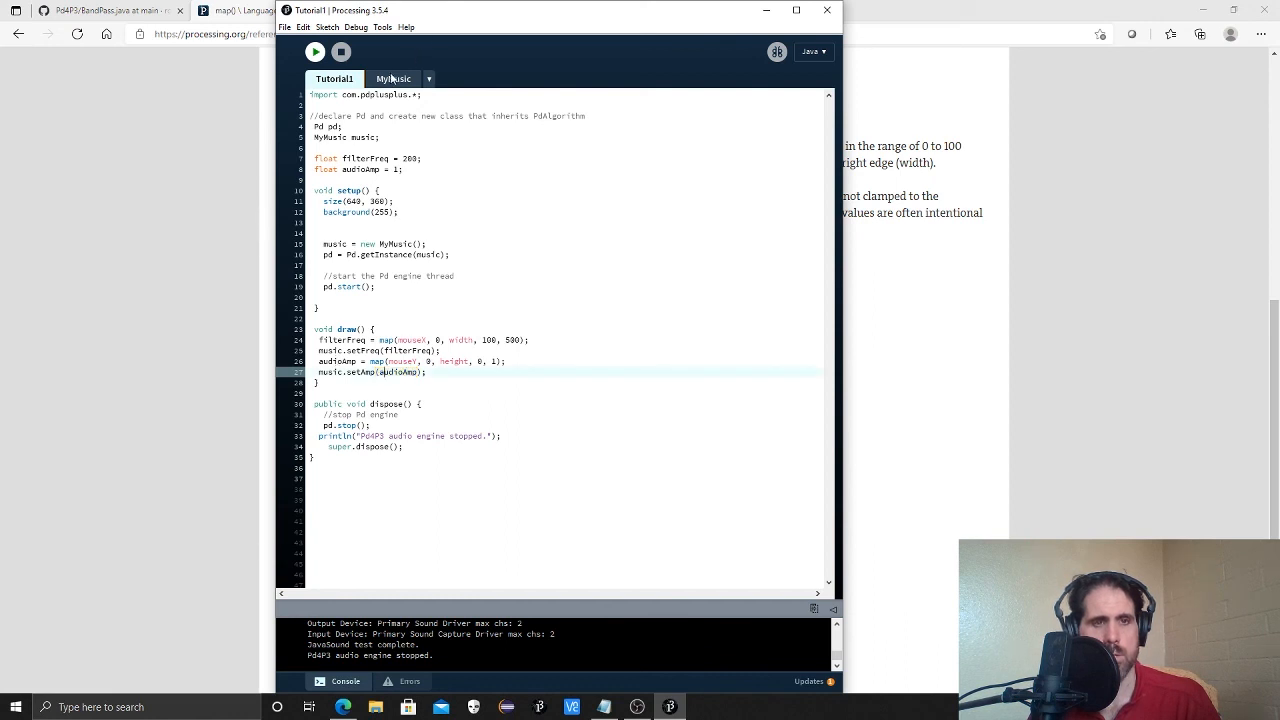
click(392, 78)
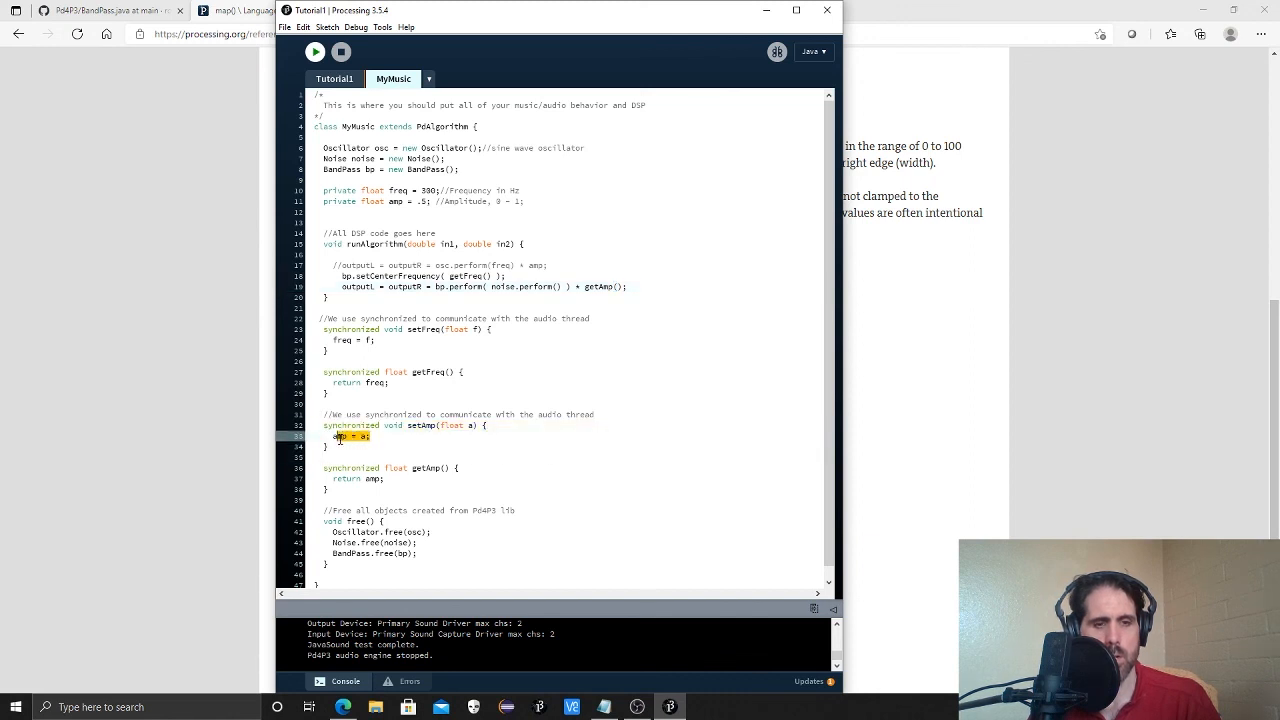
double_click(596, 288)
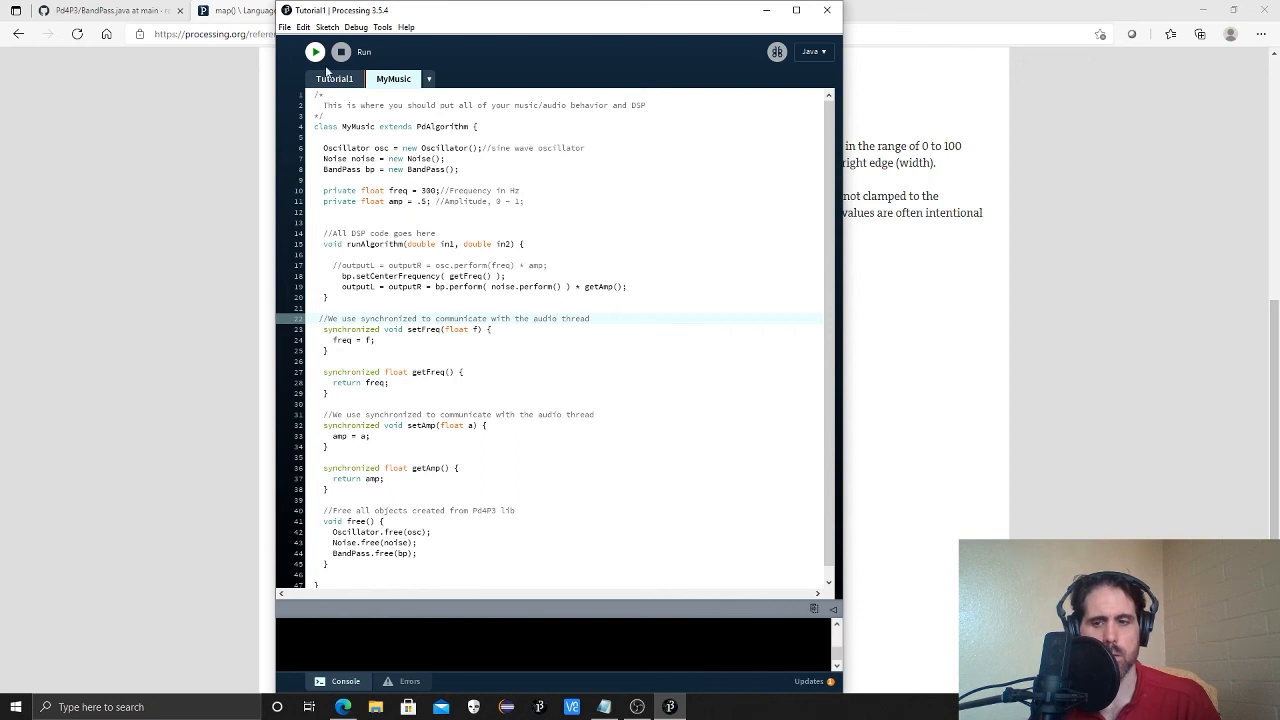
click(314, 52)
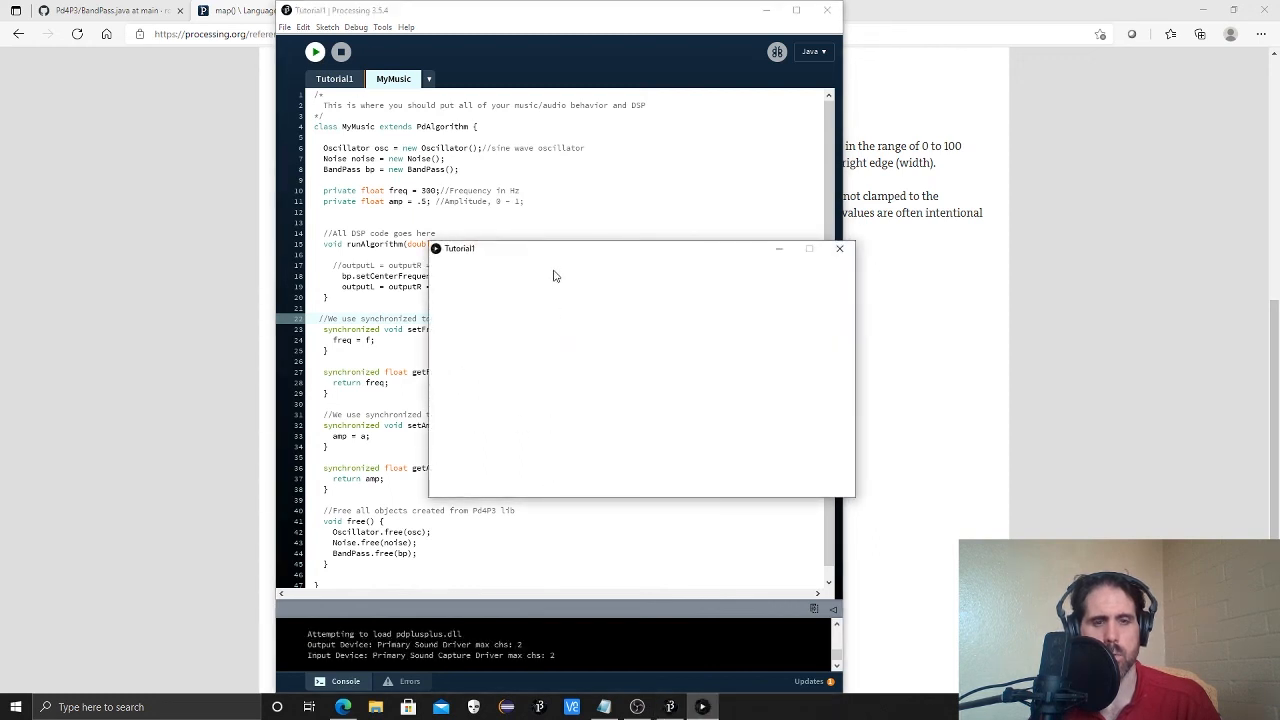
mouse_move(602, 342)
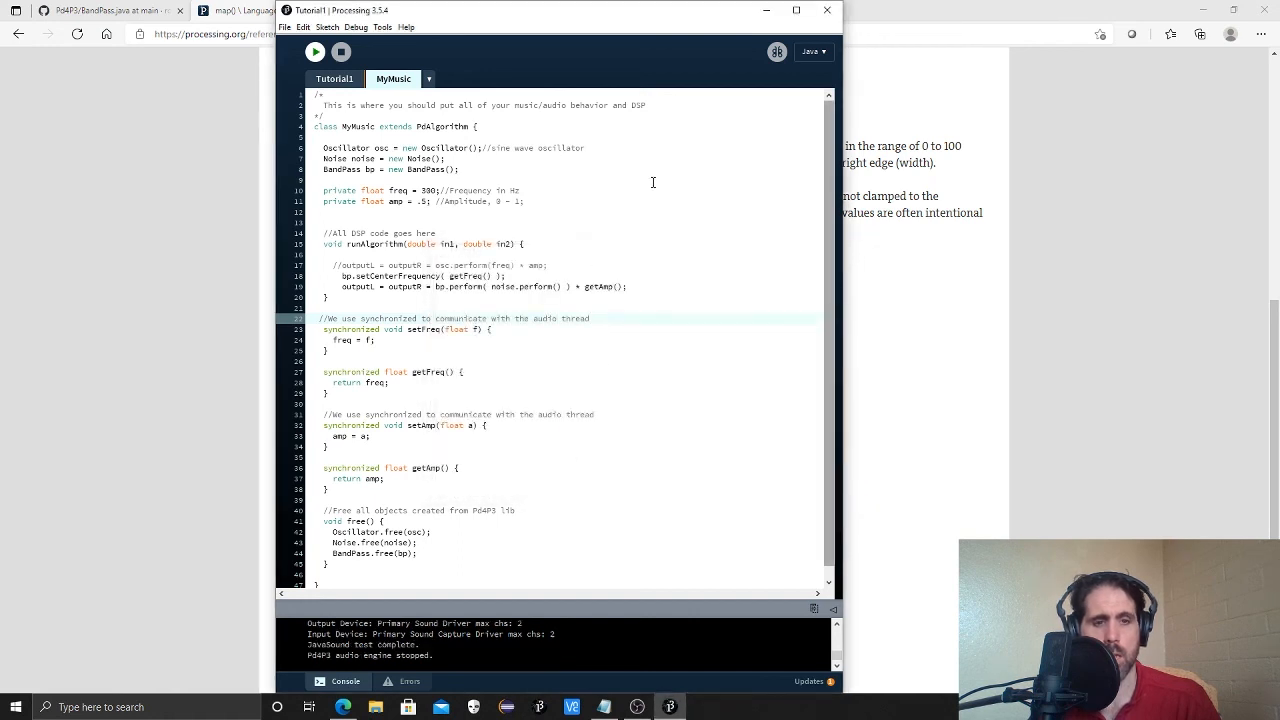
Edit the audioAmp map() arguments so mouseY maps against height in reverse, from 1 to 0.
click(336, 80)
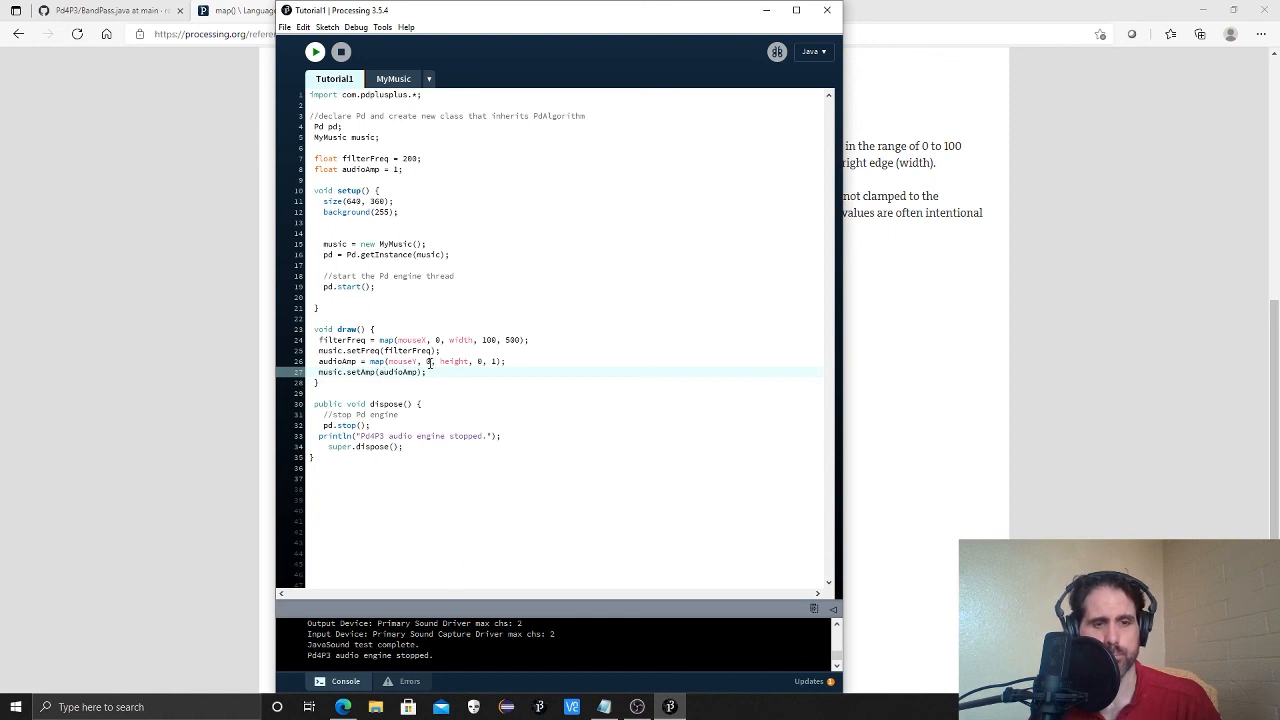
click(428, 360)
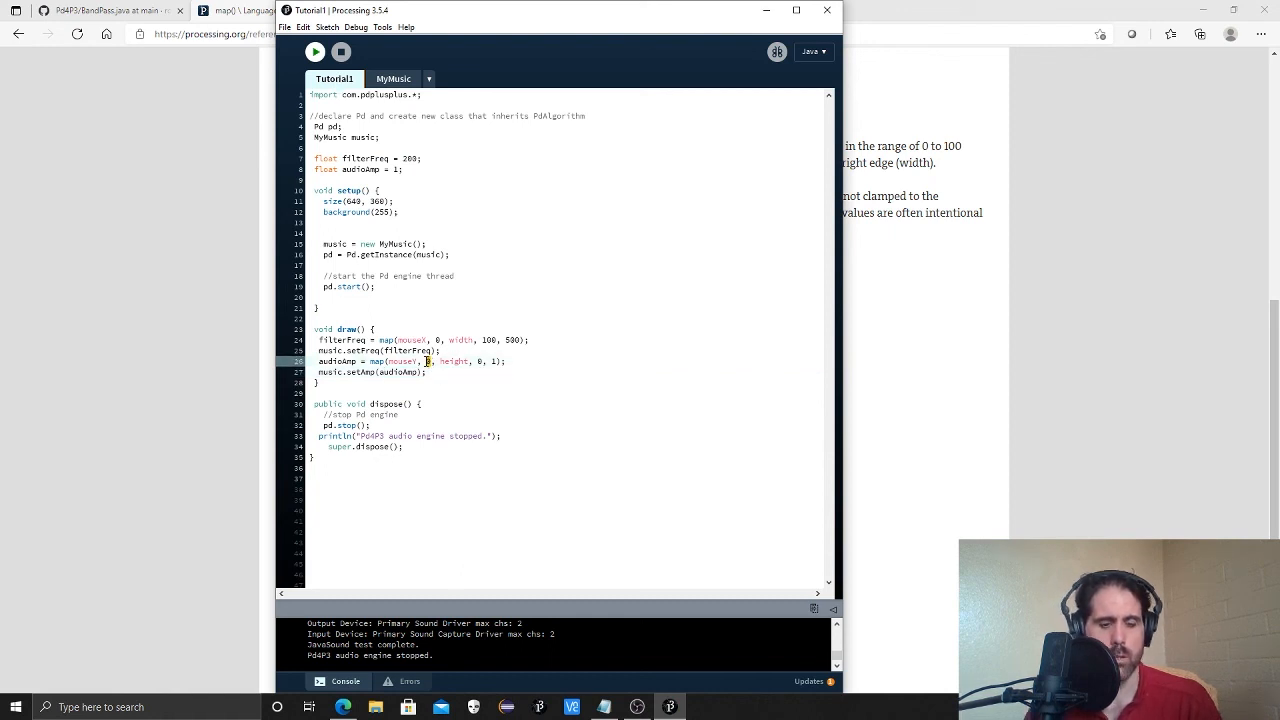
text(height)
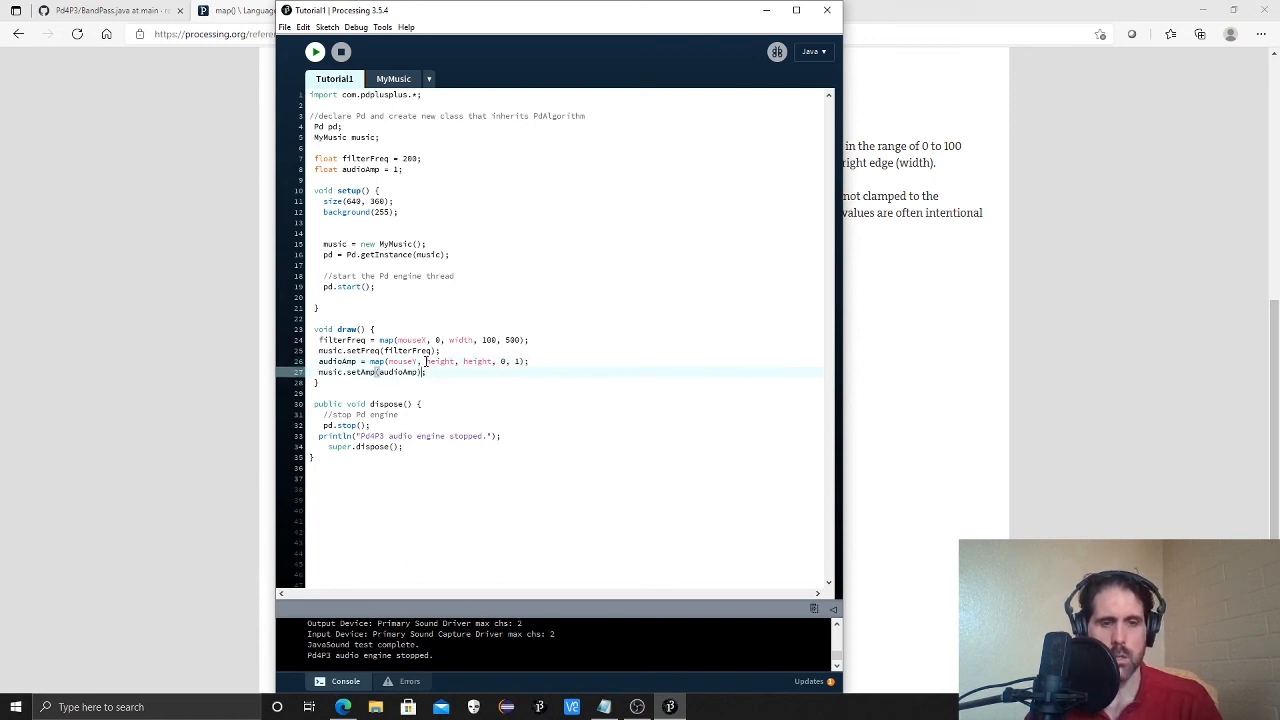
double_click(476, 360)
text(0)
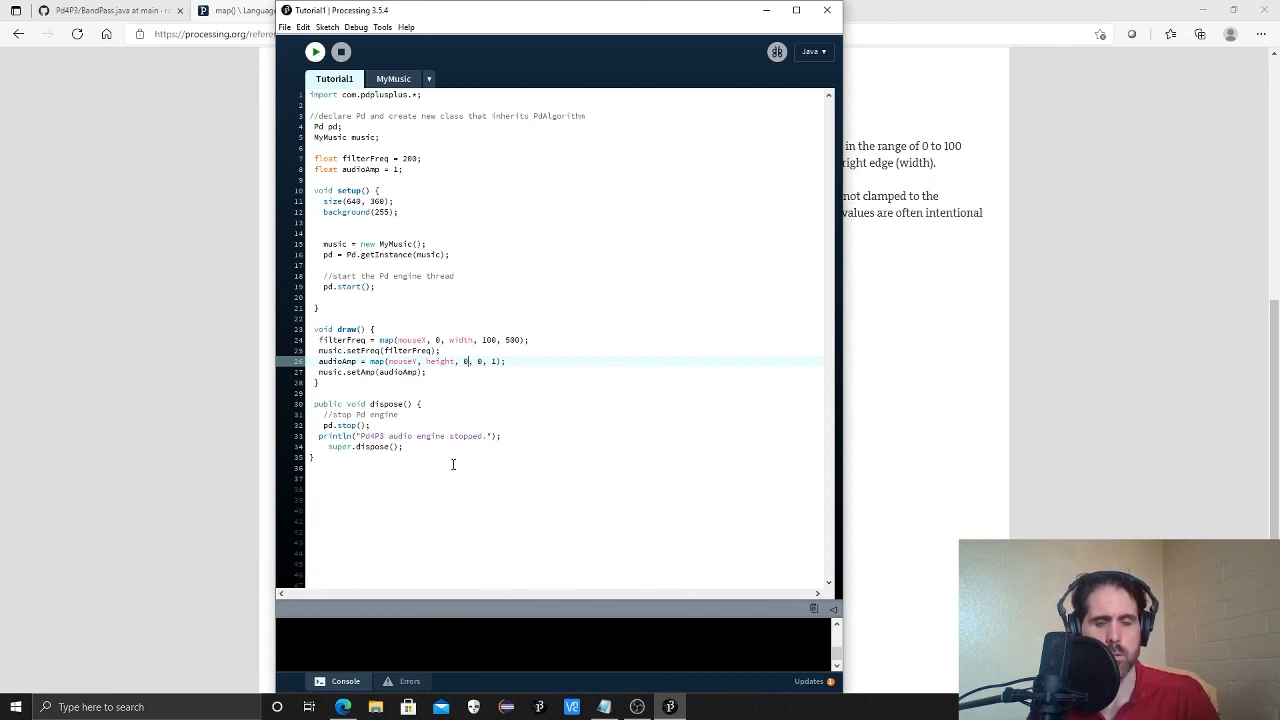
Run the sketch to test, then close the sketch window.
click(316, 52)
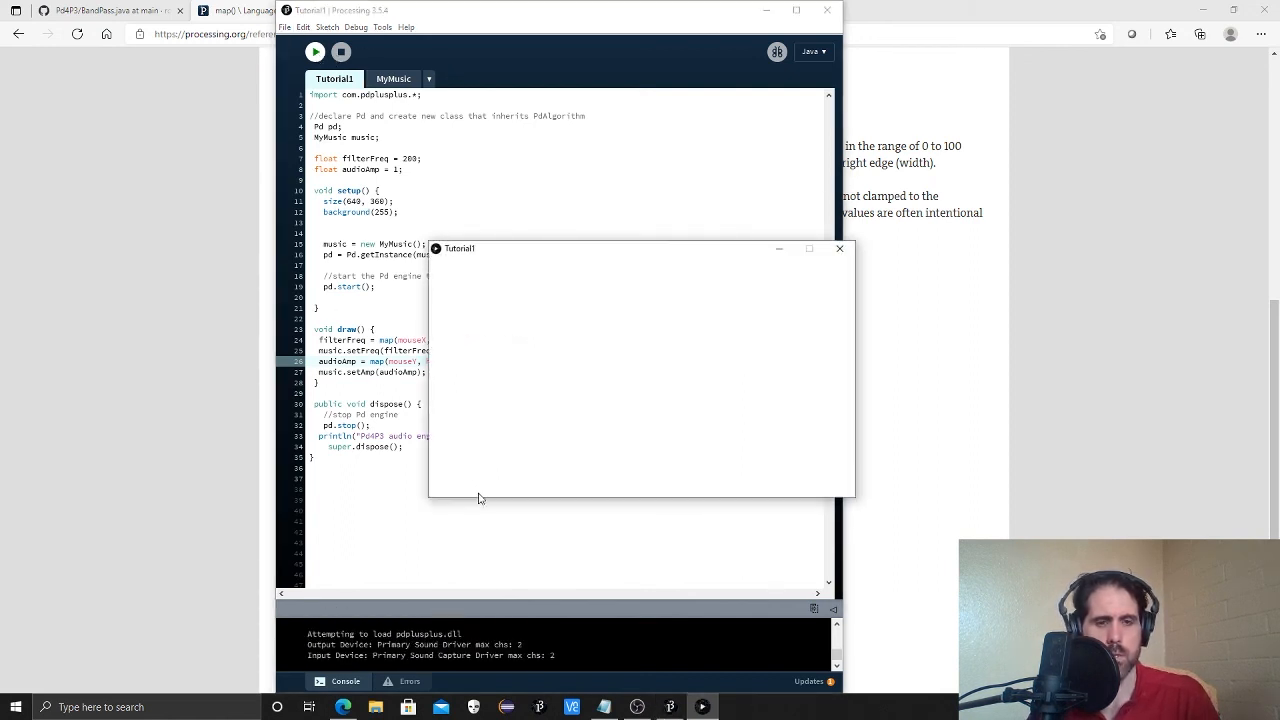
mouse_move(878, 492)
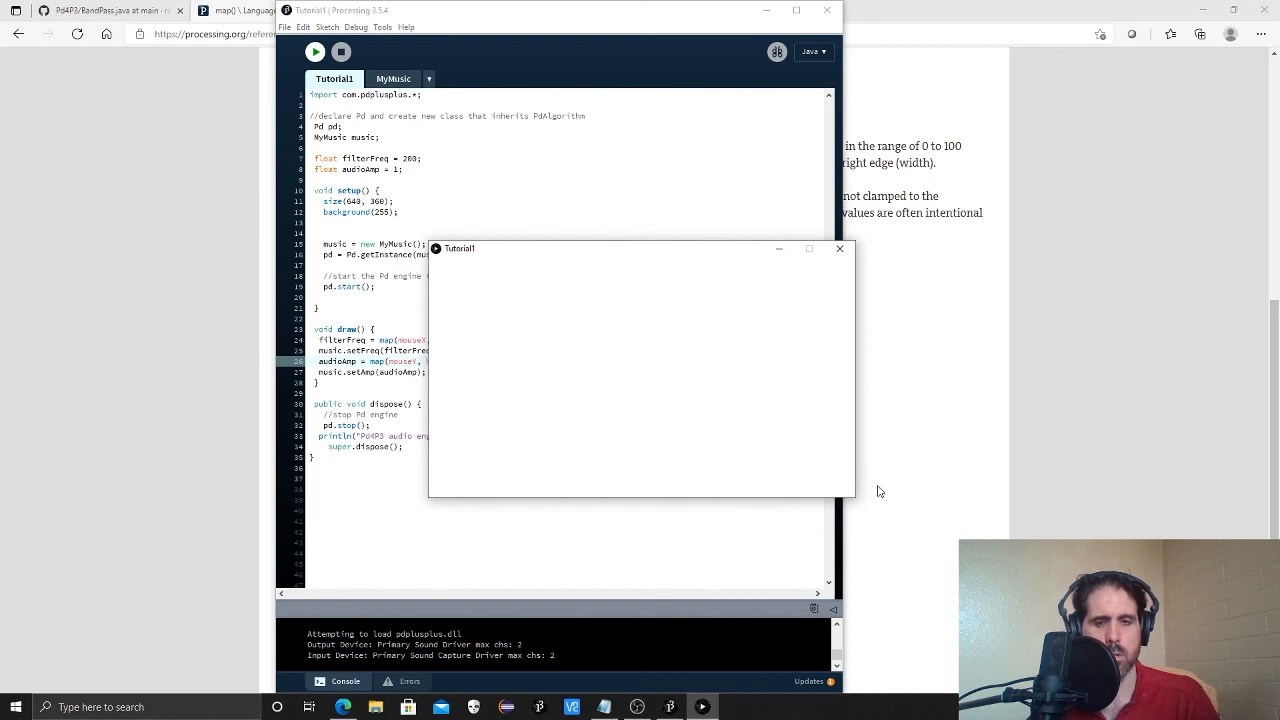
mouse_move(600, 404)
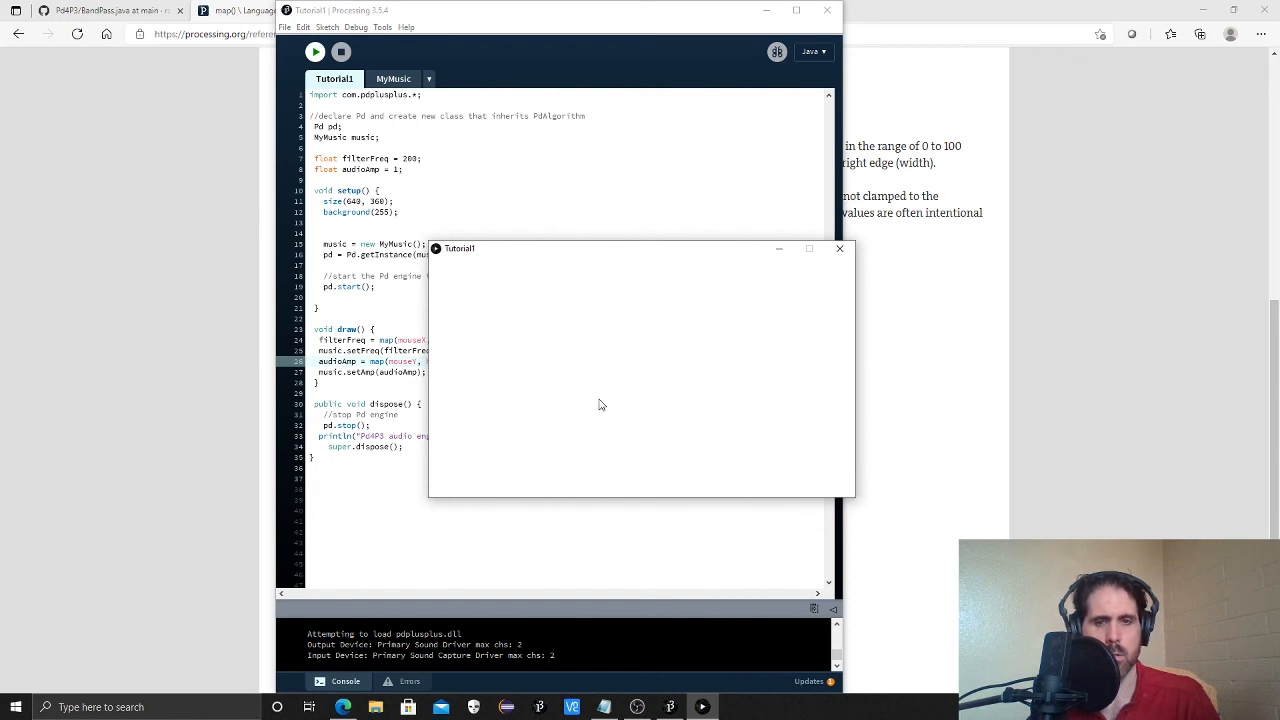
mouse_move(644, 350)
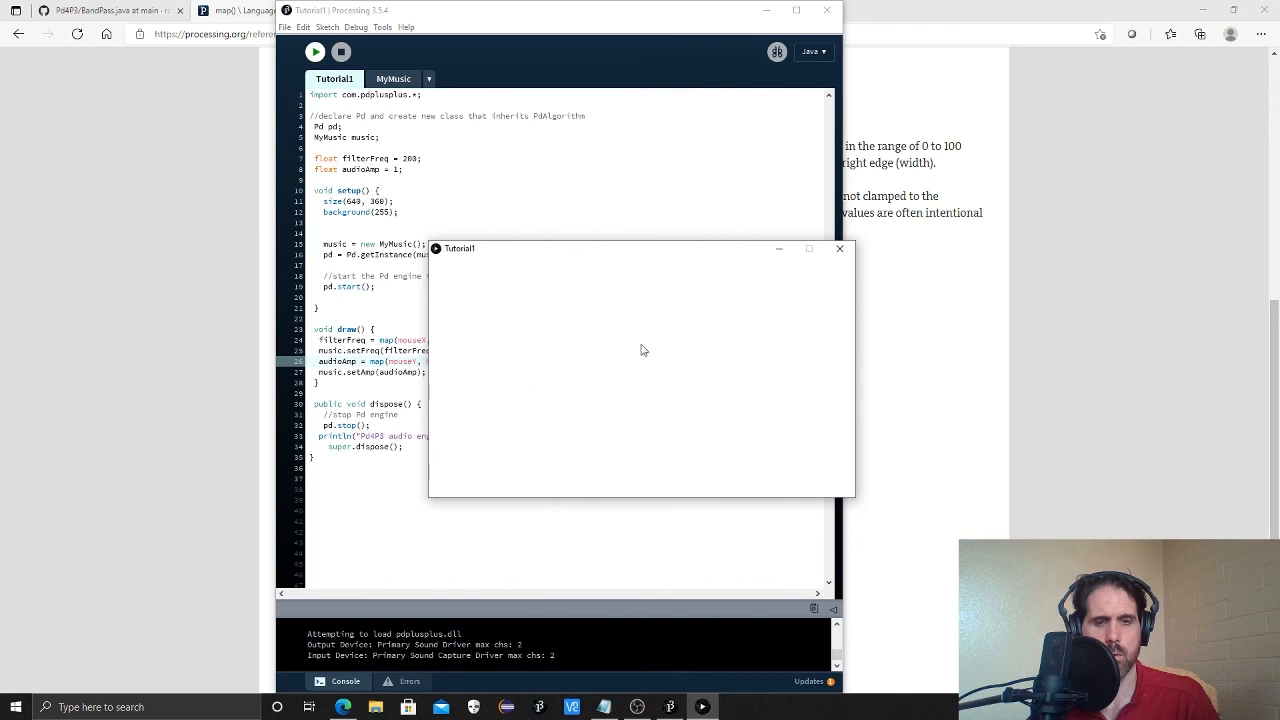
mouse_move(804, 490)
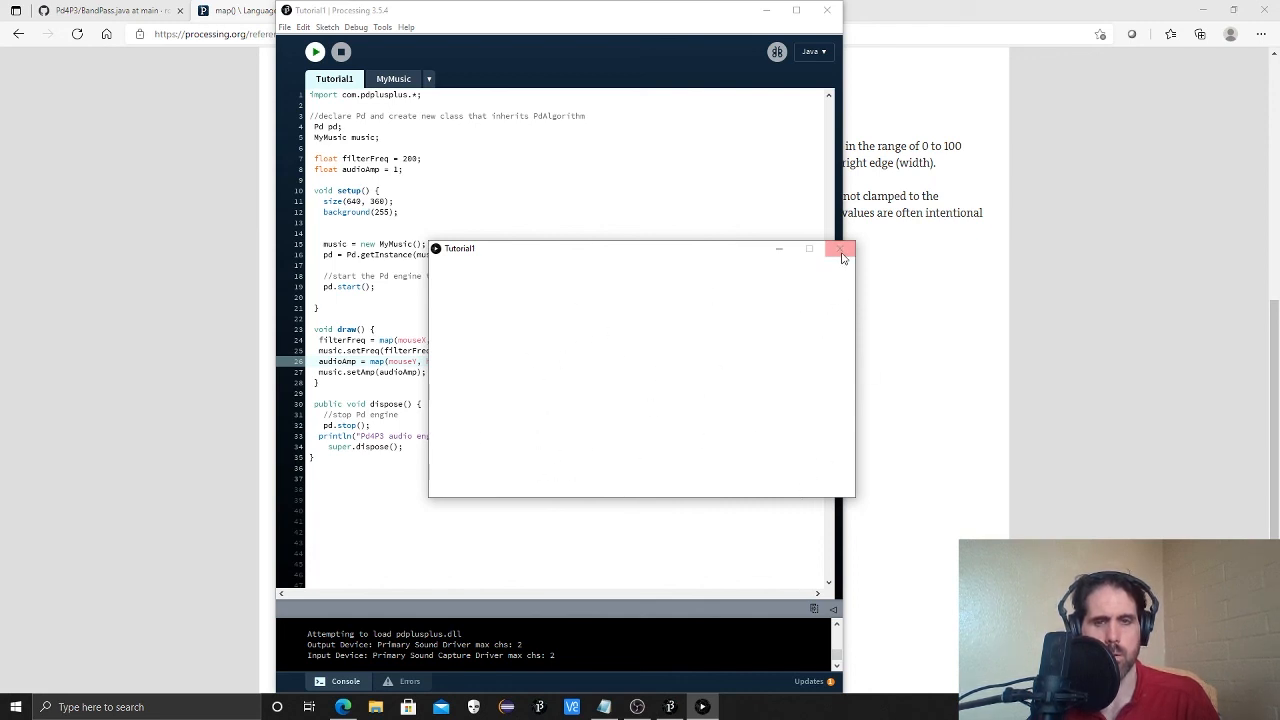
click(840, 248)
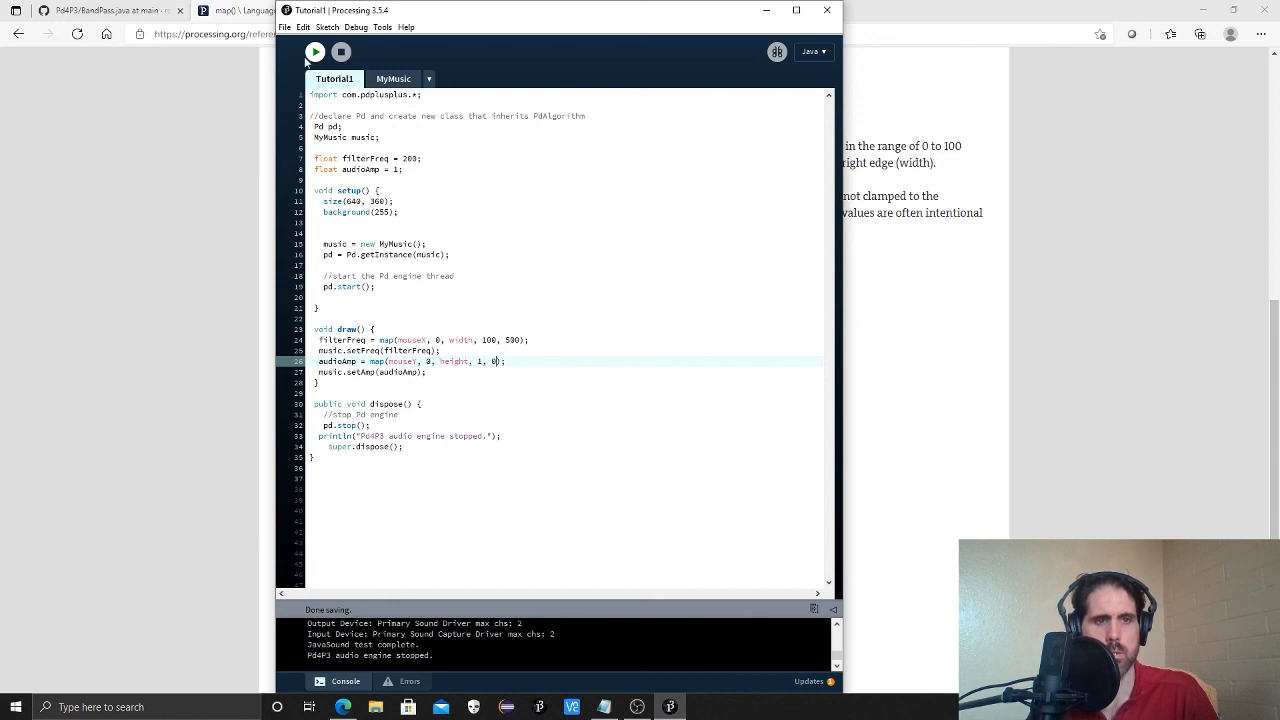
Test-run the sketch, close it, and select the 0, 1 output range of the audioAmp map().
click(314, 52)
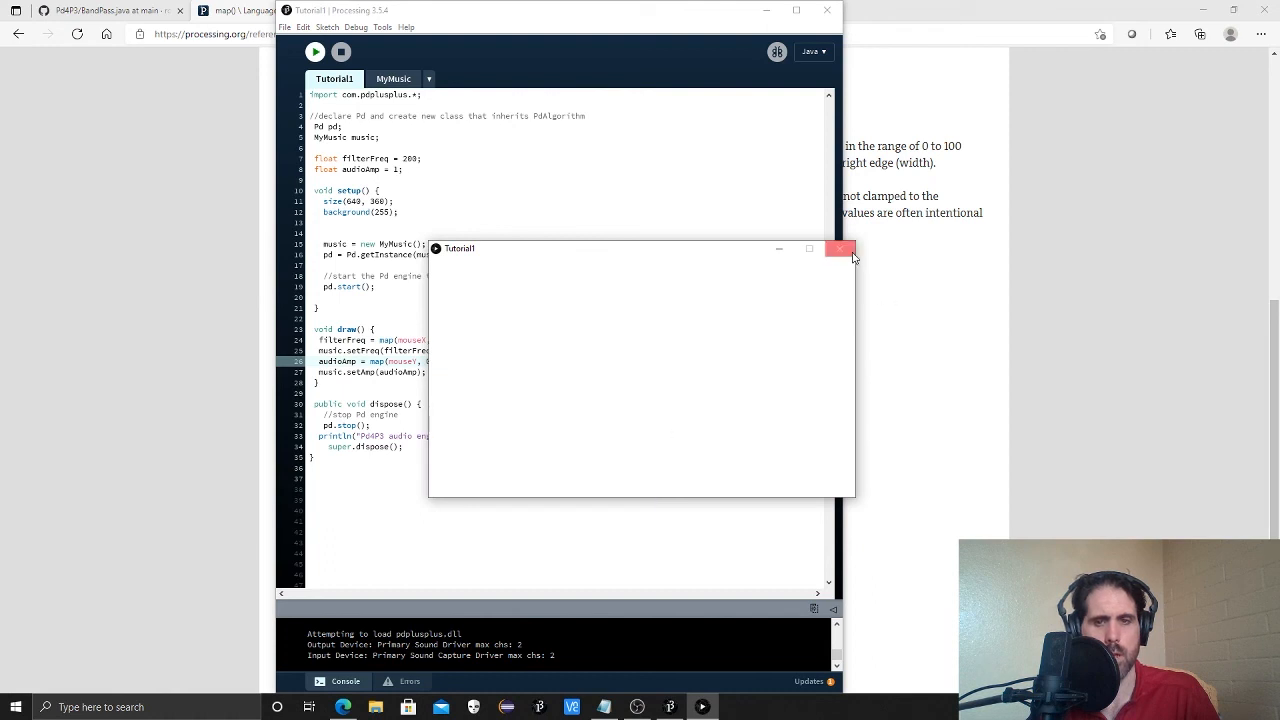
click(840, 248)
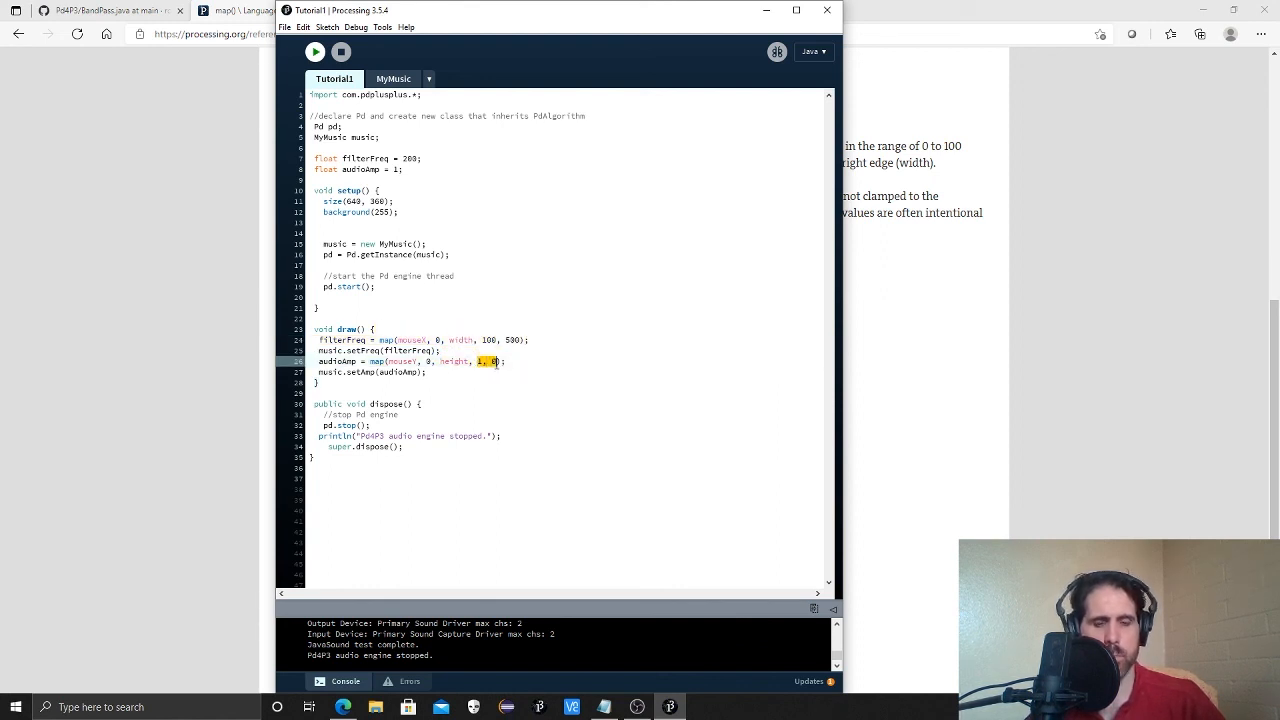
drag(480, 360, 424, 370)
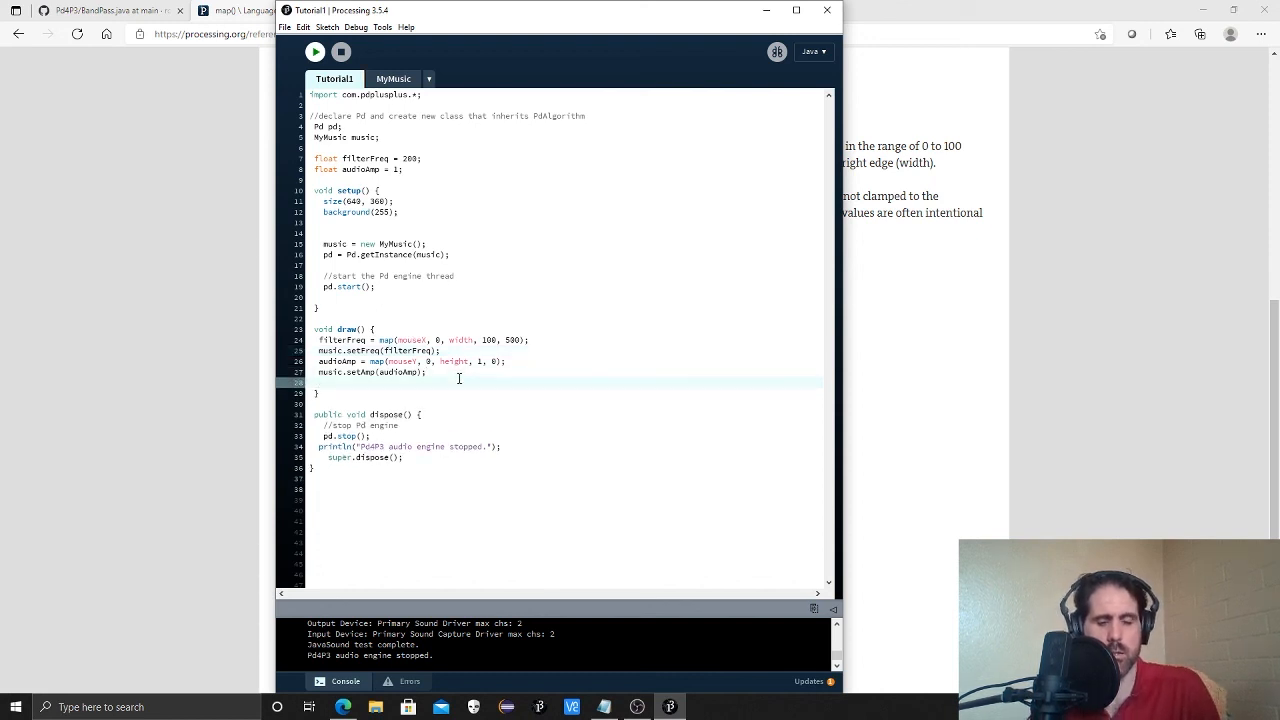
Add a background(filterFreq) call in draw(), then remove the argument to leave background( empty.
text(background()
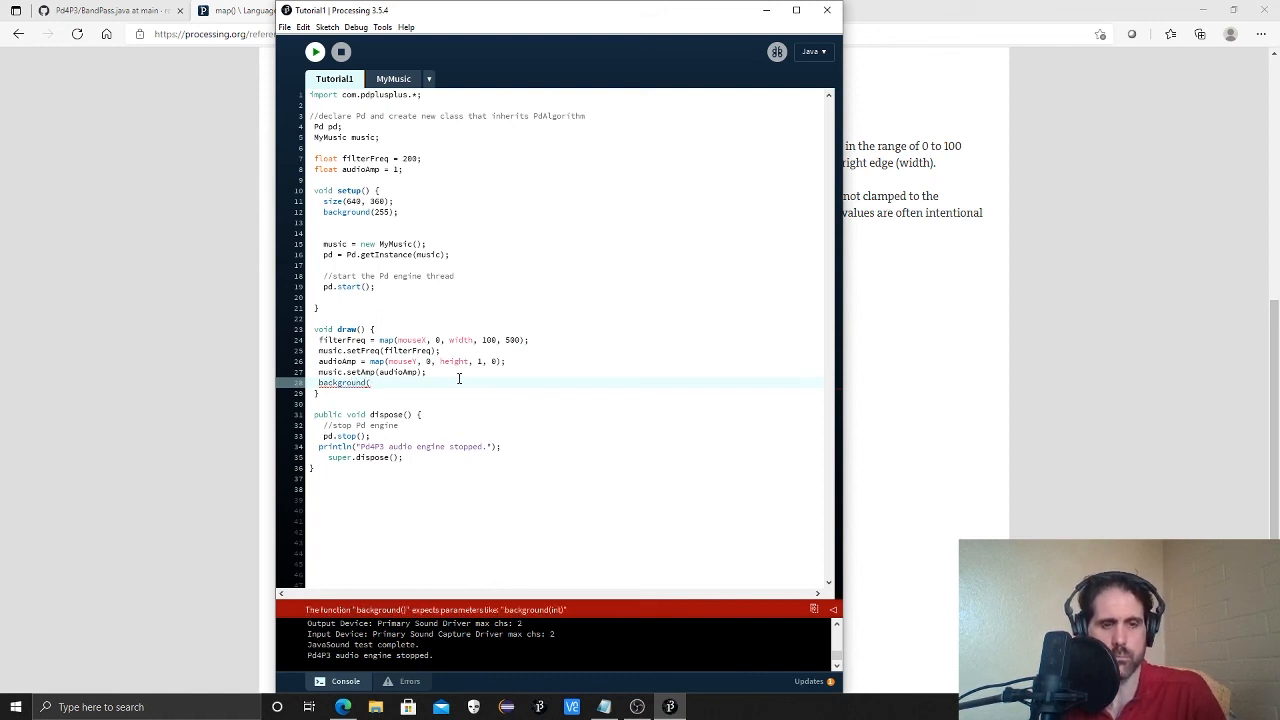
text(filter)
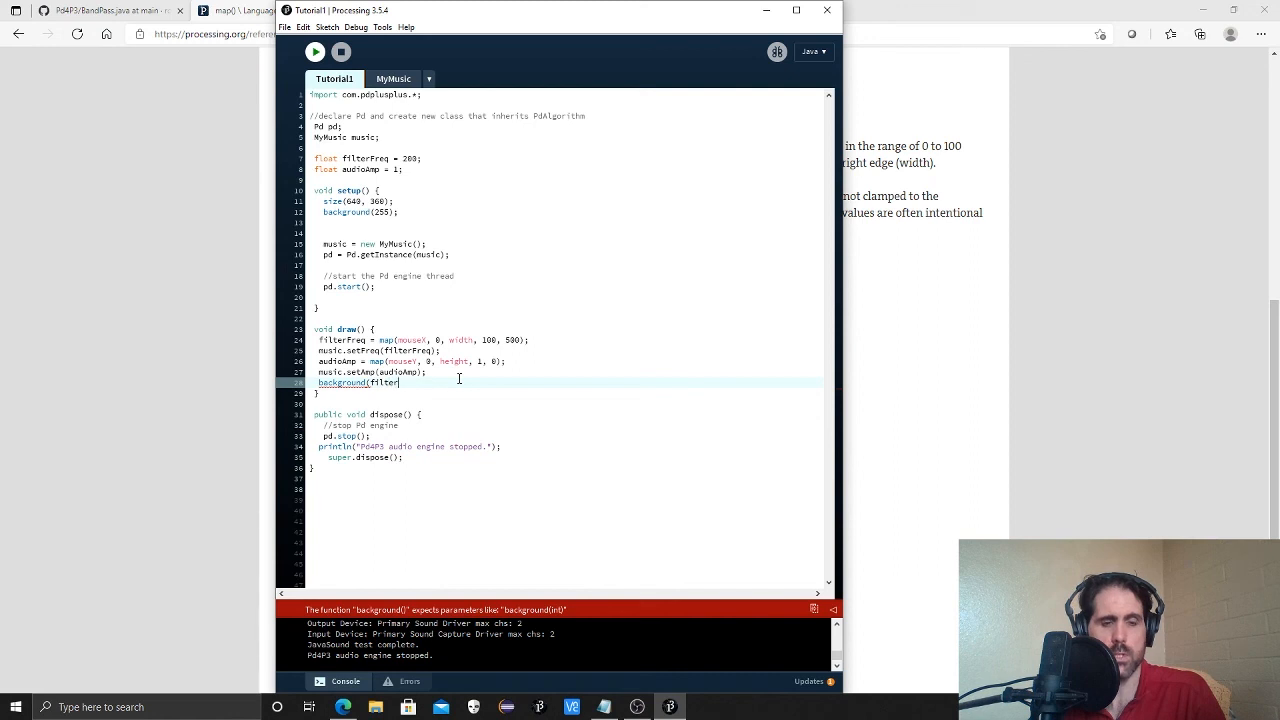
text(Freq)
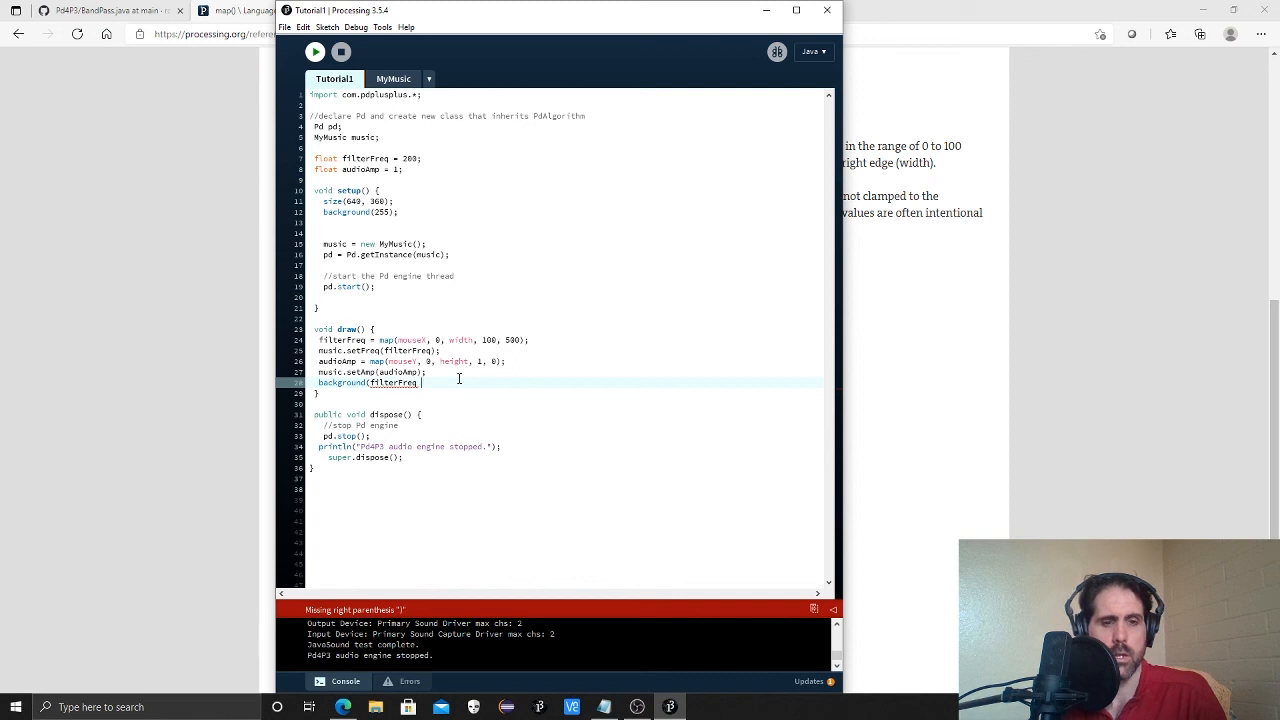
key(backspace)
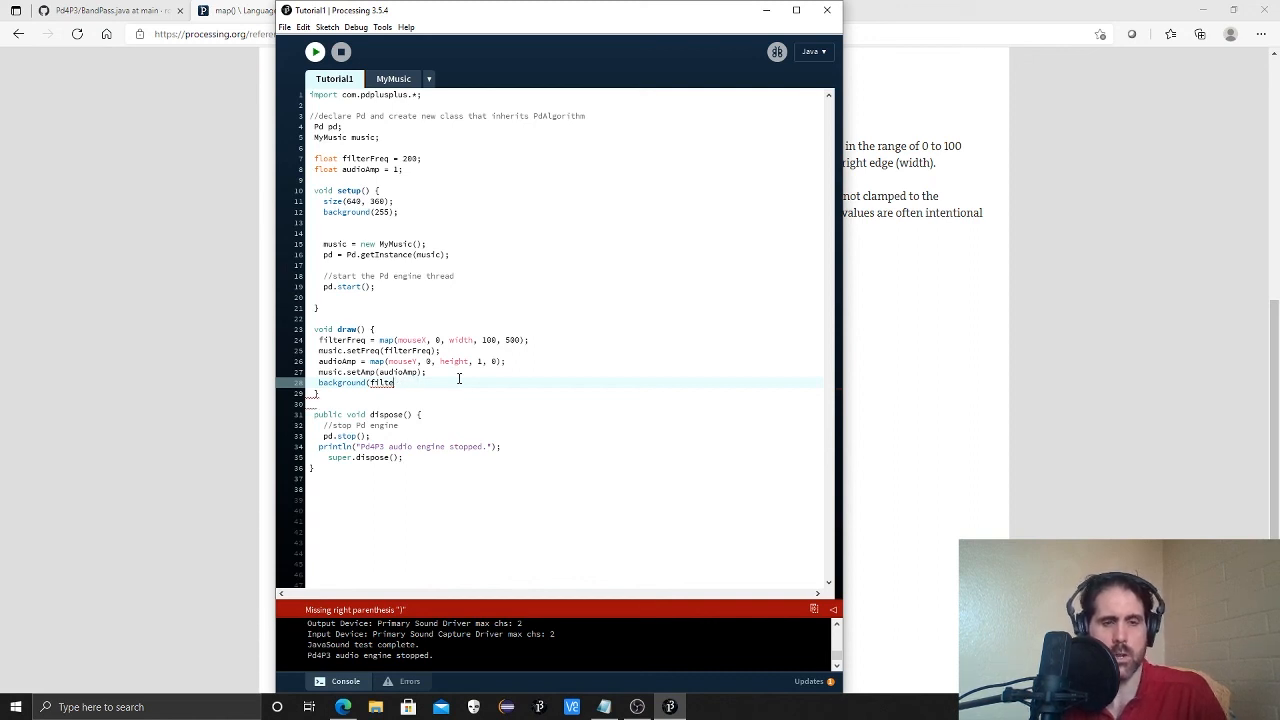
key(backspace)
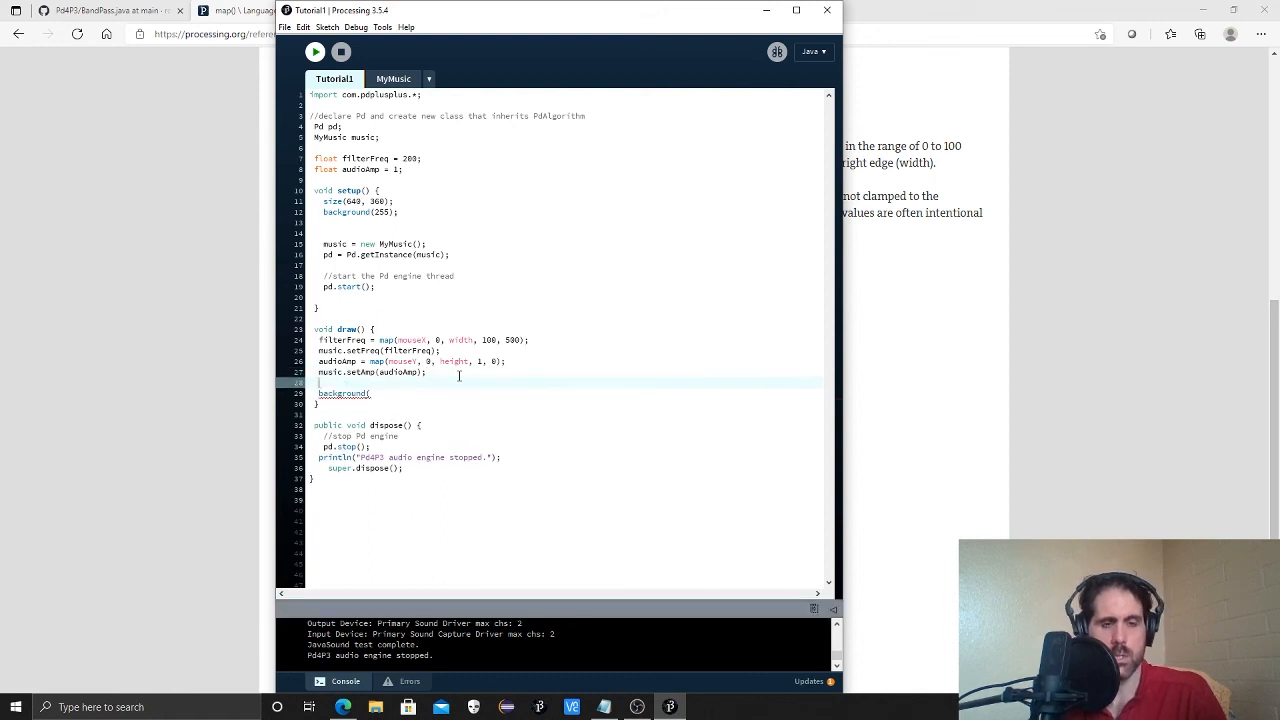
Declare int myColor = 5 above the background call and pass myColor to background().
text(int colr)
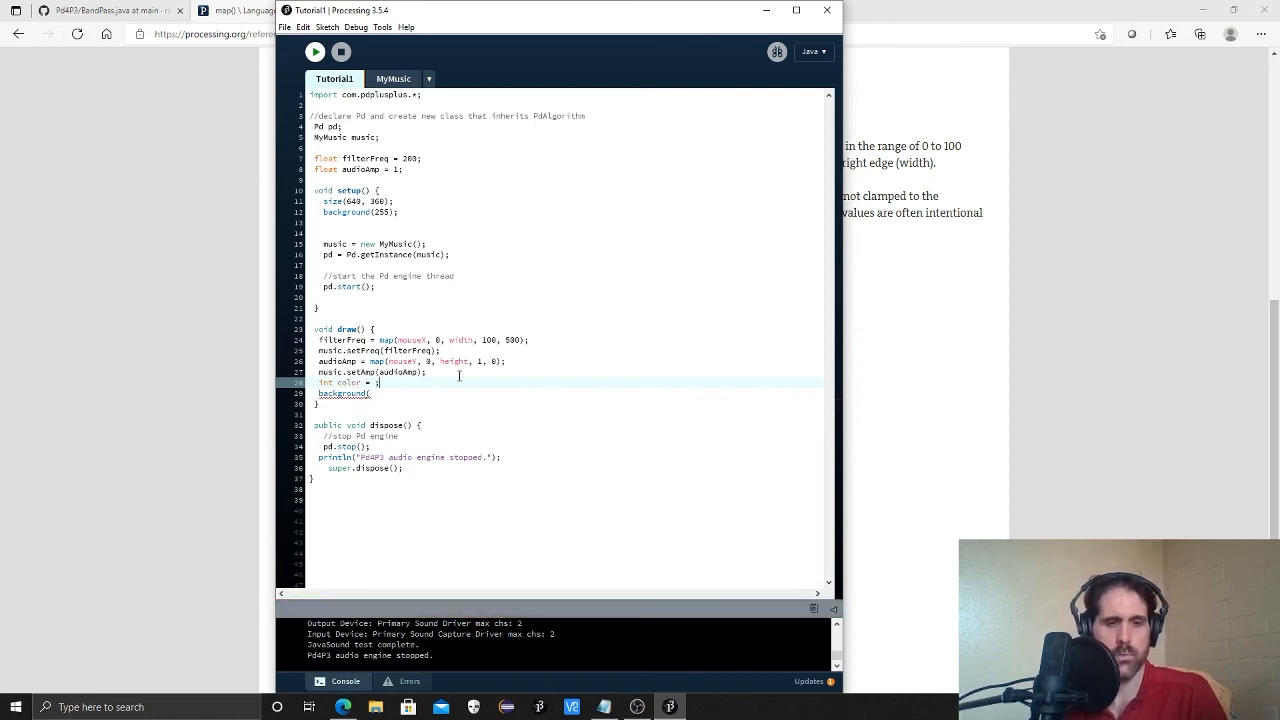
text(col)
text(myC)
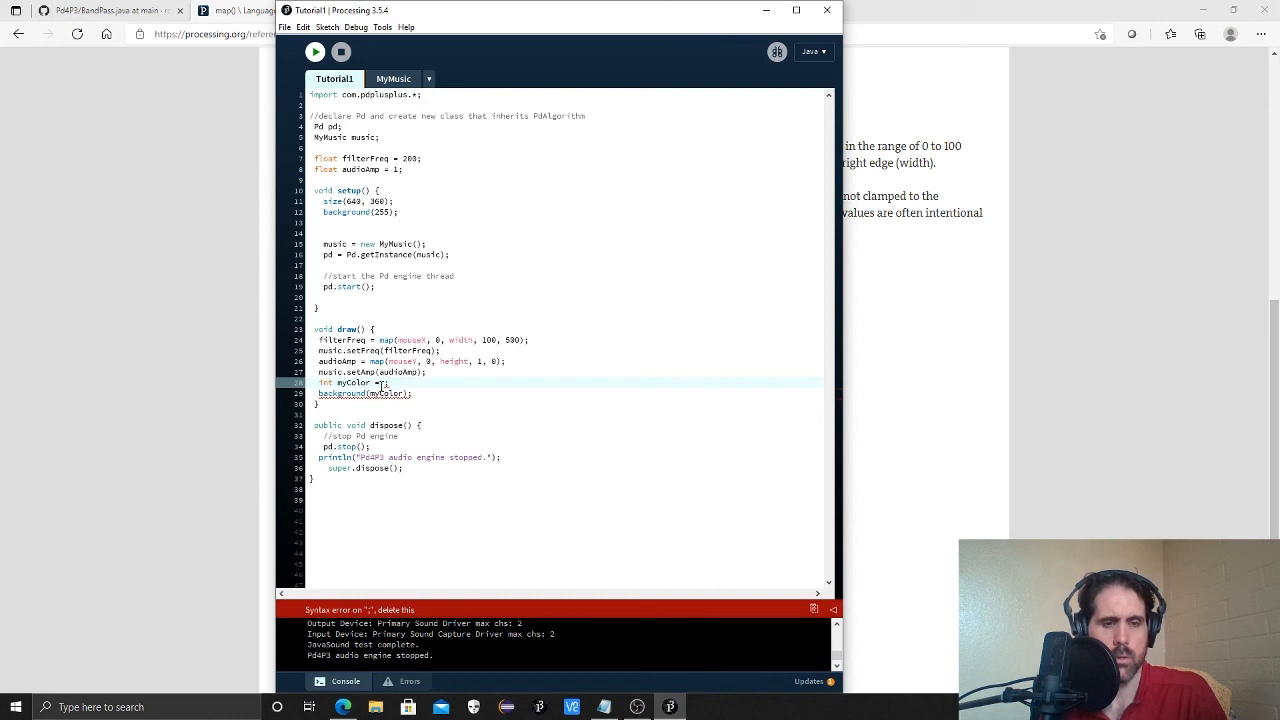
text(5)
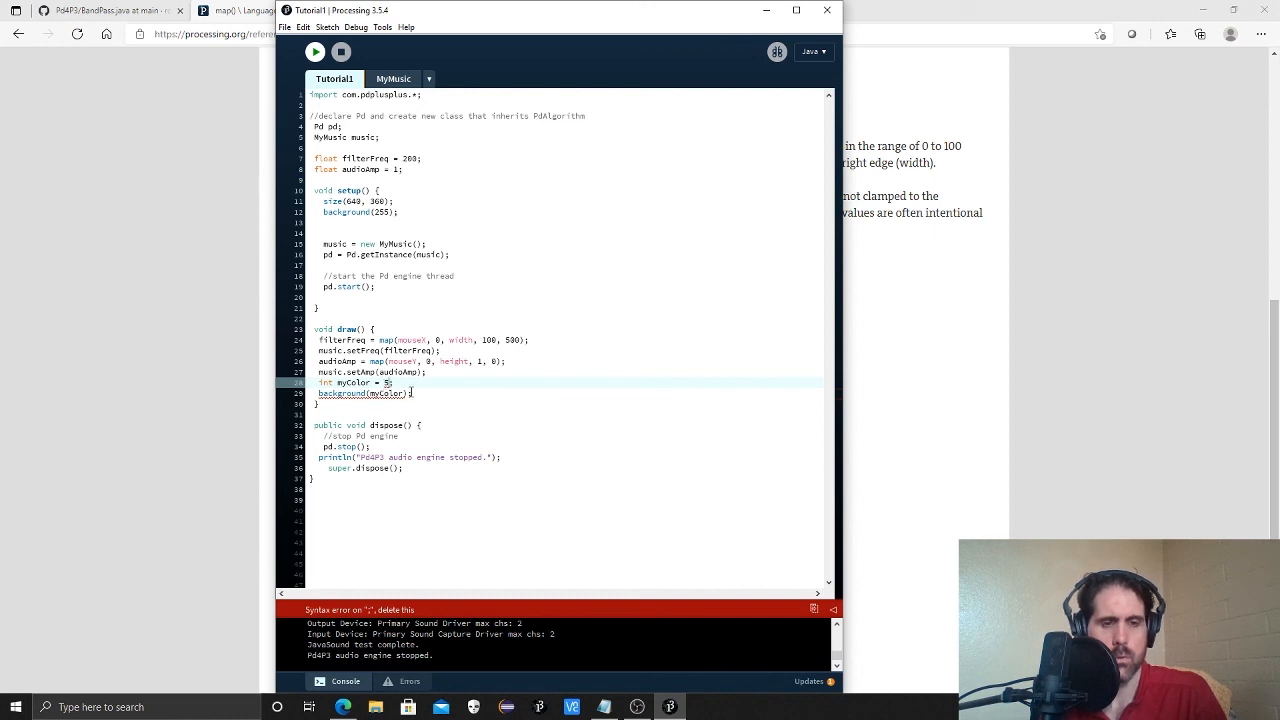
text(;)
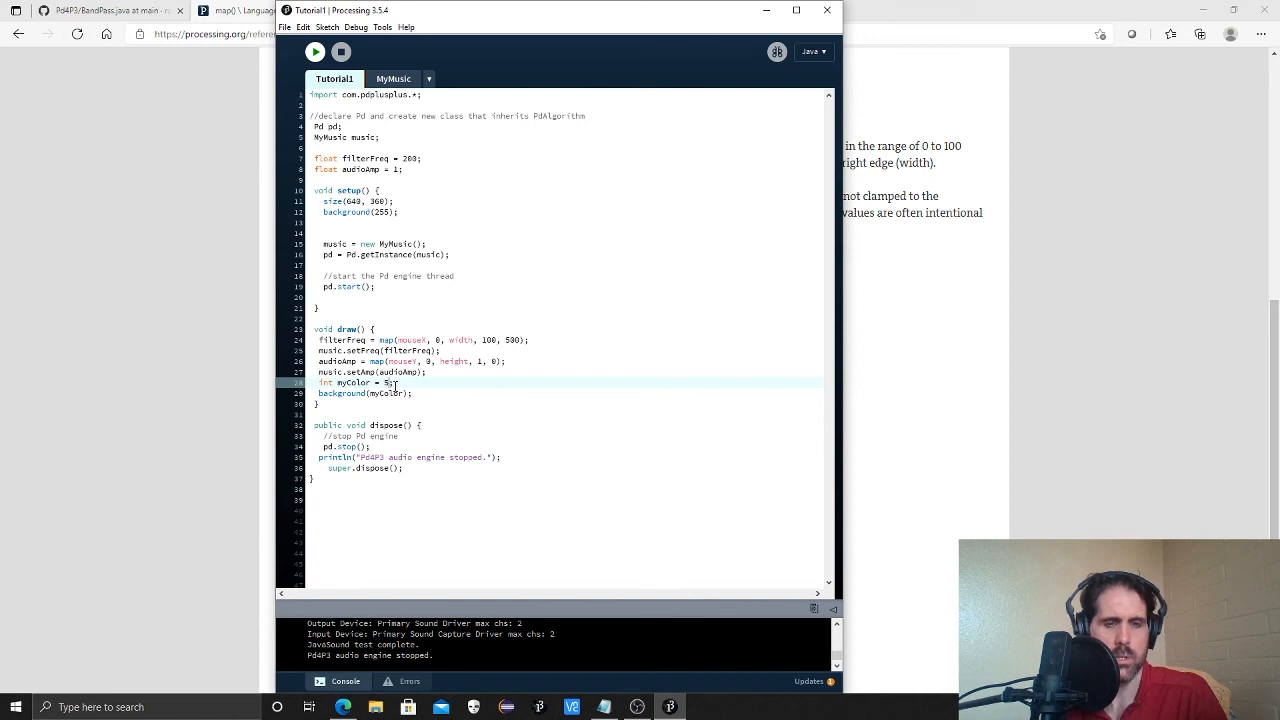
Set myColor to (int)map(filterFreq, 100, 500, 0, 255), clearing the type mismatch.
text(map()
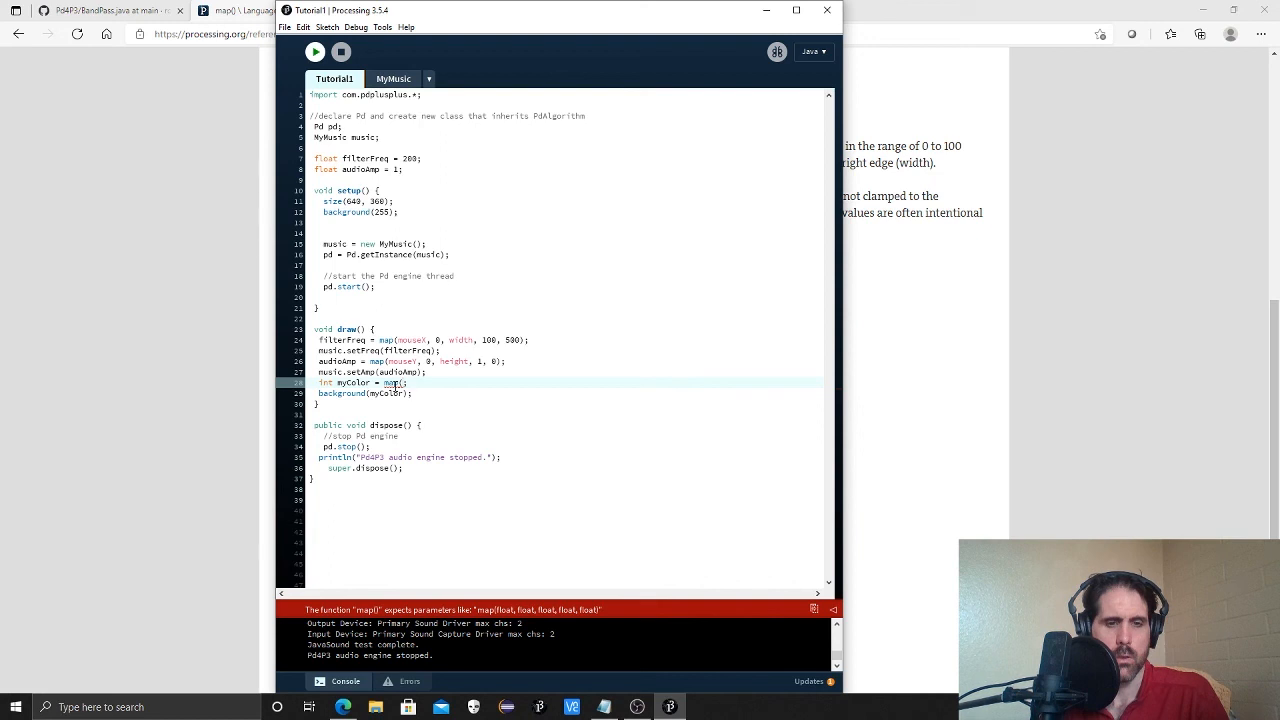
text(filterF)
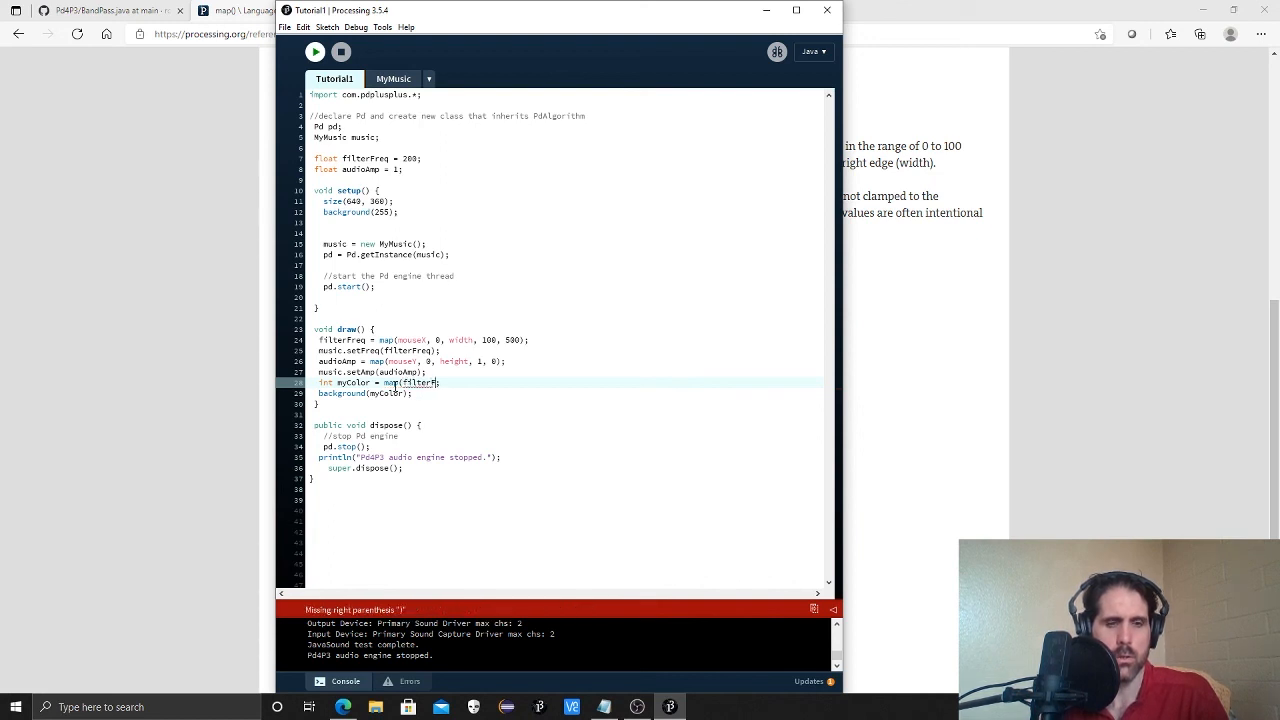
text(,)
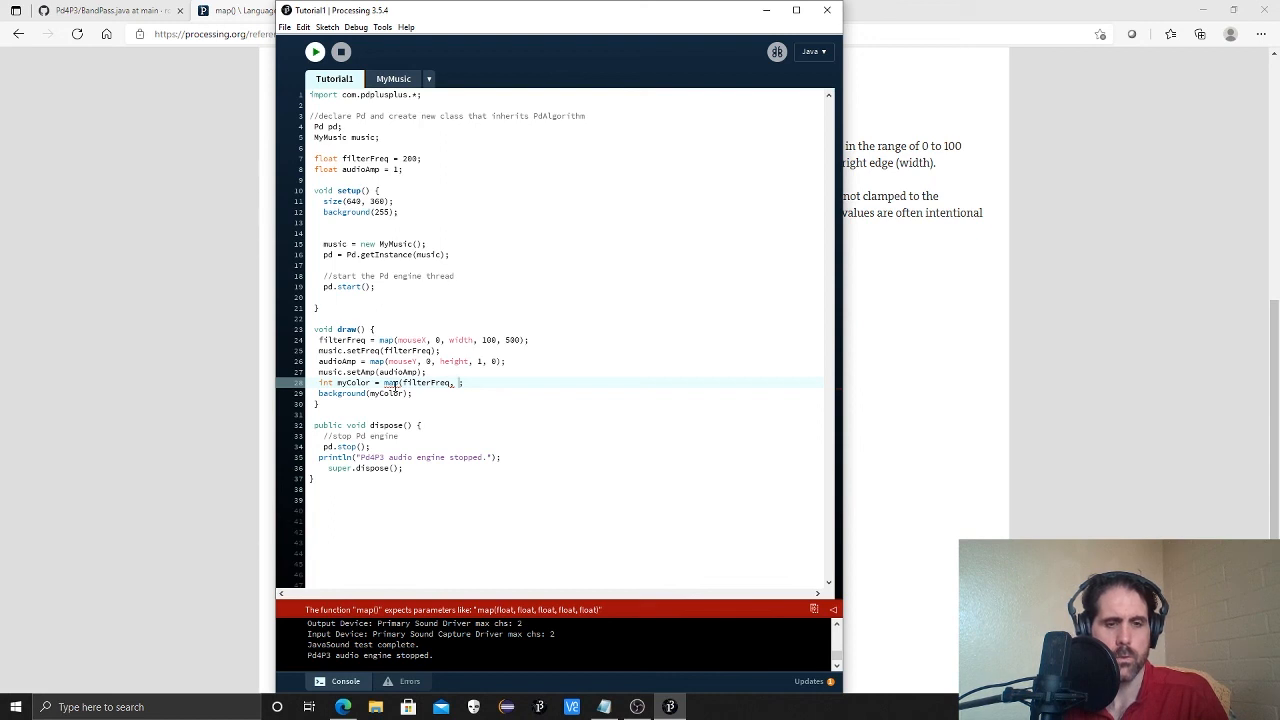
text(100,)
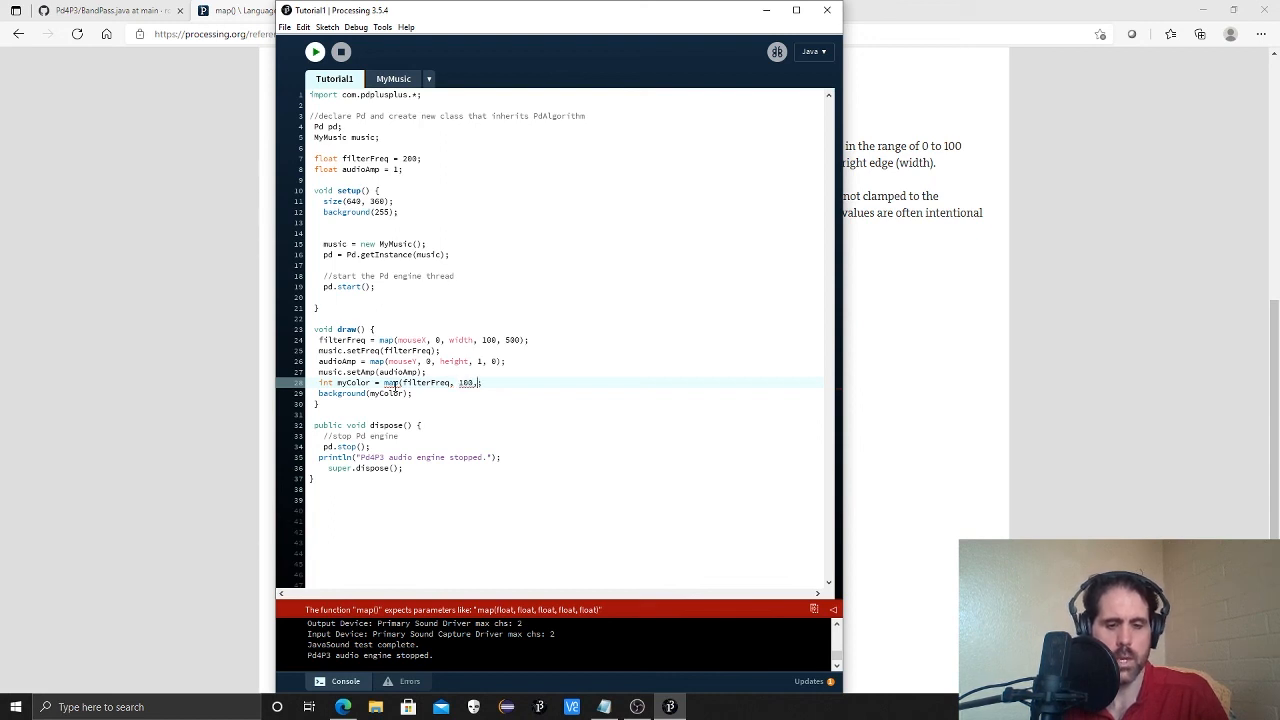
text(500,)
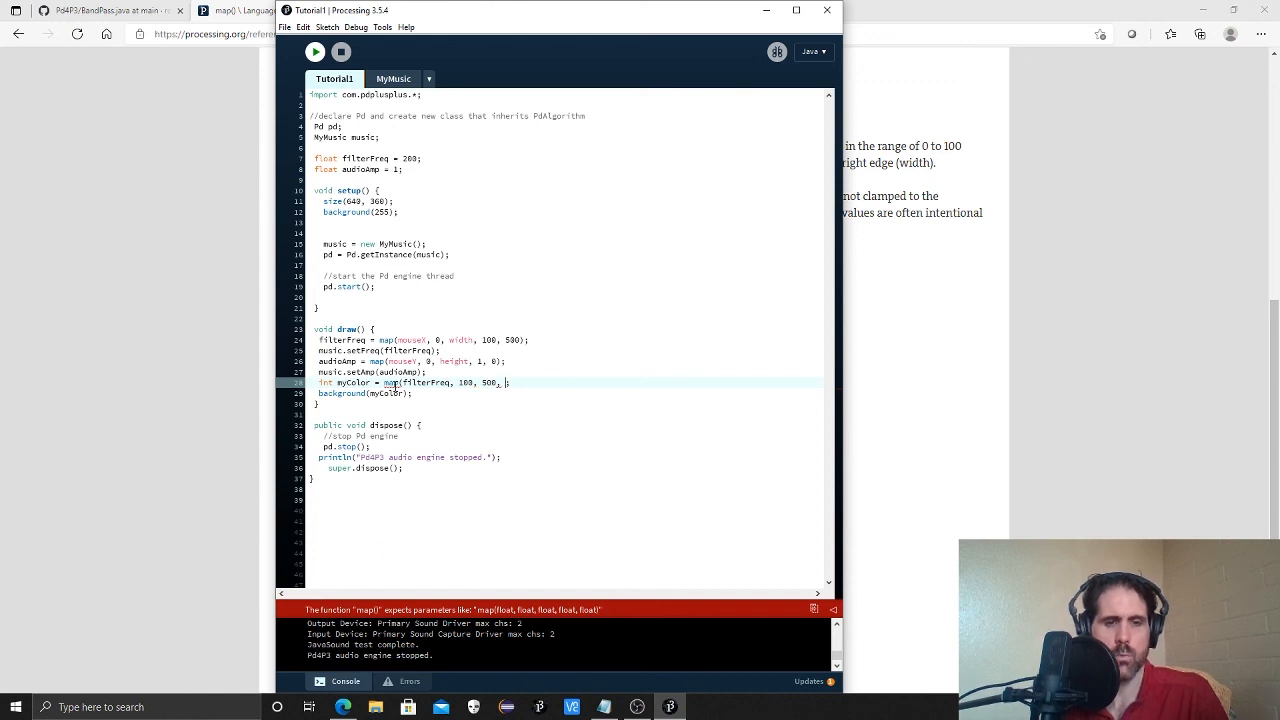
text(0, 255)
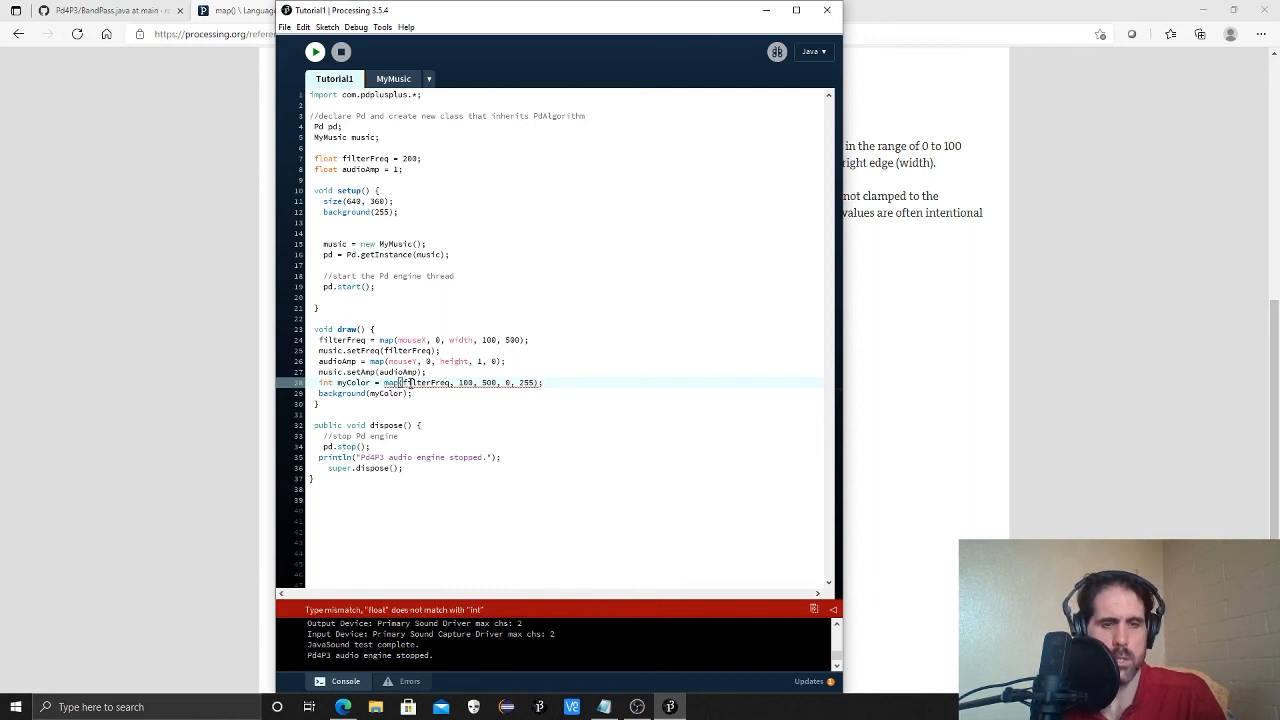
mouse_move(400, 384)
text((int))
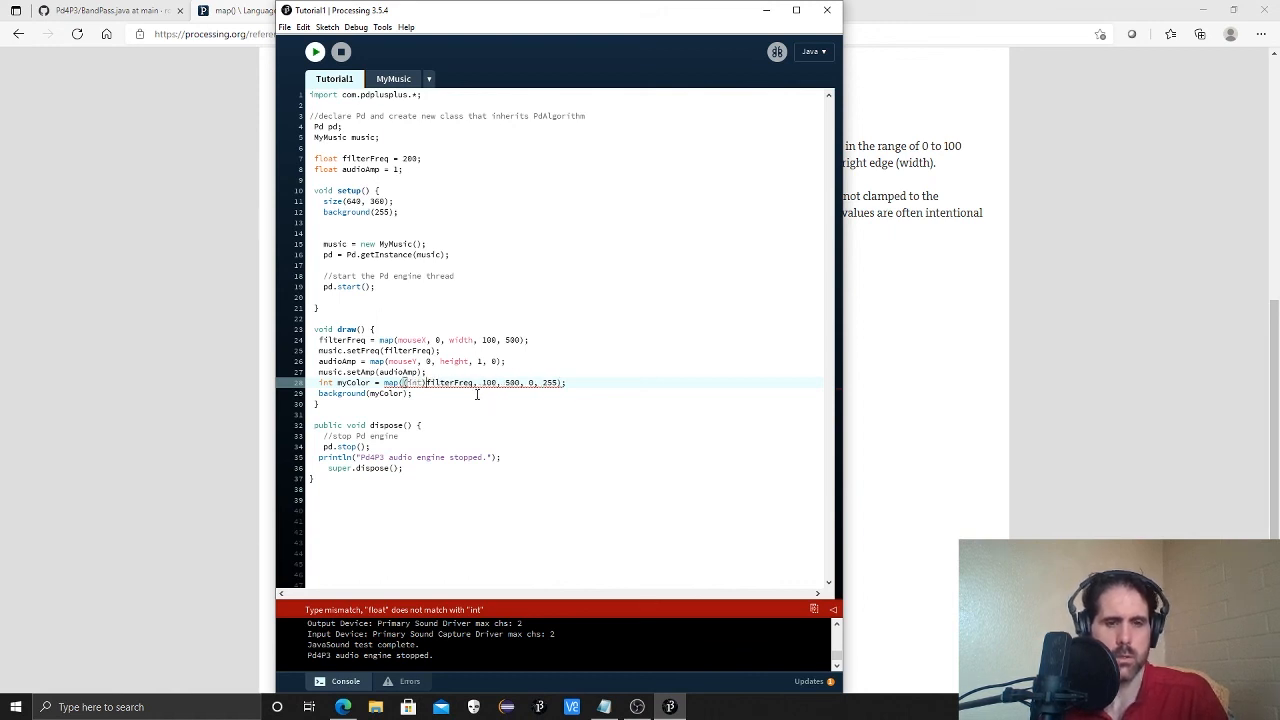
mouse_move(516, 384)
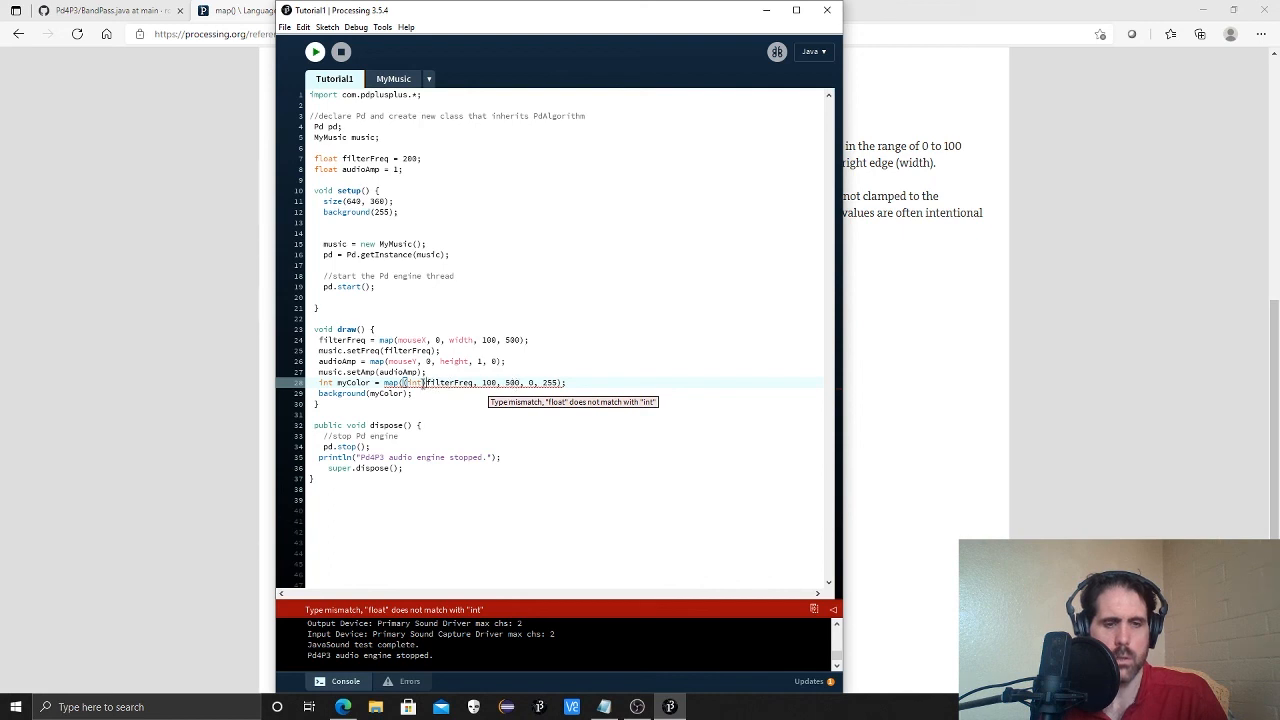
text(()
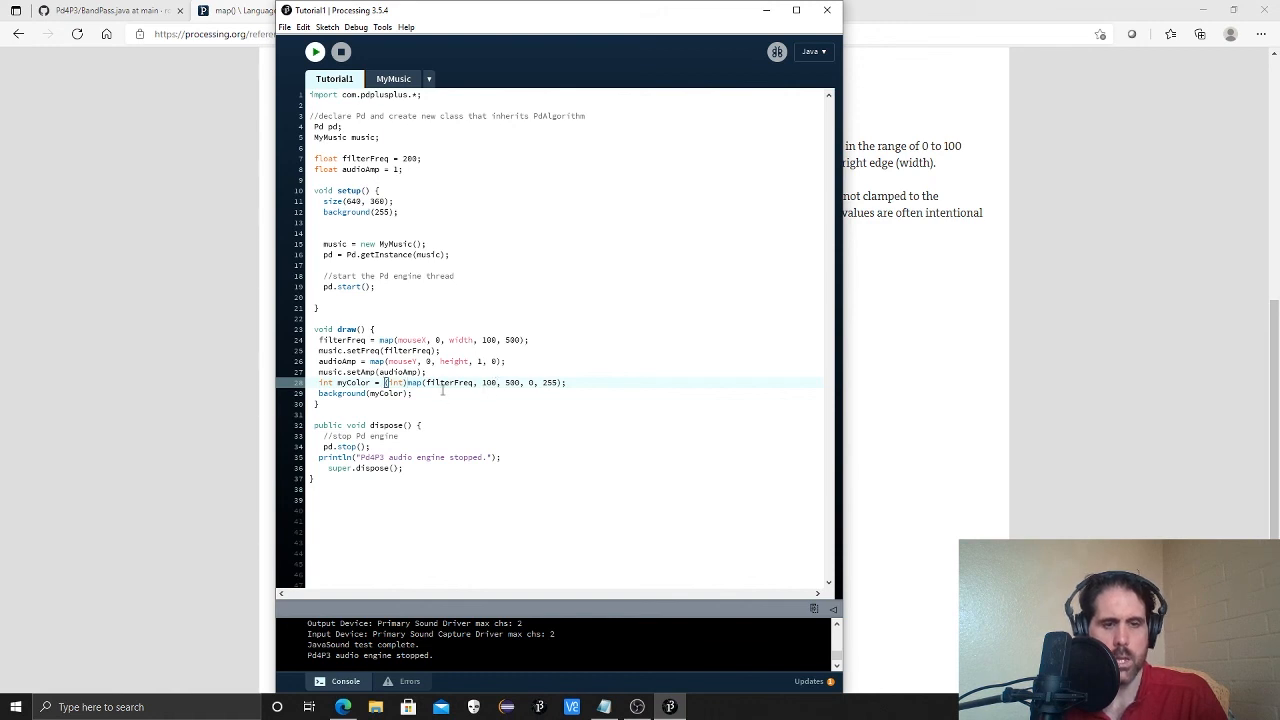
mouse_move(604, 386)
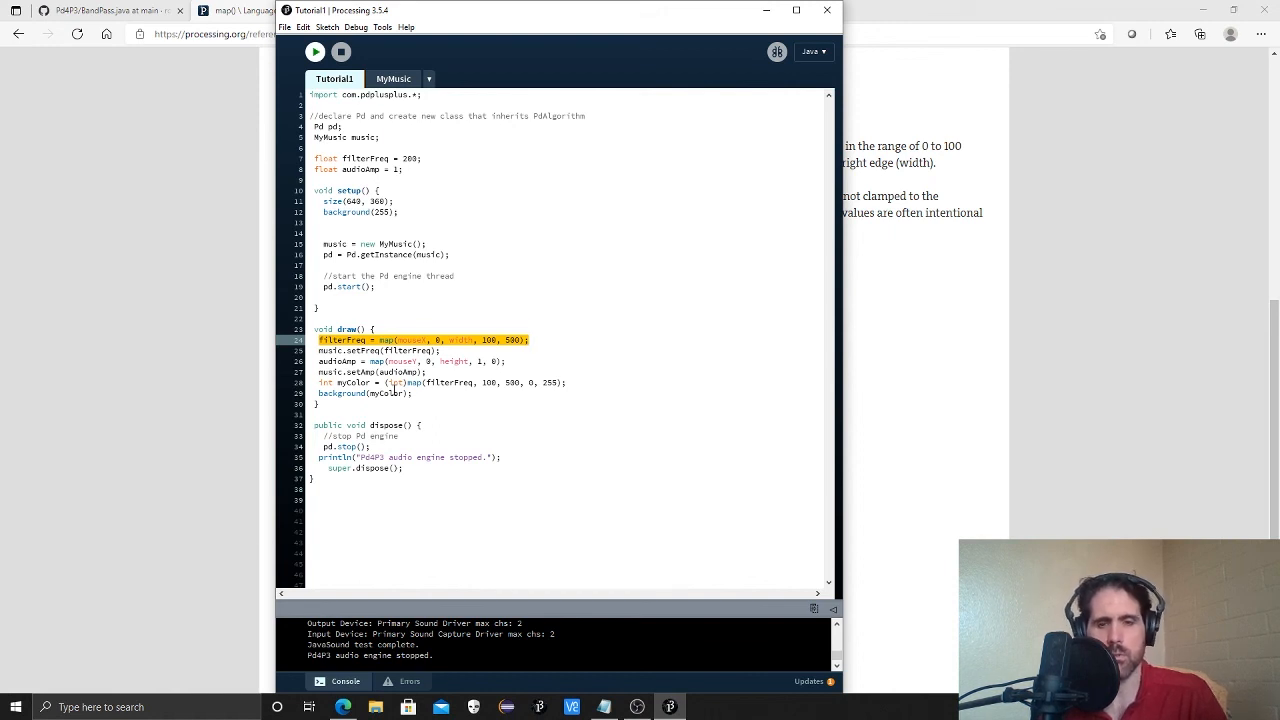
mouse_move(396, 392)
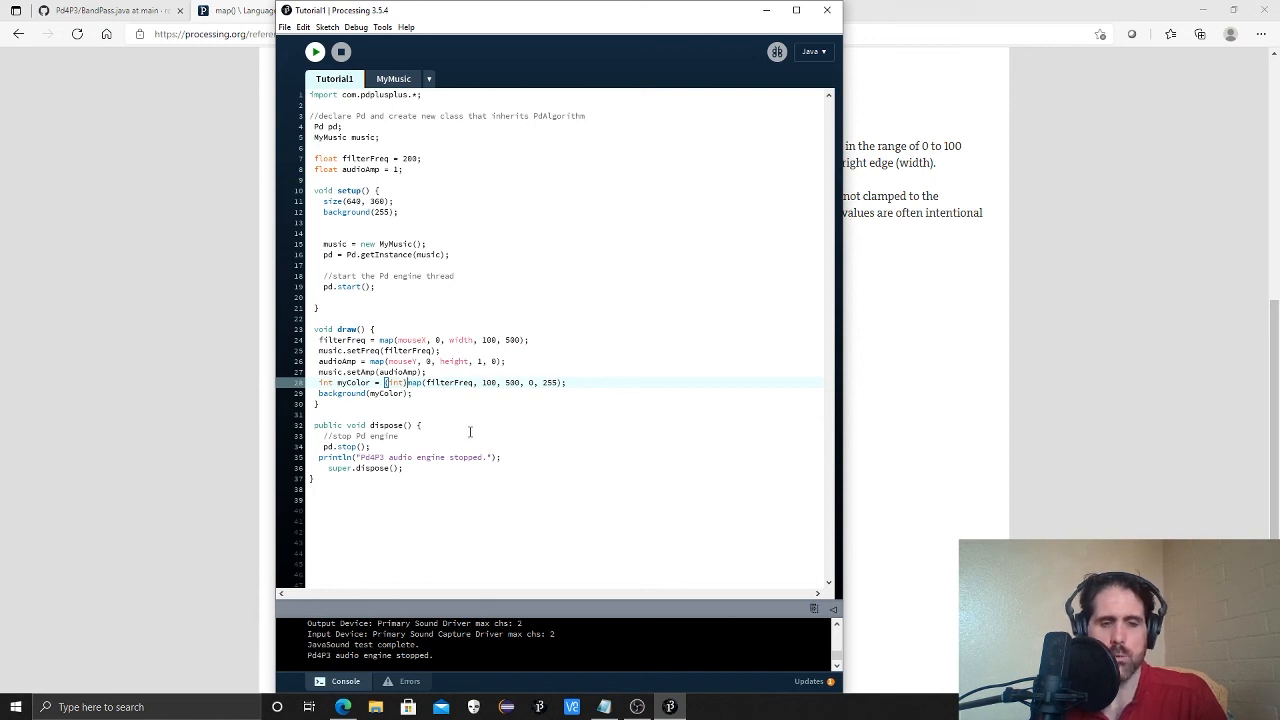
mouse_move(448, 386)
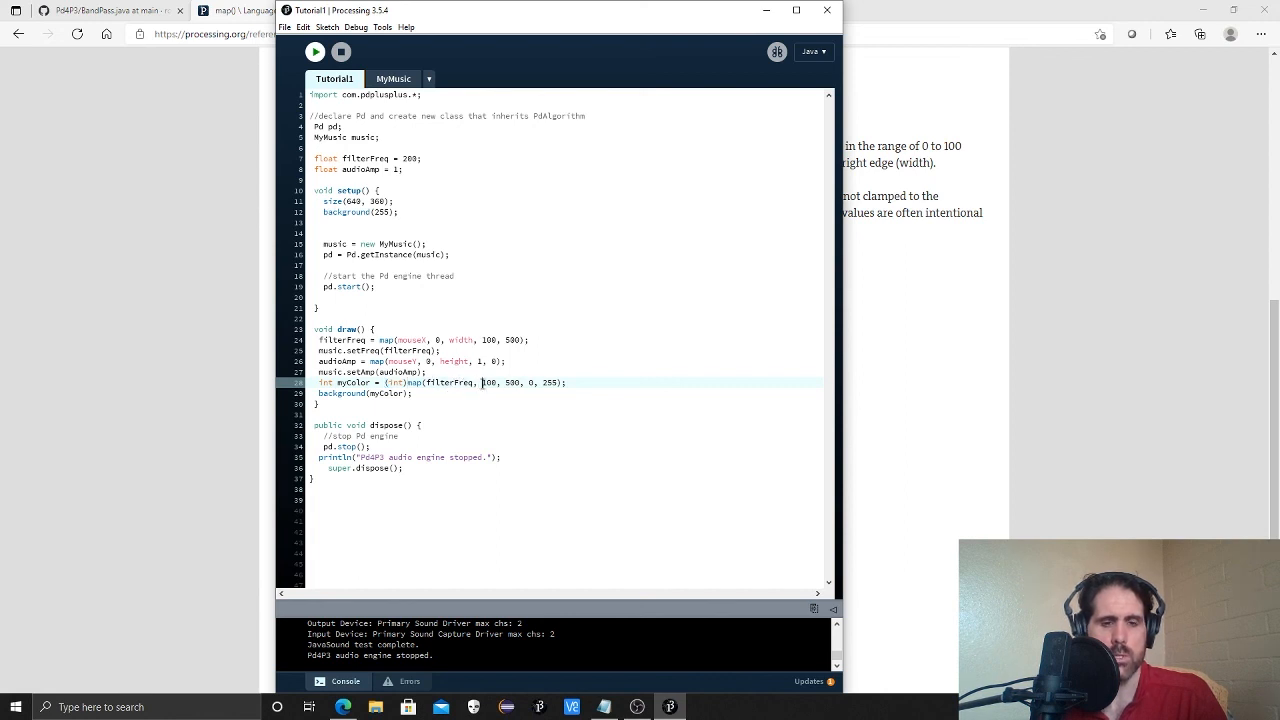
Change the call to background(myColor, 255, 0) and save the sketch.
double_click(510, 382)
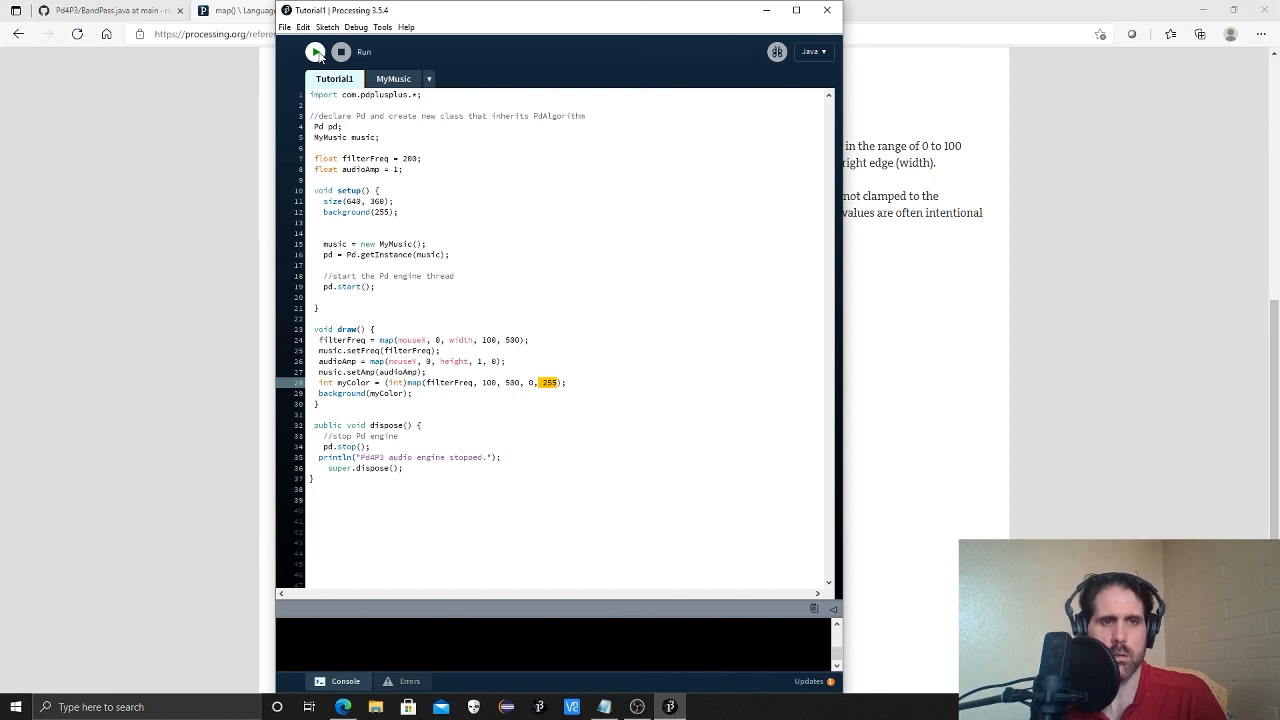
click(316, 52)
text(, 255, 0)
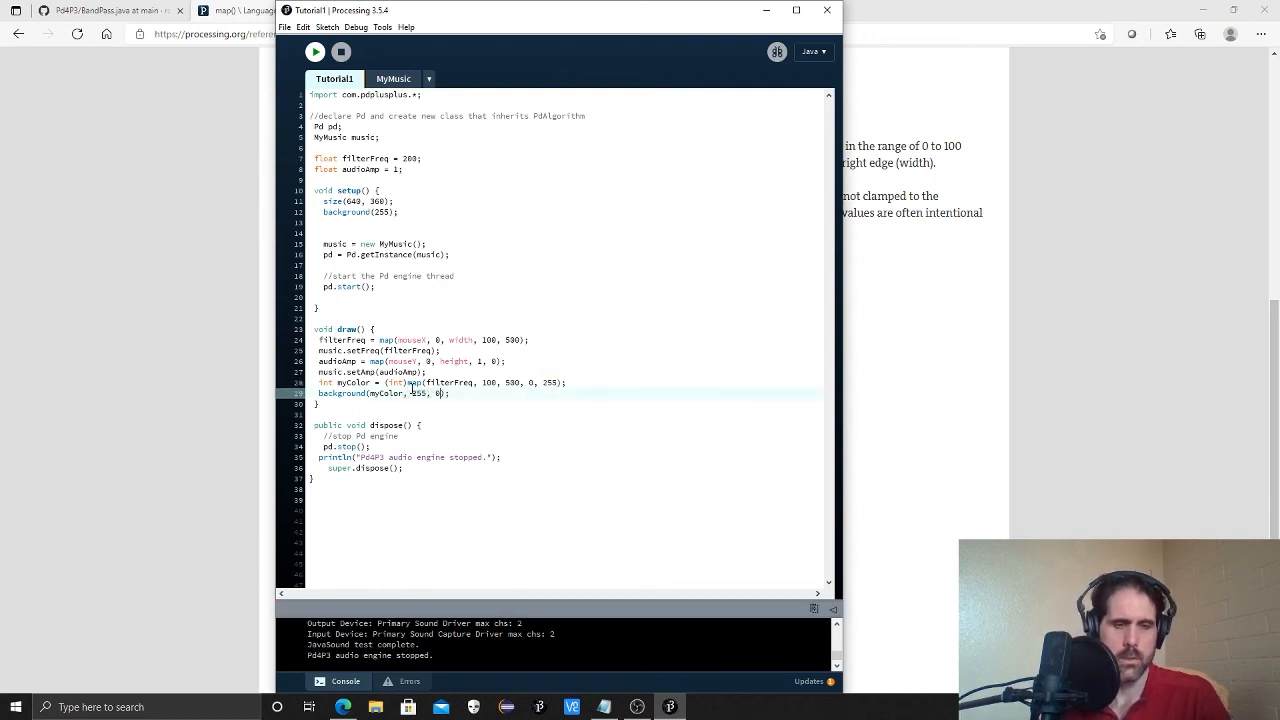
key(ctrl+s)
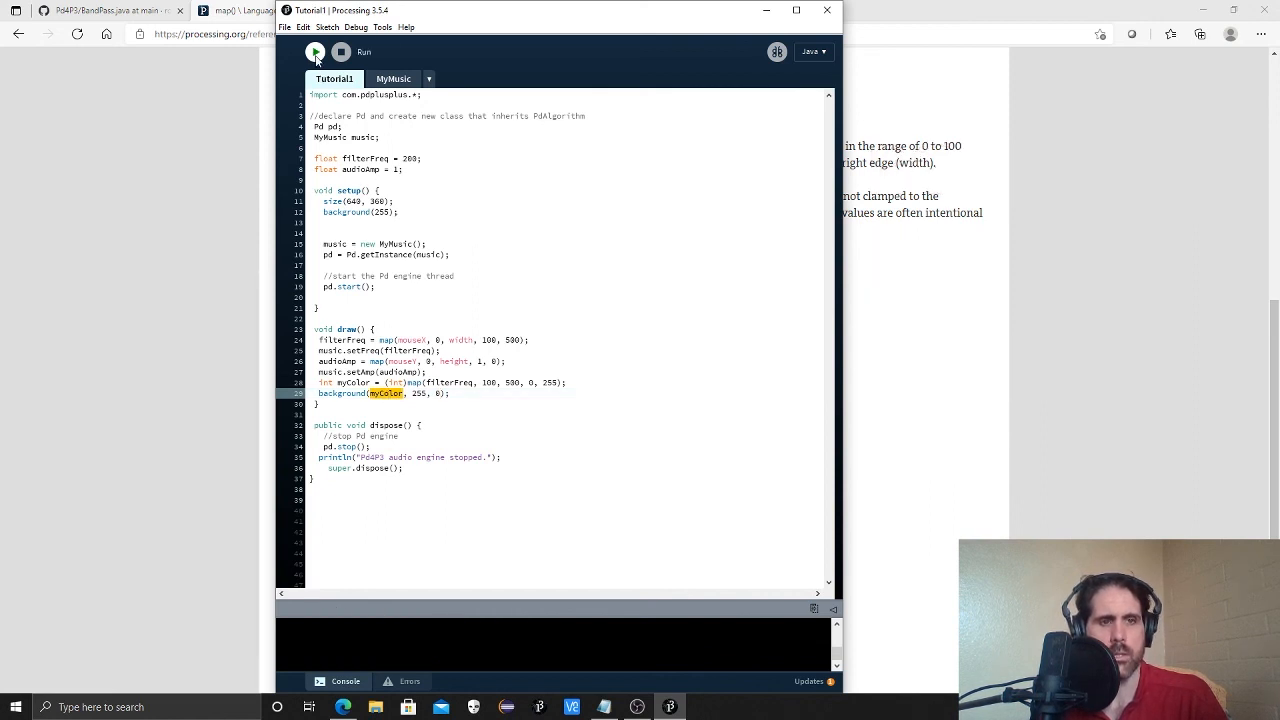
Test-run, change the 255 to 0 for background(myColor, 0, 0), run again to see red, then close.
click(316, 52)
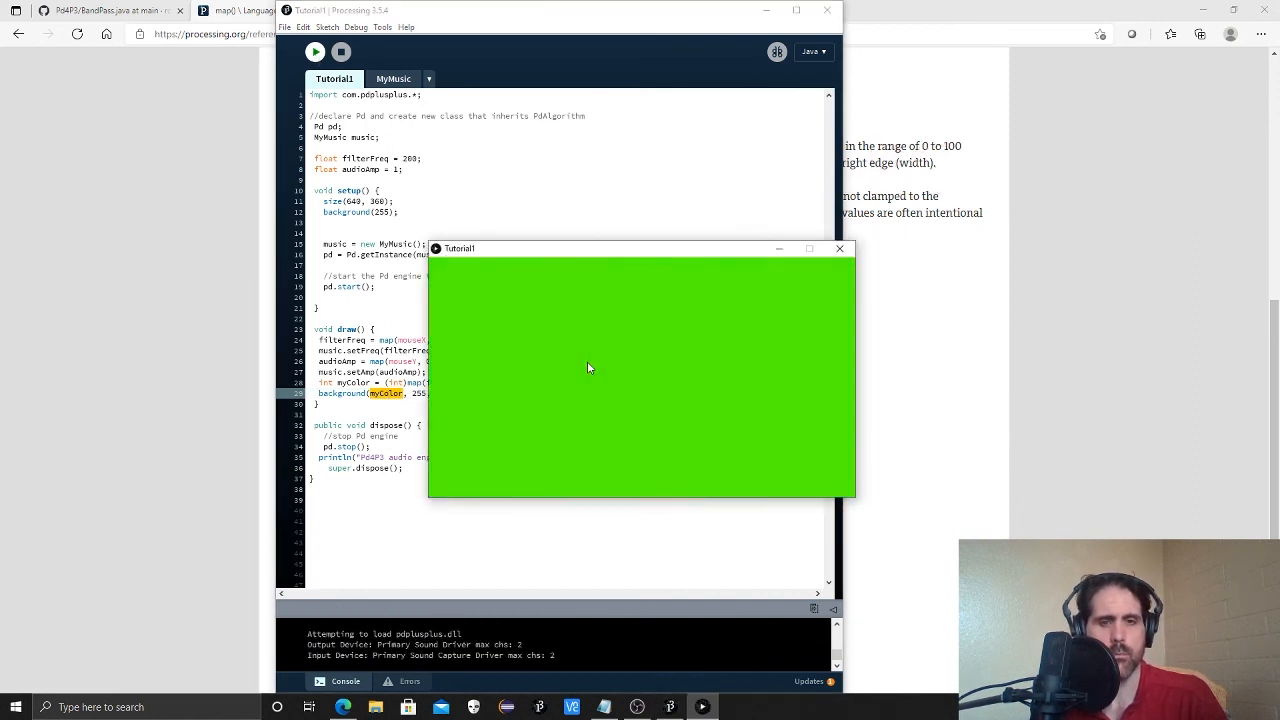
mouse_move(470, 364)
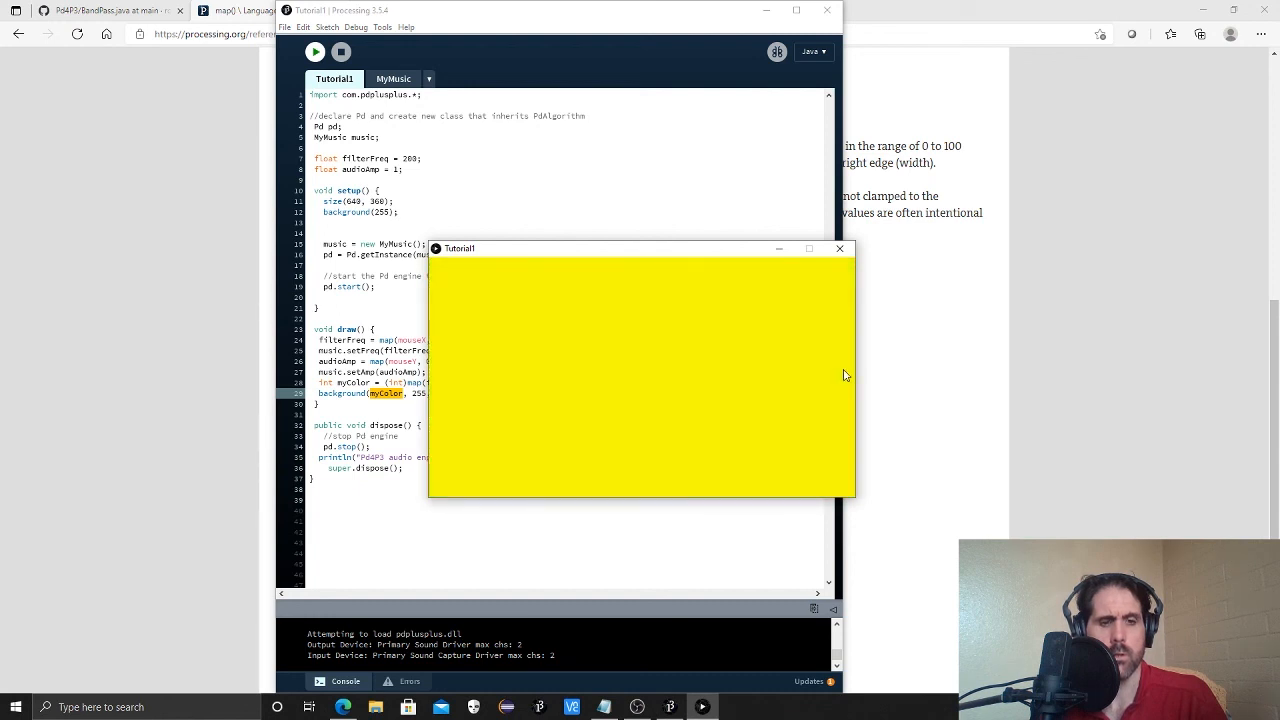
mouse_move(850, 324)
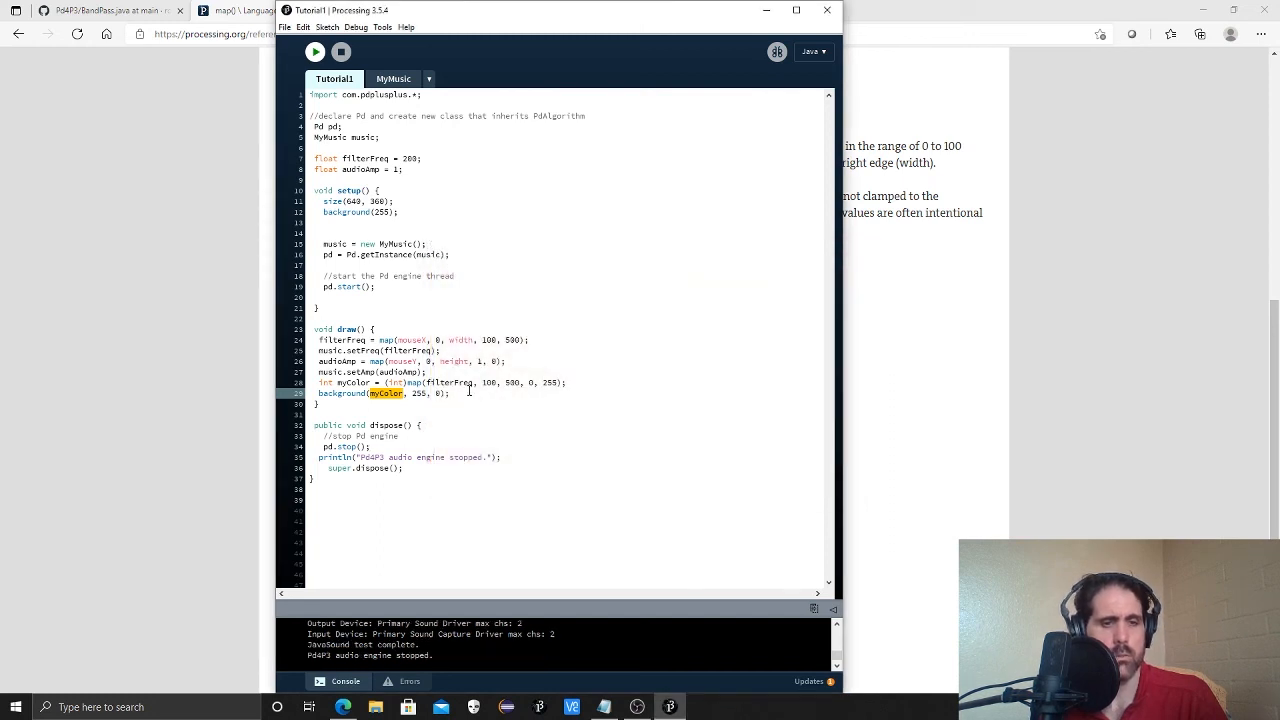
double_click(412, 392)
text(0)
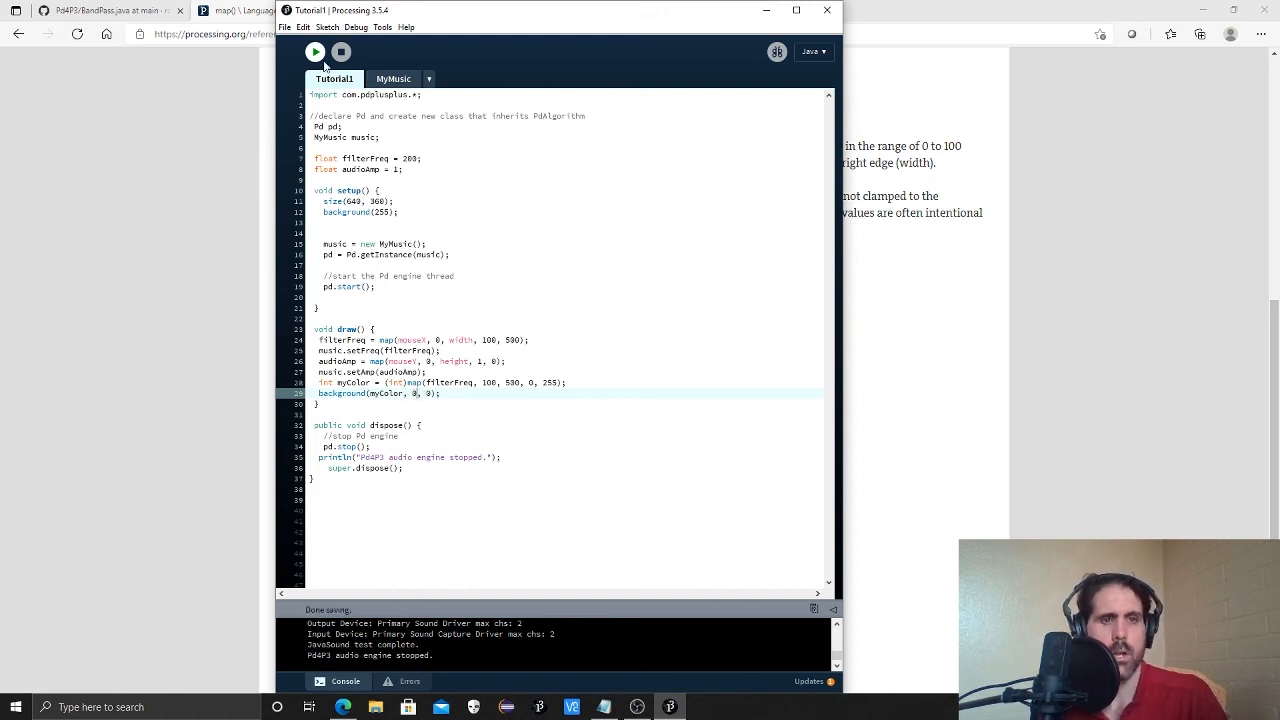
click(314, 52)
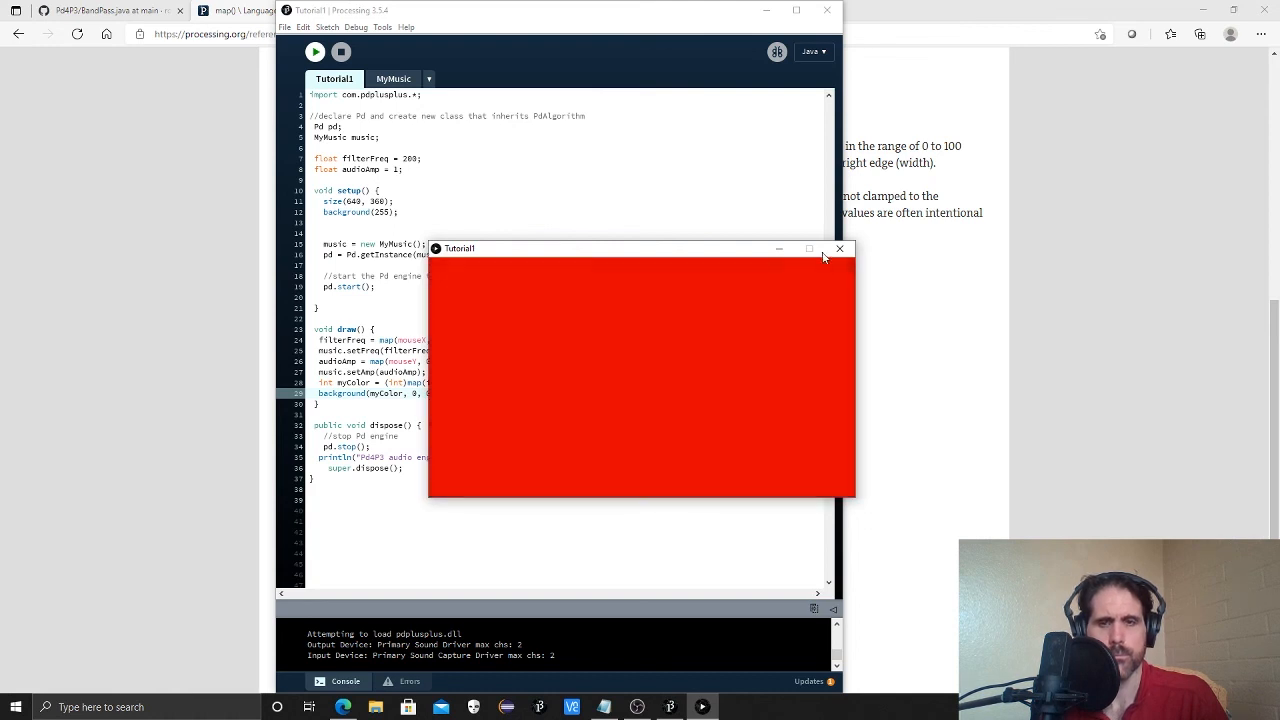
click(840, 248)
text(shape)
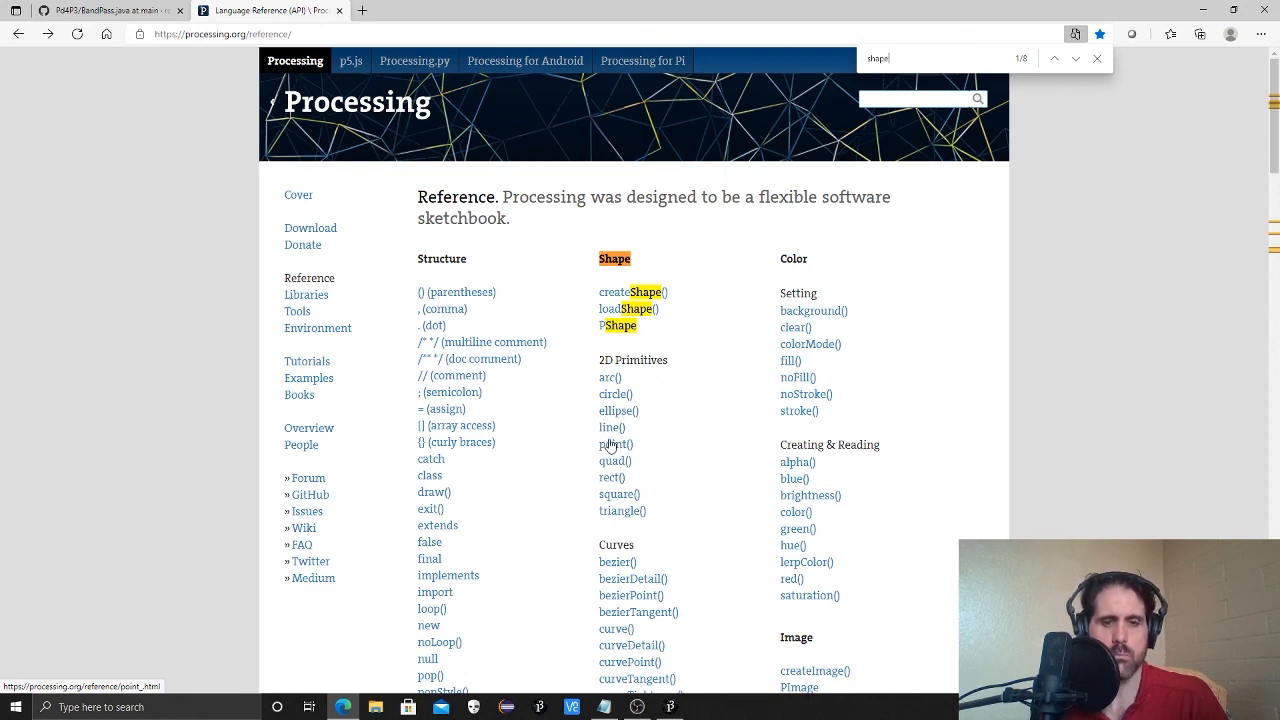
mouse_move(612, 476)
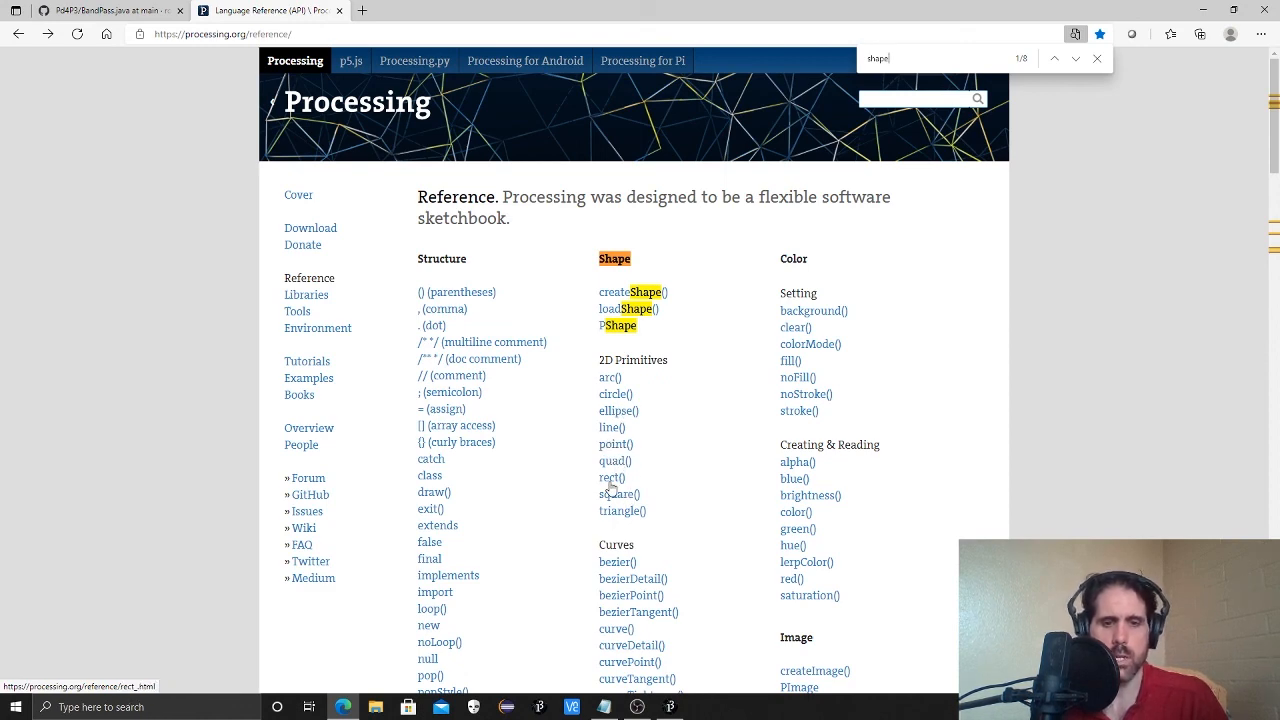
View the rect() reference page under 2D Primitives and scroll through its examples.
click(608, 476)
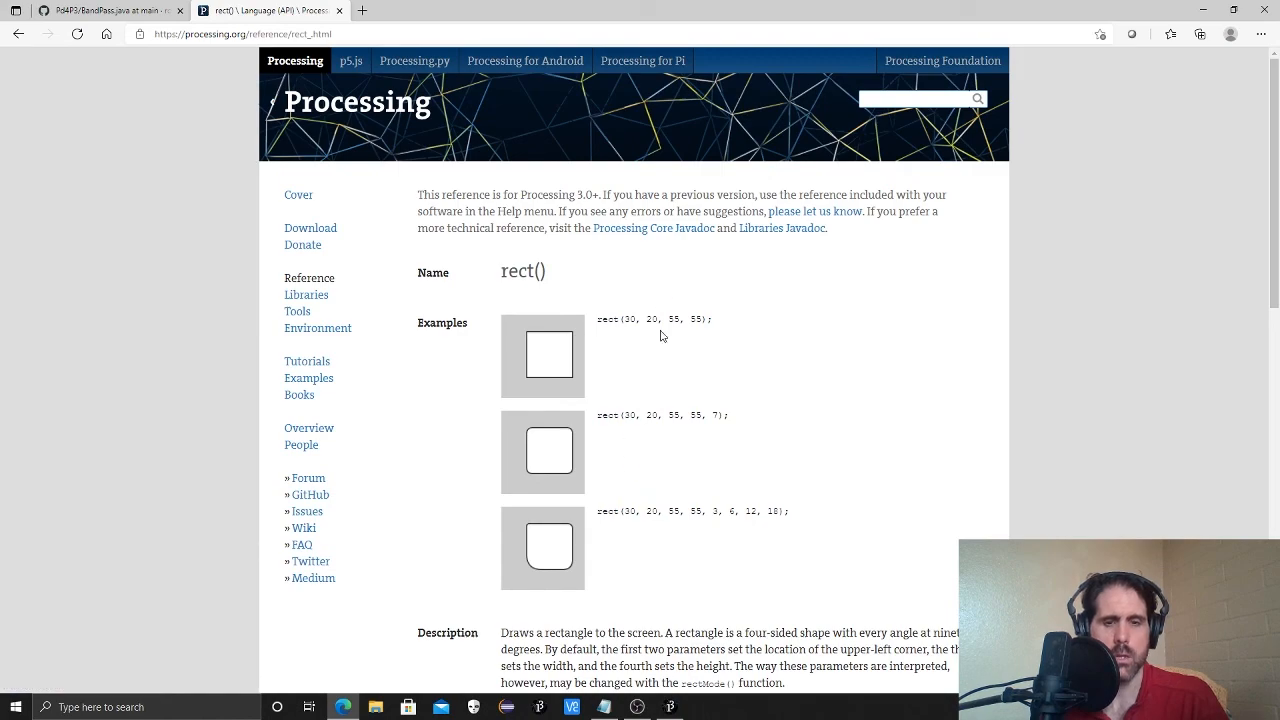
scroll(down, 3)
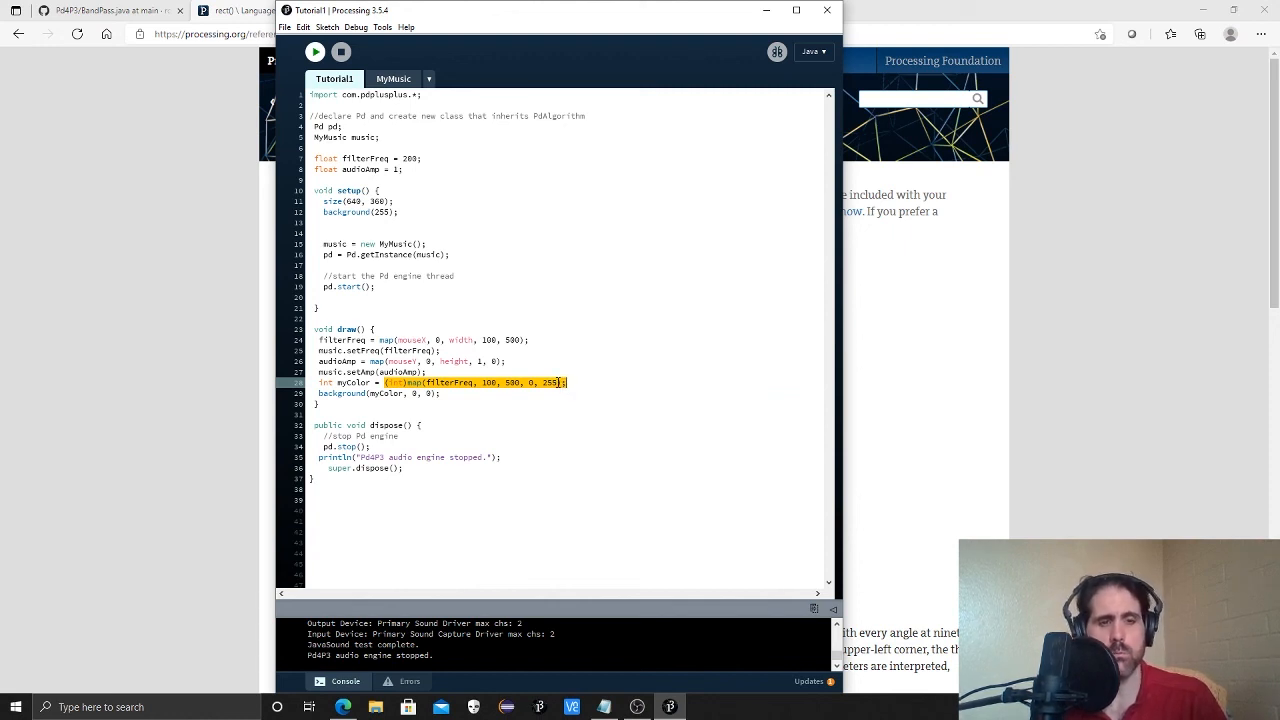
mouse_move(488, 430)
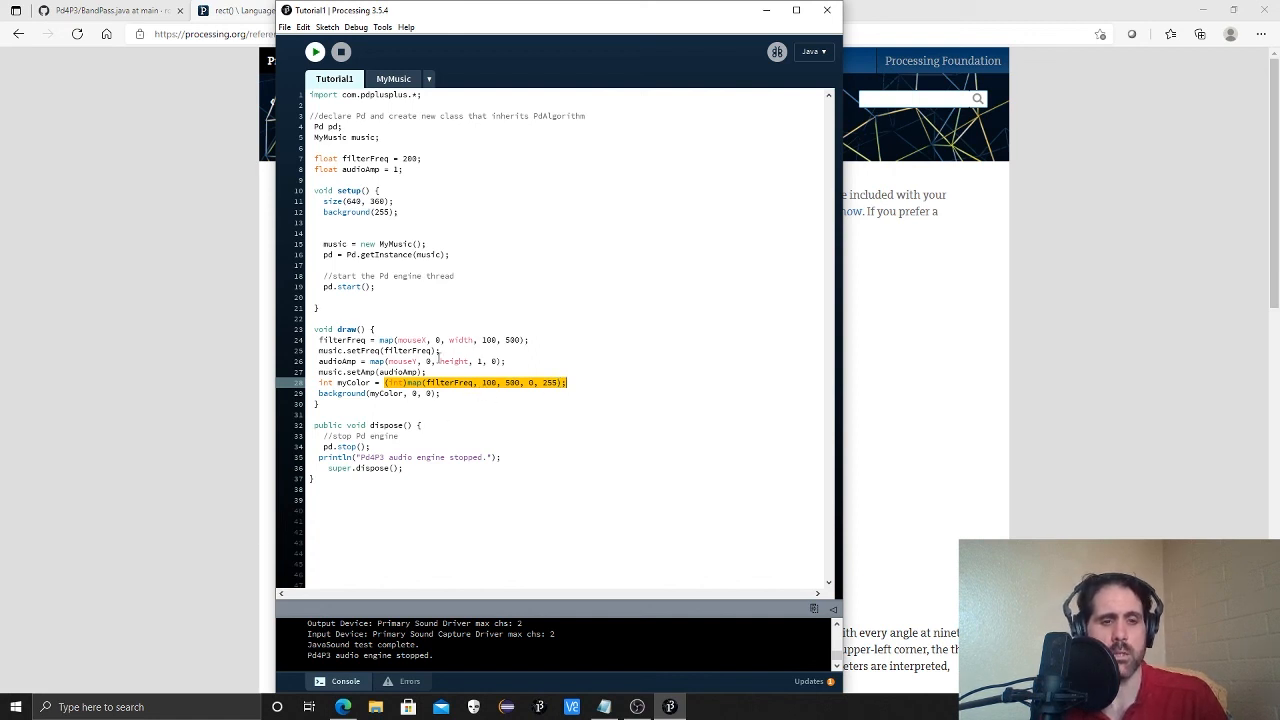
Review MyMusic's oscillator and band-pass output lines and Tutorial1's draw(), ending on the MyMusic tab.
click(392, 78)
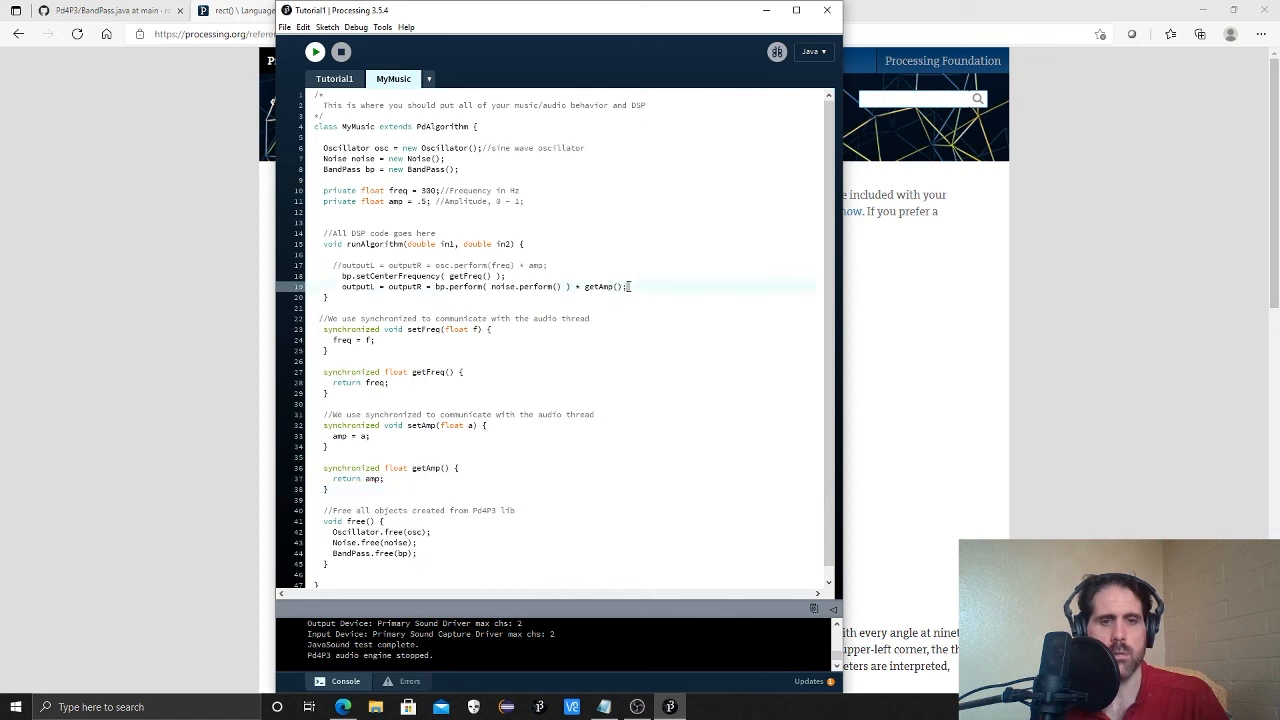
drag(324, 264, 628, 288)
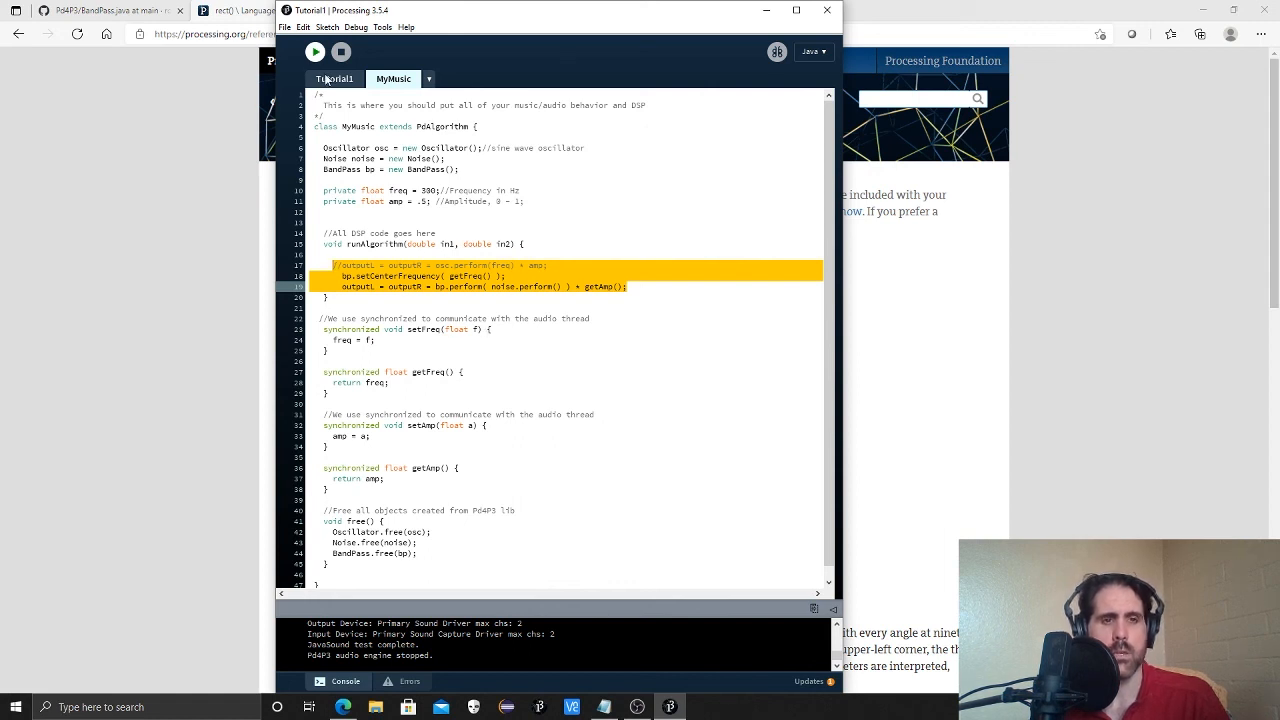
click(336, 80)
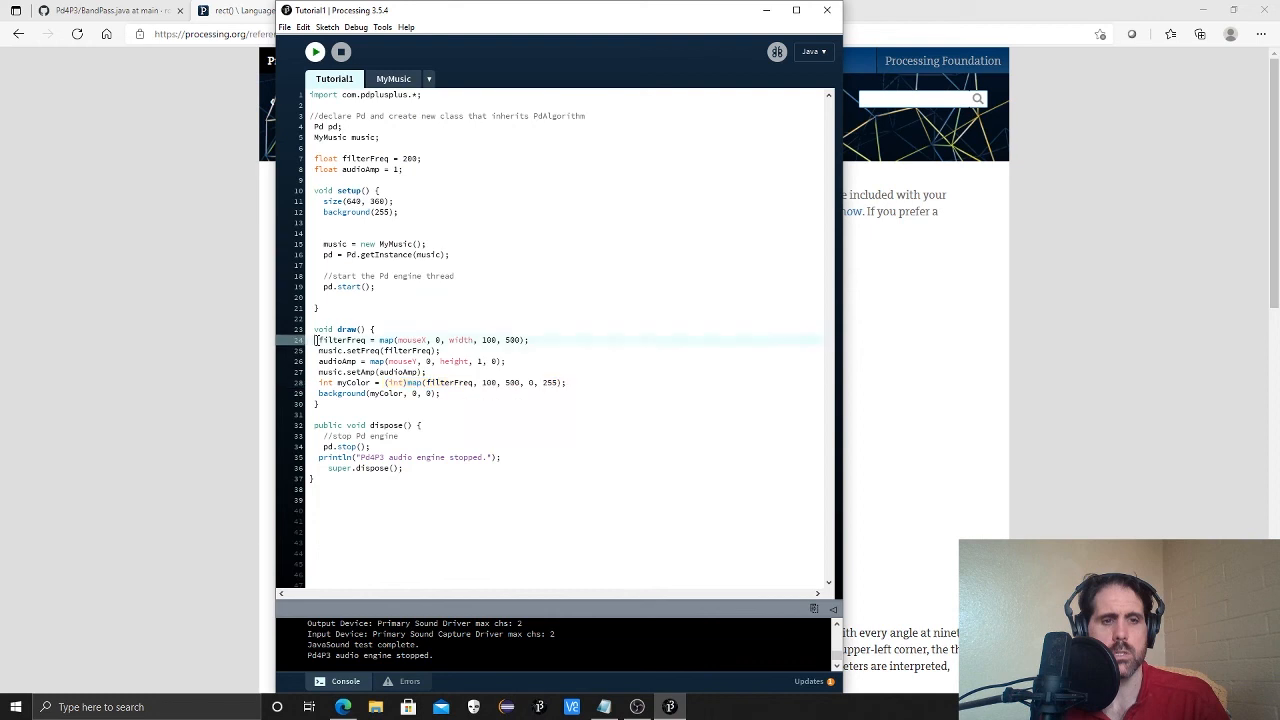
drag(316, 340, 440, 392)
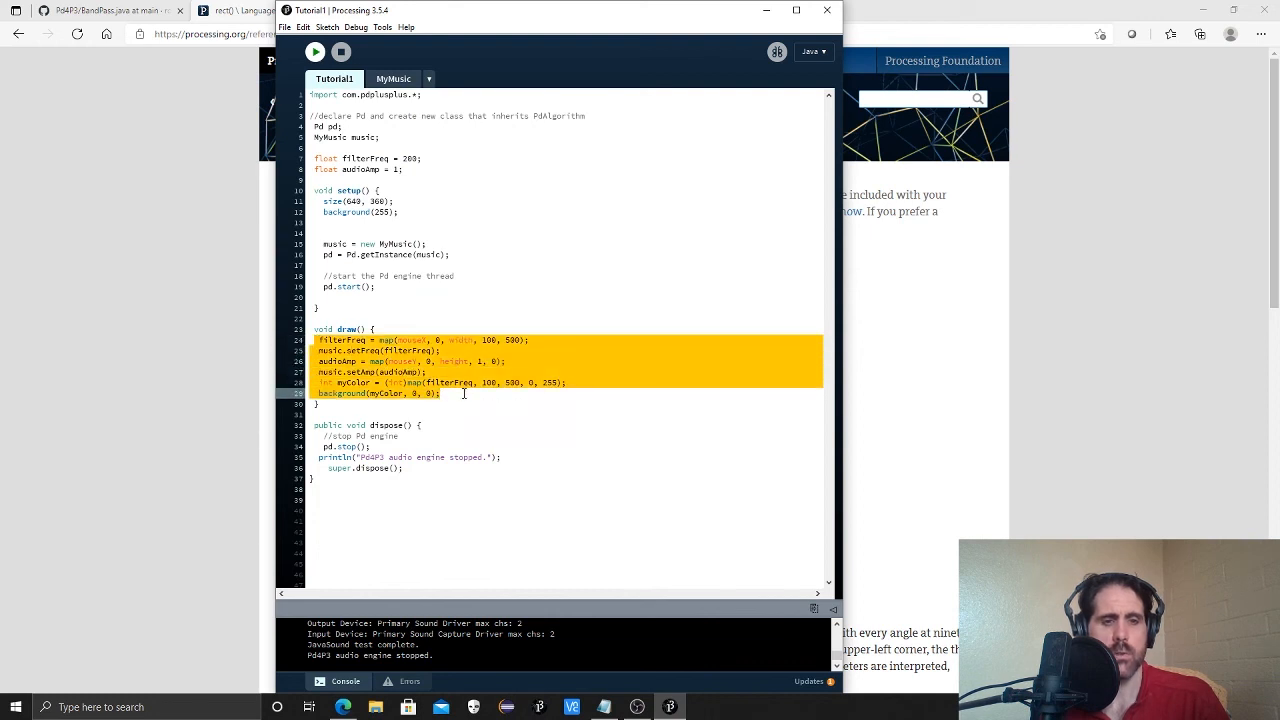
click(480, 398)
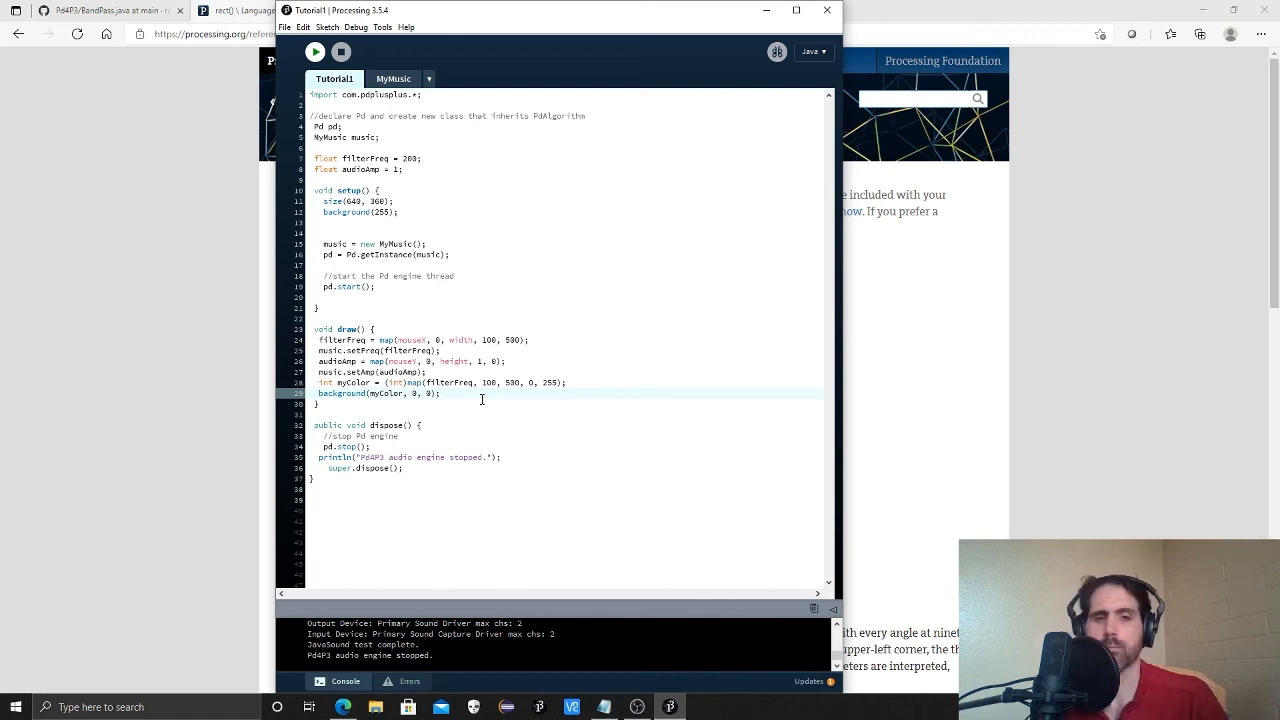
click(392, 84)
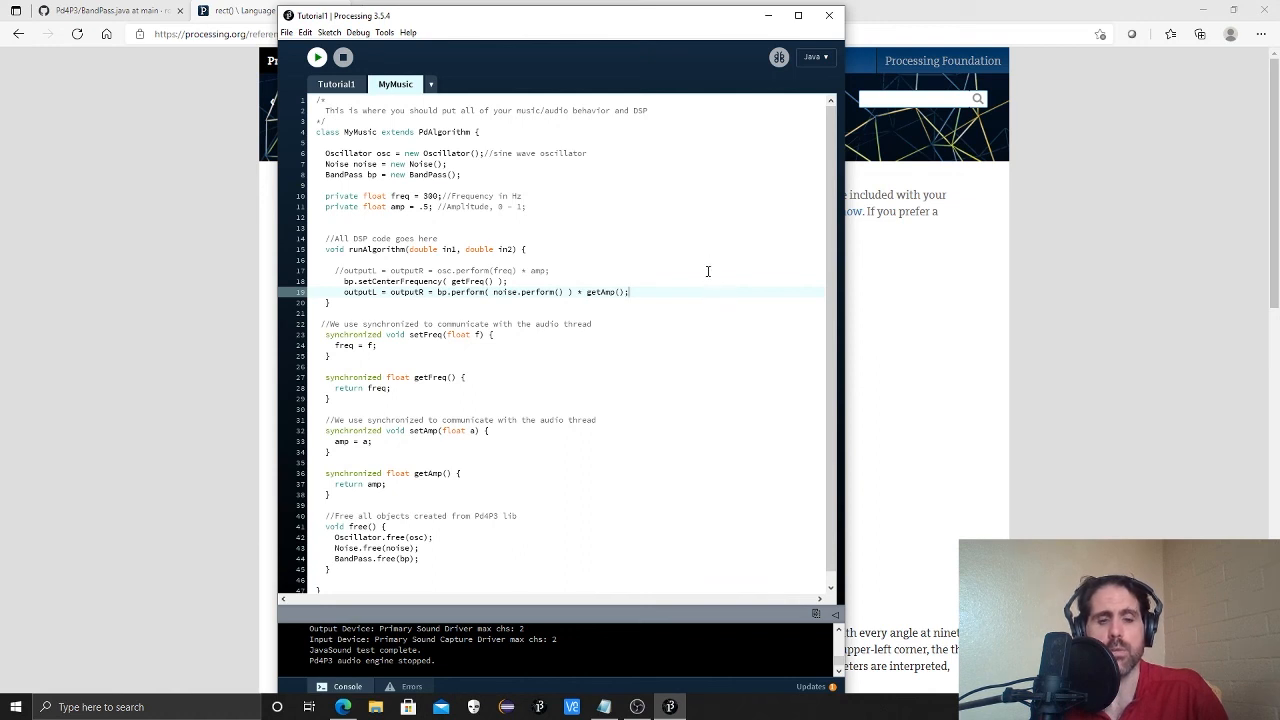
mouse_move(760, 422)
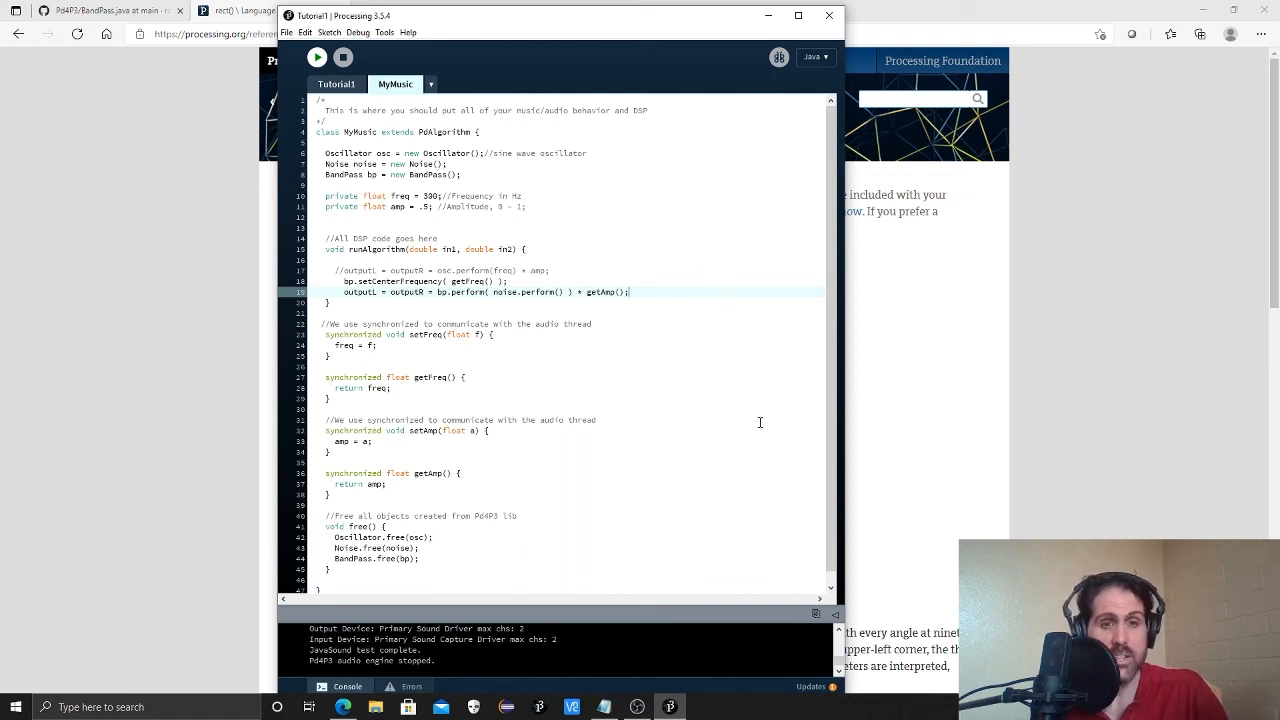